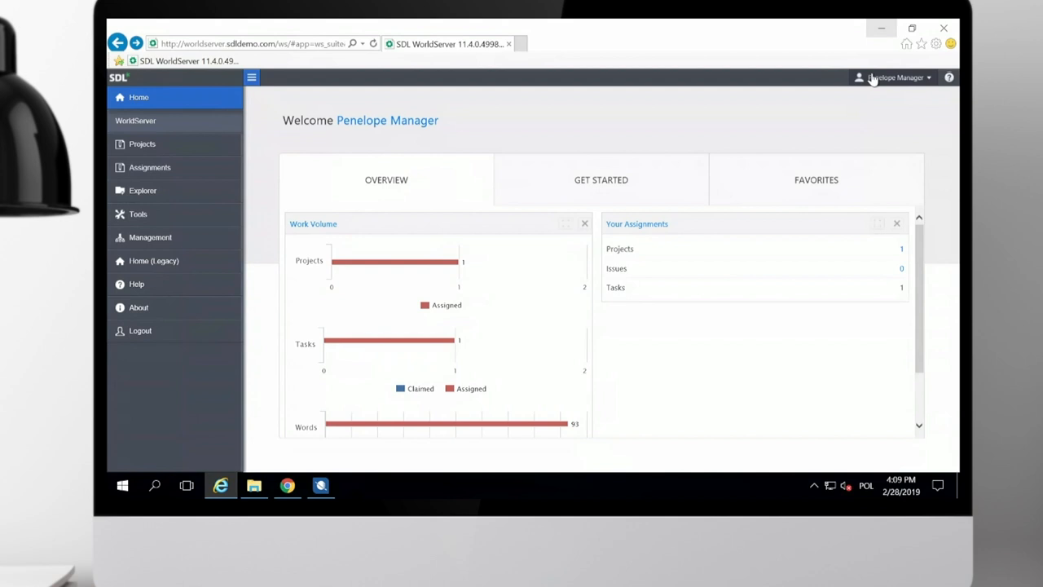
pyautogui.moveTo(828, 108)
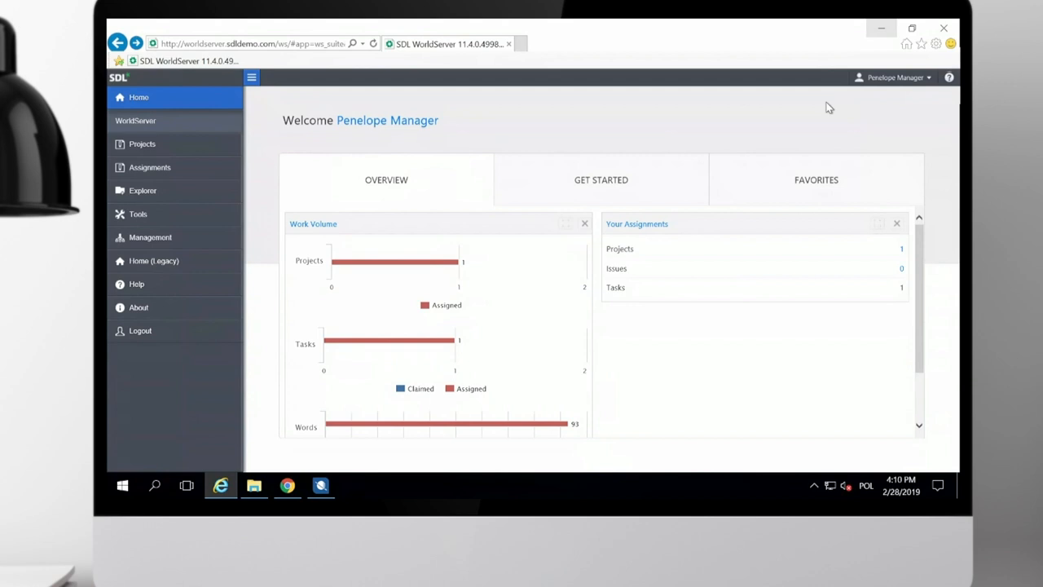
pyautogui.moveTo(675, 97)
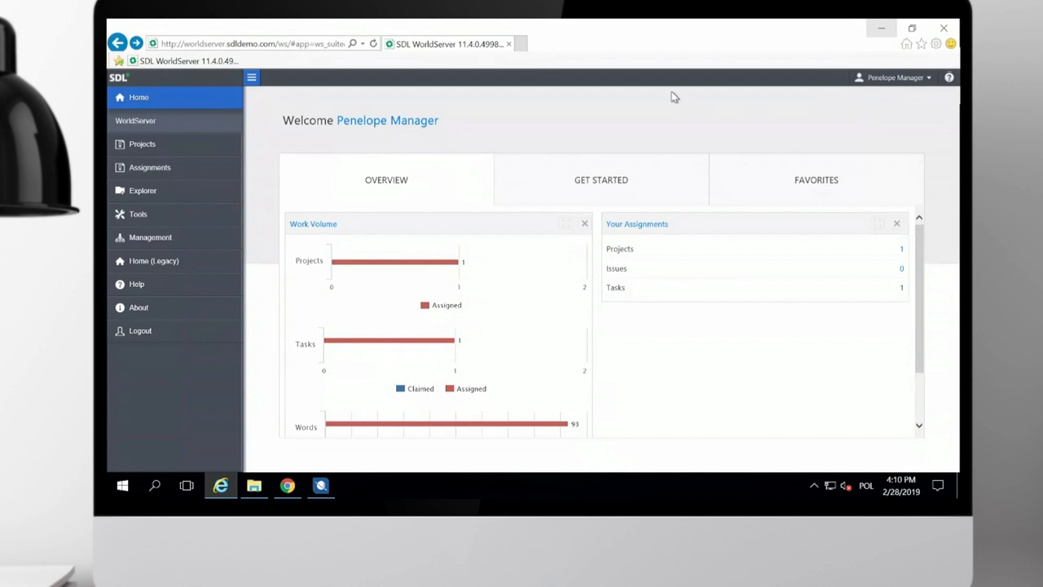
pyautogui.moveTo(297, 173)
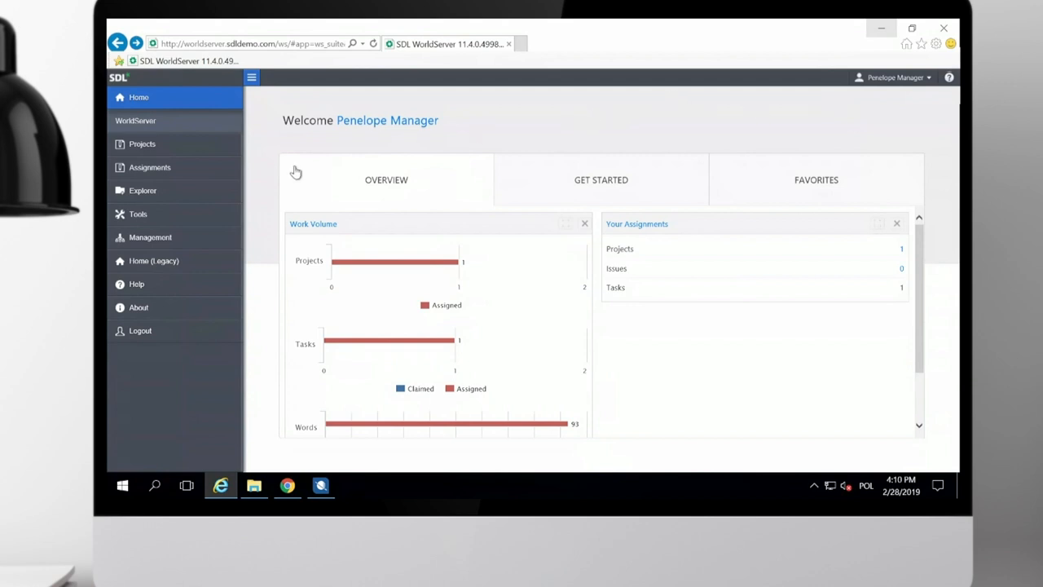
pyautogui.moveTo(219, 171)
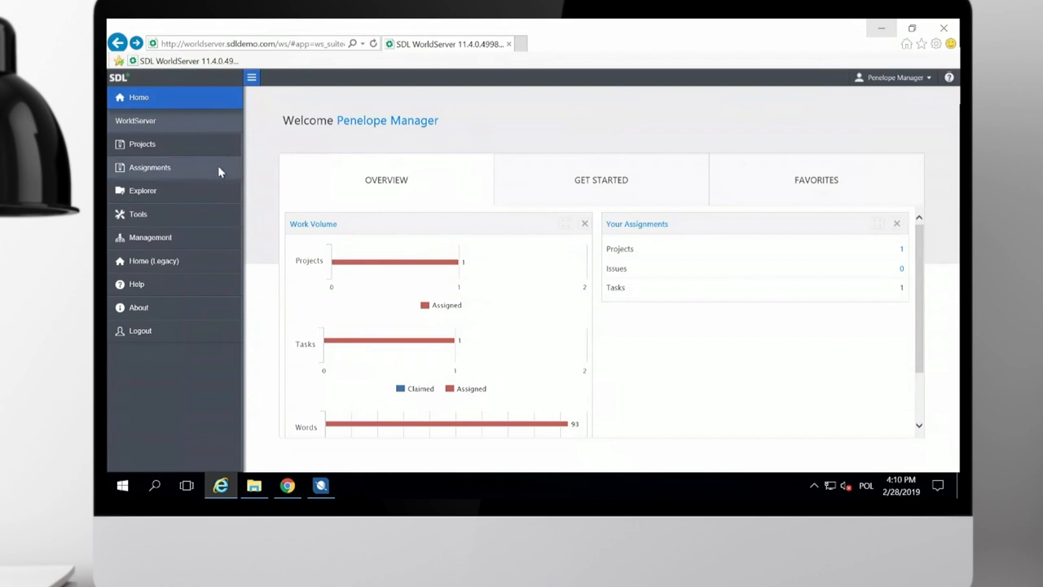
# Navigate through Tools and Term Databases to the eGate TD browse view.
pyautogui.click(137, 214)
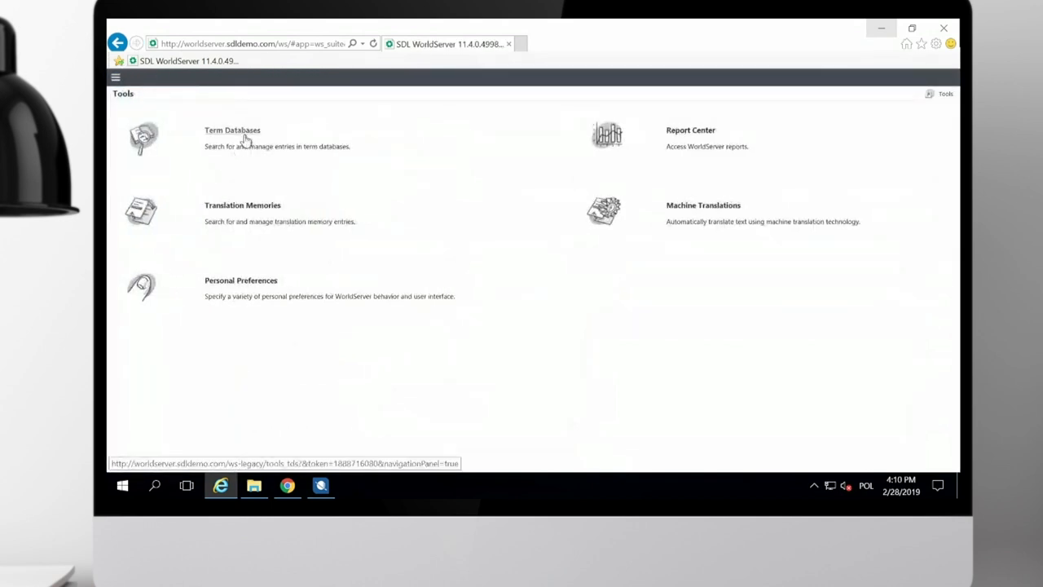
pyautogui.click(232, 130)
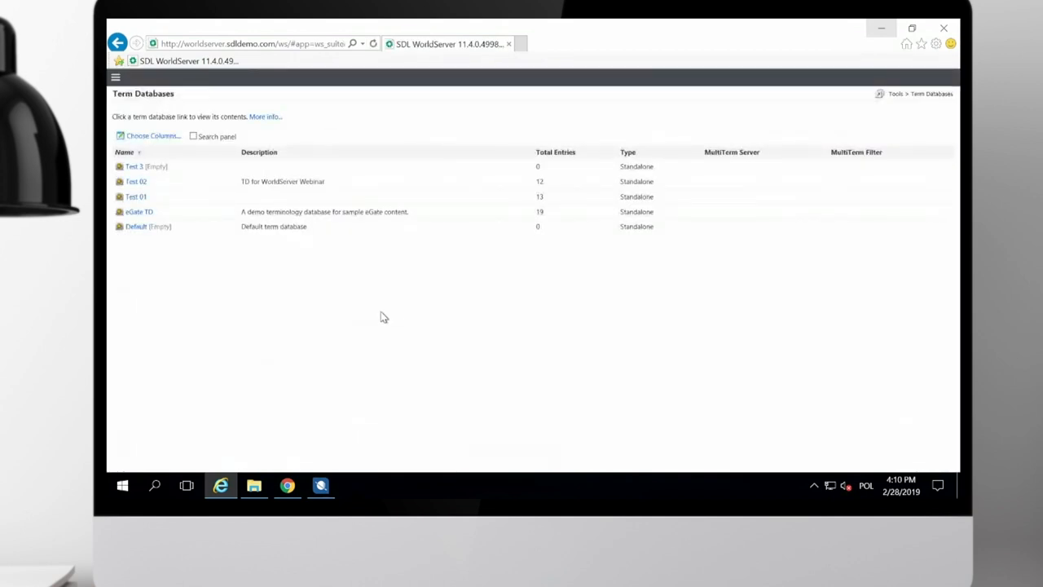
pyautogui.moveTo(150, 210)
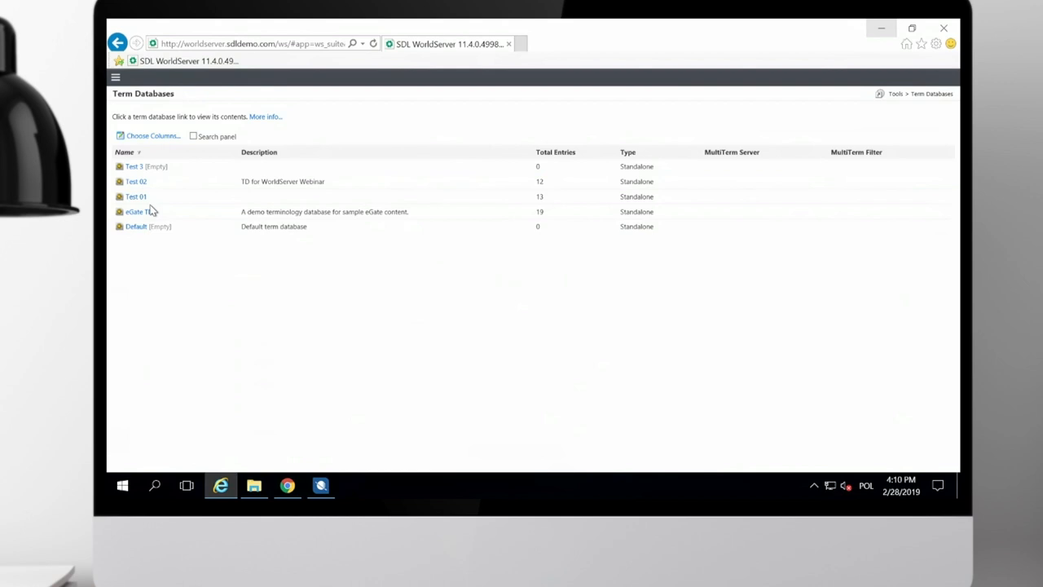
pyautogui.moveTo(134, 212)
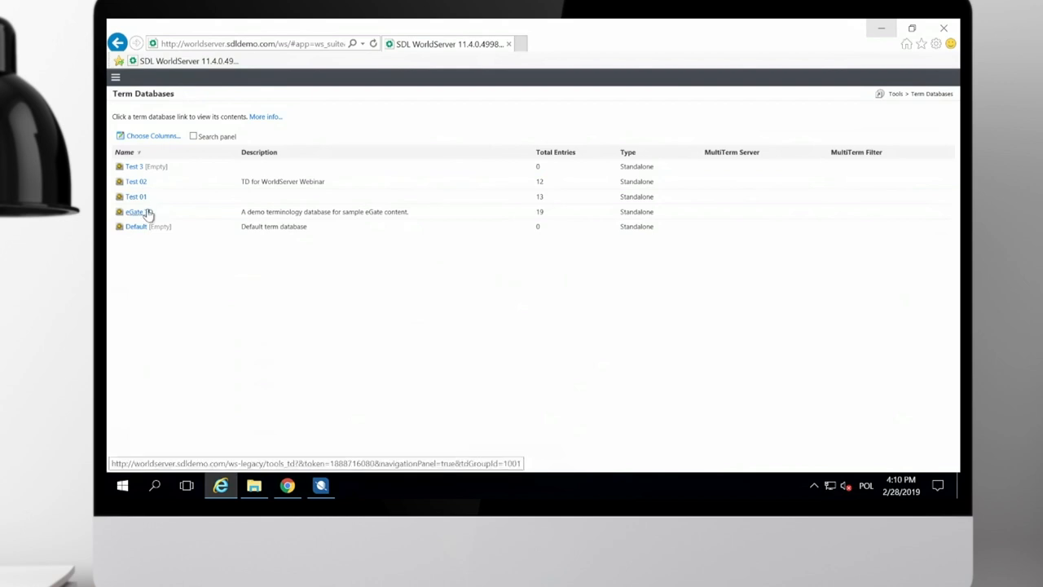
pyautogui.click(134, 212)
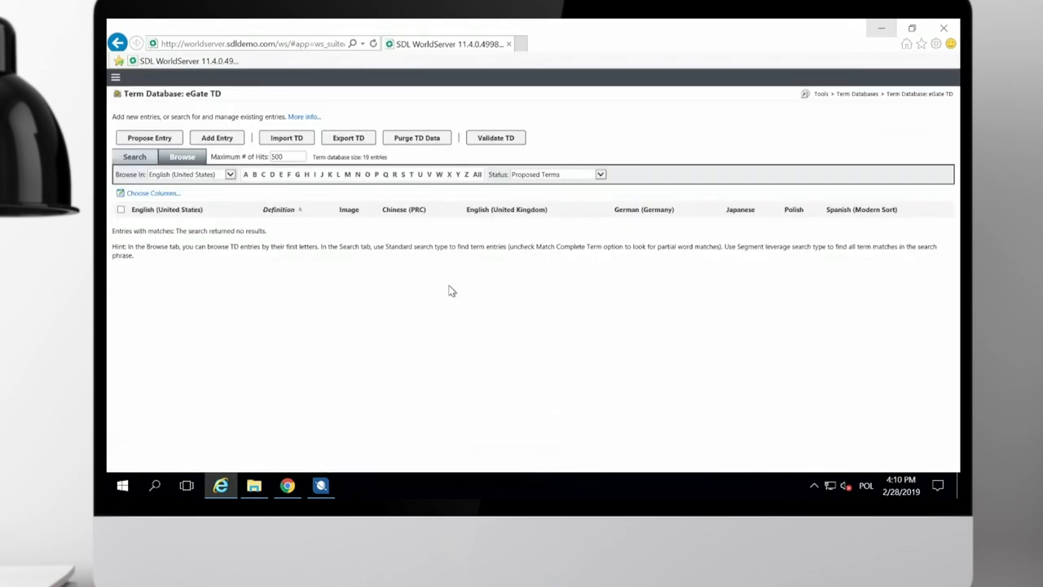
# Set the Status filter to All Terms so the 19 eGate TD entries are listed.
pyautogui.click(600, 174)
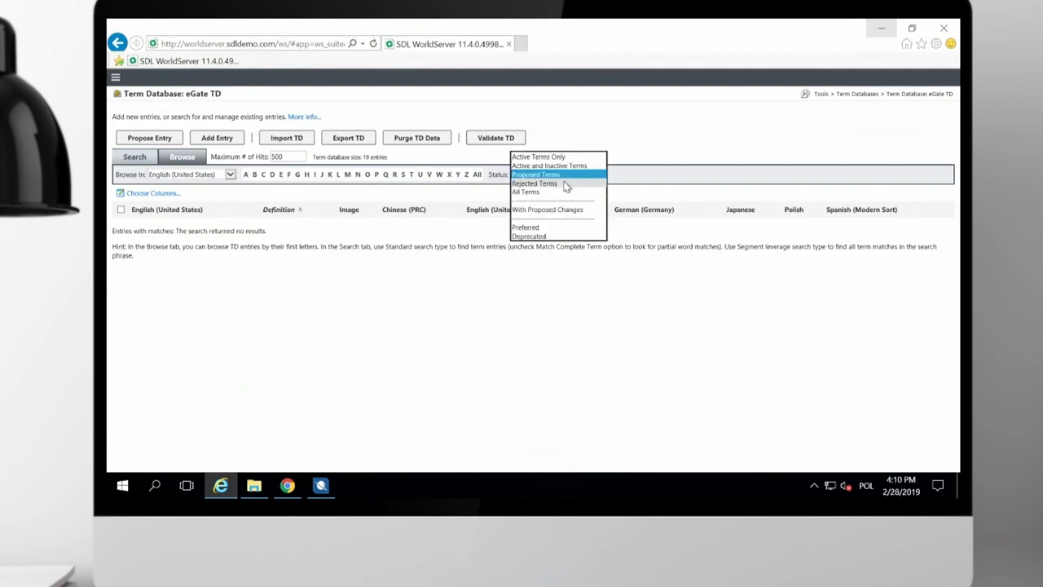
pyautogui.click(525, 193)
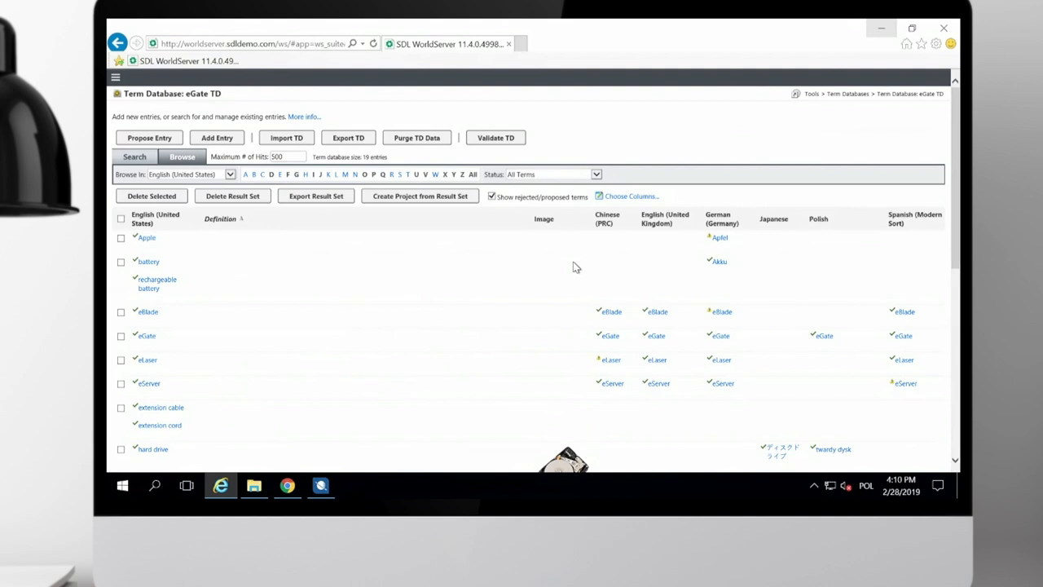
pyautogui.moveTo(274, 271)
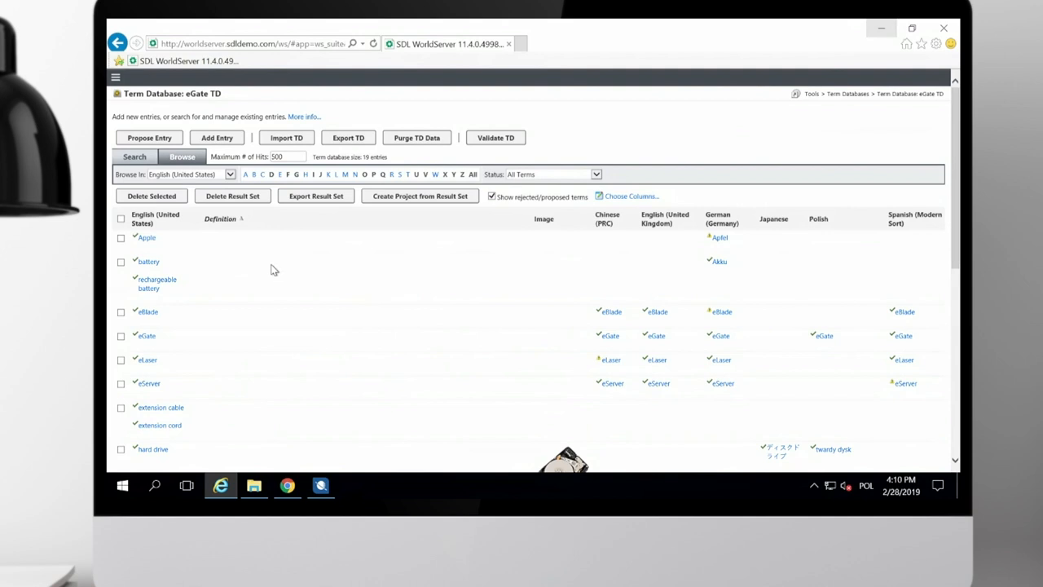
pyautogui.moveTo(937, 287)
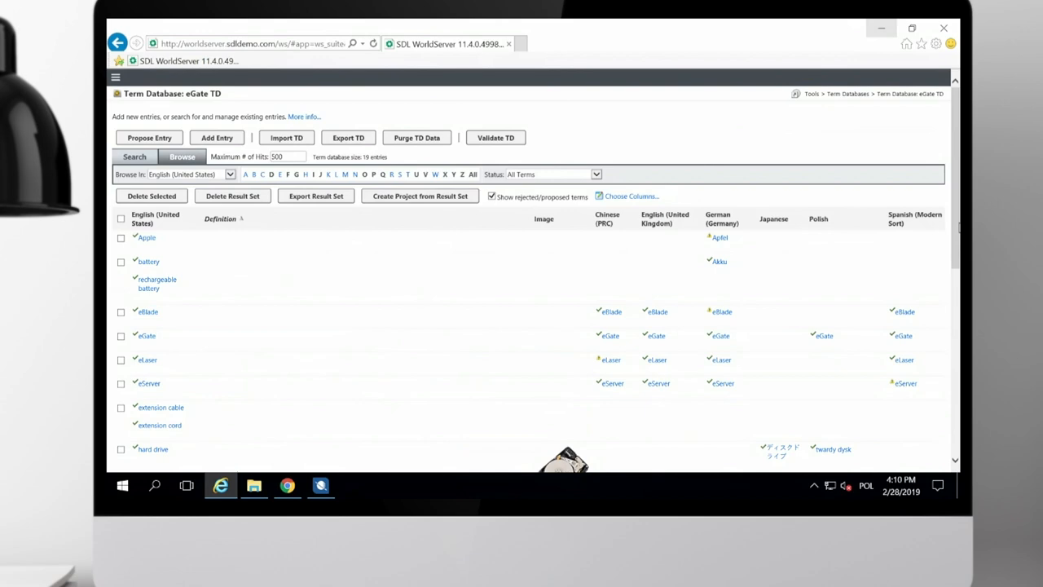
pyautogui.scroll(-3)
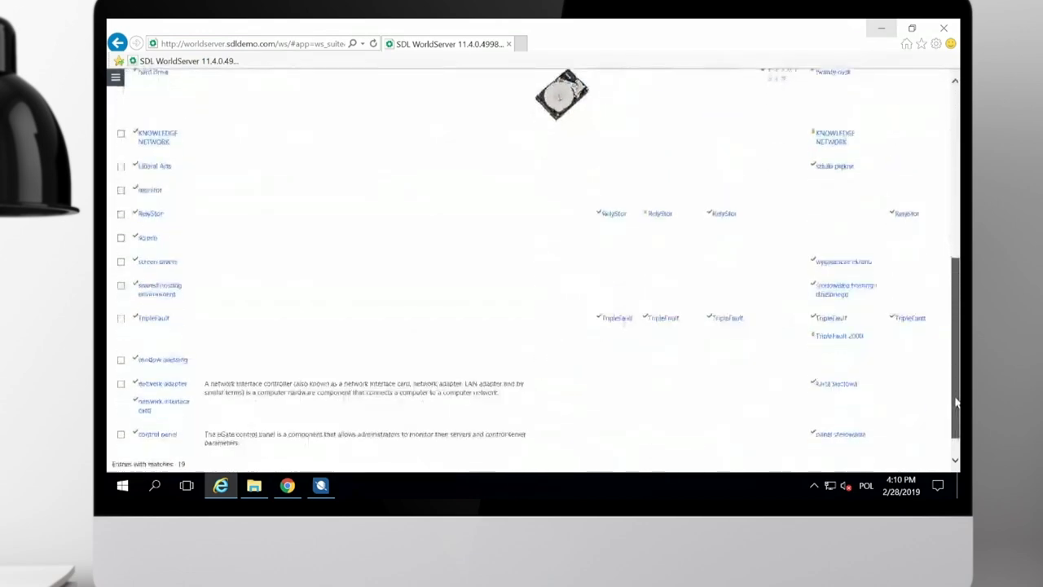
pyautogui.scroll(3)
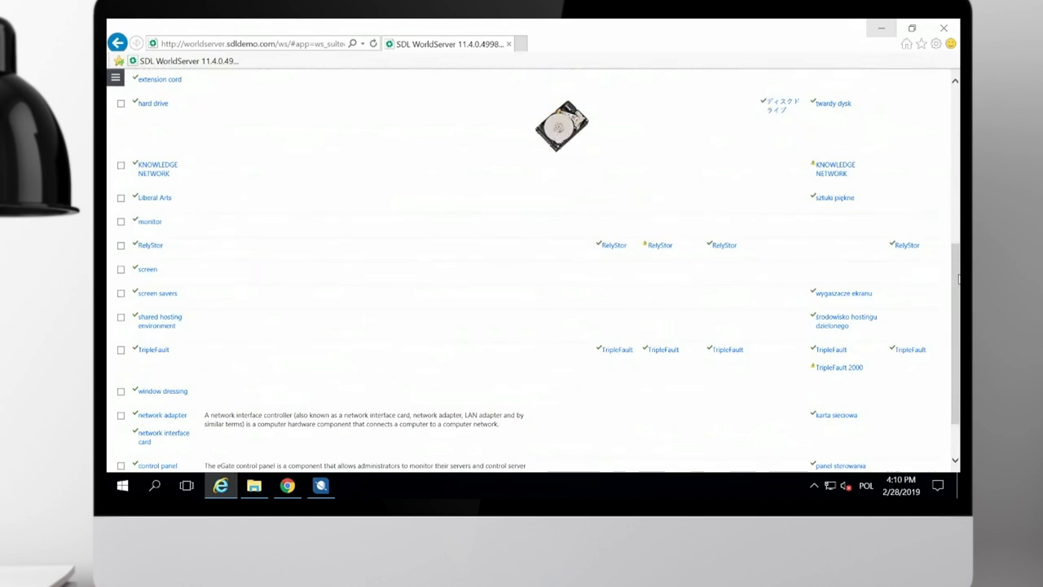
pyautogui.scroll(-3)
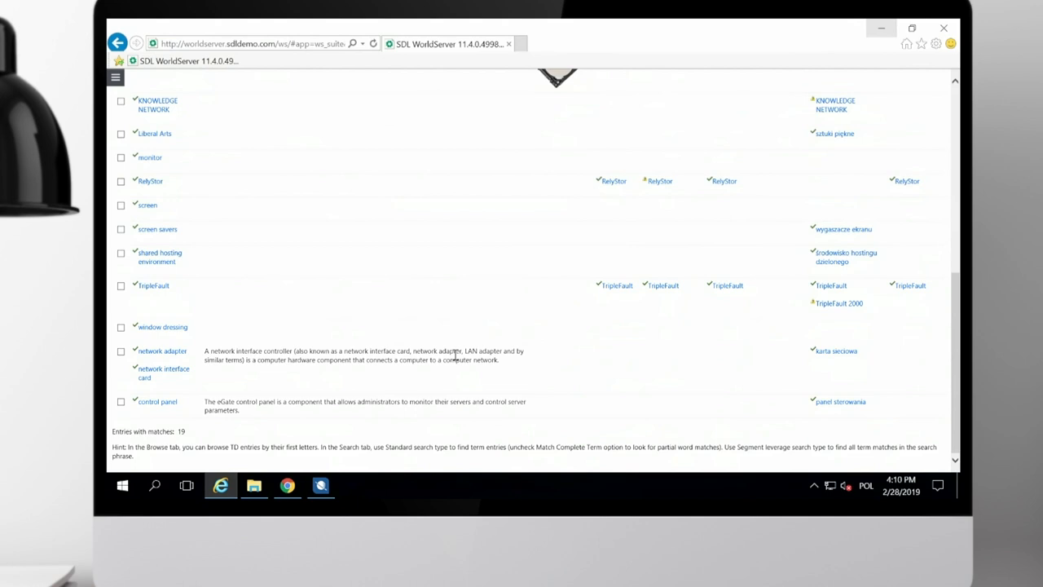
pyautogui.moveTo(238, 359)
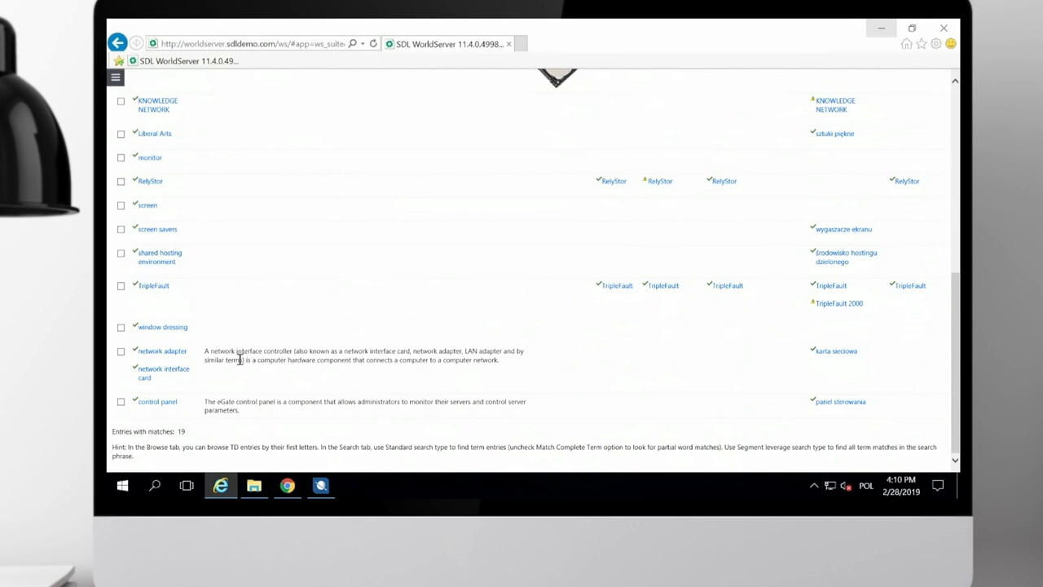
pyautogui.moveTo(218, 378)
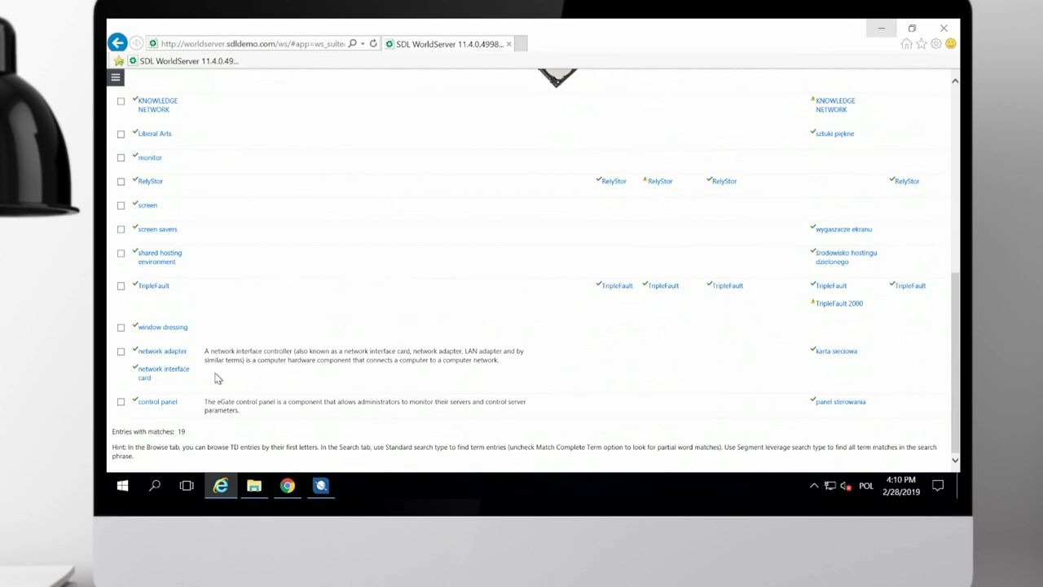
pyautogui.moveTo(205, 367)
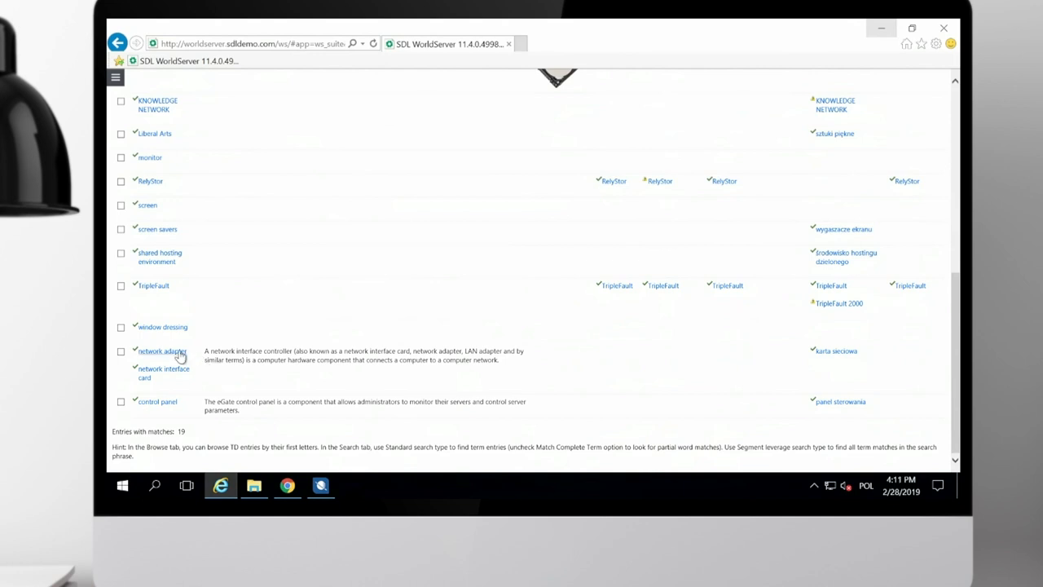
pyautogui.click(161, 351)
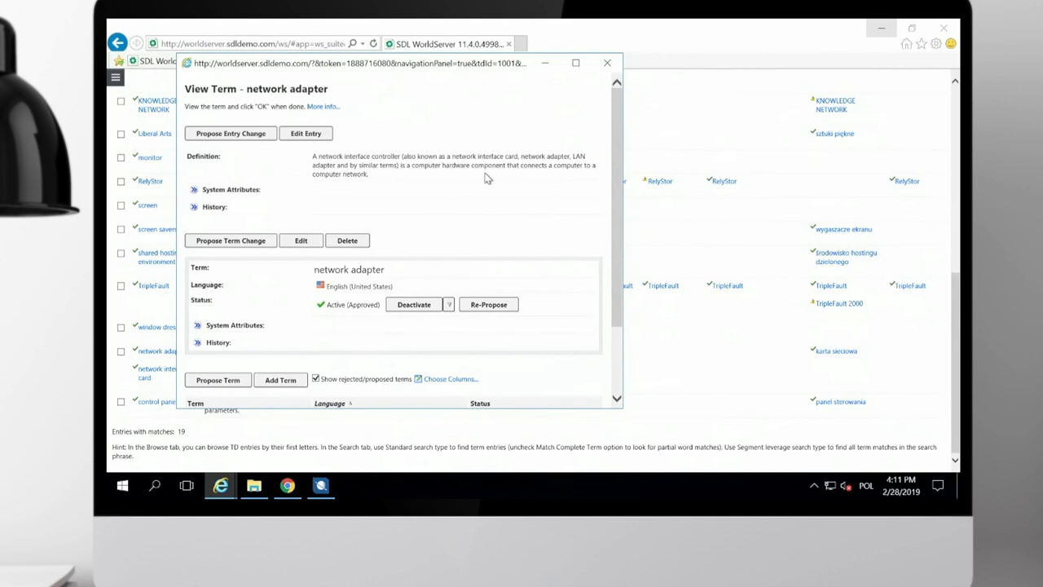
pyautogui.moveTo(616, 169)
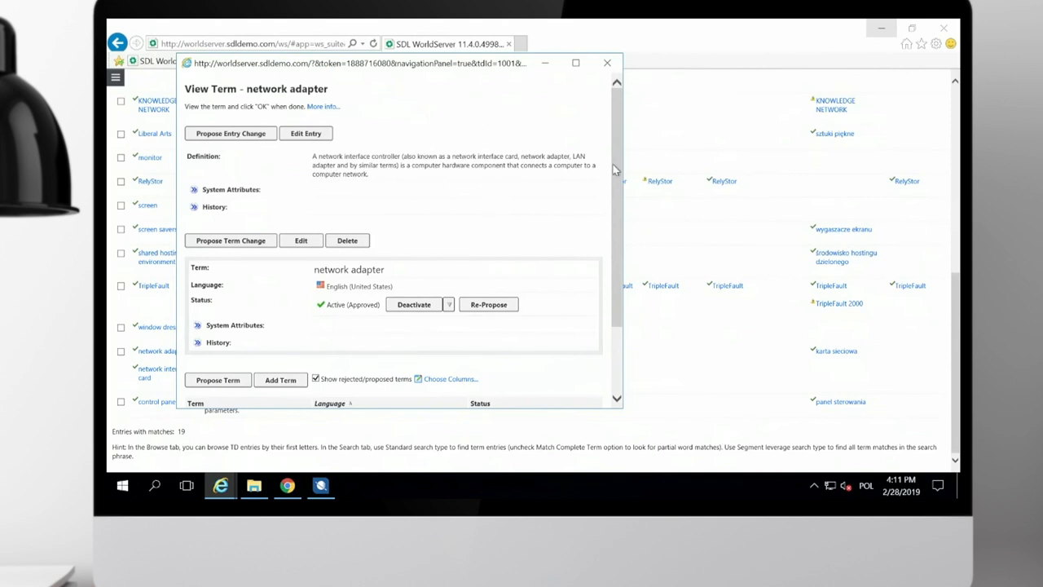
pyautogui.scroll(-3)
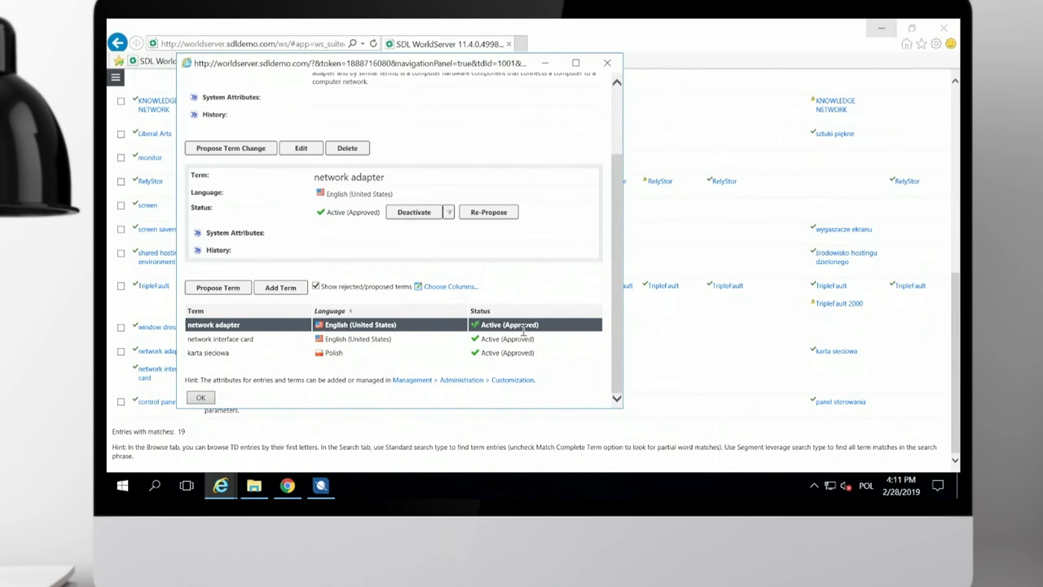
pyautogui.click(220, 338)
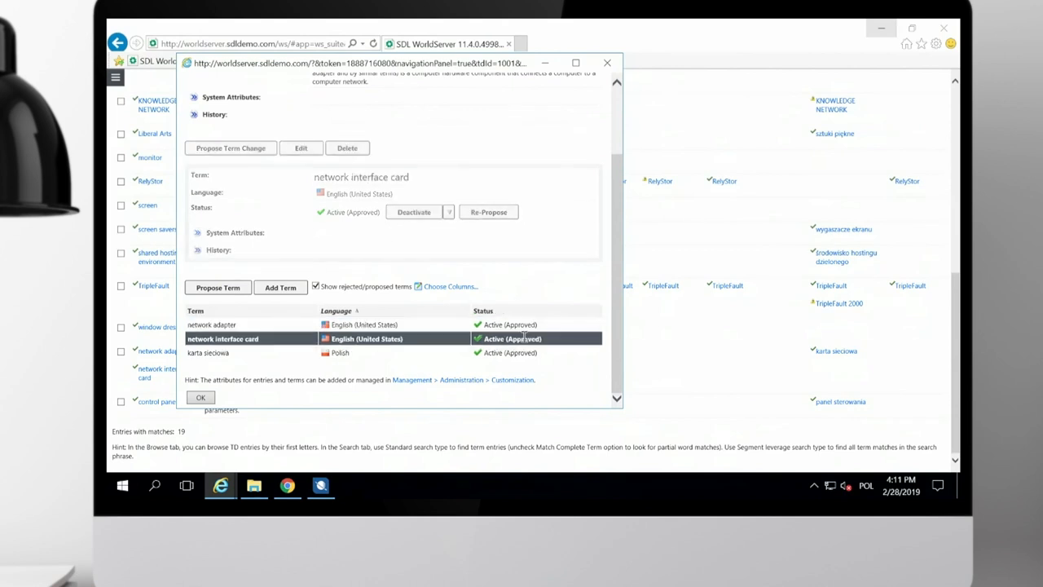
pyautogui.click(209, 352)
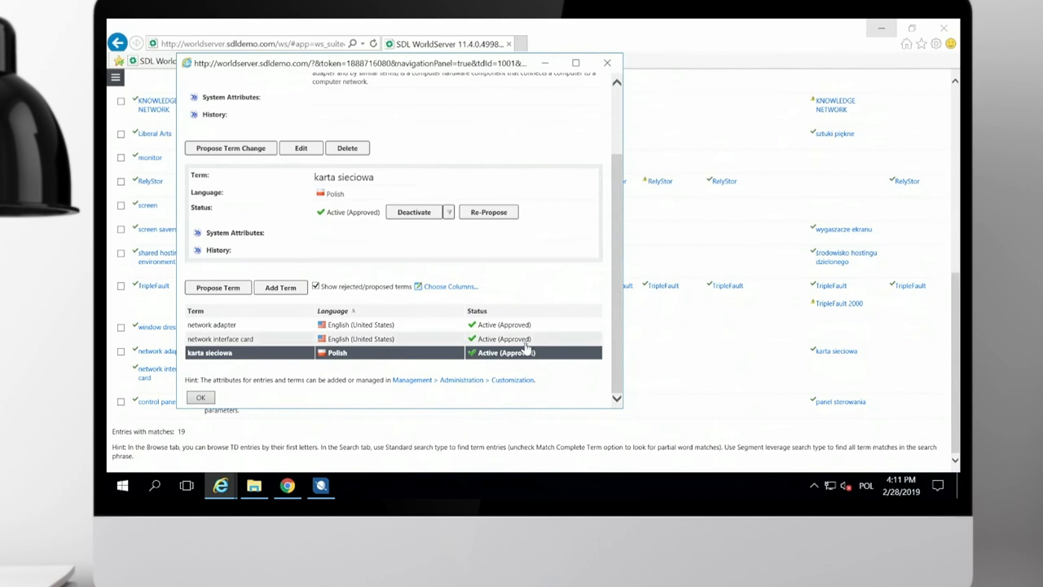
pyautogui.click(221, 337)
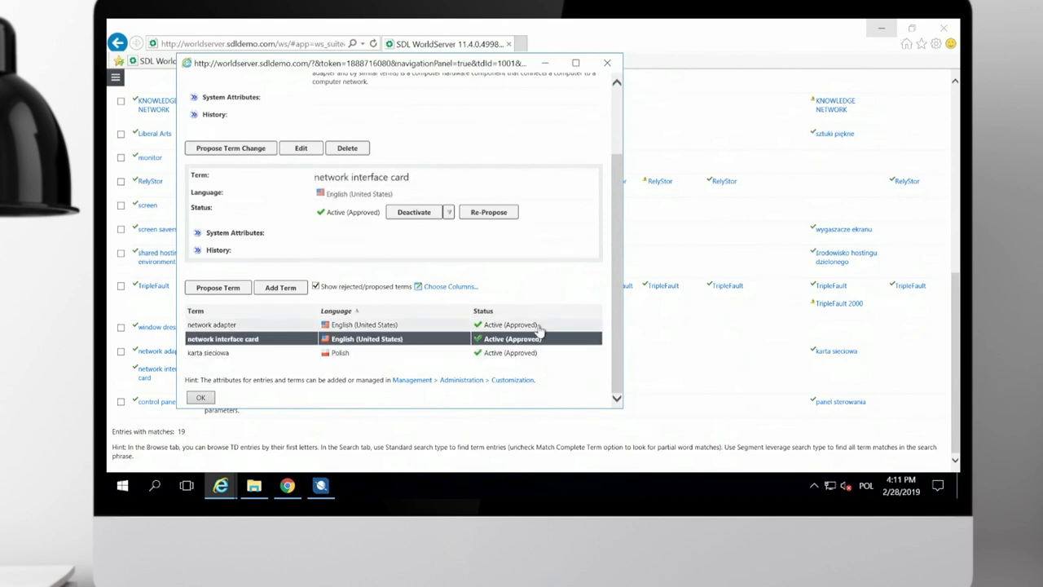
pyautogui.click(212, 324)
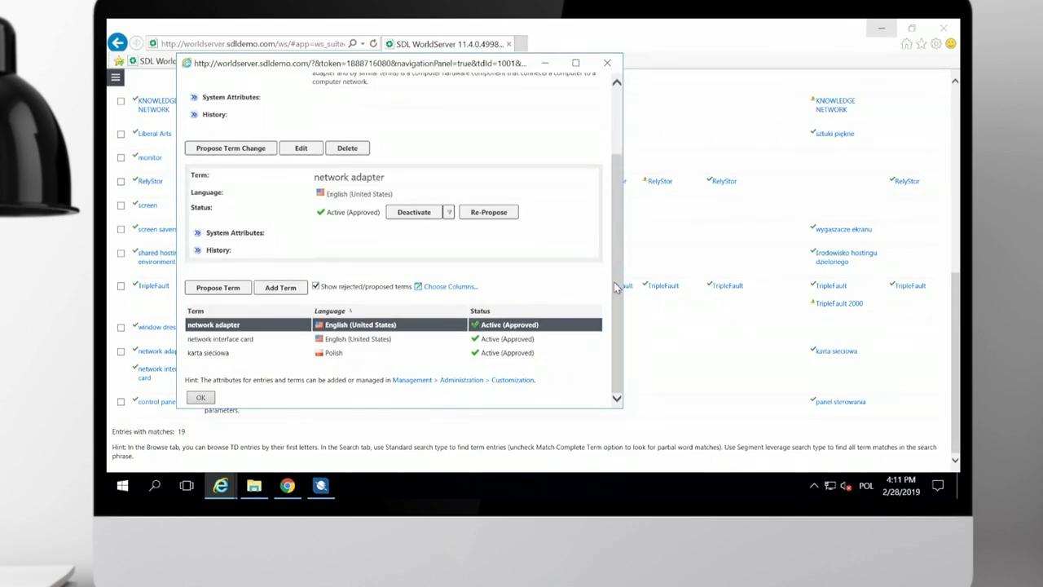
pyautogui.scroll(3)
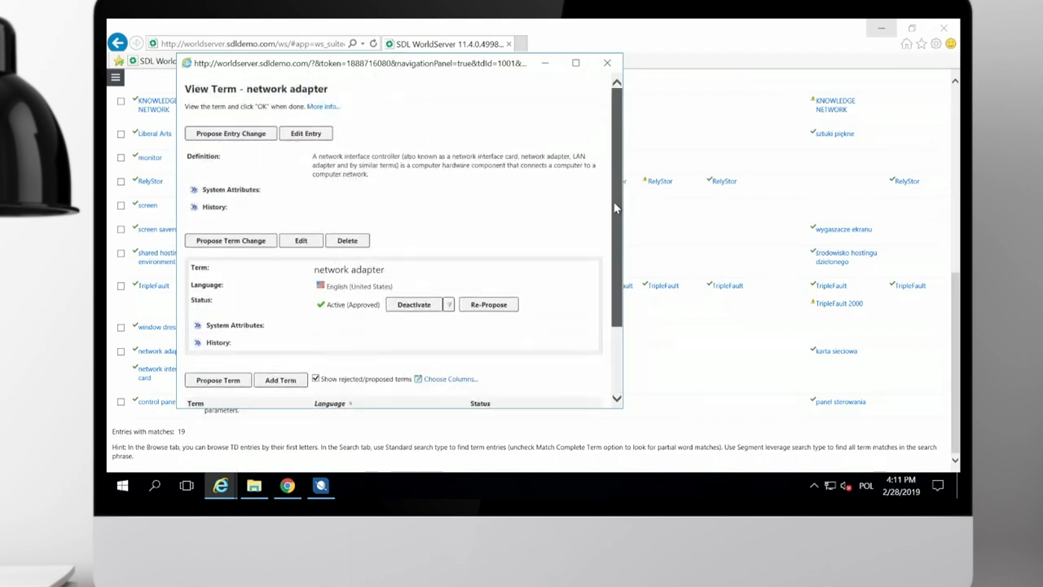
pyautogui.click(606, 62)
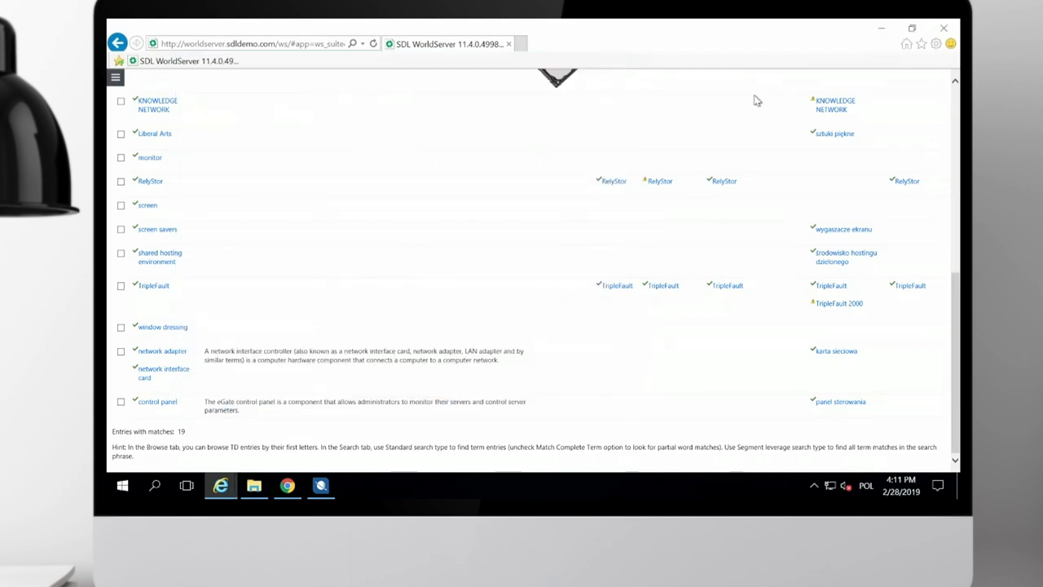
# Search eGate TD for 'scre', returning screen and screen savers, and switch to Advanced filters.
pyautogui.scroll(3)
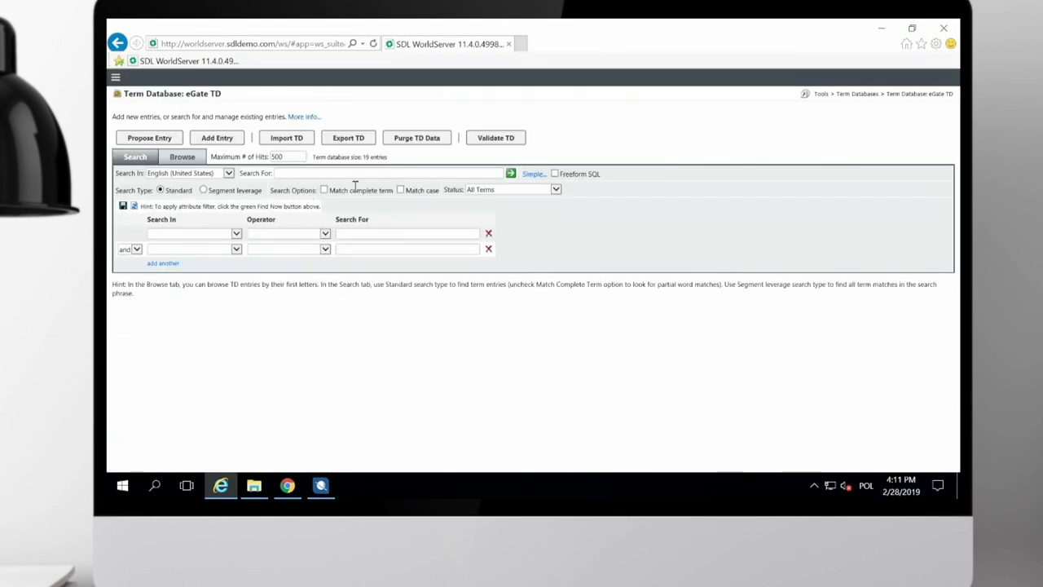
pyautogui.click(533, 173)
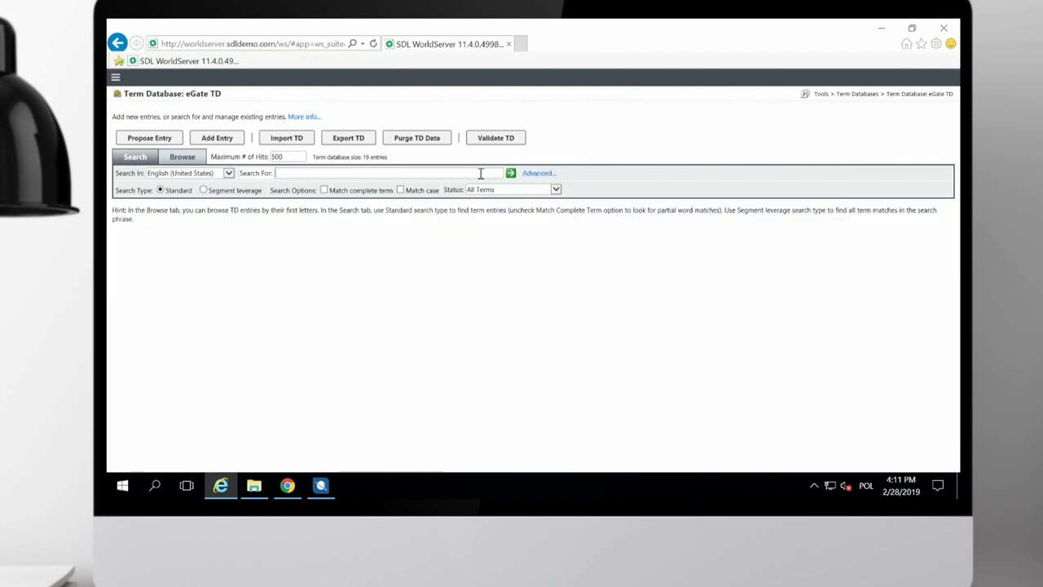
pyautogui.write('scre')
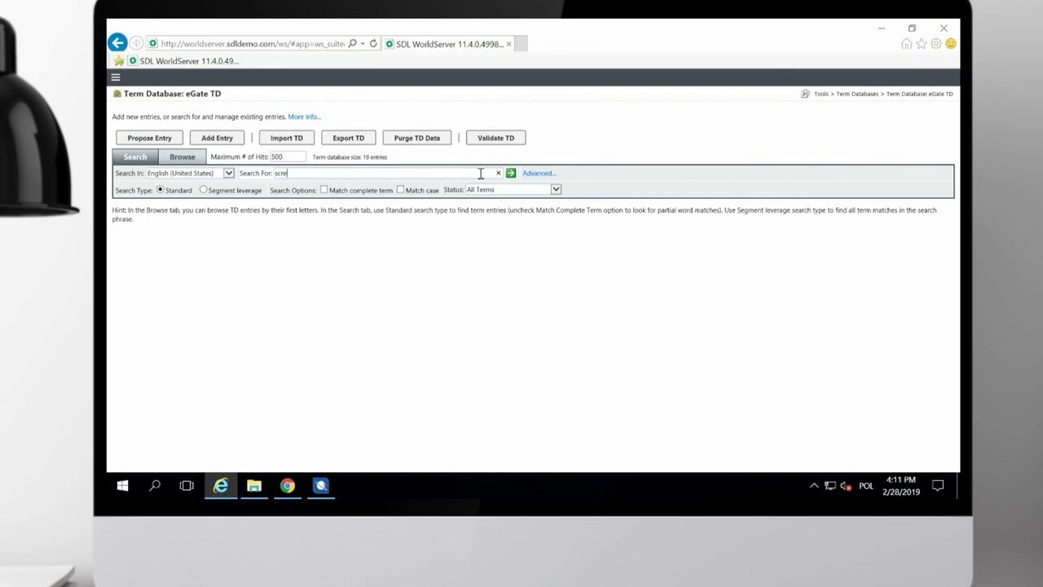
pyautogui.click(512, 173)
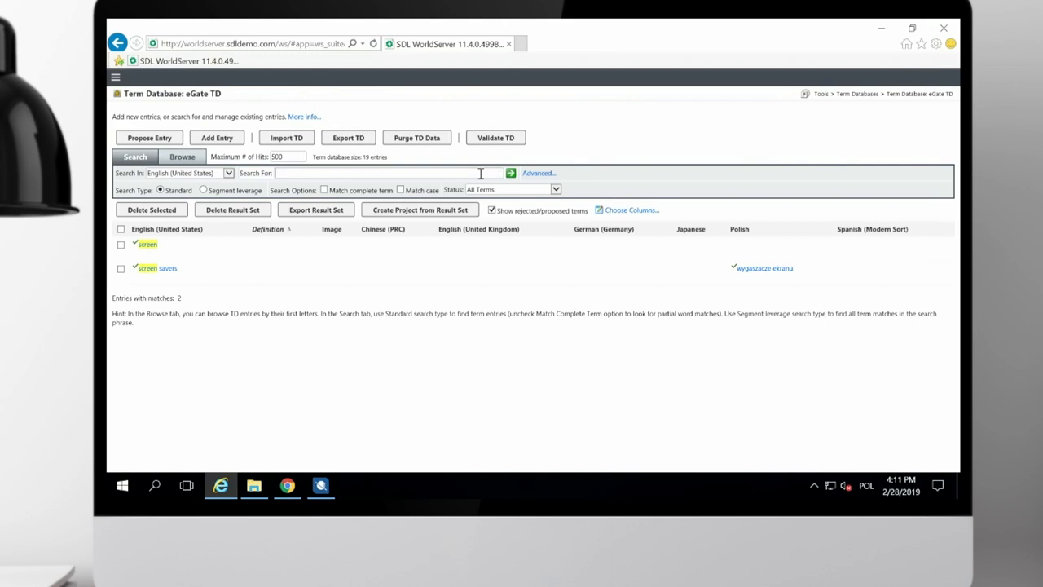
pyautogui.click(537, 173)
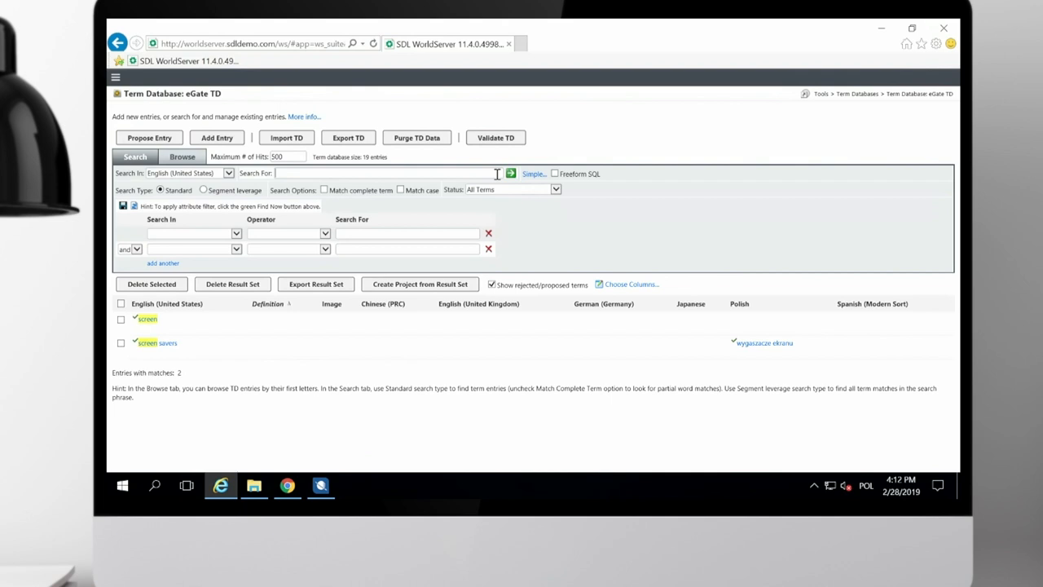
# Search '*' with Definition (Entry) matches '*component*', returning network adapter and control panel.
pyautogui.write('*')
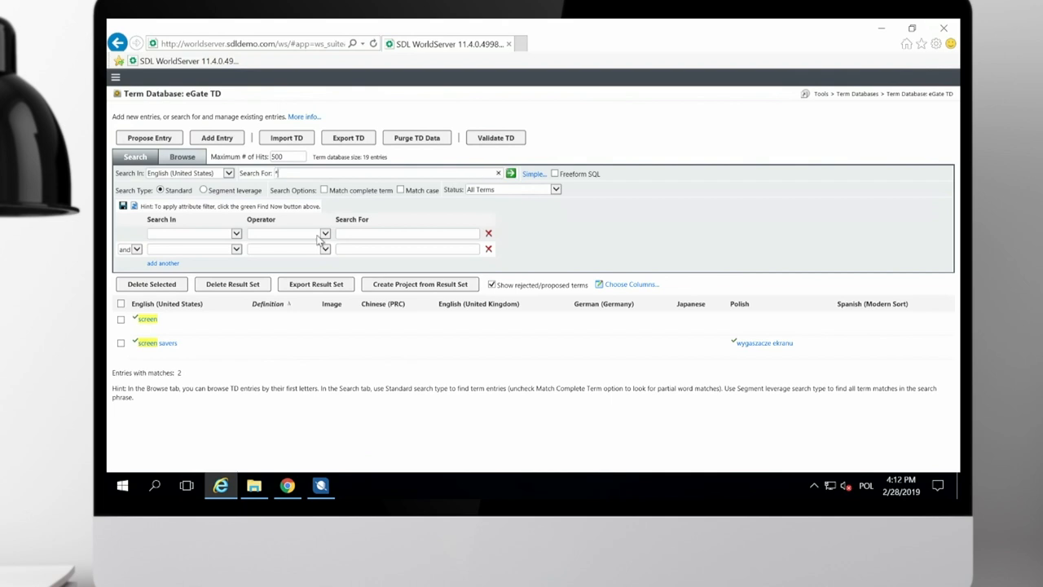
pyautogui.click(236, 233)
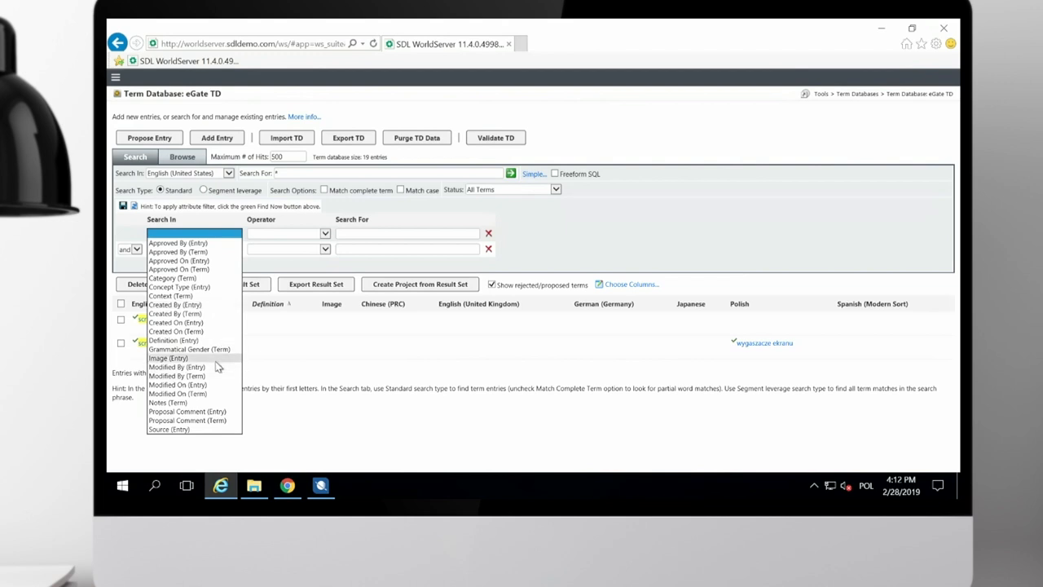
pyautogui.click(172, 341)
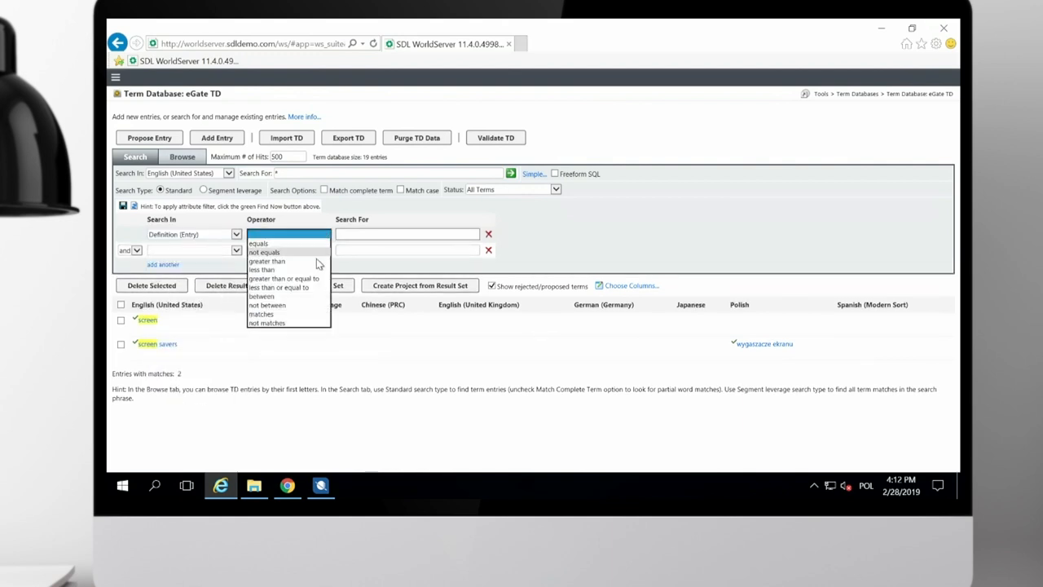
pyautogui.click(260, 313)
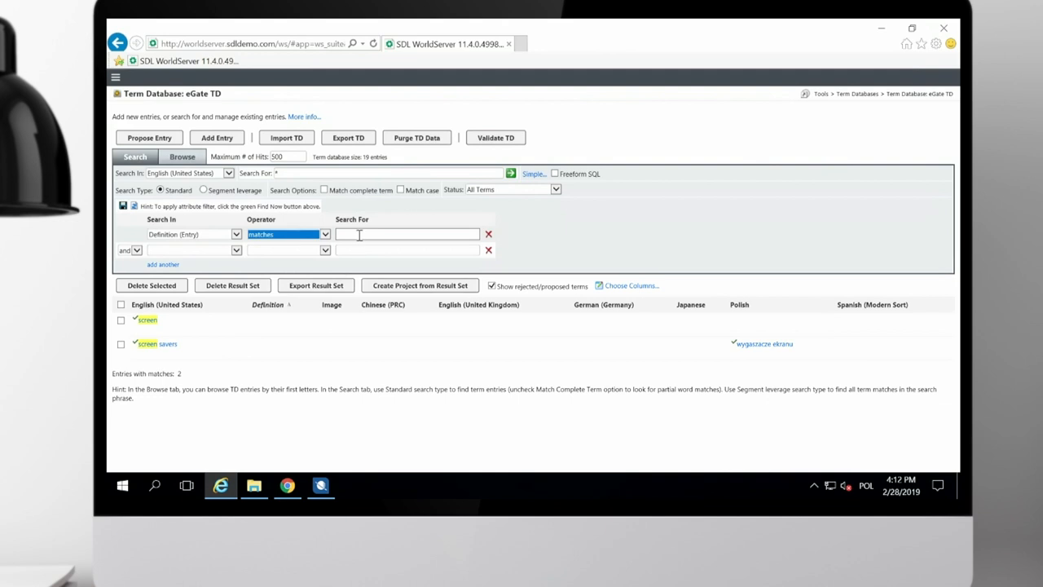
pyautogui.click(406, 234)
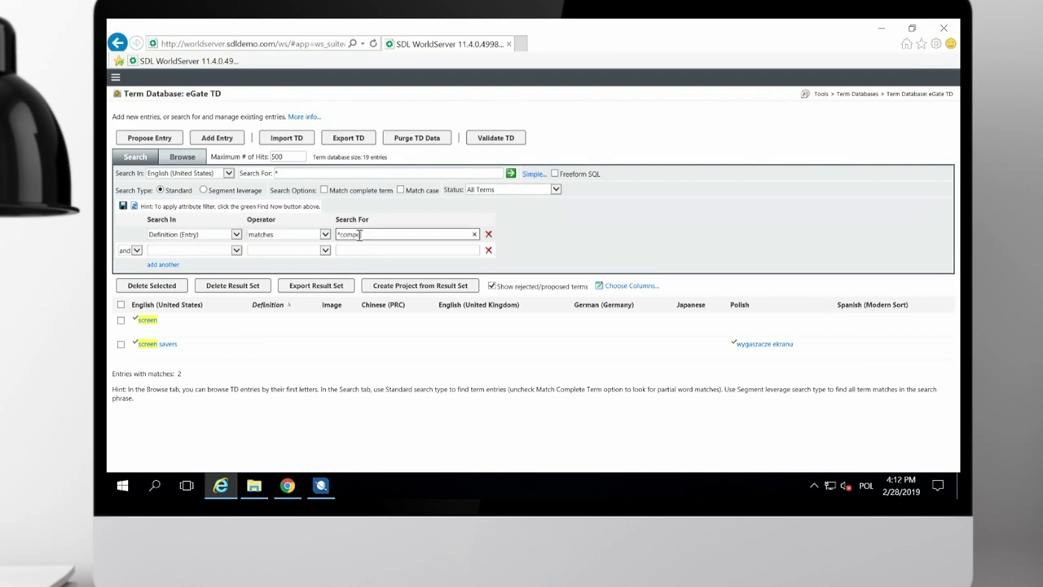
pyautogui.write('onent*')
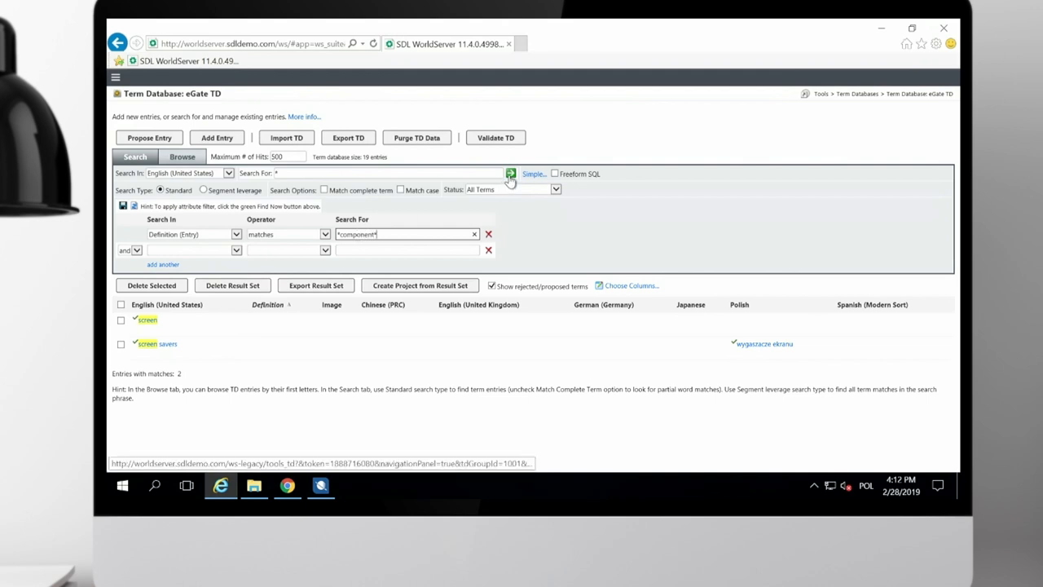
pyautogui.click(511, 173)
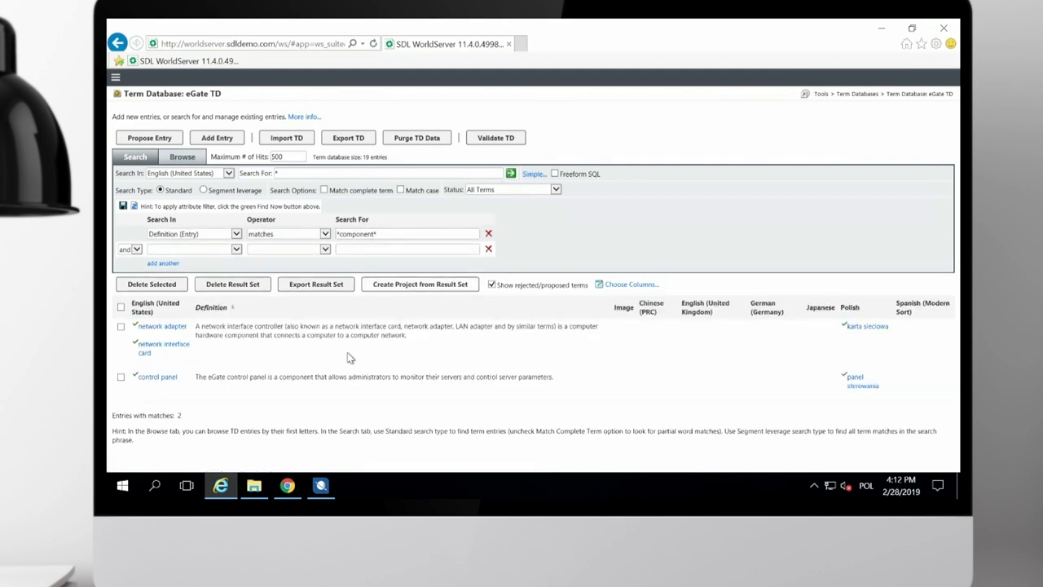
pyautogui.moveTo(346, 326)
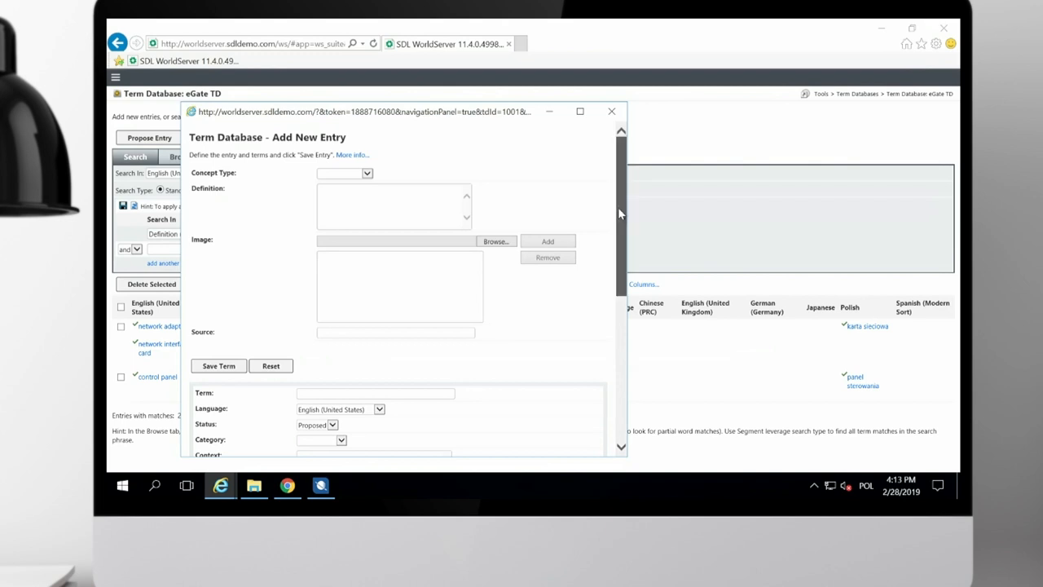
# Fill the new entry form with term 'battery', status Active and concept type General.
pyautogui.scroll(-3)
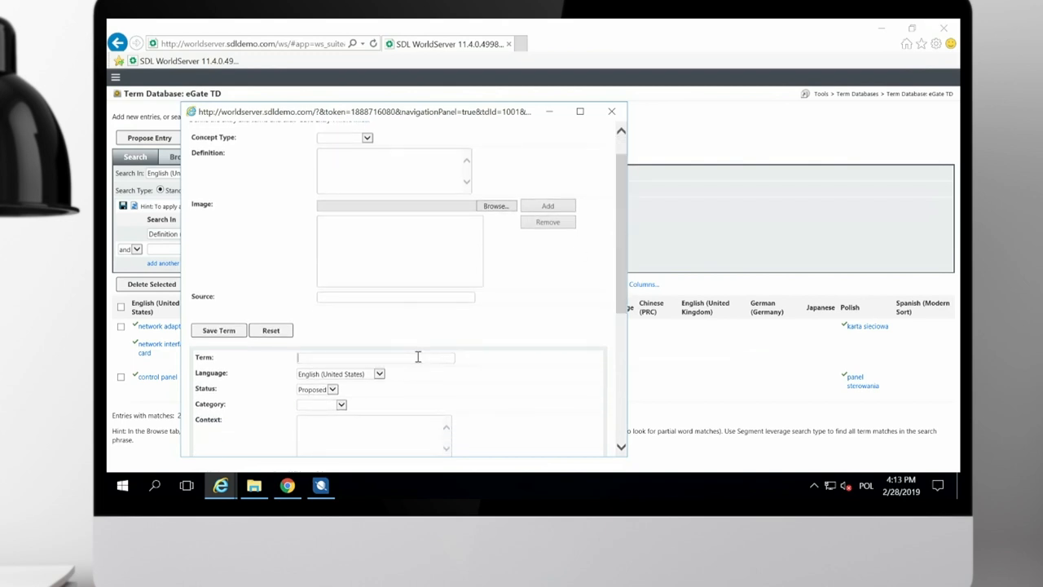
pyautogui.write('battery')
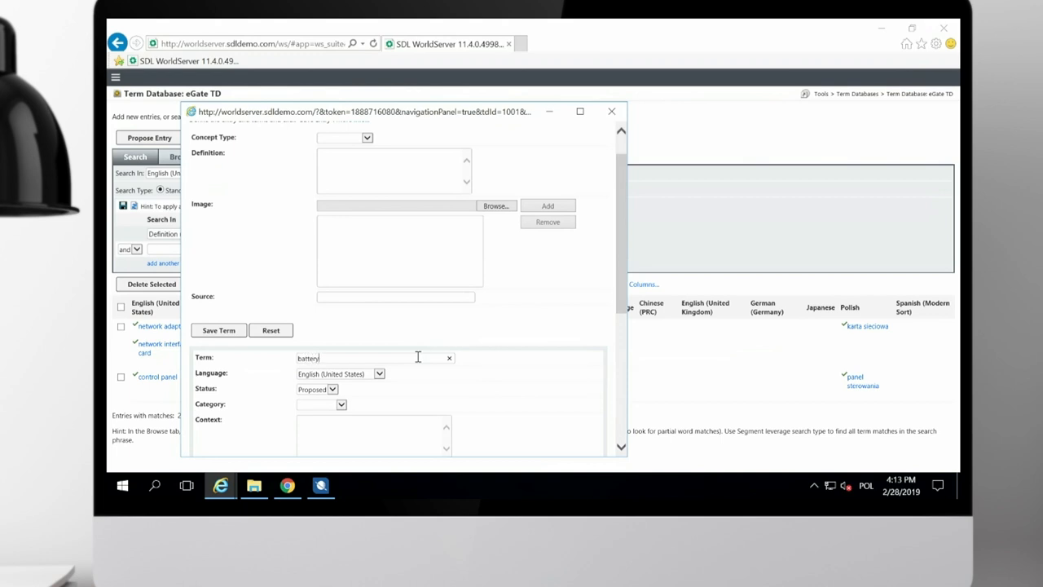
pyautogui.click(332, 387)
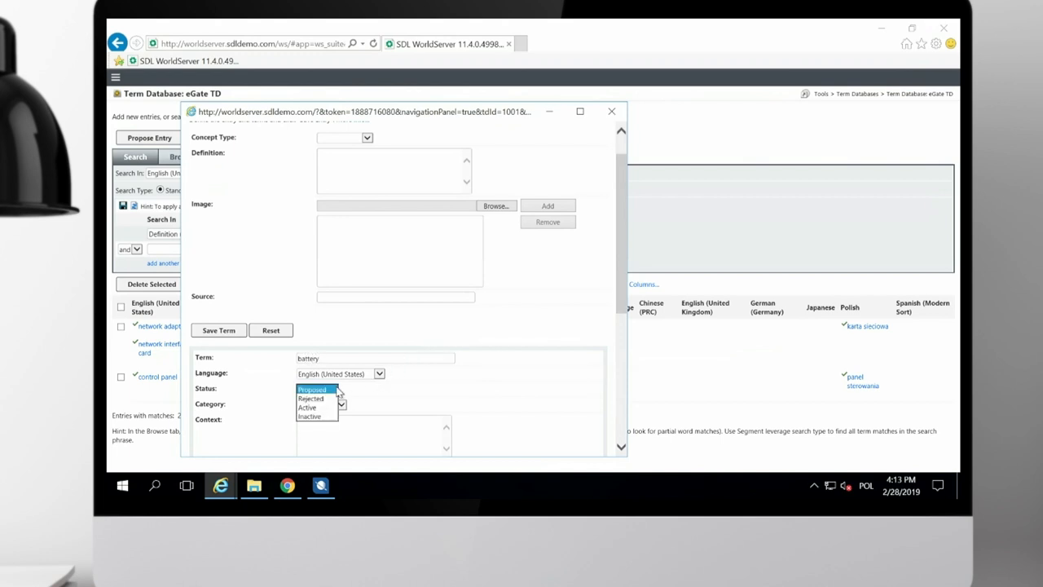
pyautogui.click(306, 407)
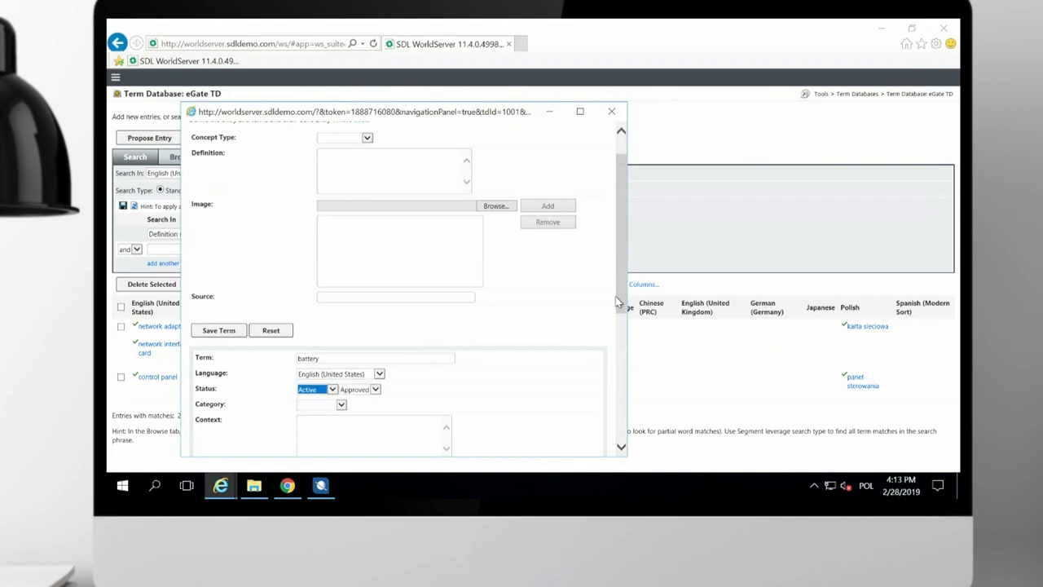
pyautogui.scroll(3)
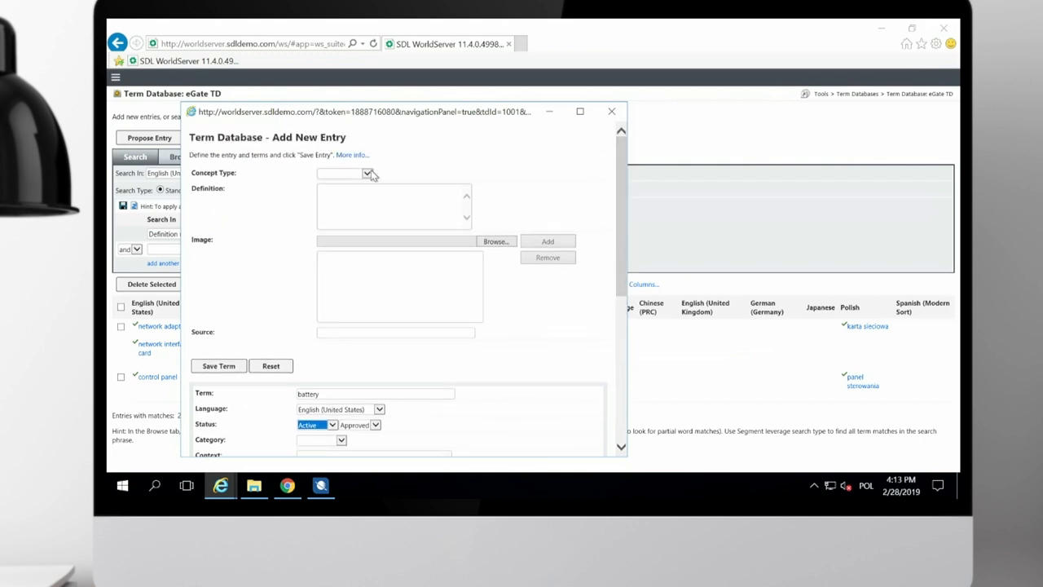
pyautogui.click(368, 173)
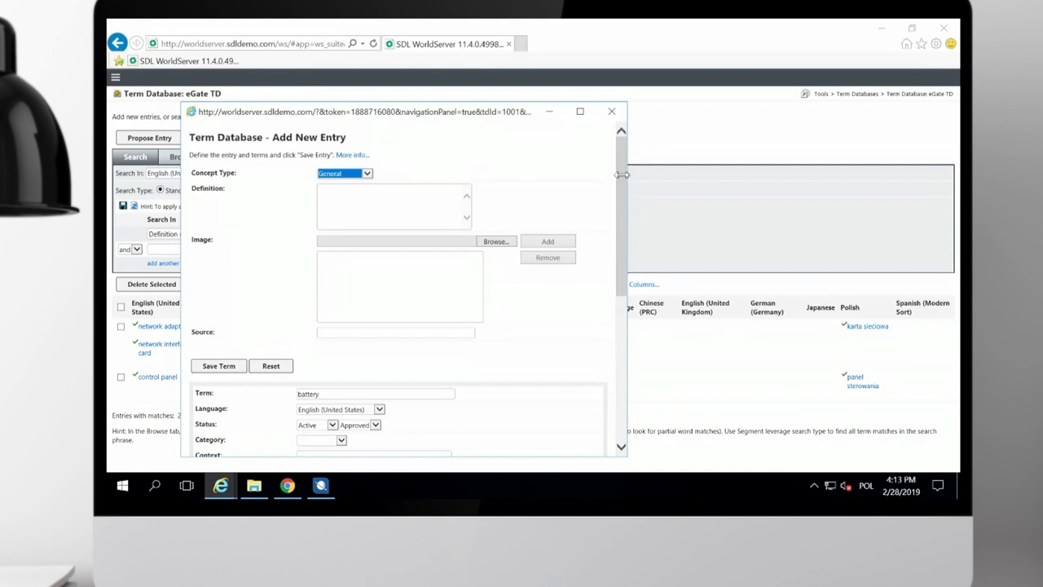
# Save the new battery entry to the eGate TD termbase.
pyautogui.scroll(-3)
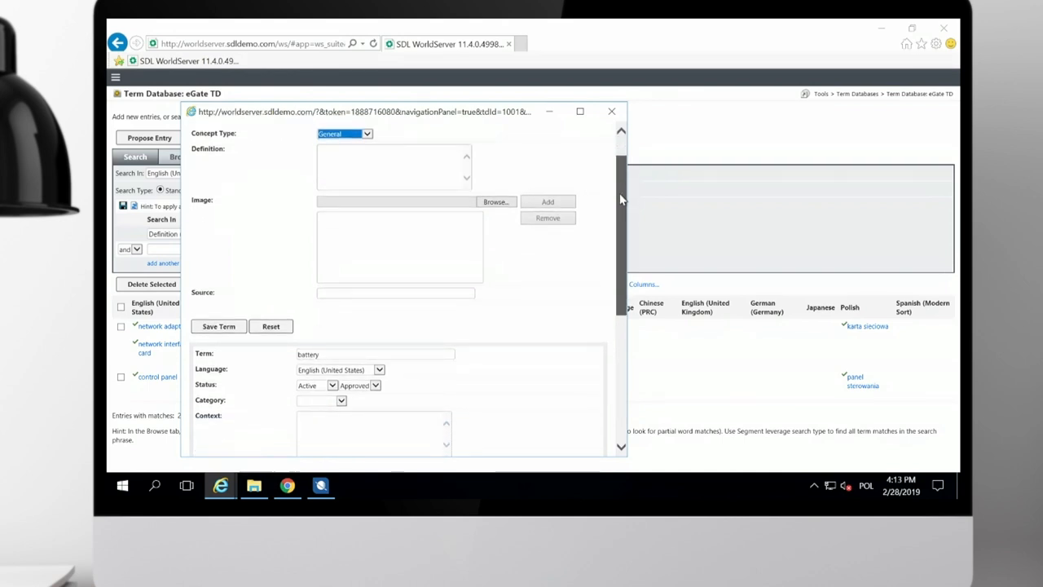
pyautogui.scroll(-3)
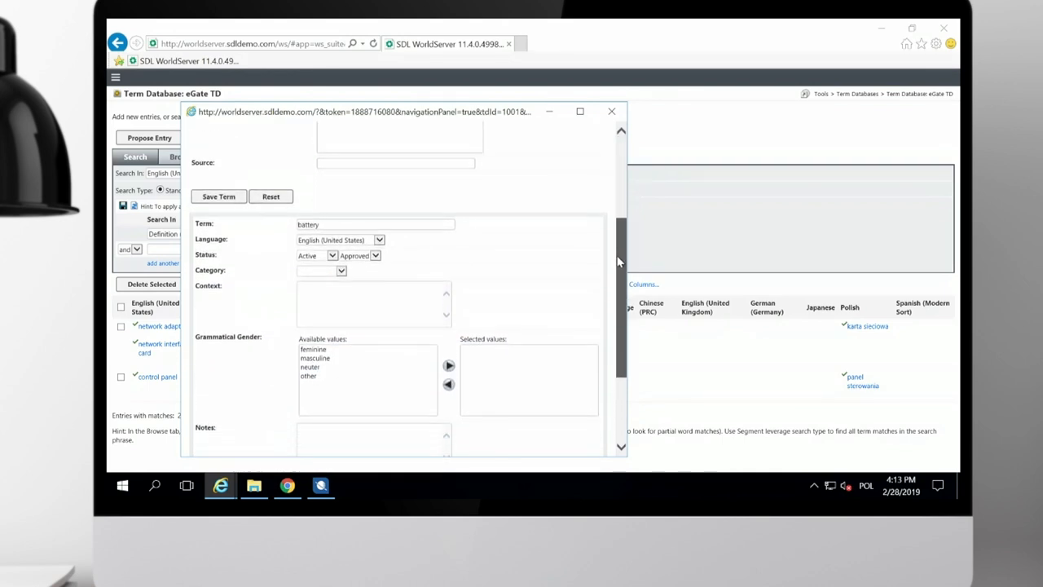
pyautogui.scroll(-3)
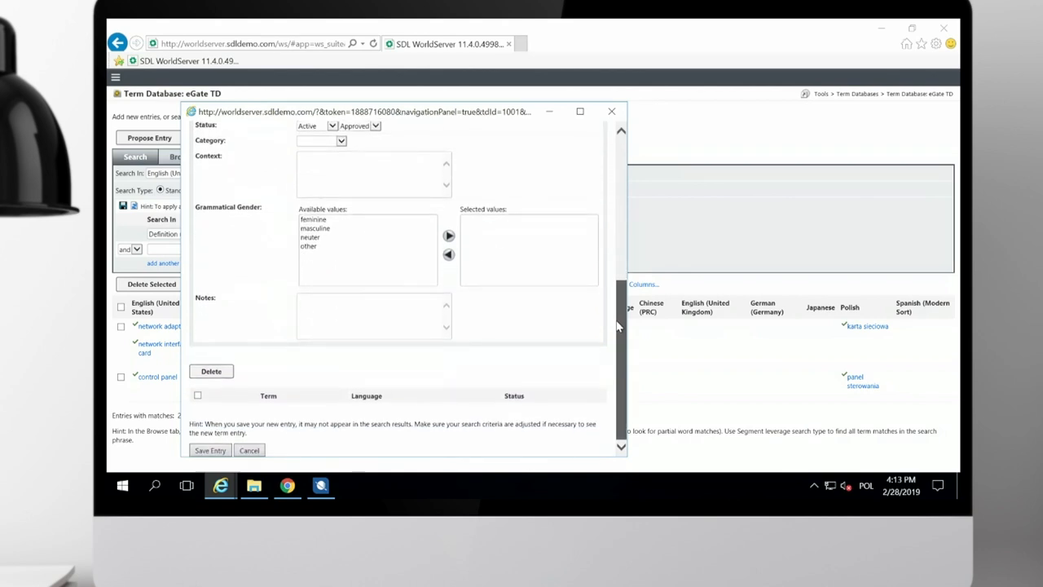
pyautogui.scroll(-3)
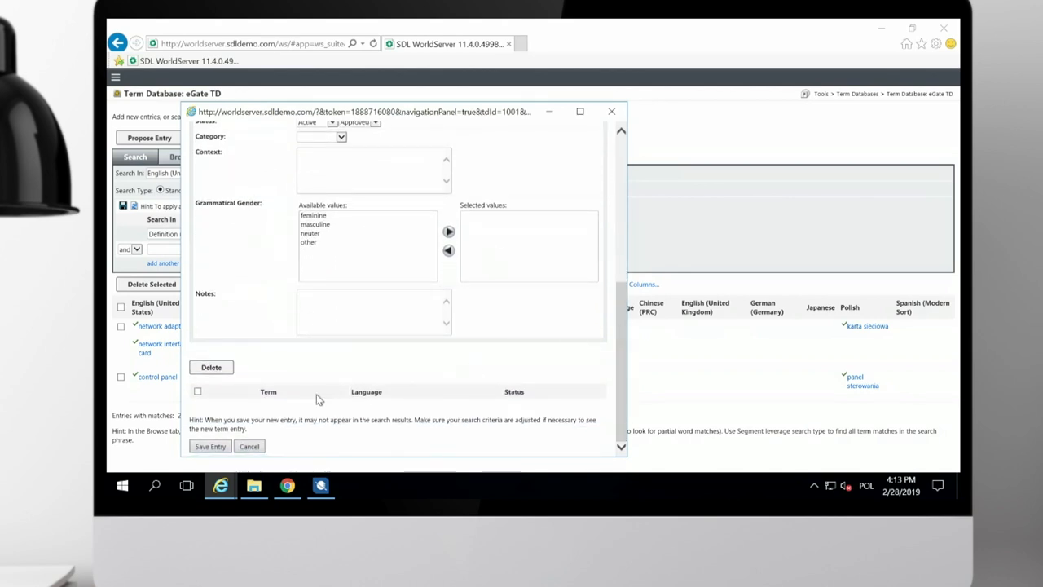
pyautogui.click(248, 446)
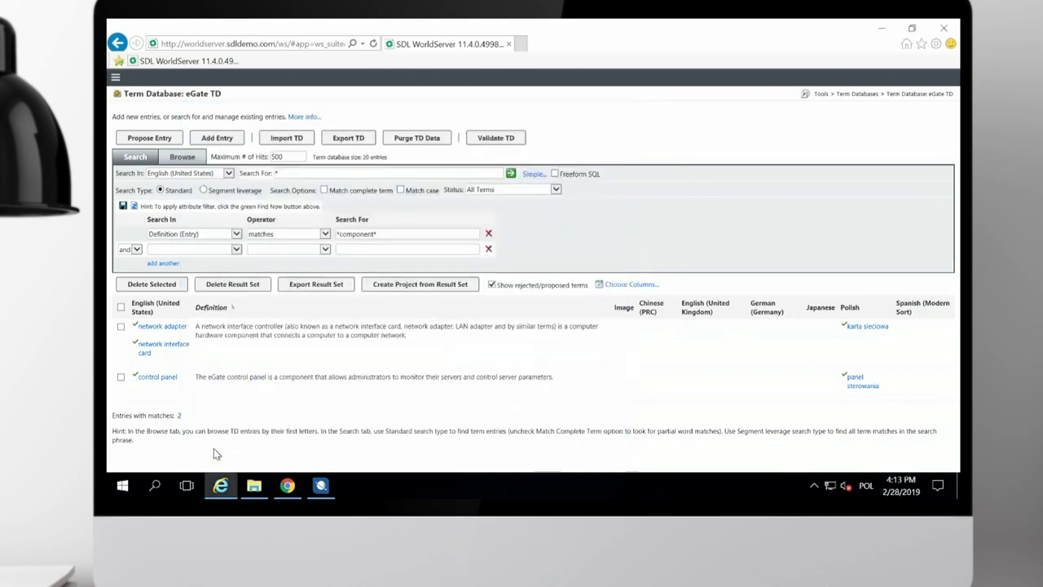
pyautogui.moveTo(489, 248)
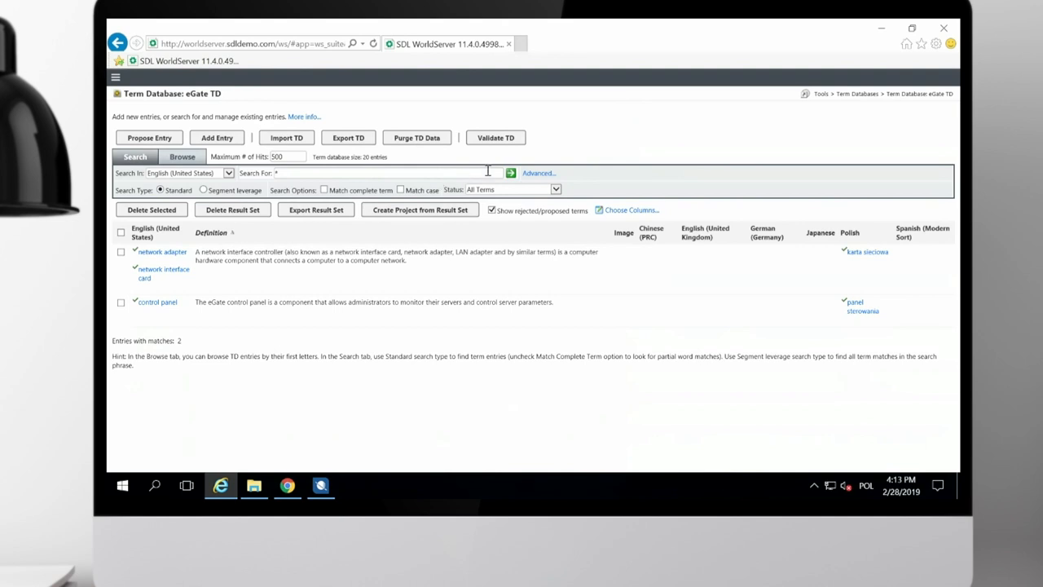
# Run the '*' search to list all eGate TD entries, now including battery.
pyautogui.click(512, 172)
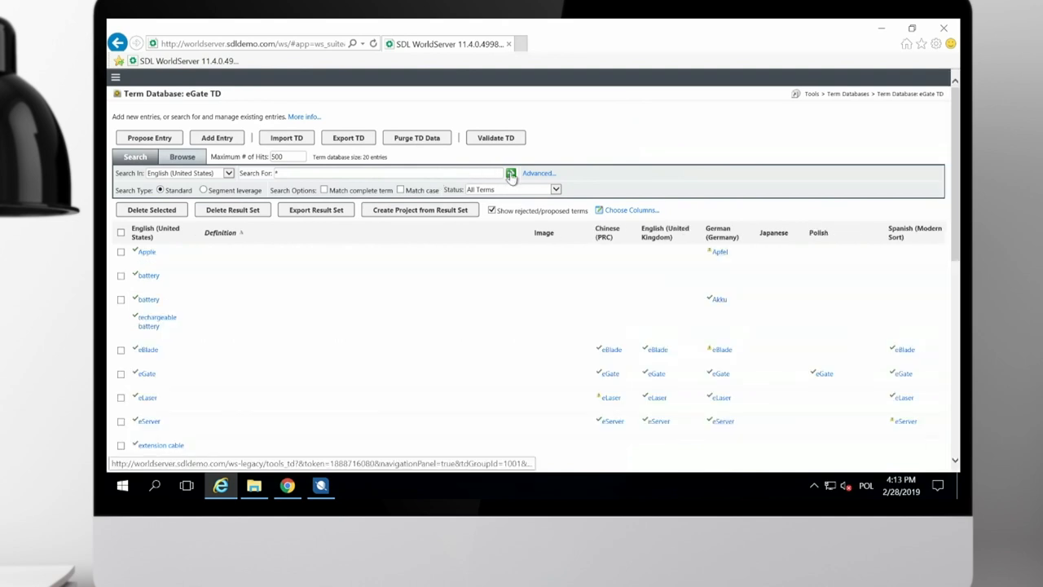
pyautogui.moveTo(155, 281)
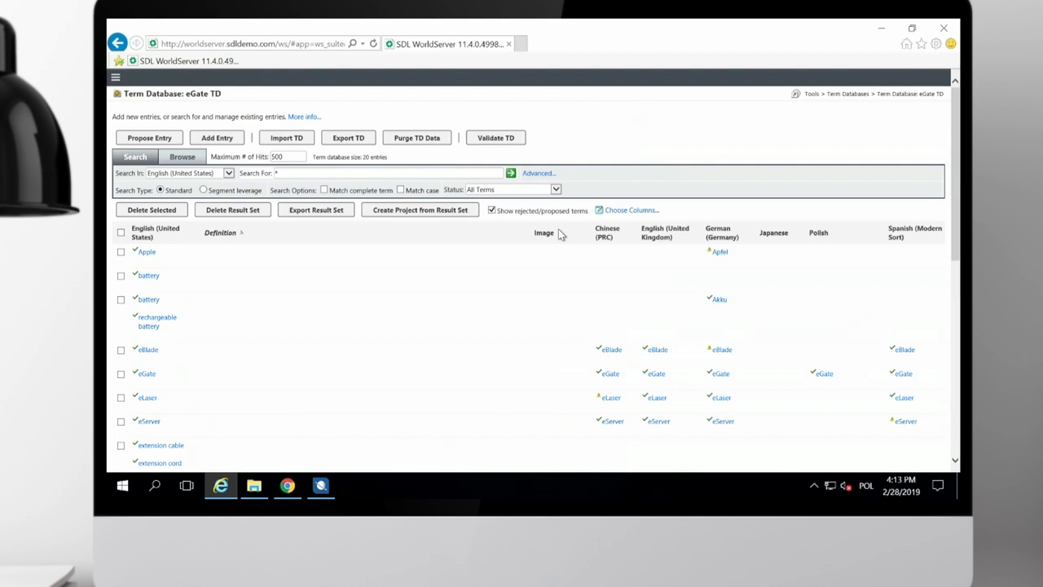
pyautogui.moveTo(149, 303)
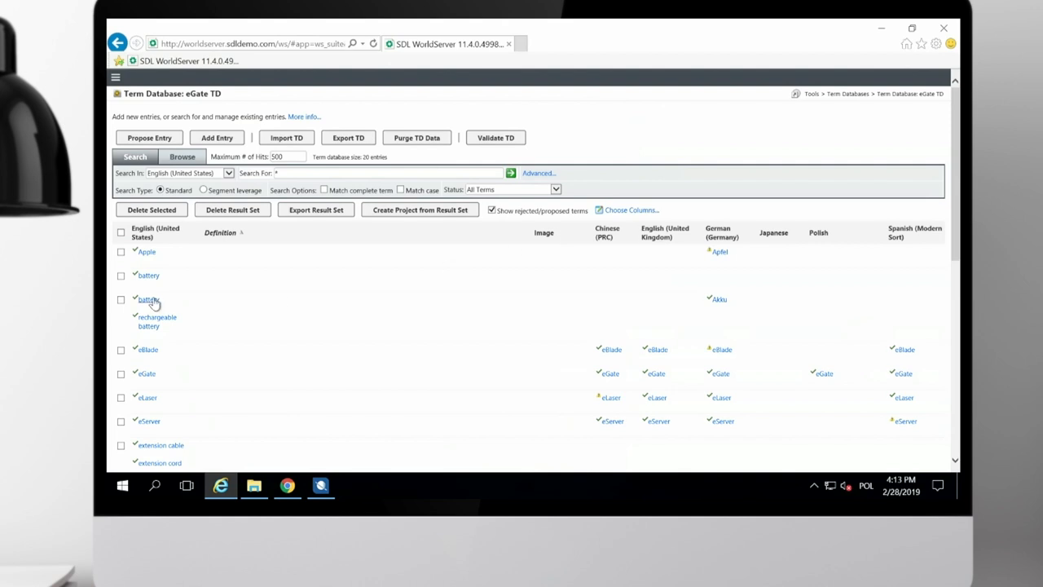
pyautogui.moveTo(722, 305)
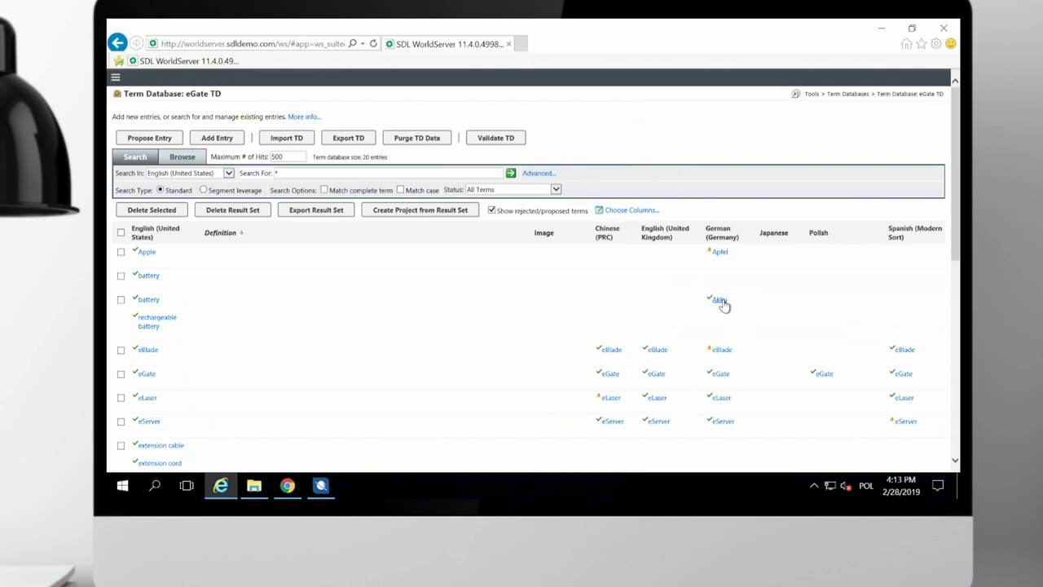
pyautogui.moveTo(743, 305)
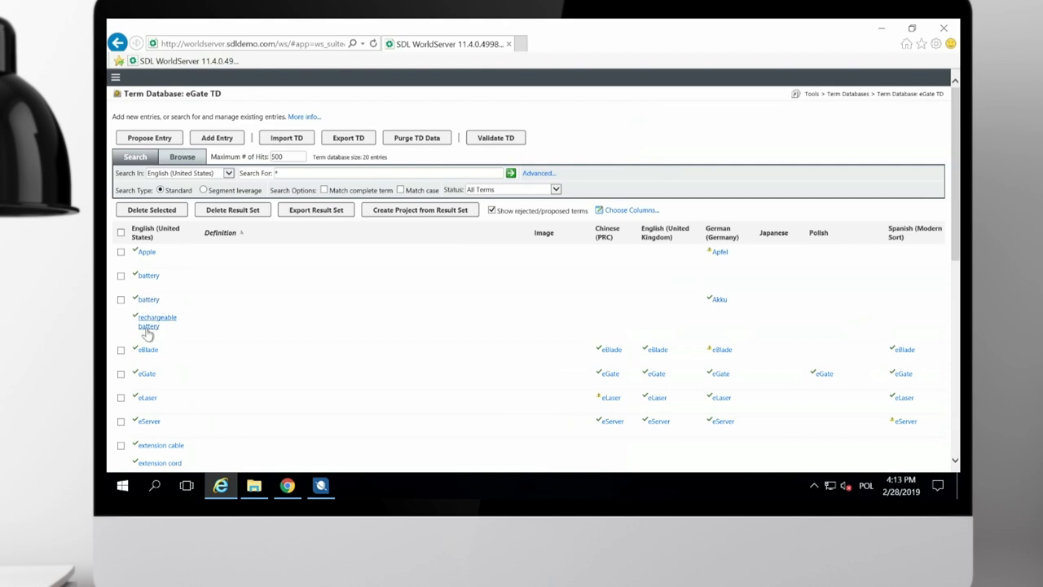
pyautogui.moveTo(160, 274)
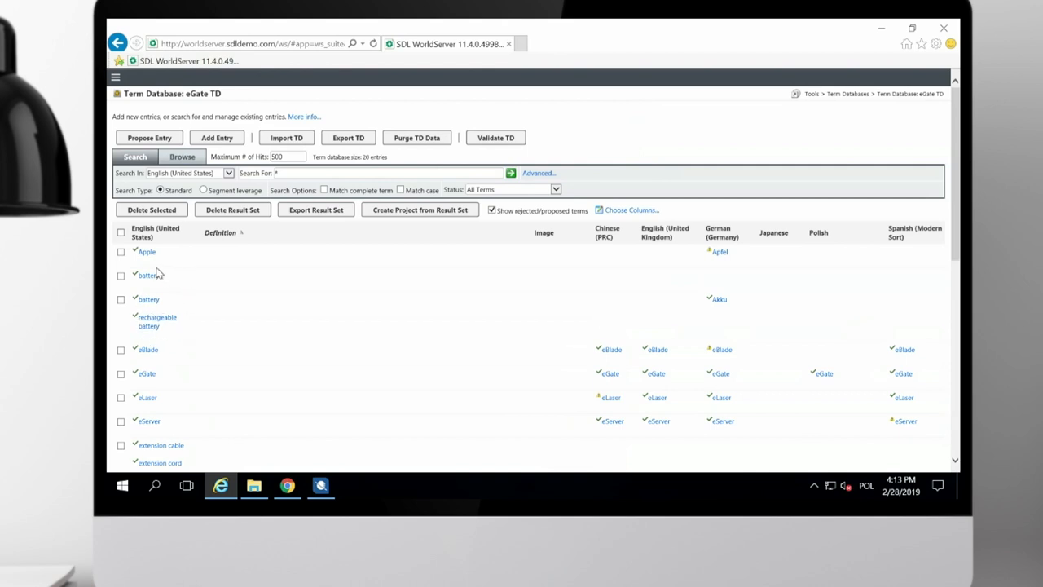
pyautogui.moveTo(186, 285)
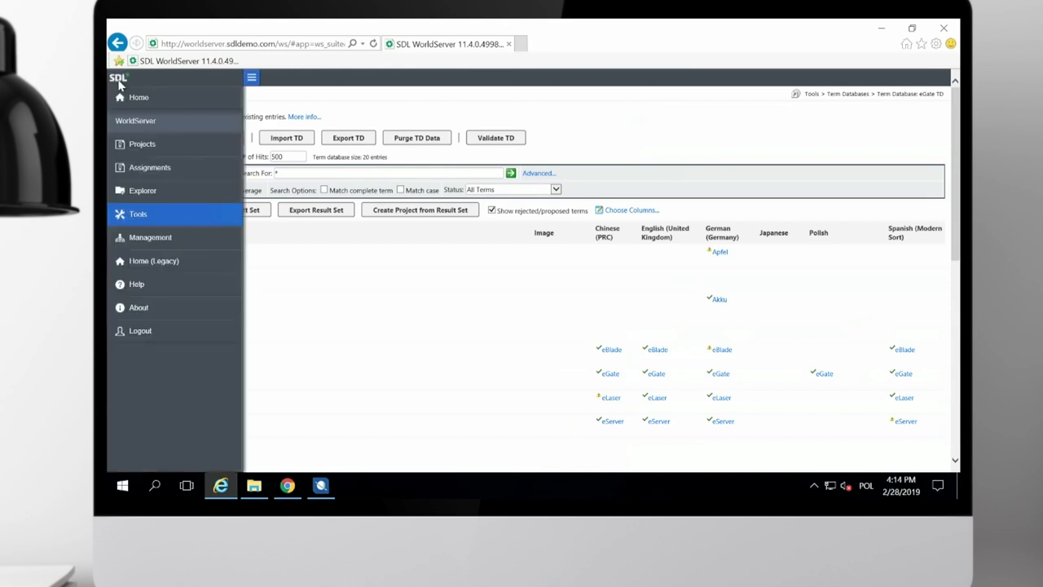
pyautogui.moveTo(150, 237)
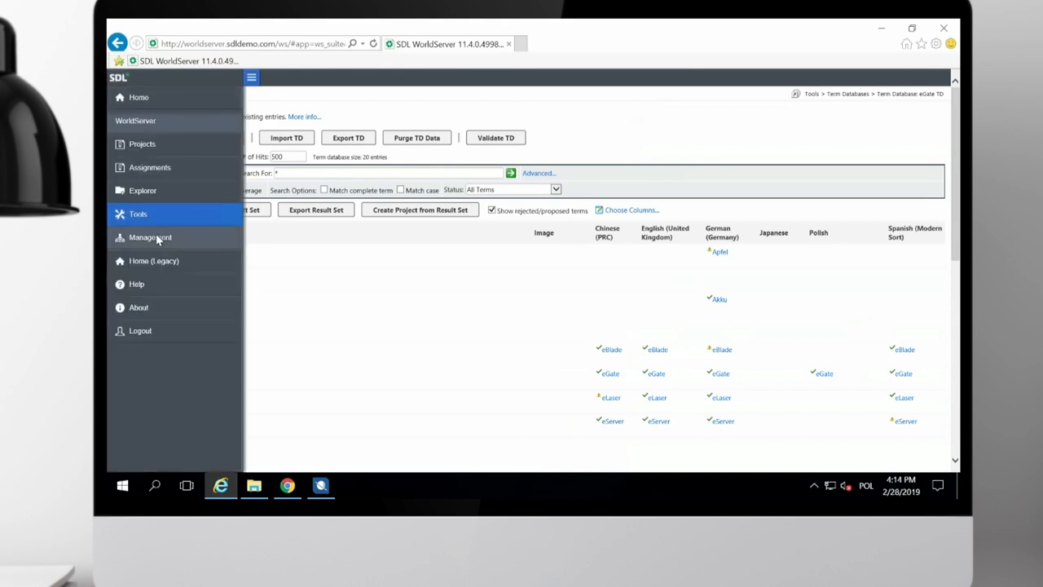
# Navigate Management > Administration > Customization and select the Attributes component type.
pyautogui.click(150, 238)
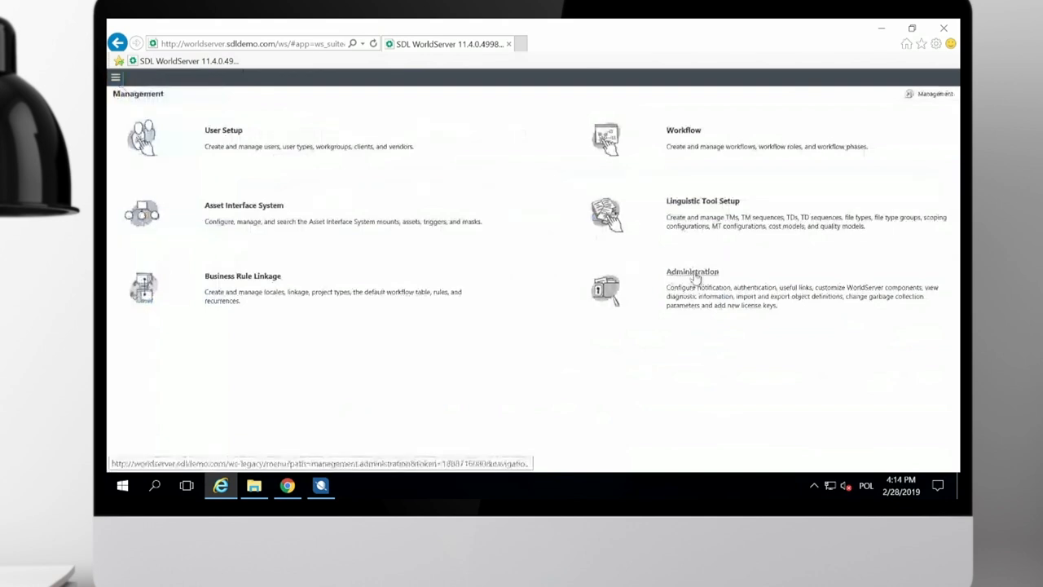
pyautogui.click(691, 271)
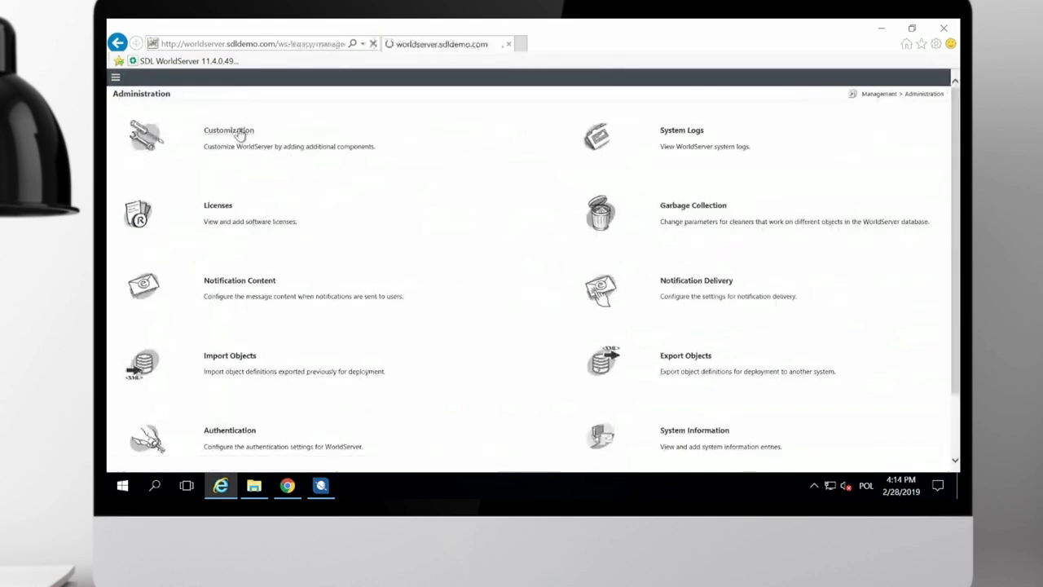
pyautogui.click(228, 130)
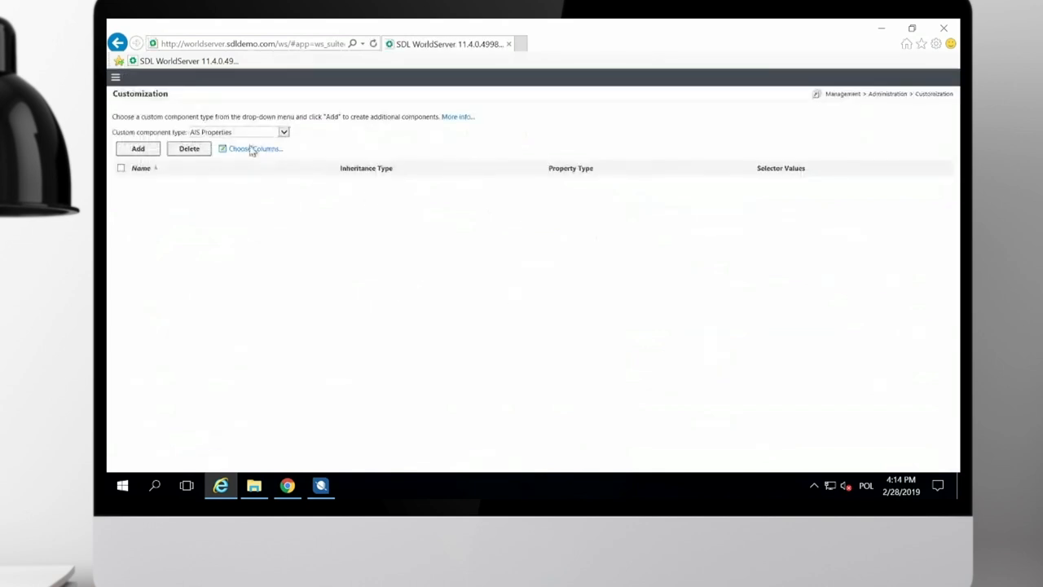
pyautogui.click(284, 132)
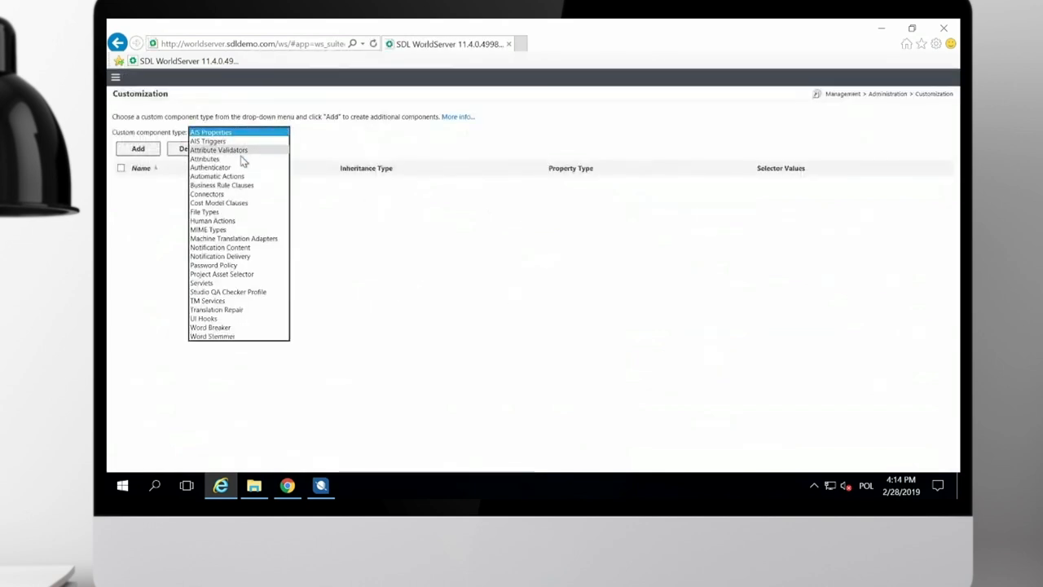
pyautogui.click(205, 158)
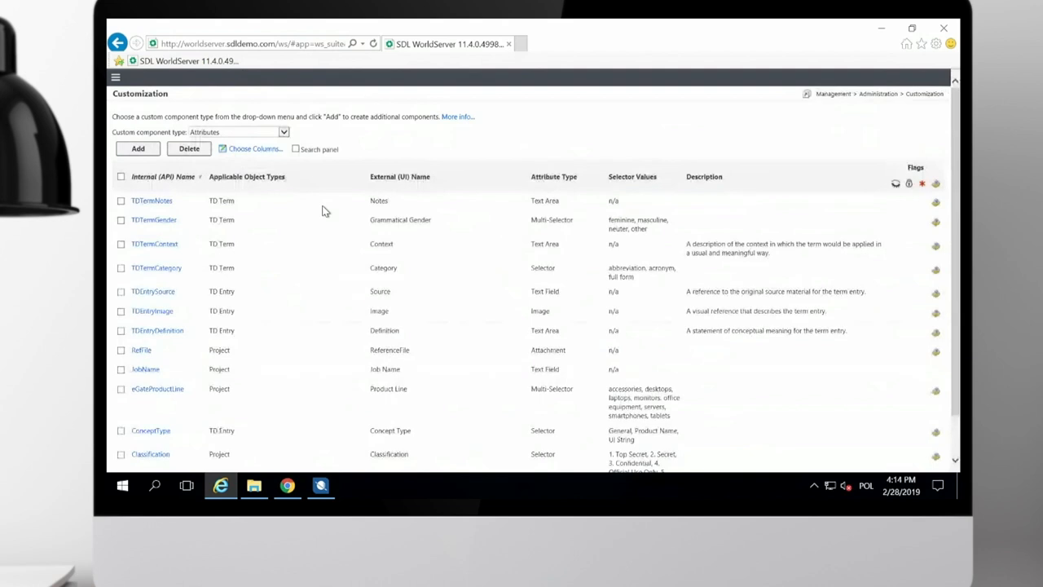
pyautogui.moveTo(302, 231)
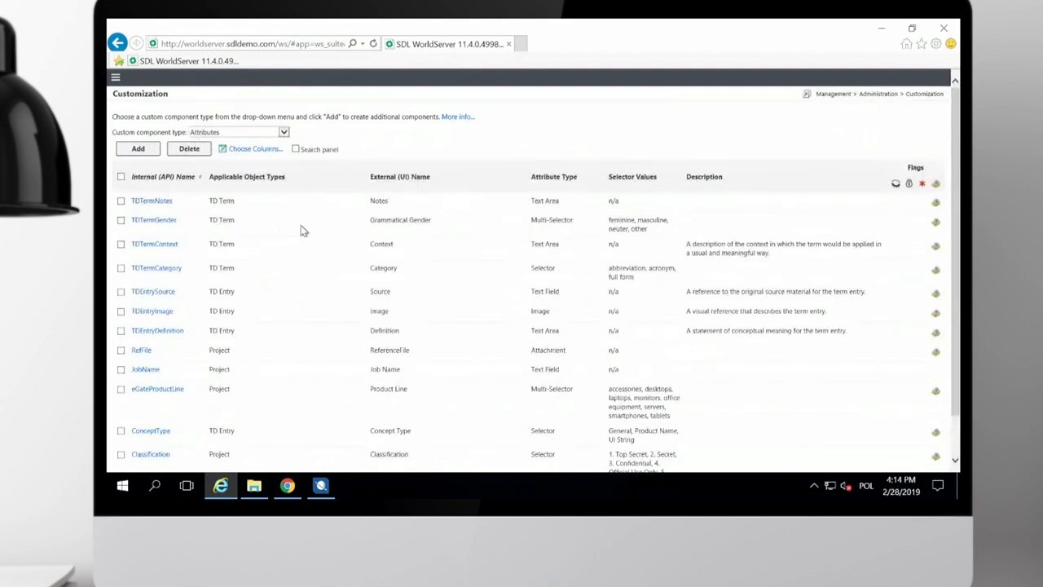
pyautogui.moveTo(241, 218)
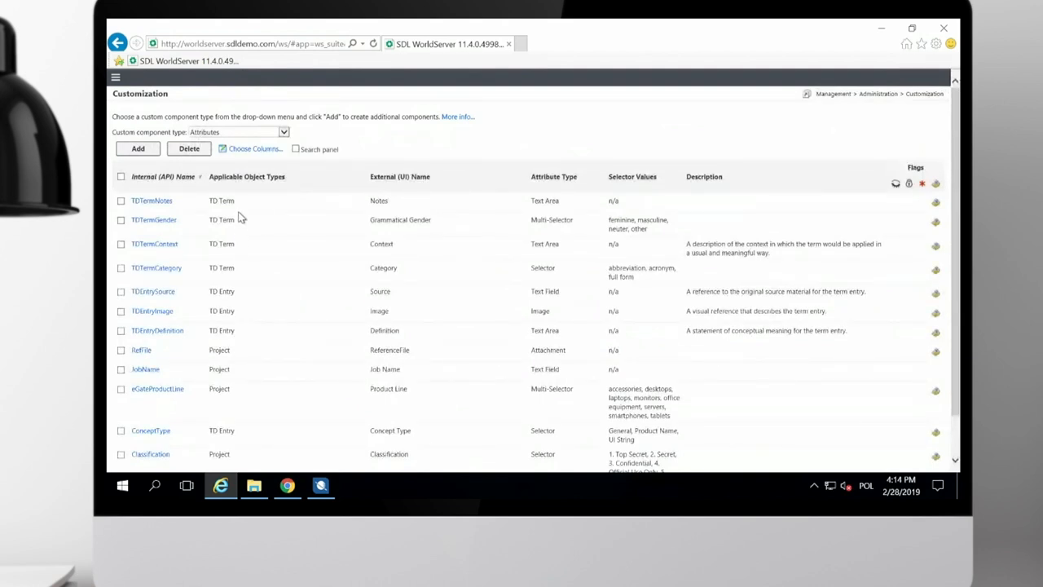
pyautogui.moveTo(238, 238)
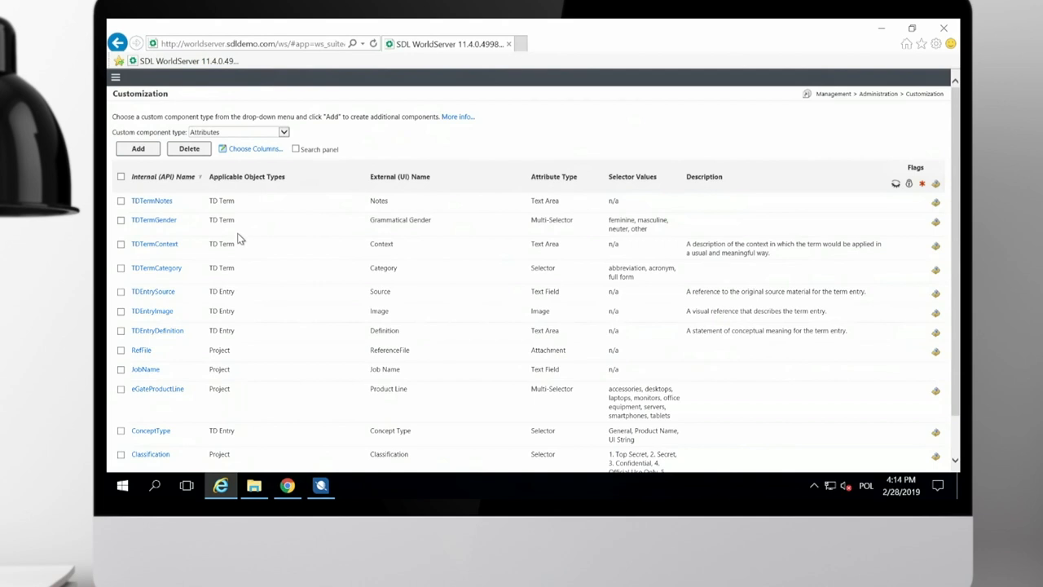
pyautogui.moveTo(244, 308)
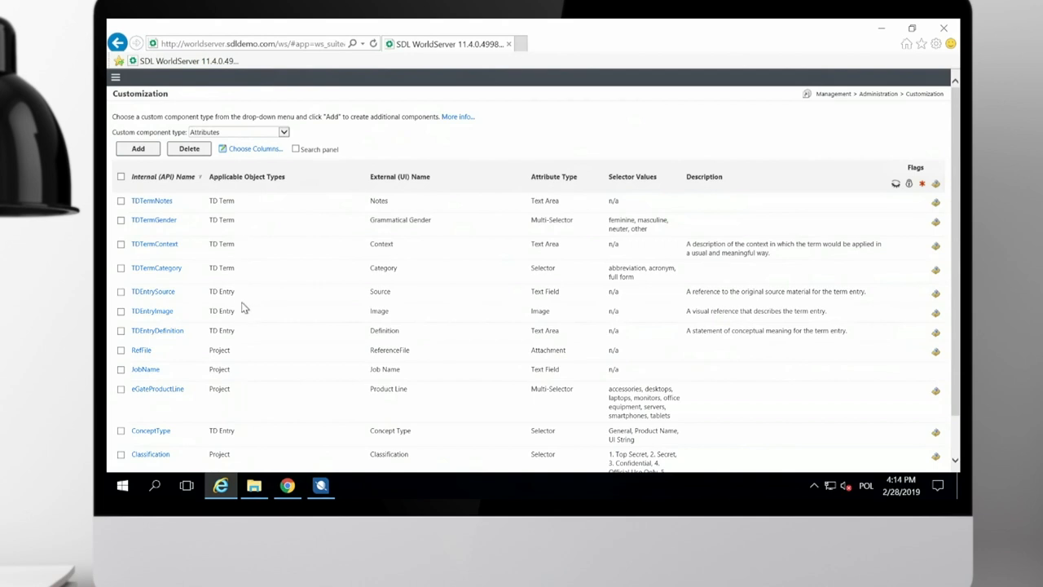
pyautogui.moveTo(173, 275)
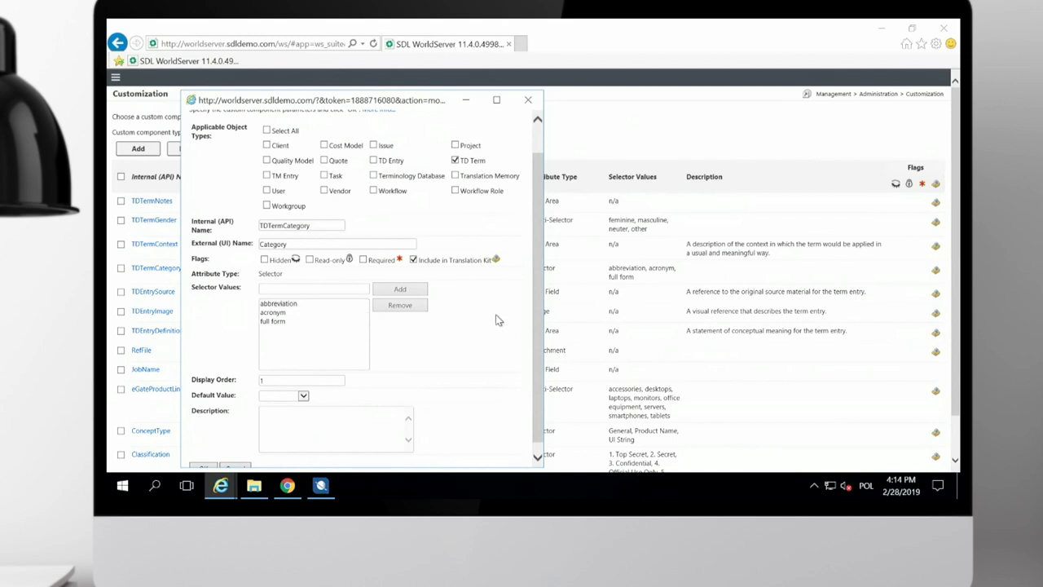
pyautogui.moveTo(548, 227)
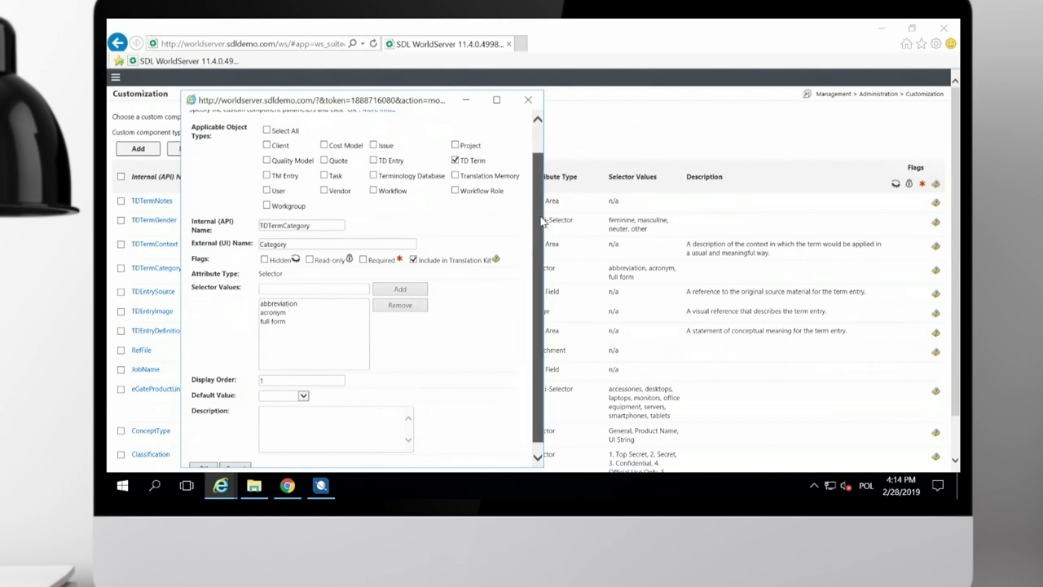
pyautogui.click(528, 100)
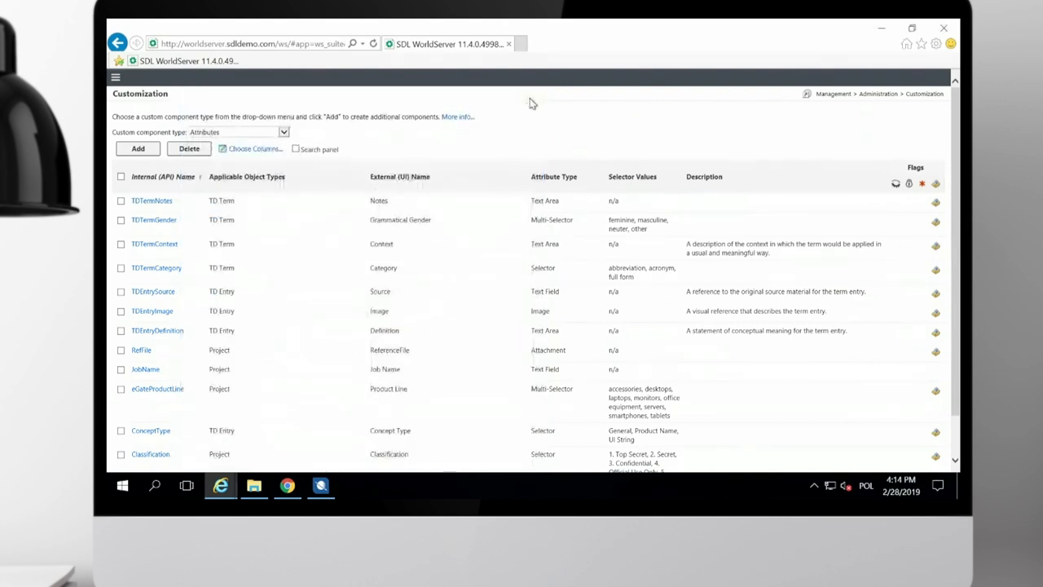
pyautogui.moveTo(569, 130)
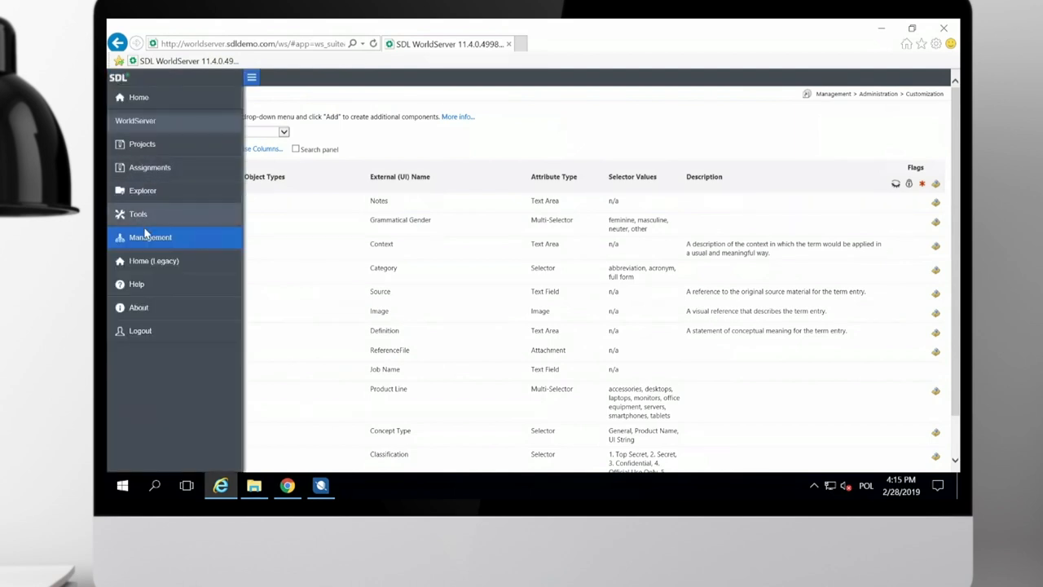
# Navigate Management > Linguistic Tool Setup > Term Database Setup listing eGate TD and Default.
pyautogui.click(150, 237)
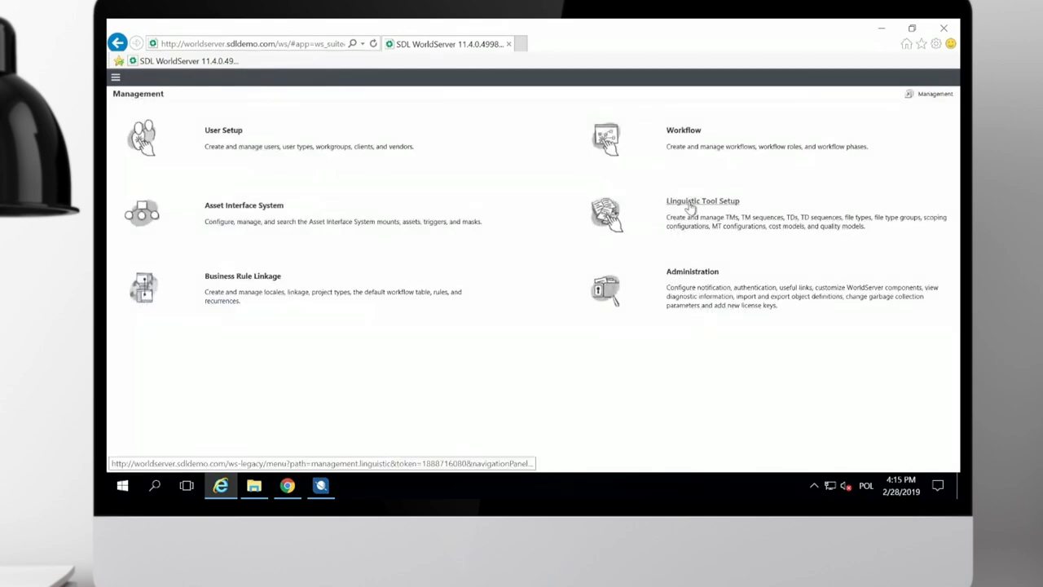
pyautogui.click(702, 200)
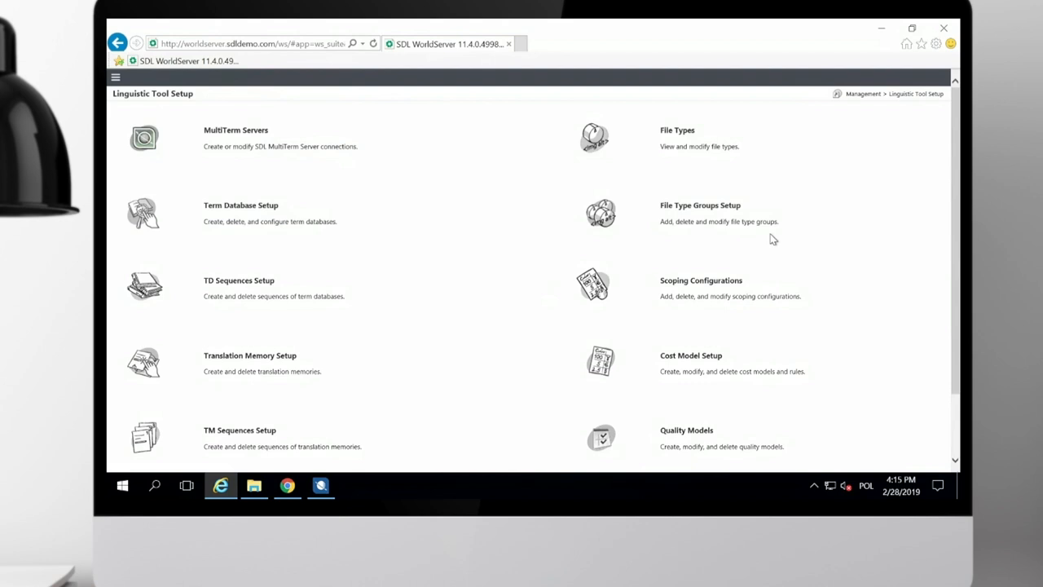
pyautogui.moveTo(536, 231)
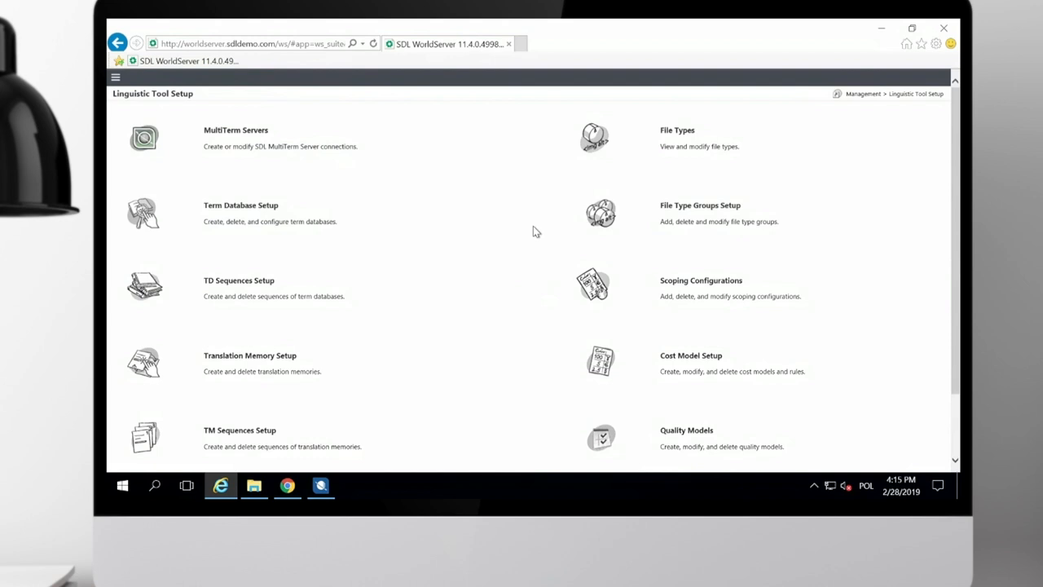
pyautogui.moveTo(432, 218)
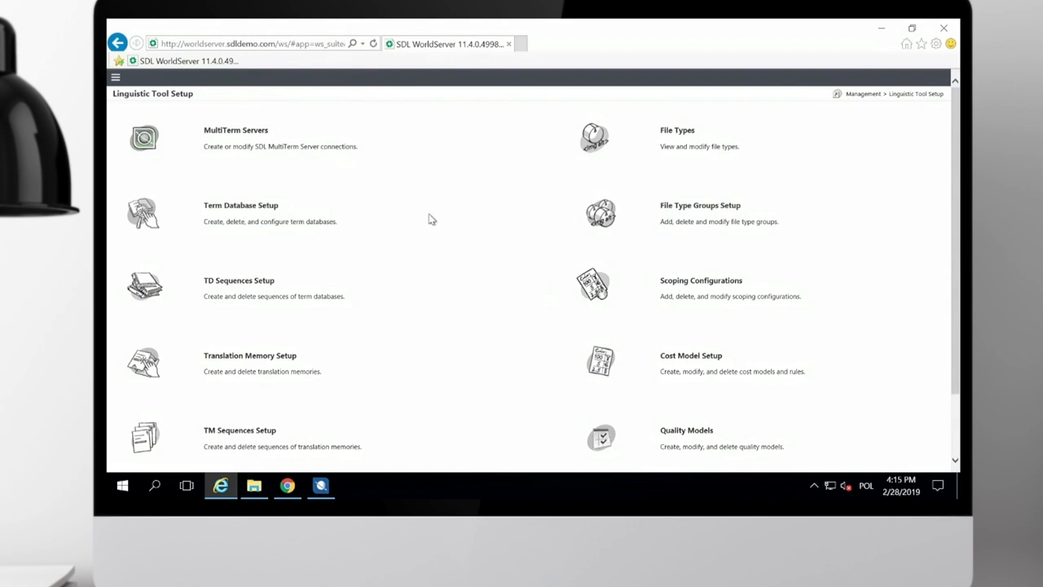
pyautogui.moveTo(242, 205)
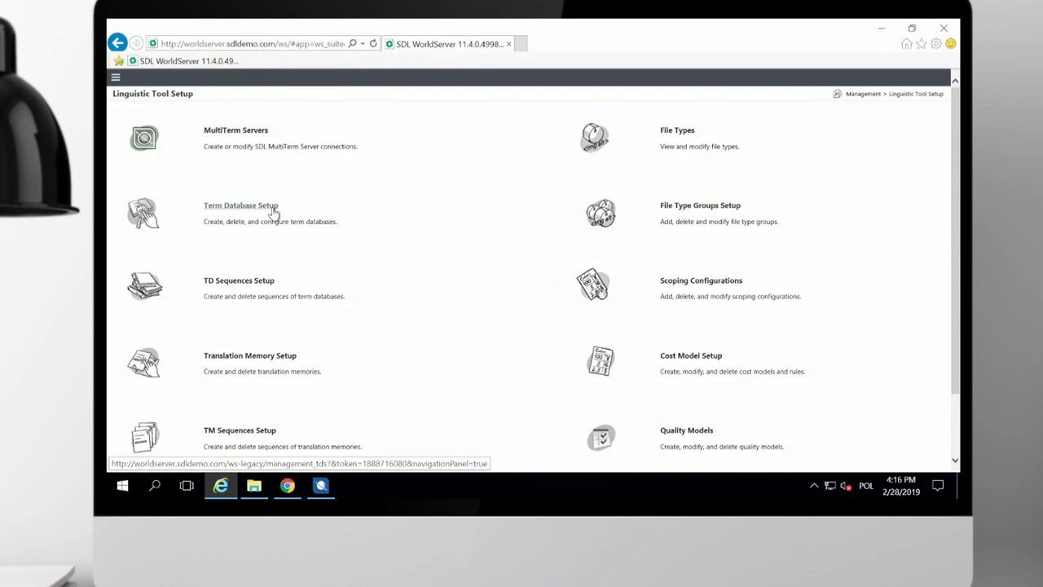
pyautogui.click(241, 206)
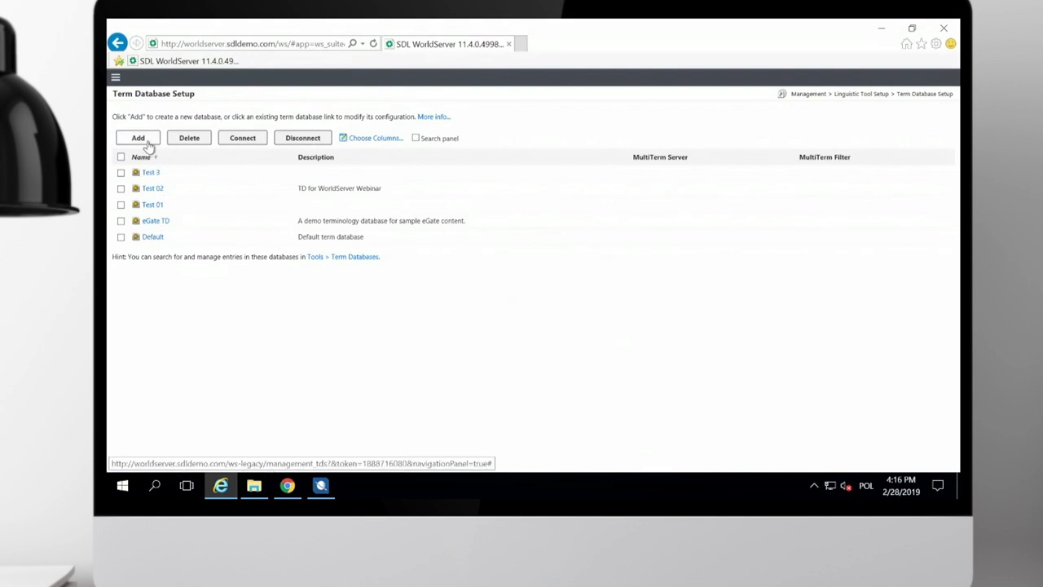
# Add a new term database named 'Webinar TD' with a Restricted attribute mask.
pyautogui.click(137, 137)
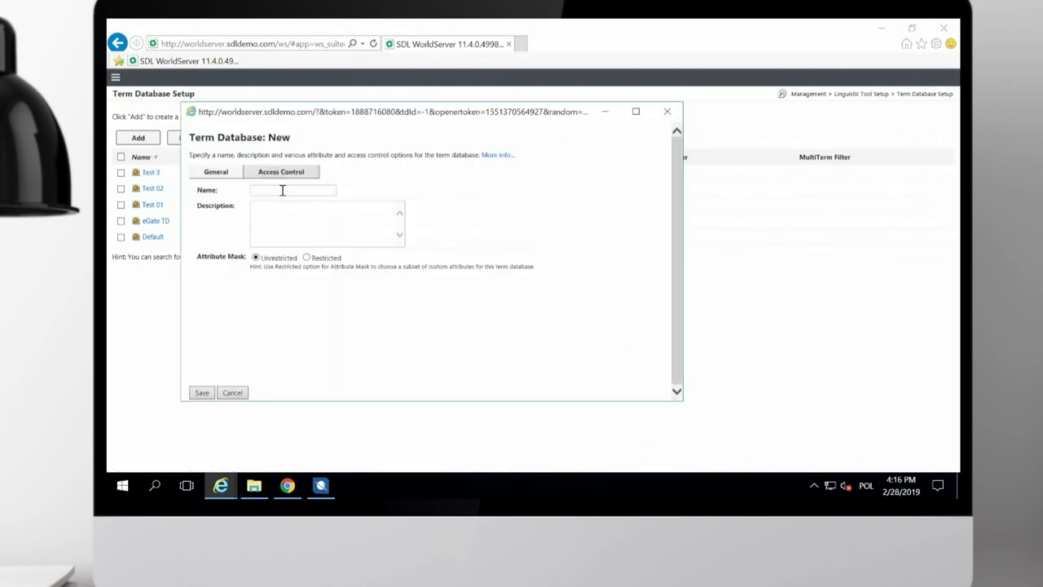
pyautogui.write('Webinar T')
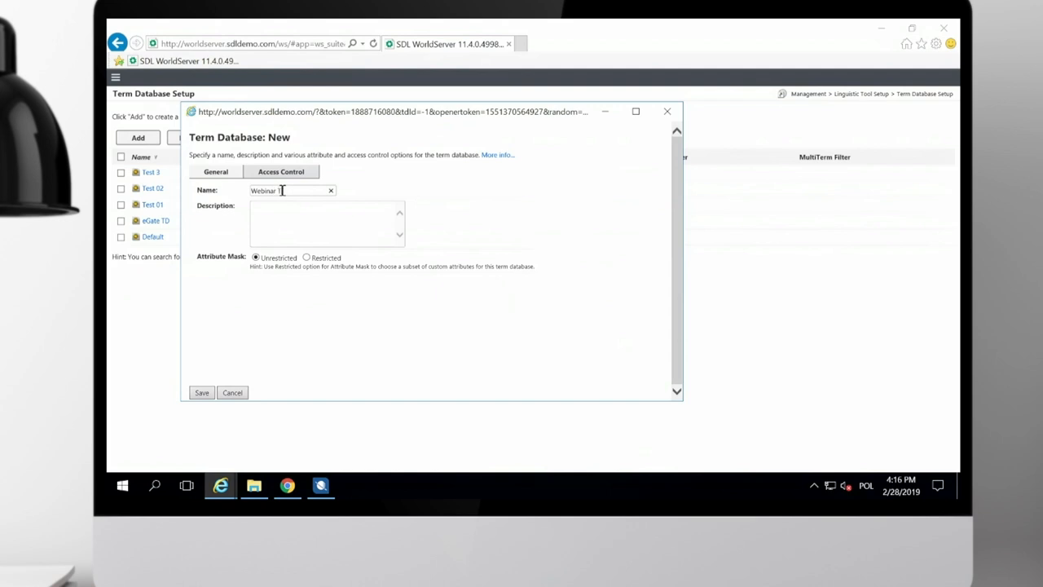
pyautogui.write('D')
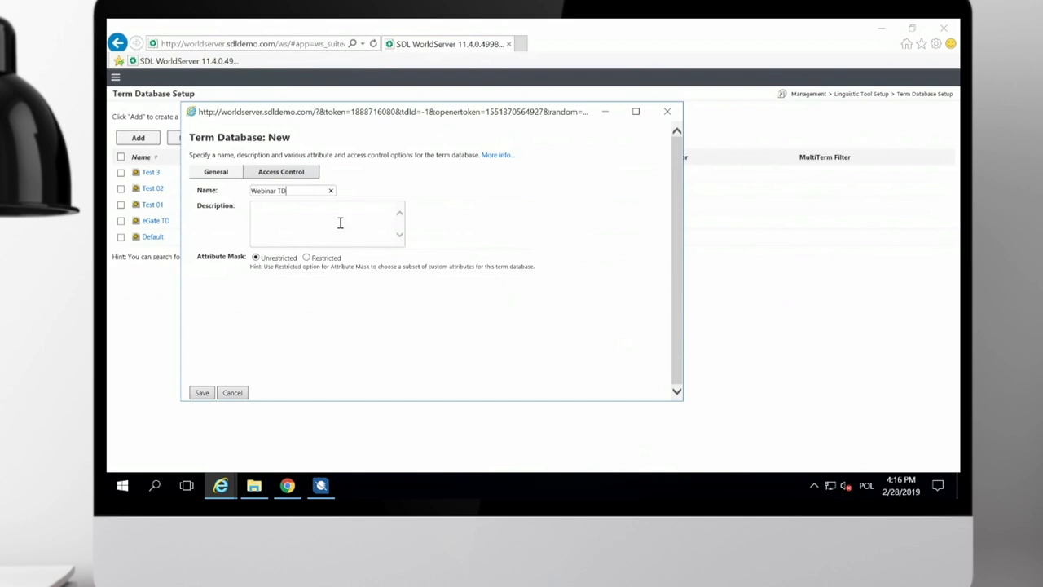
pyautogui.moveTo(365, 276)
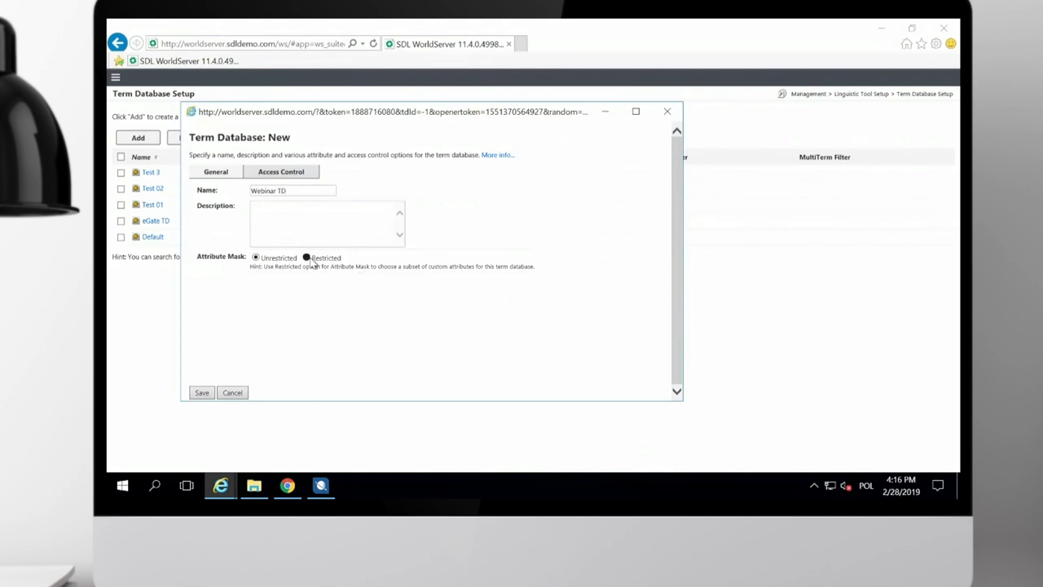
pyautogui.click(306, 257)
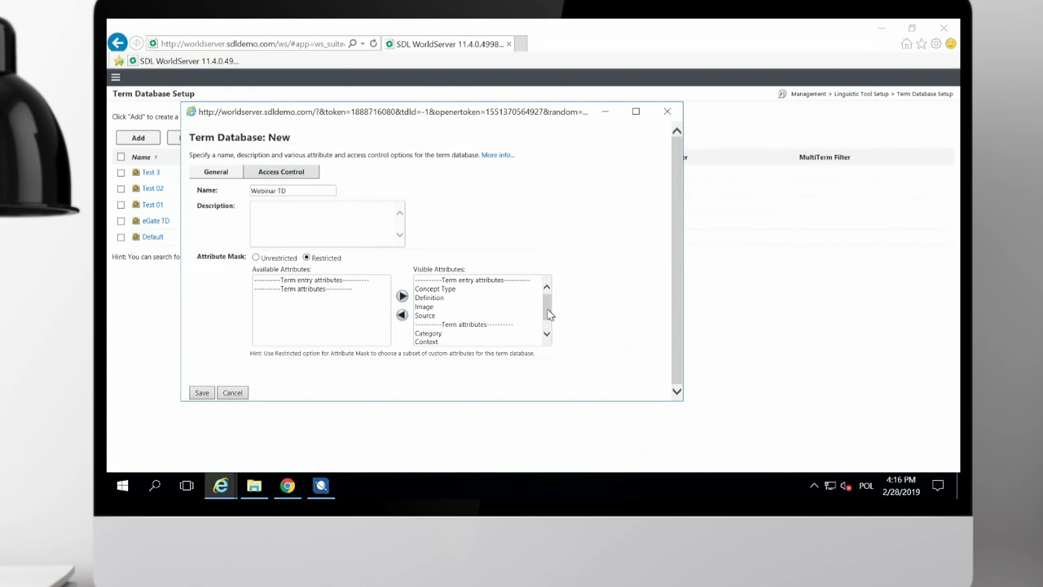
pyautogui.moveTo(323, 173)
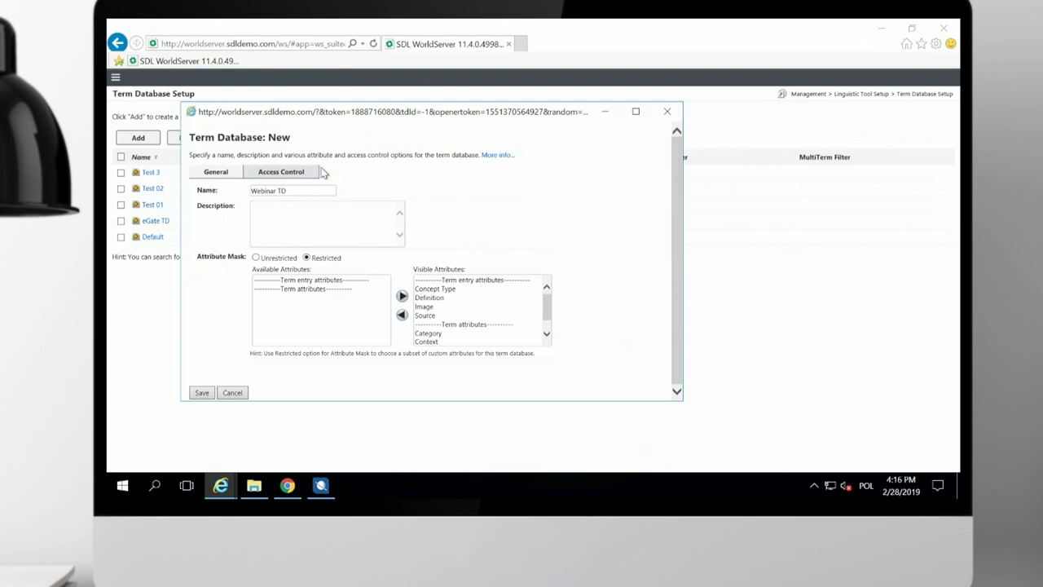
# Set the new database's access control to restricted access.
pyautogui.click(280, 172)
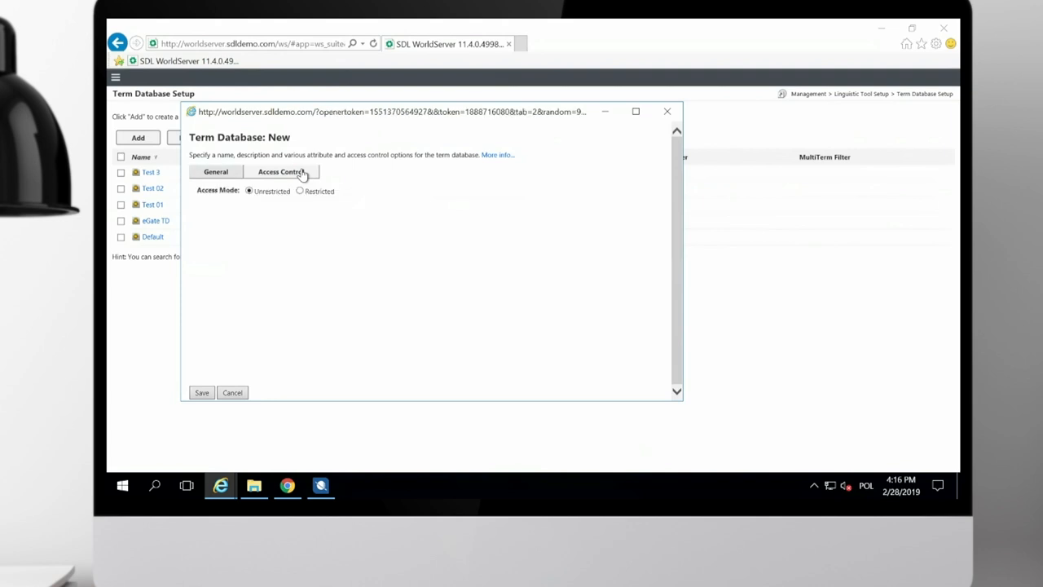
pyautogui.click(300, 191)
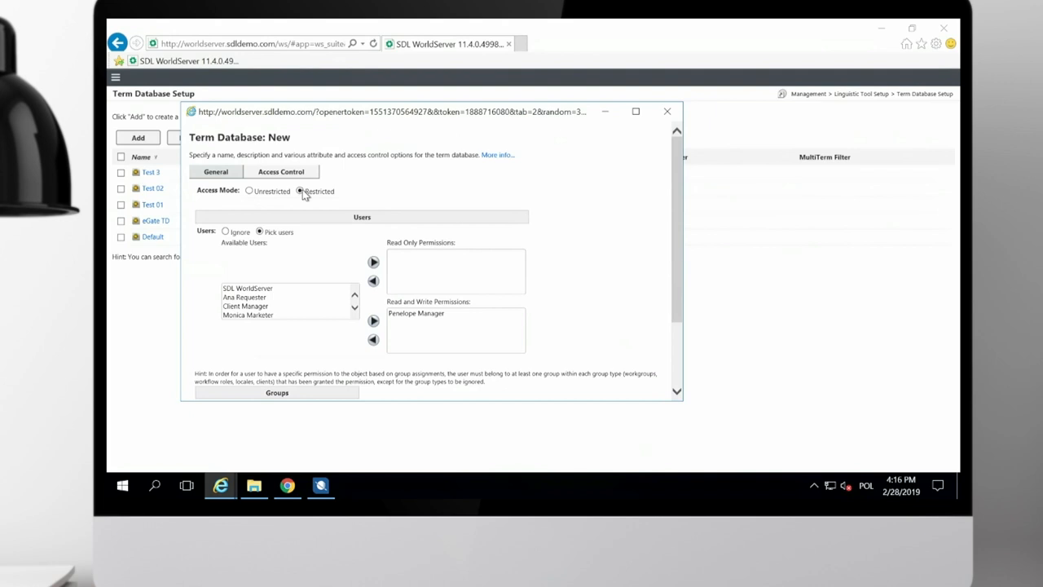
pyautogui.moveTo(277, 195)
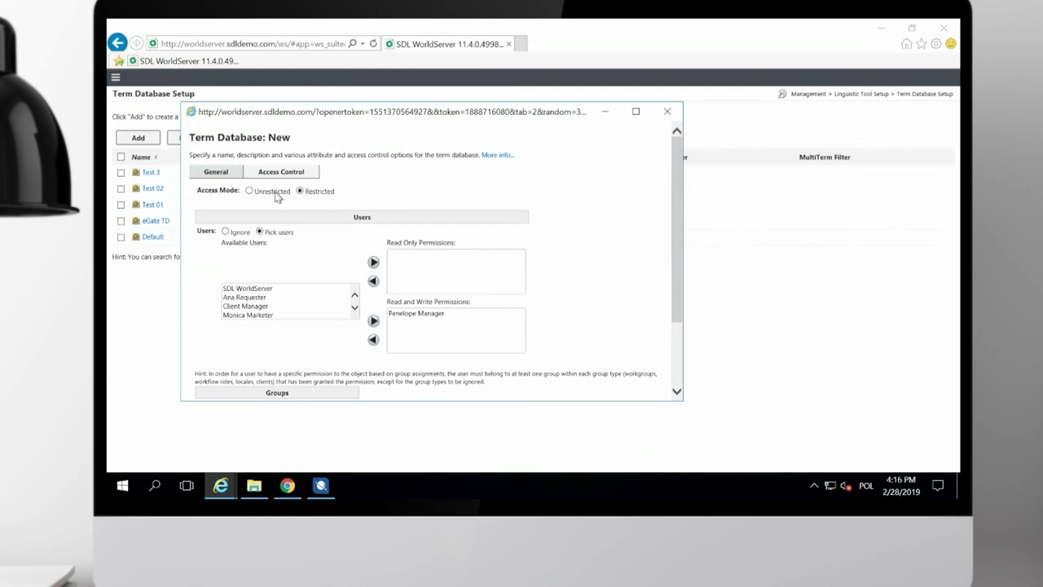
pyautogui.click(215, 172)
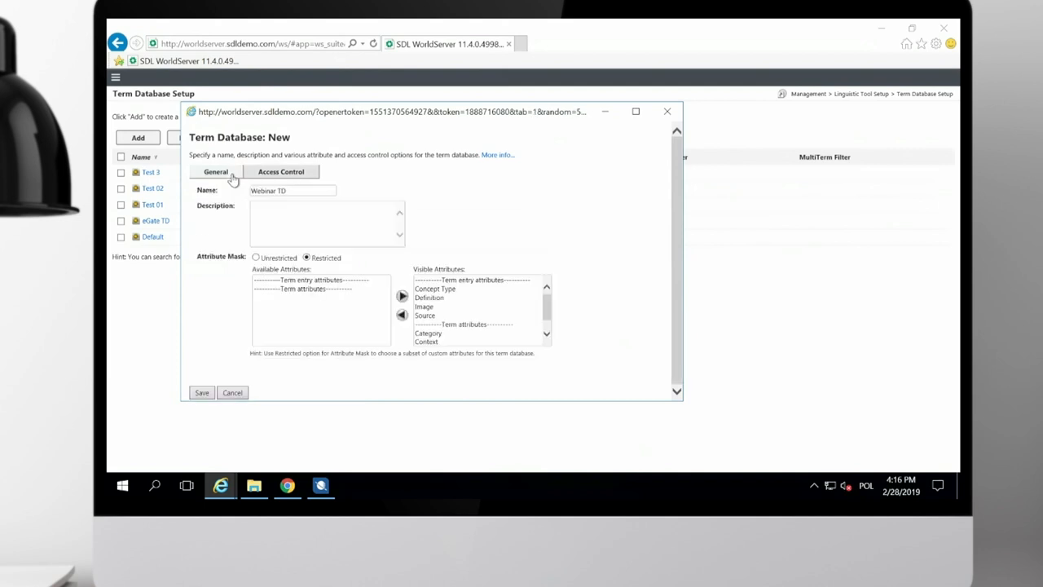
pyautogui.moveTo(600, 271)
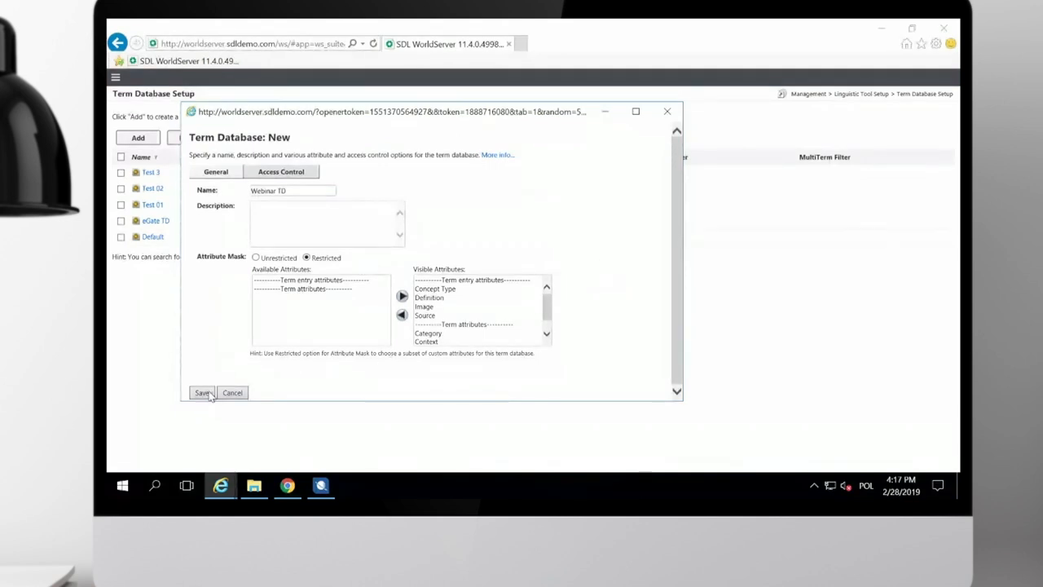
# Save Webinar TD and open it from the Term Databases list, showing it empty.
pyautogui.click(202, 392)
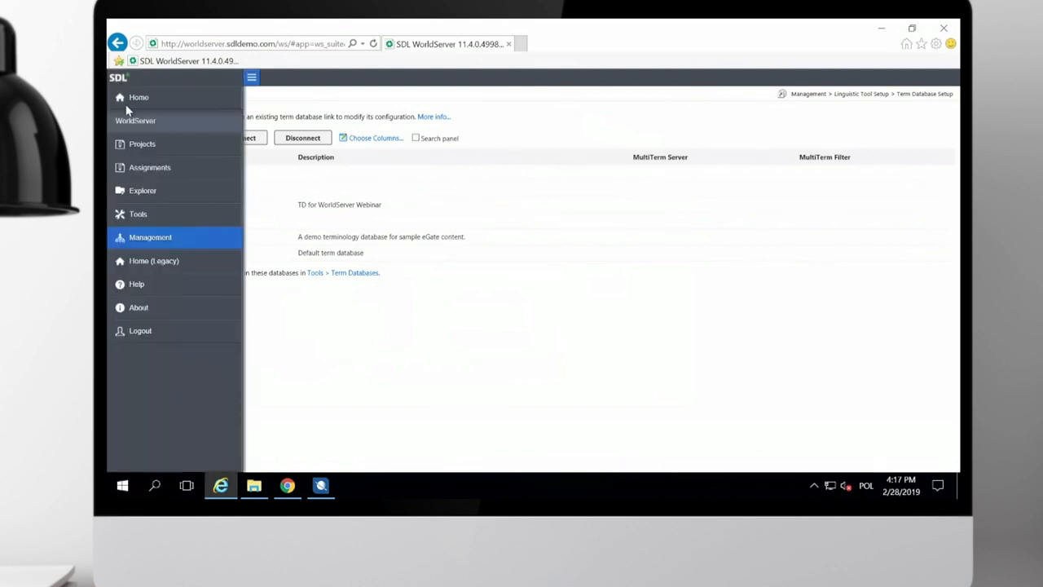
pyautogui.click(137, 214)
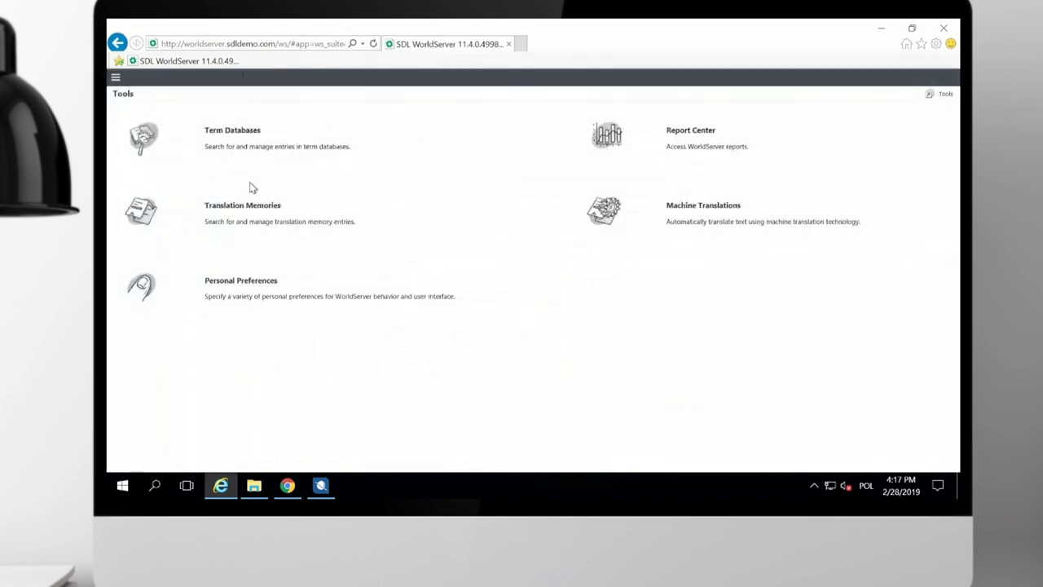
pyautogui.click(231, 131)
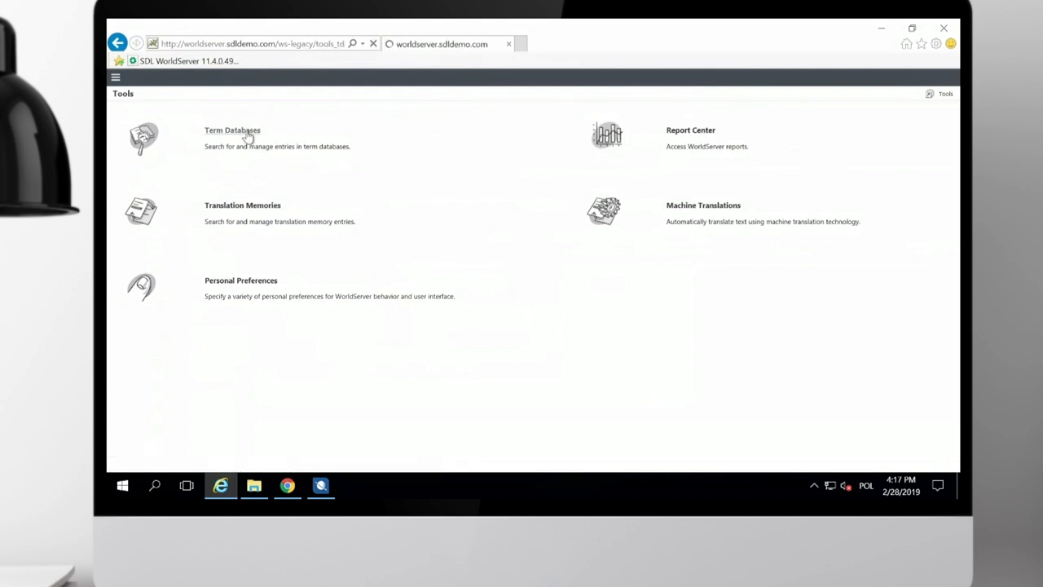
pyautogui.click(231, 130)
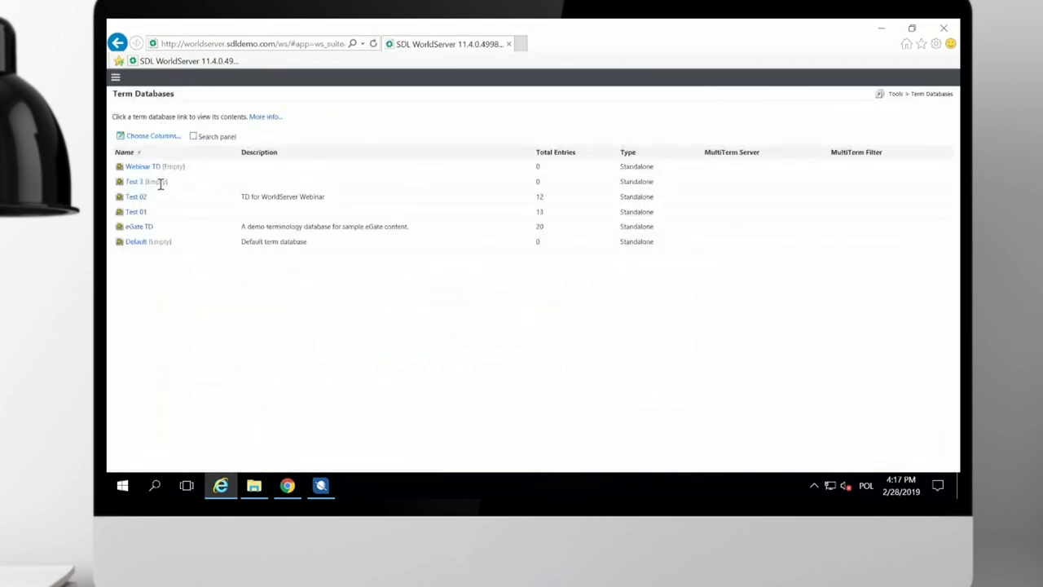
pyautogui.click(134, 181)
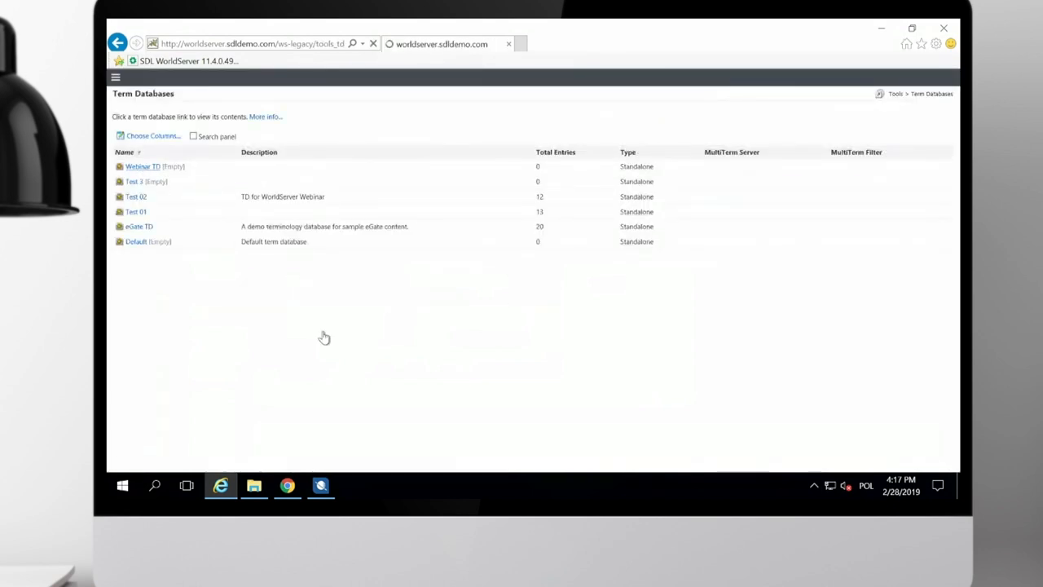
pyautogui.click(144, 166)
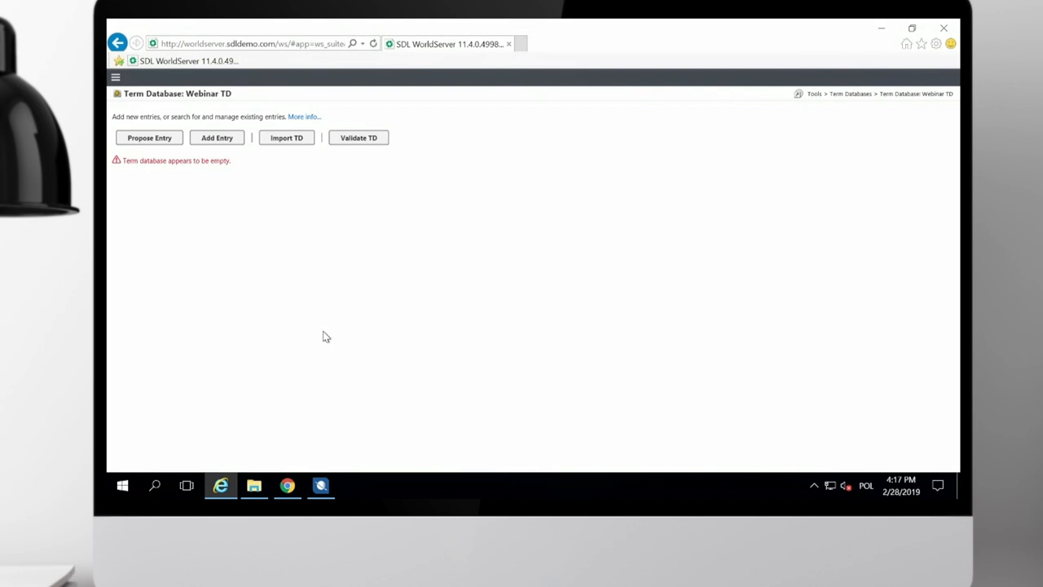
pyautogui.moveTo(217, 136)
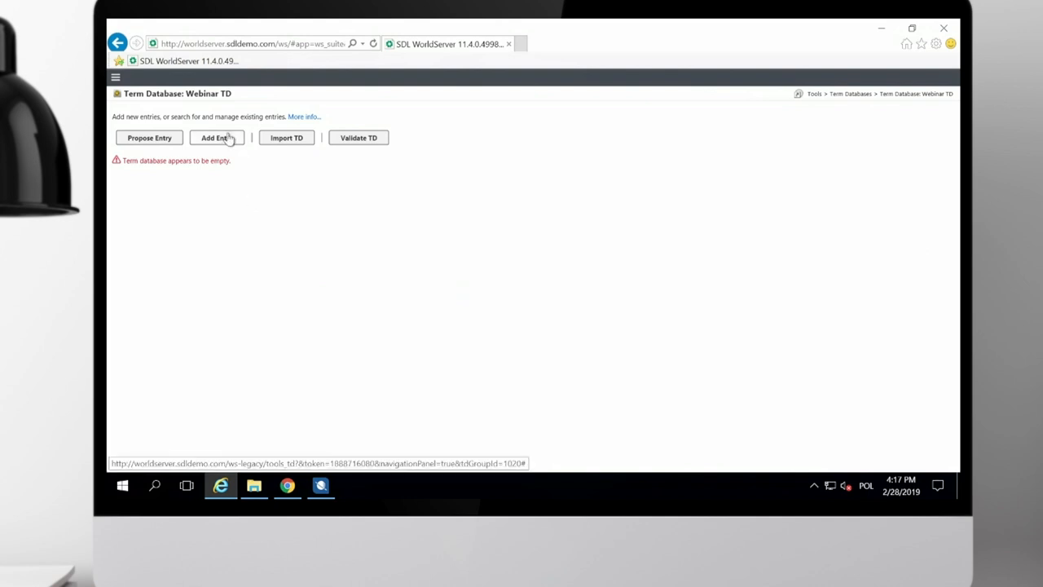
# Start a new Webinar TD entry with concept type General and the term 'USB cable'.
pyautogui.click(213, 137)
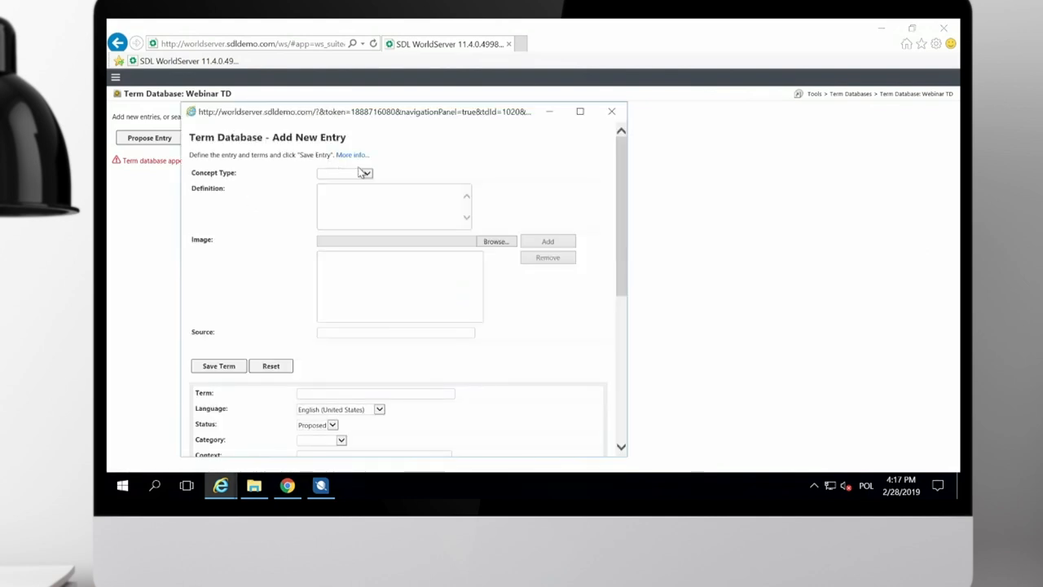
pyautogui.click(365, 173)
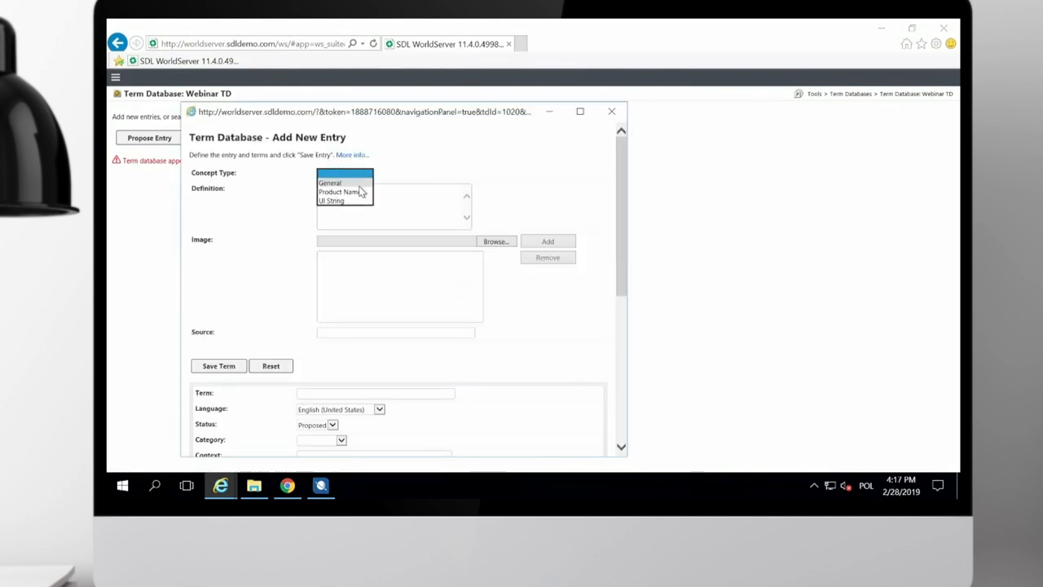
pyautogui.click(329, 182)
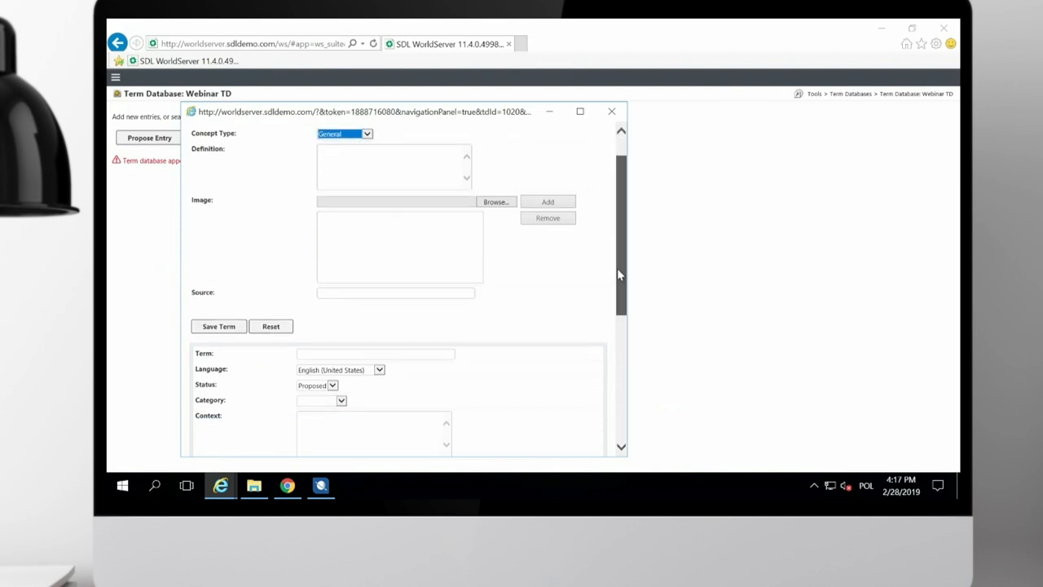
pyautogui.scroll(-3)
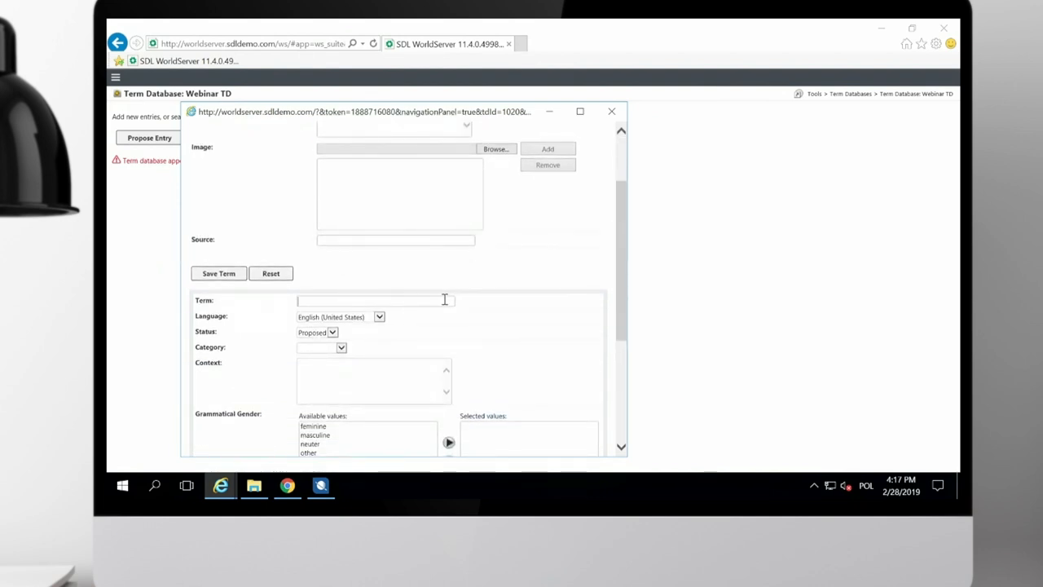
pyautogui.write('USB')
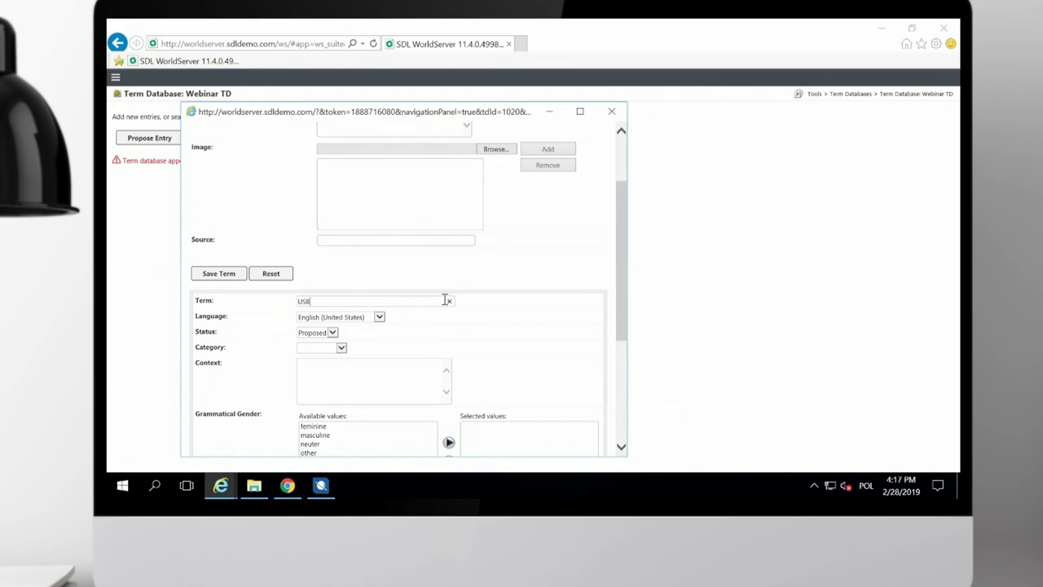
pyautogui.write('cable')
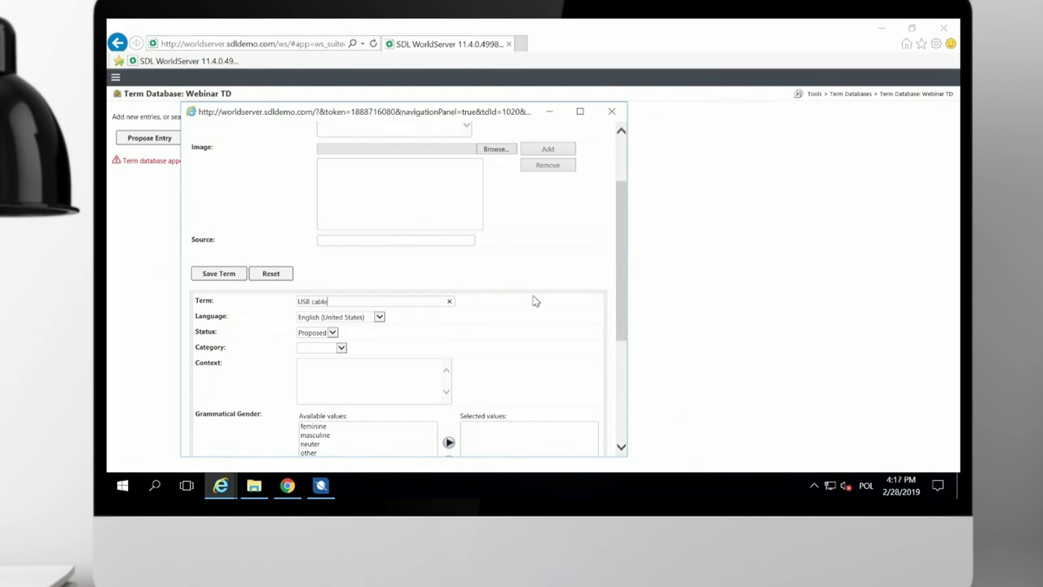
# Set the term status to Active and save the USB cable entry.
pyautogui.click(332, 332)
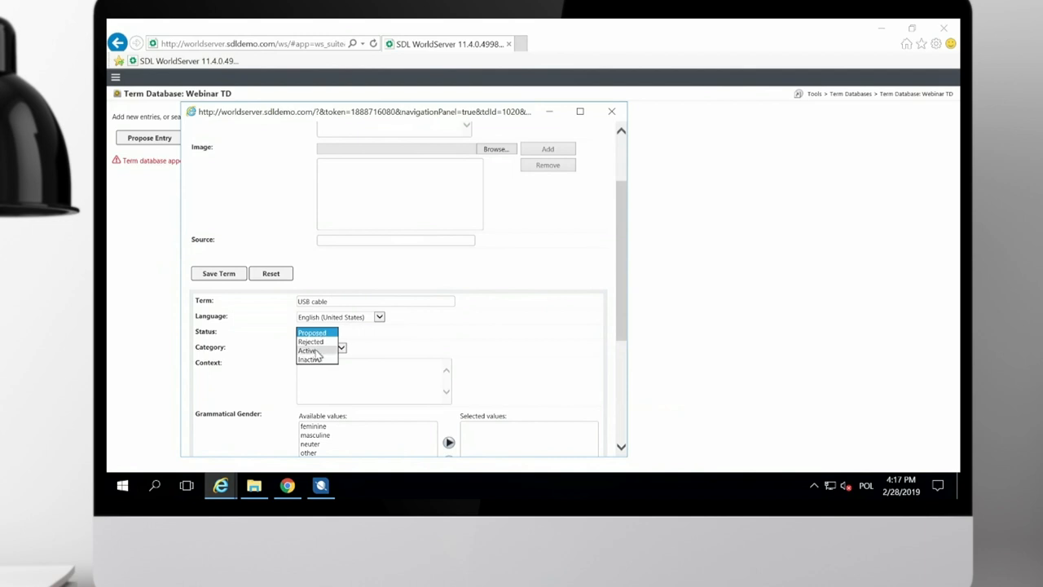
pyautogui.click(310, 351)
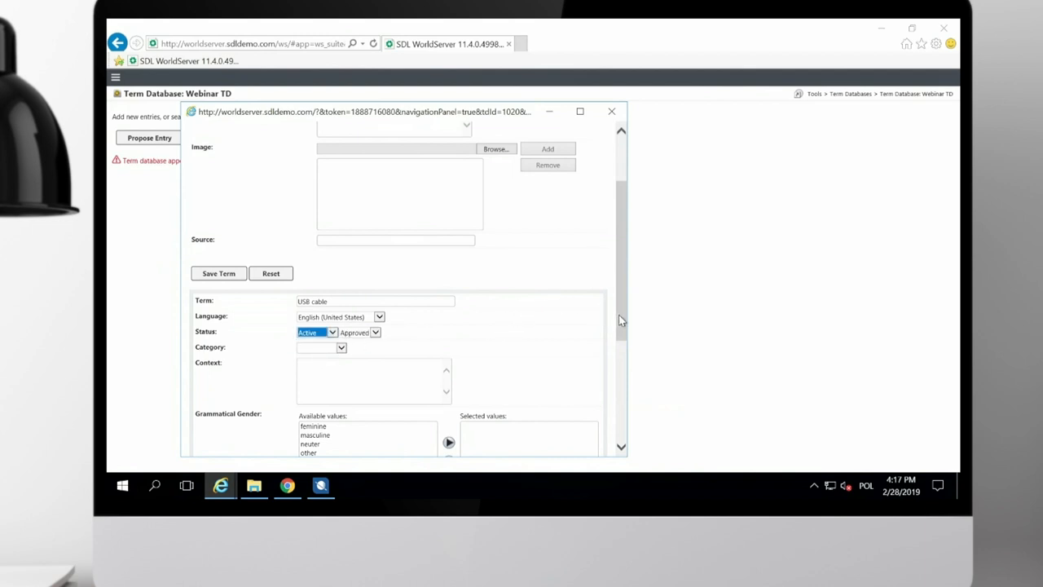
pyautogui.scroll(-3)
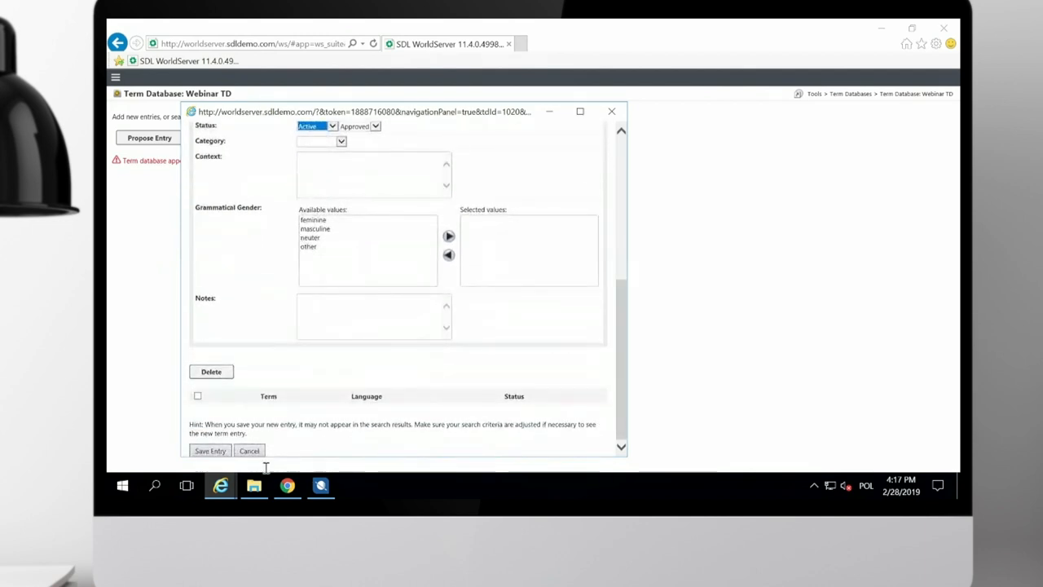
pyautogui.click(248, 450)
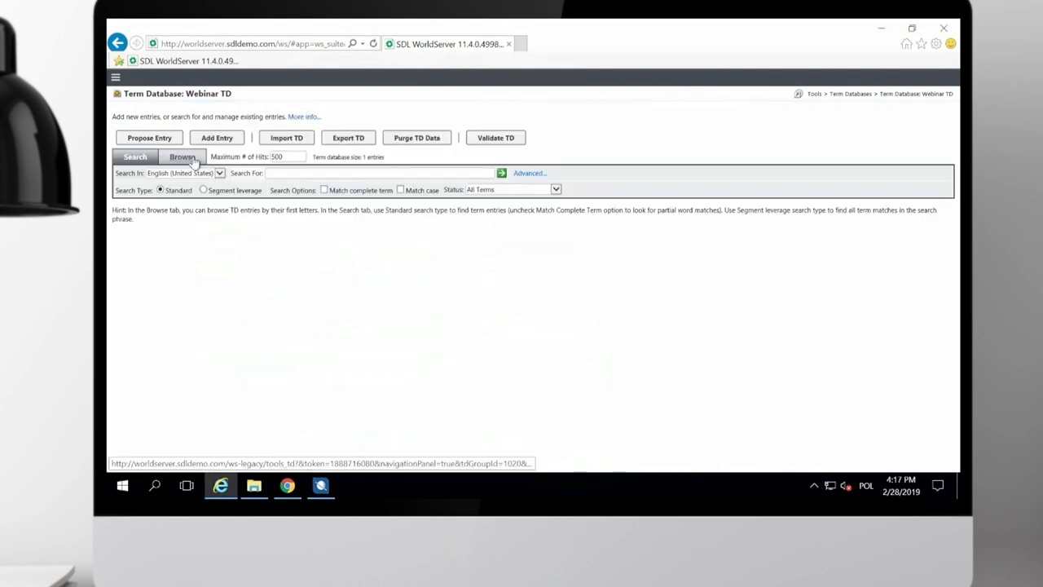
# Switch Webinar TD to the Browse view of all its entries.
pyautogui.click(182, 156)
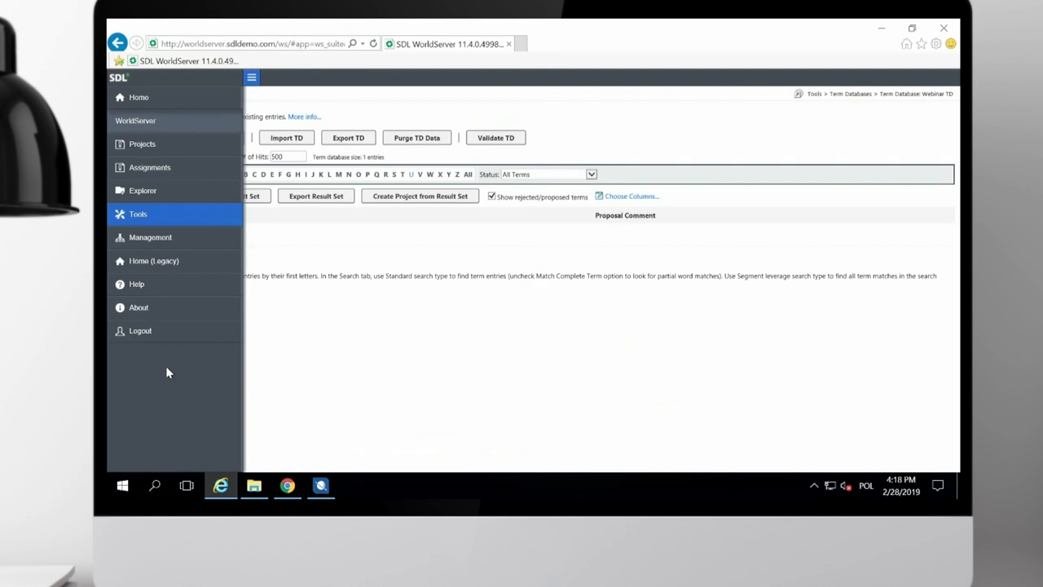
# Log out and sign back in as translator 'tany', heading to the term databases.
pyautogui.click(141, 329)
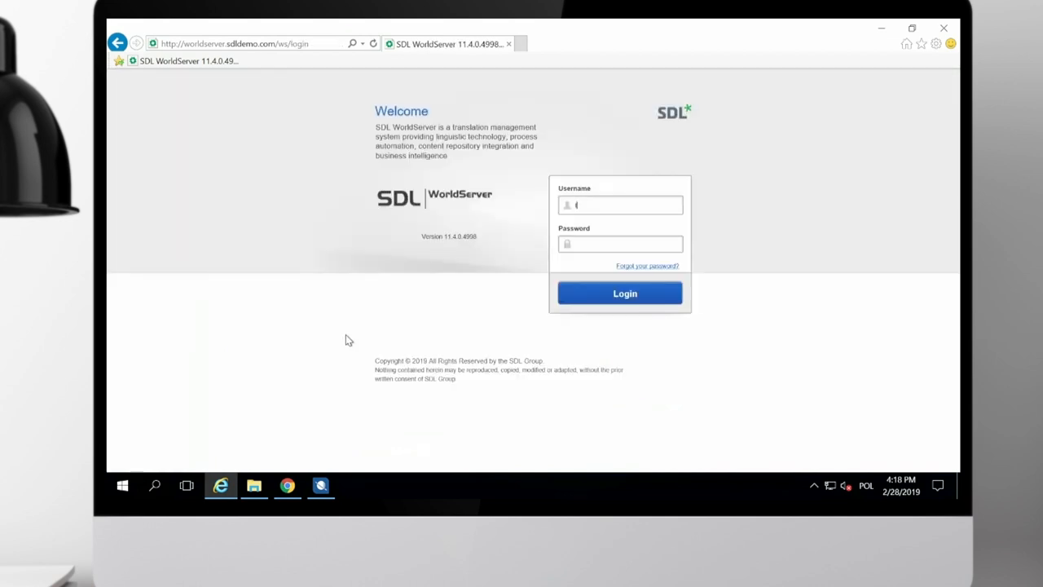
pyautogui.write('tany')
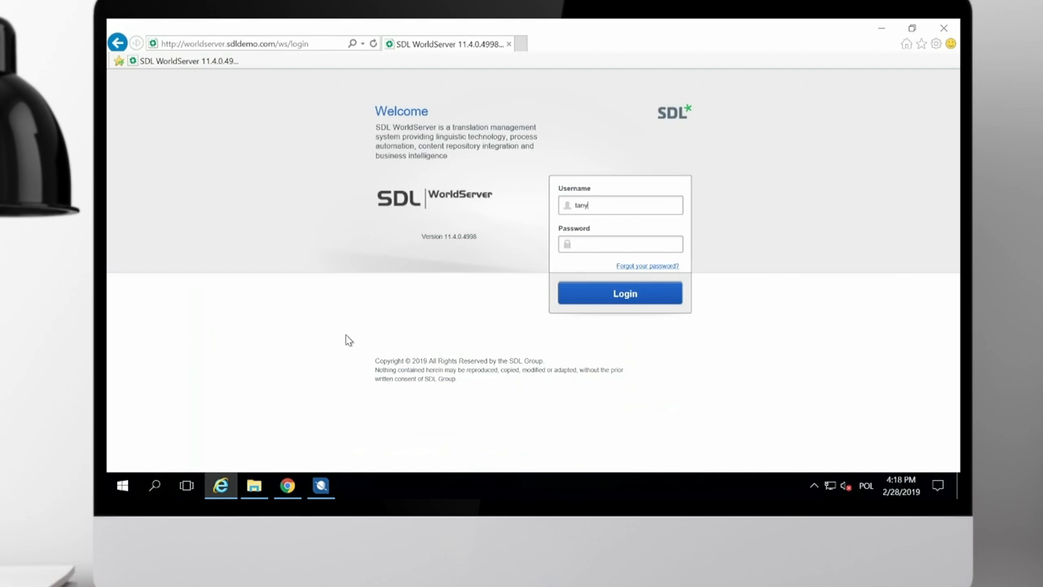
pyautogui.click(619, 244)
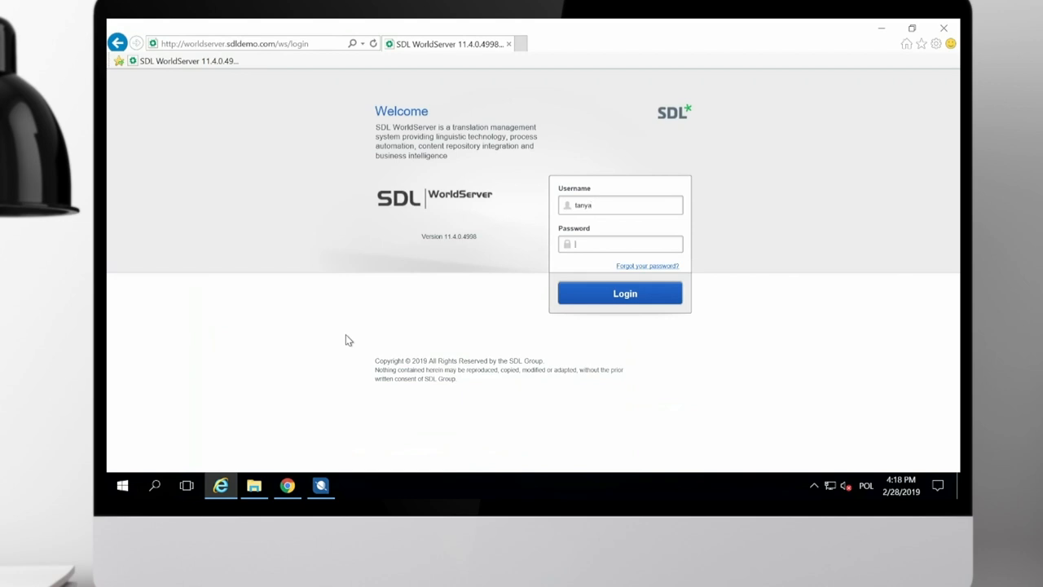
pyautogui.write('password')
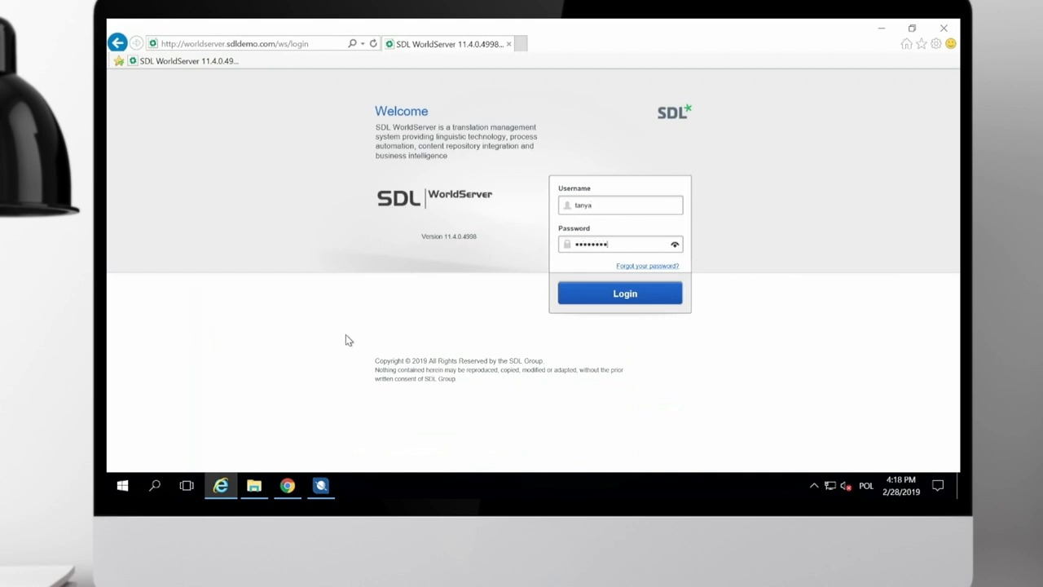
pyautogui.click(619, 294)
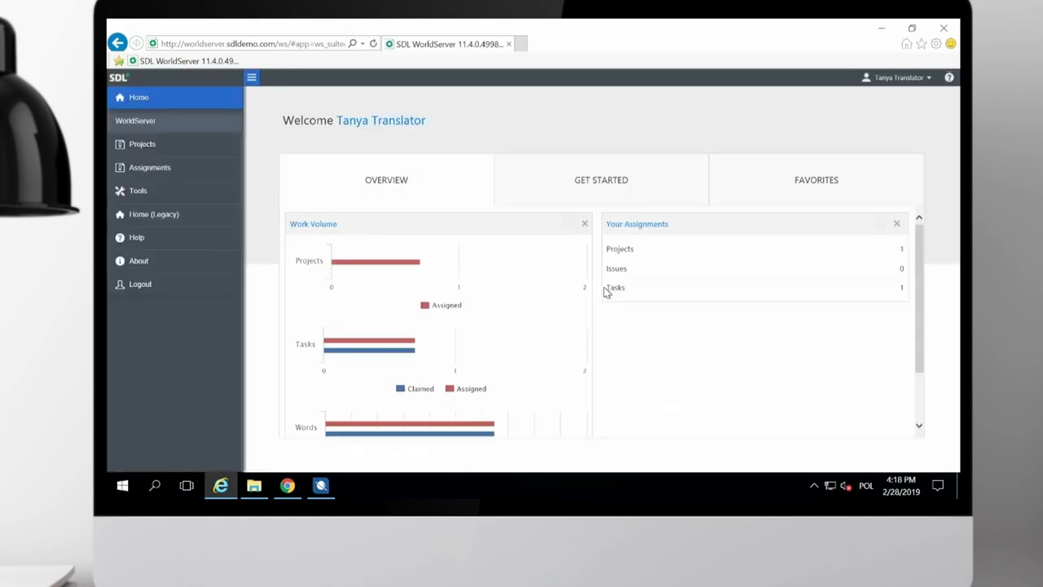
pyautogui.click(137, 189)
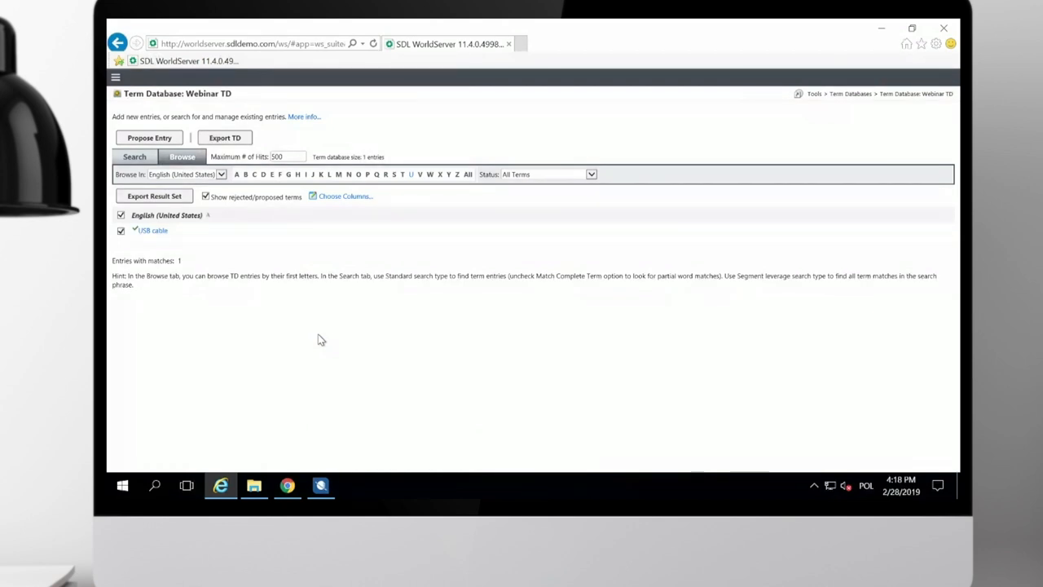
pyautogui.moveTo(269, 260)
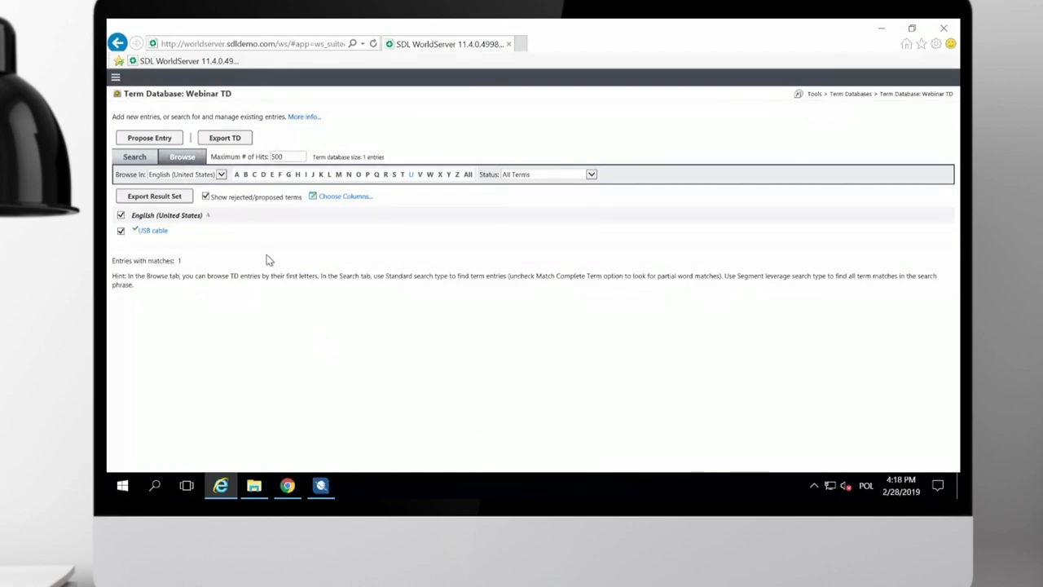
pyautogui.moveTo(166, 140)
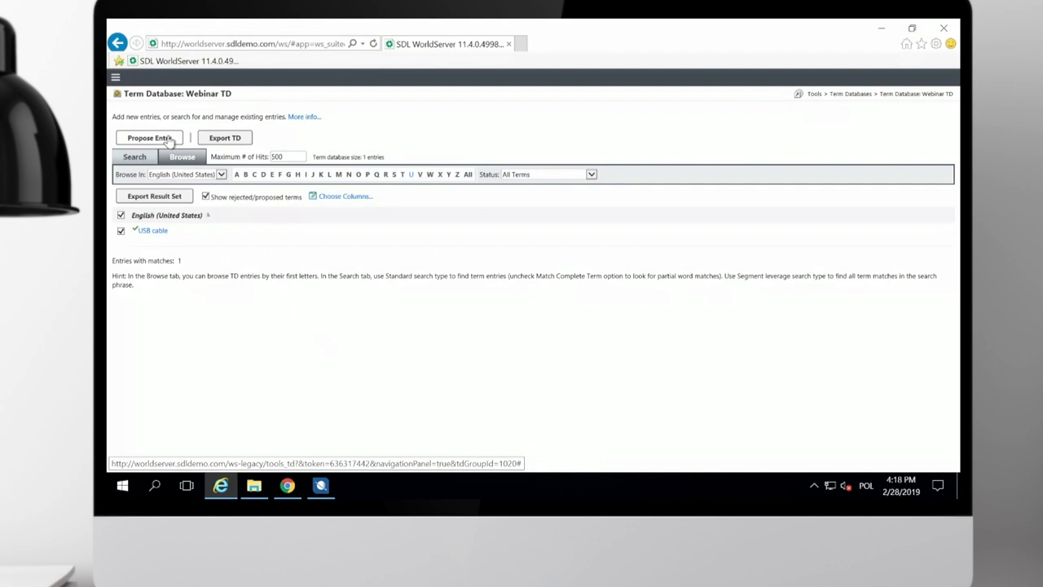
# Propose a new entry with the comment 'we need this term in case of emergency'.
pyautogui.click(150, 137)
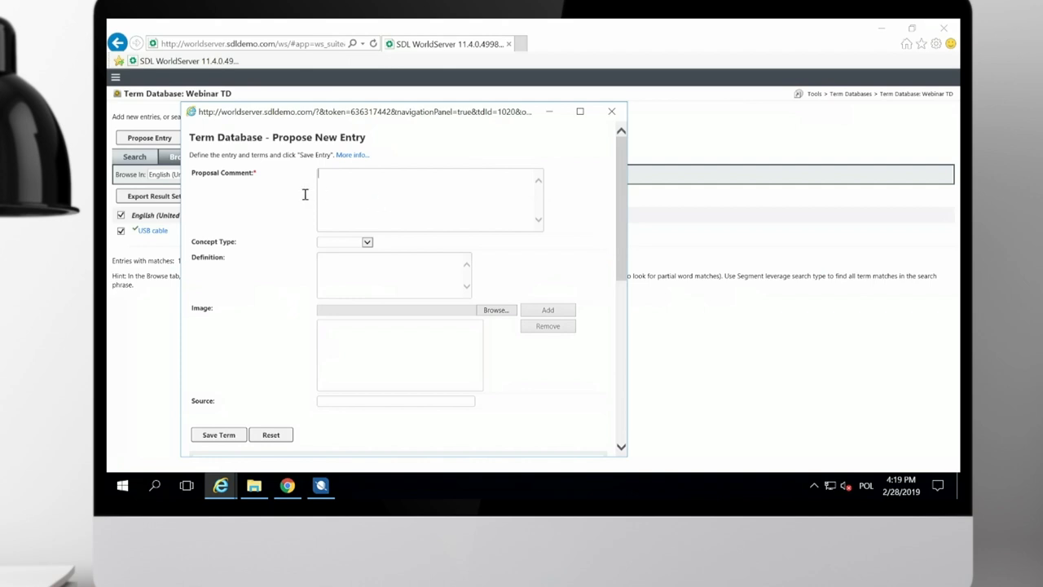
pyautogui.moveTo(258, 176)
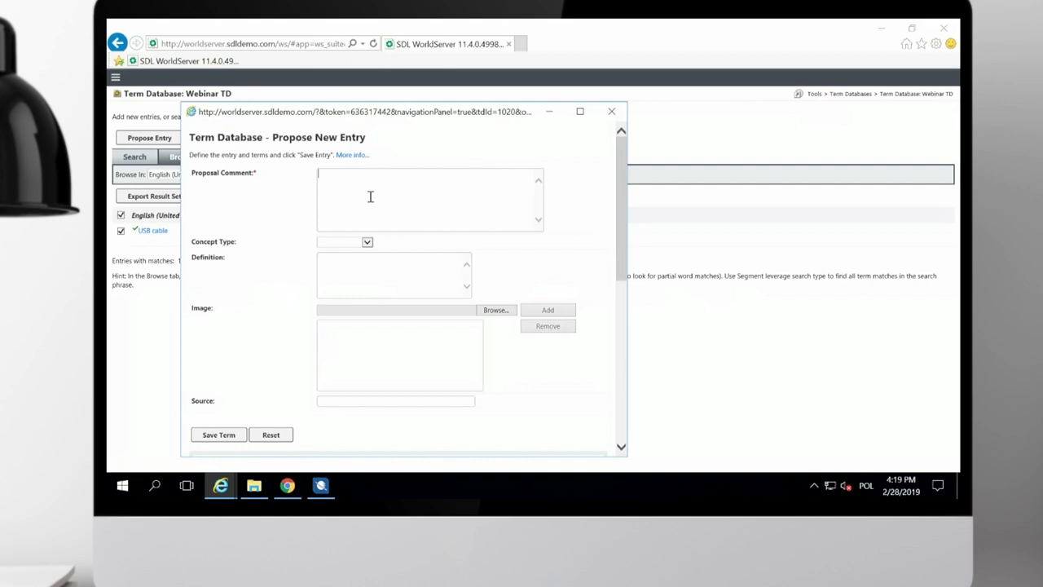
pyautogui.write('we')
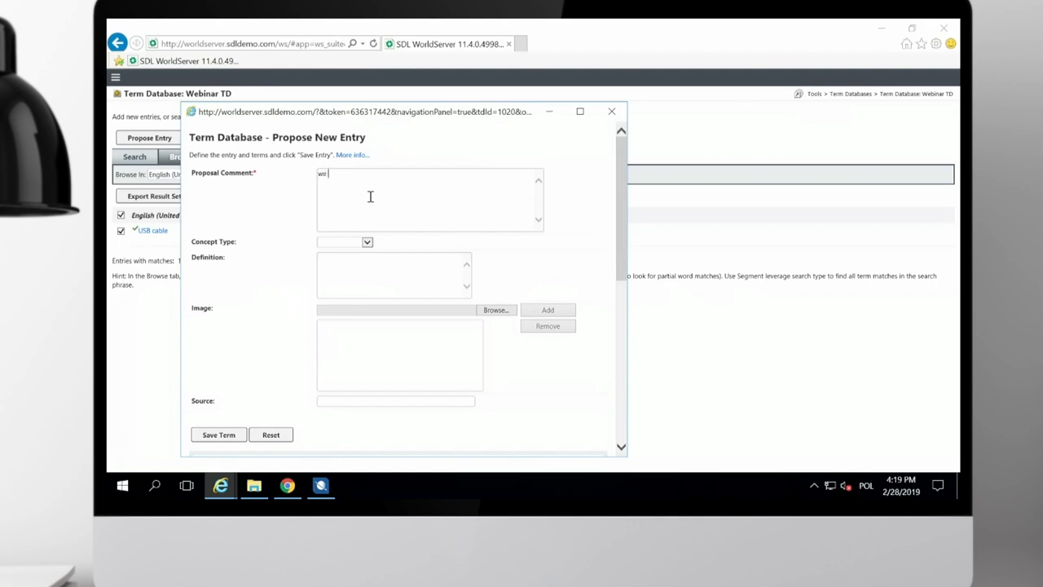
pyautogui.write('need this term')
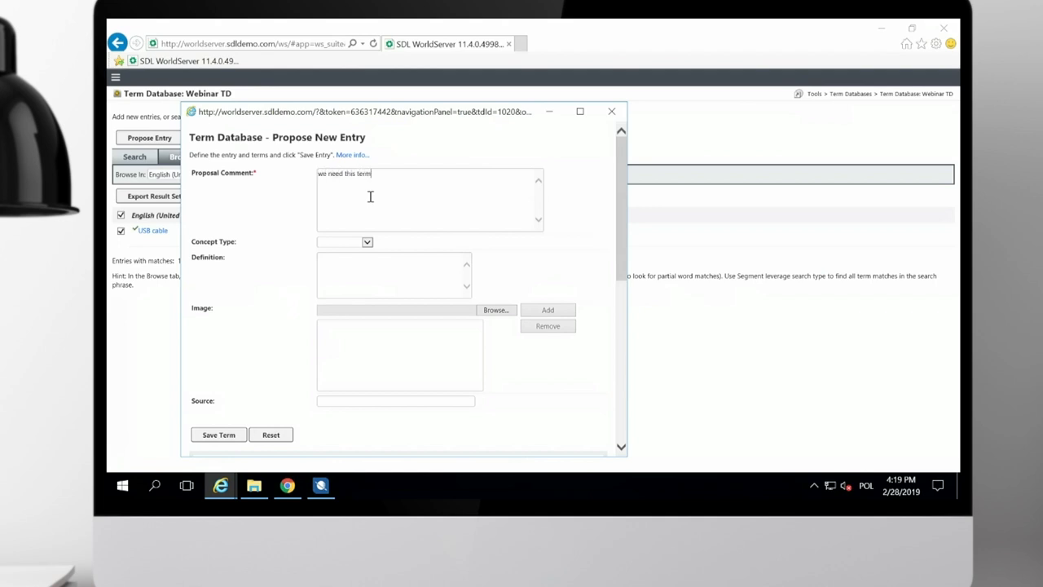
pyautogui.write('in cs')
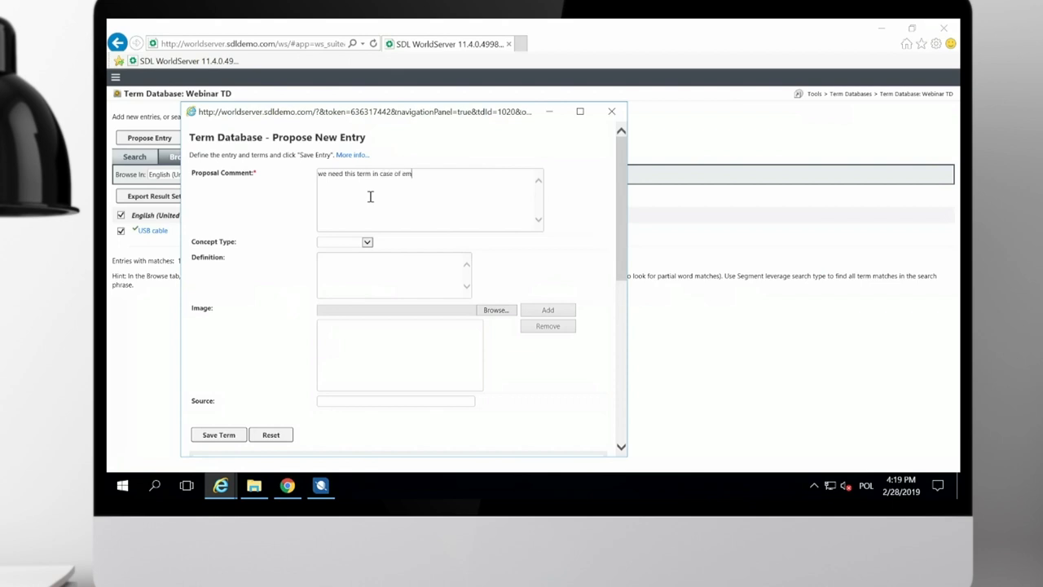
pyautogui.write('ergency')
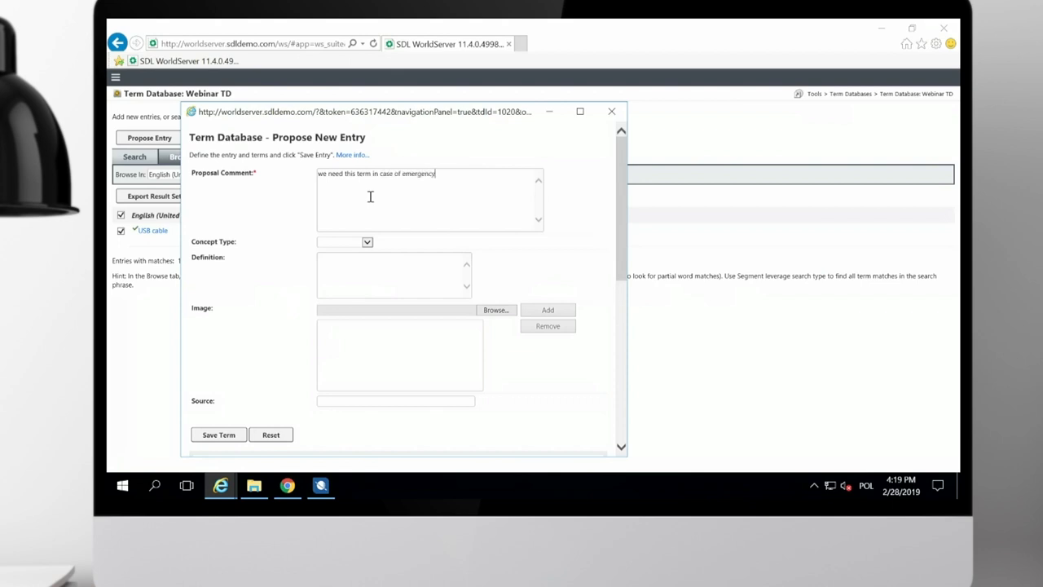
# Set concept type General and enter the term 'escape hatch'.
pyautogui.click(366, 241)
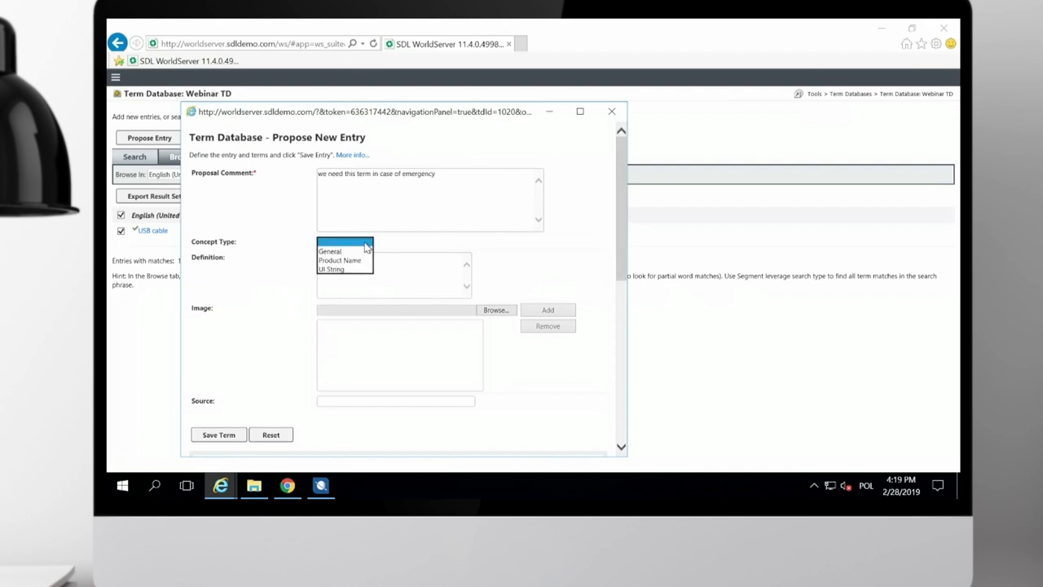
pyautogui.click(330, 251)
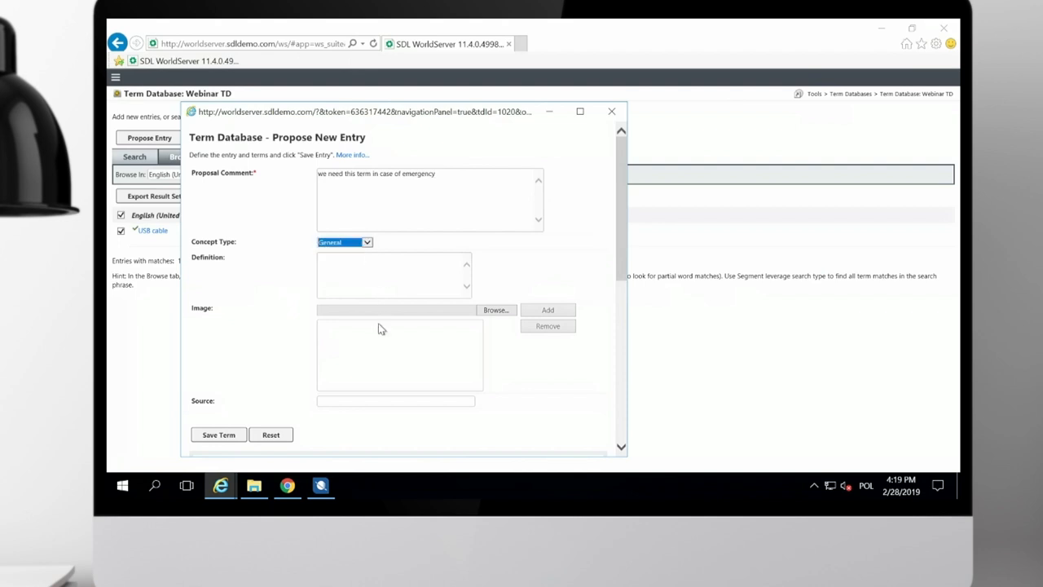
pyautogui.scroll(-3)
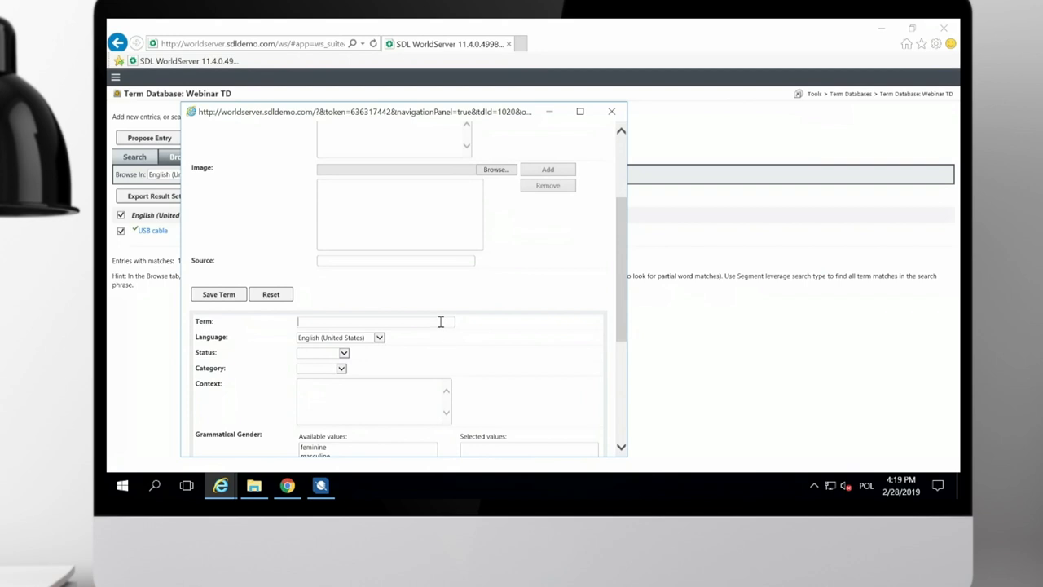
pyautogui.write('escape')
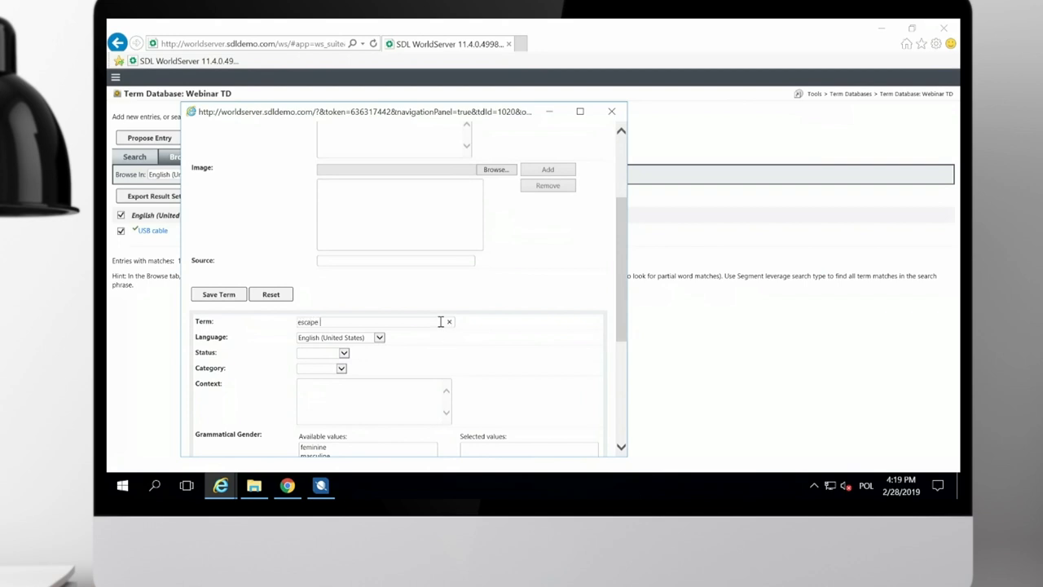
pyautogui.write('hatch')
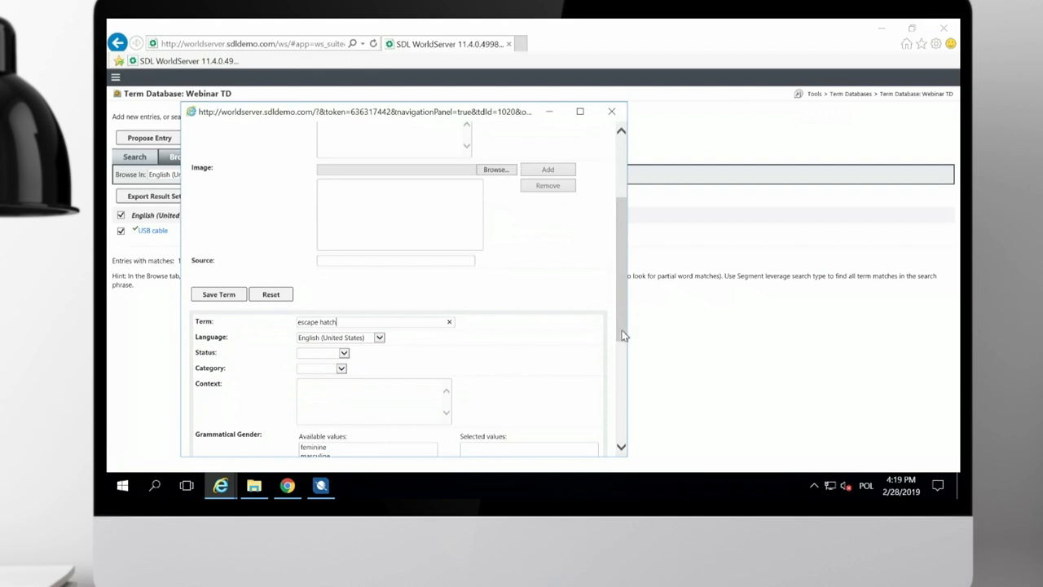
pyautogui.scroll(-3)
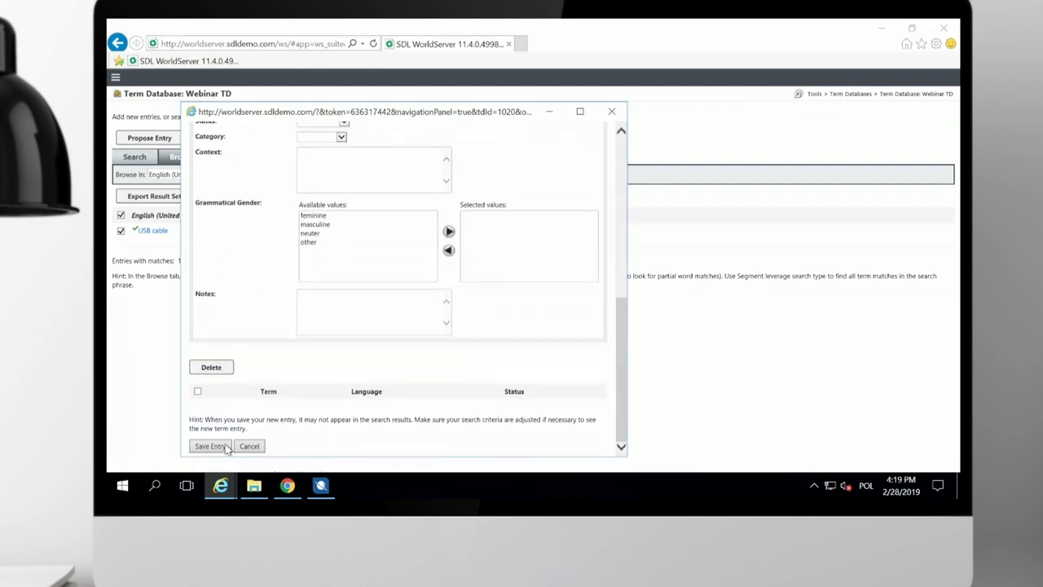
# Save the proposed escape hatch entry into Webinar TD.
pyautogui.click(210, 447)
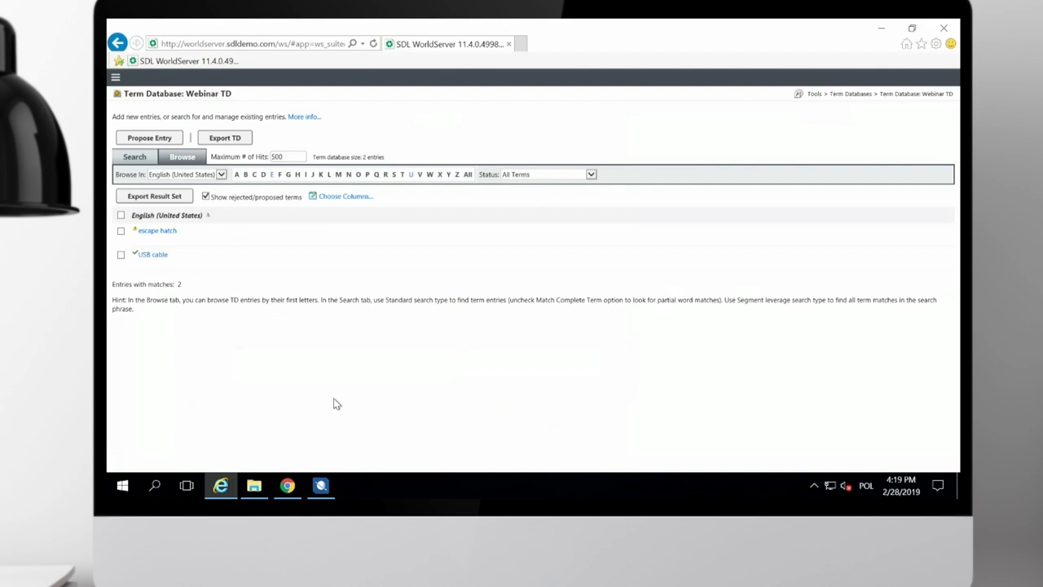
pyautogui.moveTo(160, 264)
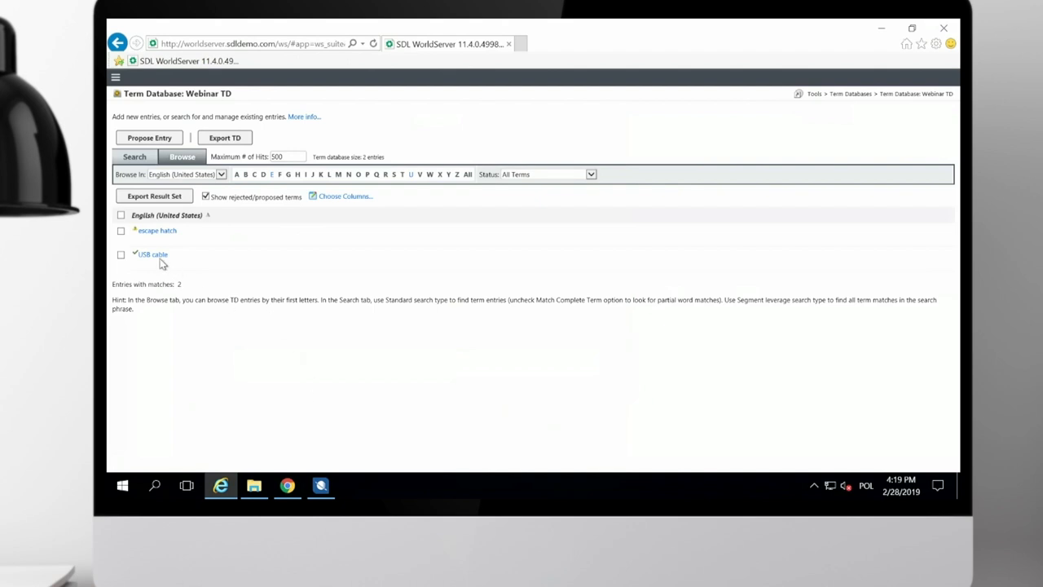
pyautogui.moveTo(137, 235)
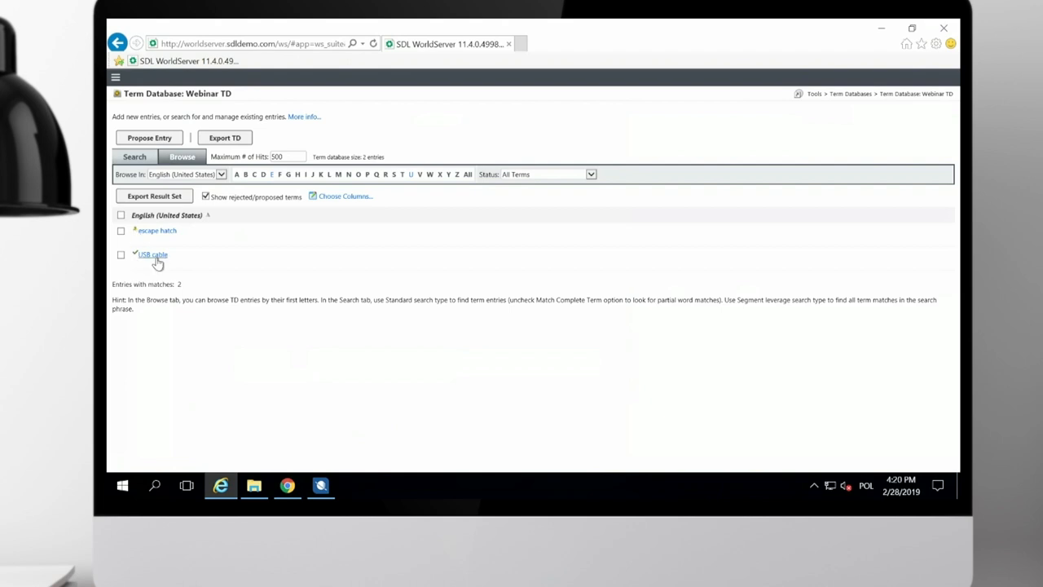
# Propose changing USB cable to 'USB-A cable' with the comment 'more precise term'.
pyautogui.click(152, 254)
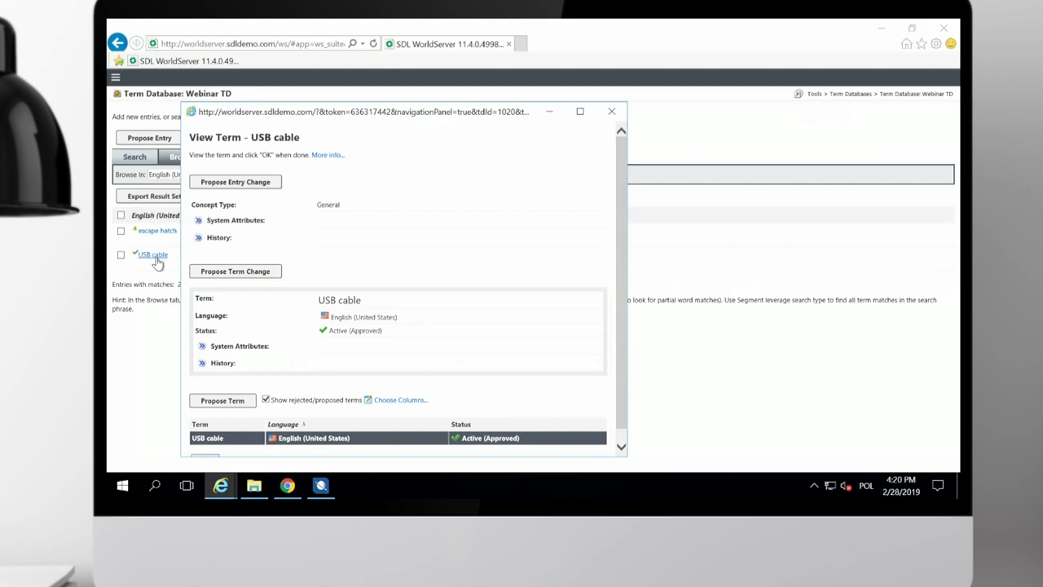
pyautogui.moveTo(234, 270)
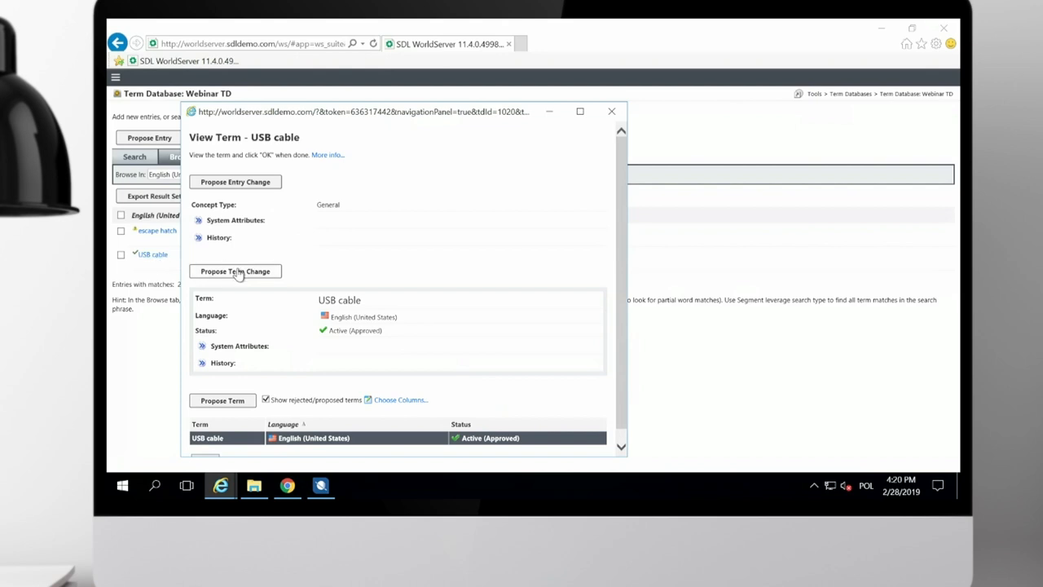
pyautogui.click(234, 270)
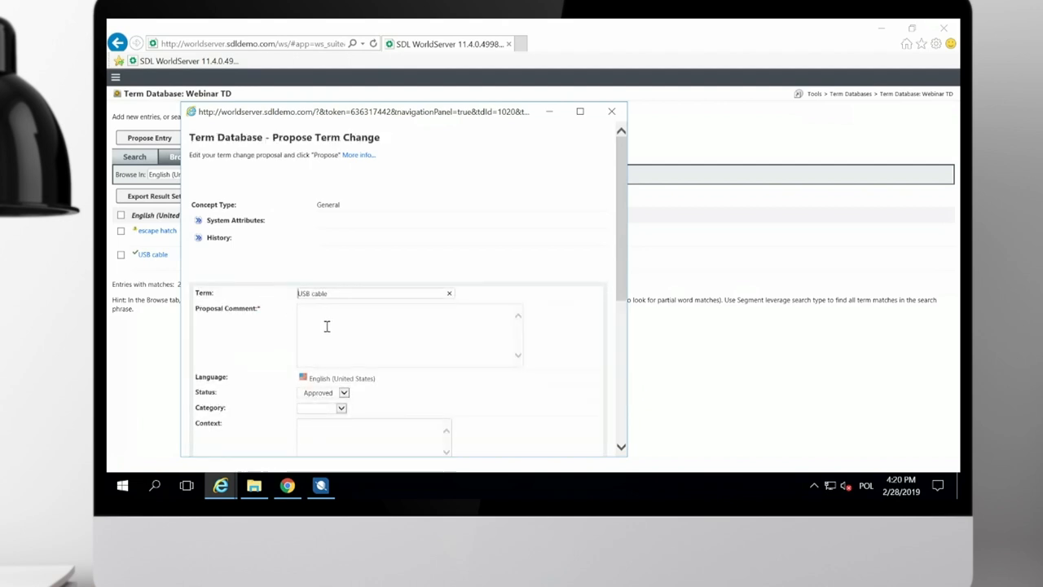
pyautogui.write('more p')
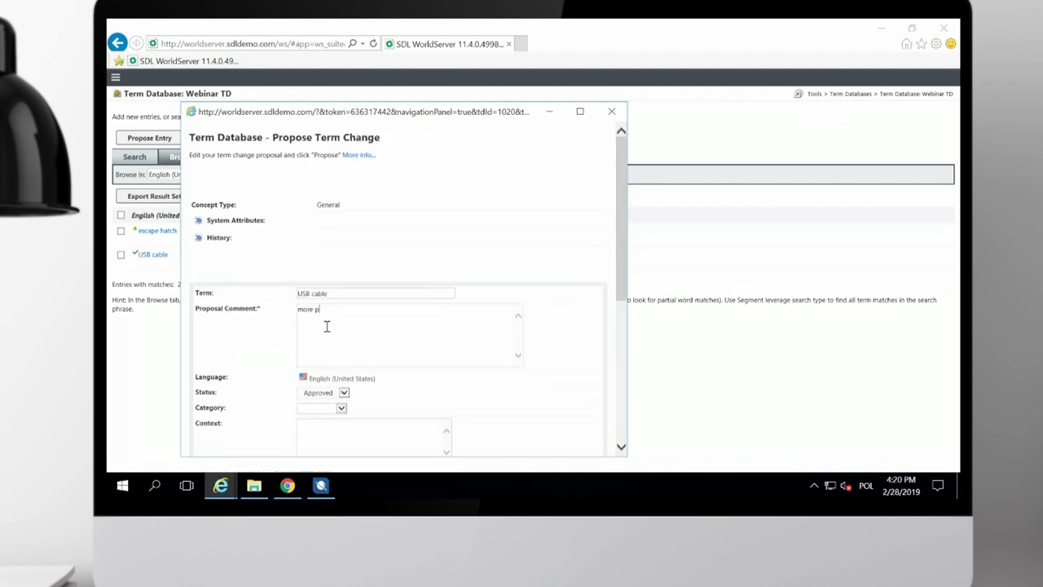
pyautogui.write('recise term')
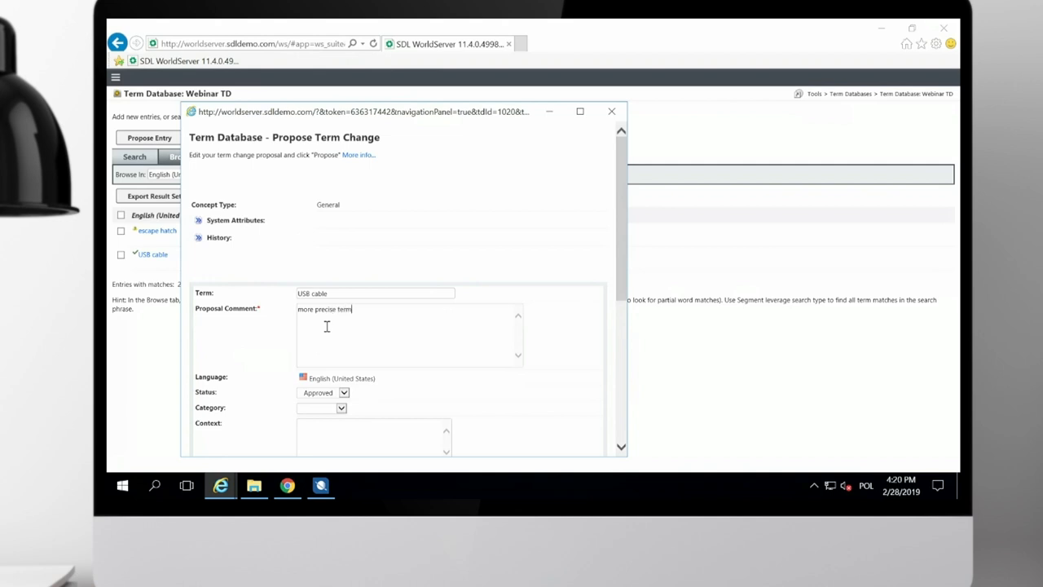
pyautogui.click(374, 293)
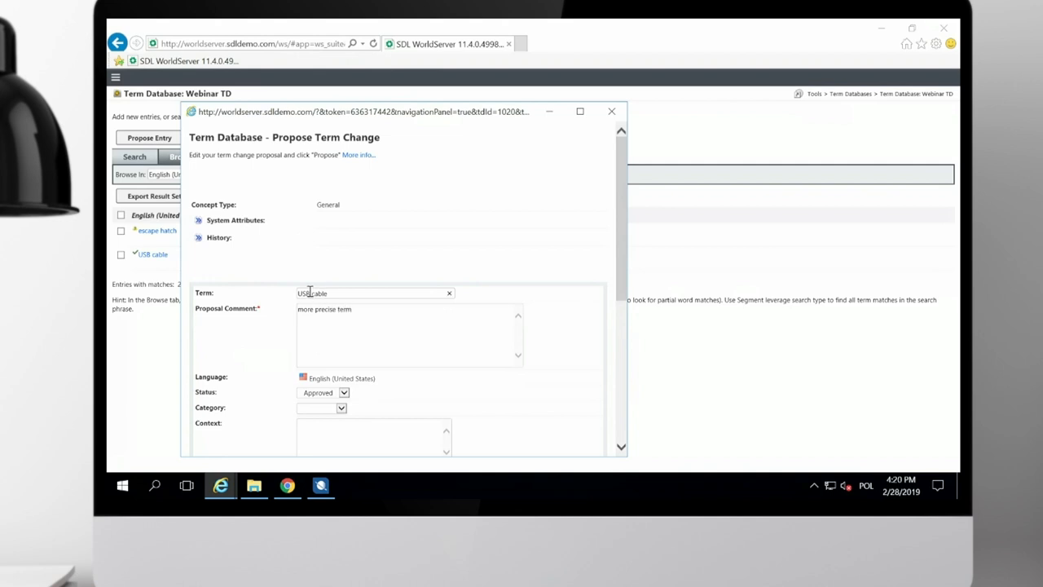
pyautogui.write('-A')
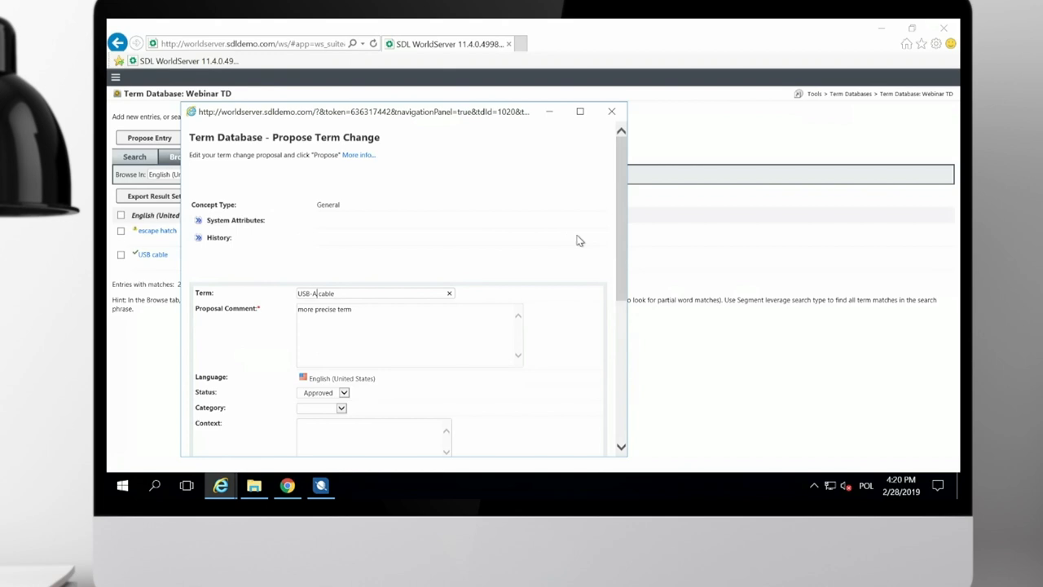
pyautogui.scroll(-3)
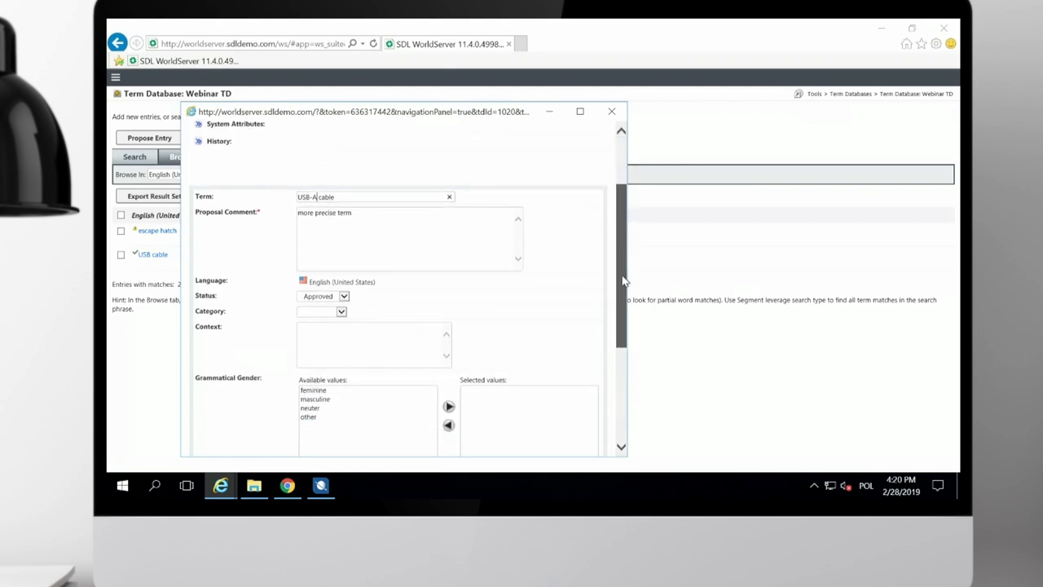
pyautogui.scroll(-3)
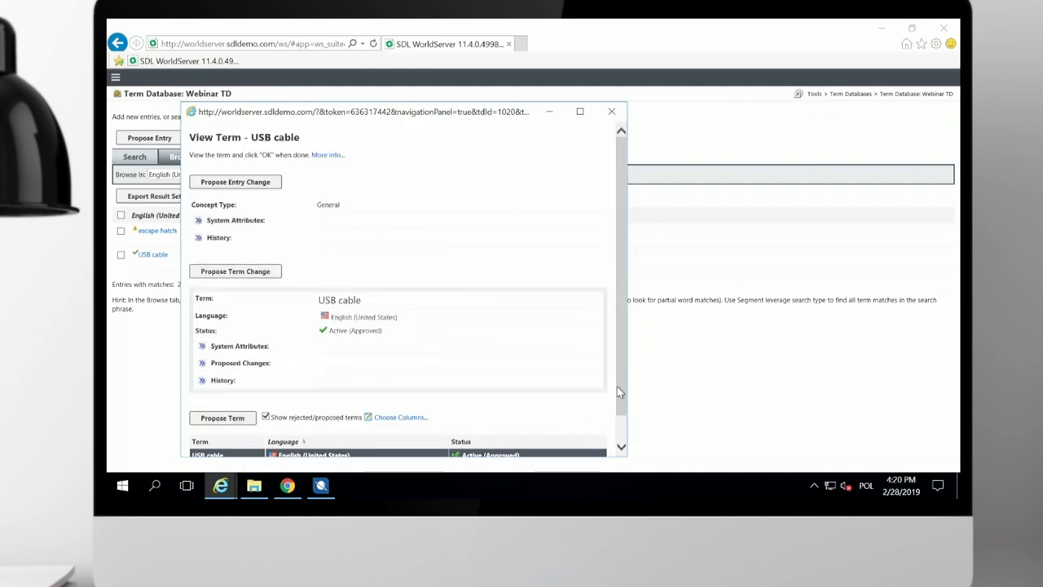
pyautogui.scroll(-3)
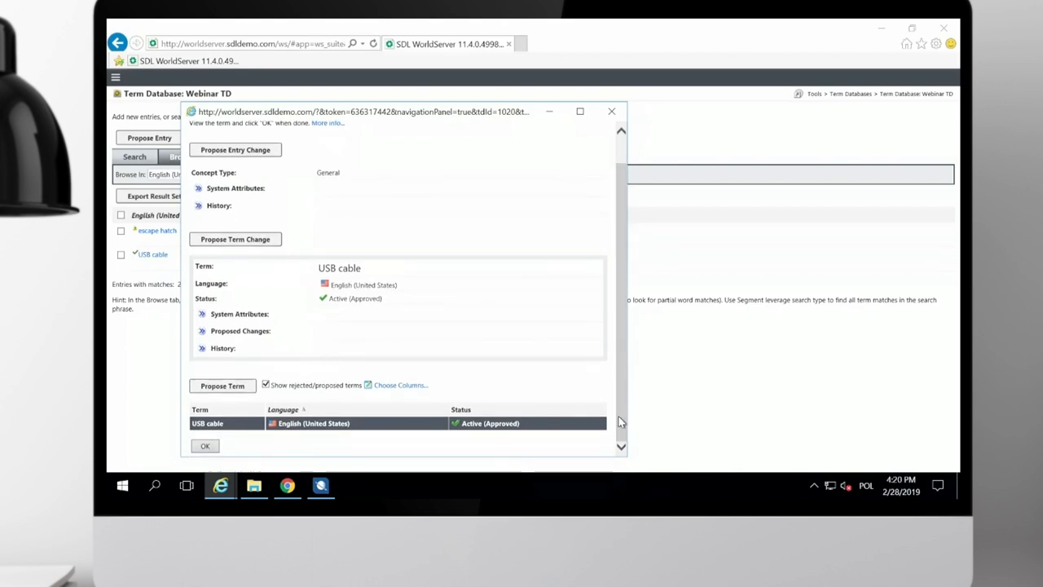
pyautogui.moveTo(295, 368)
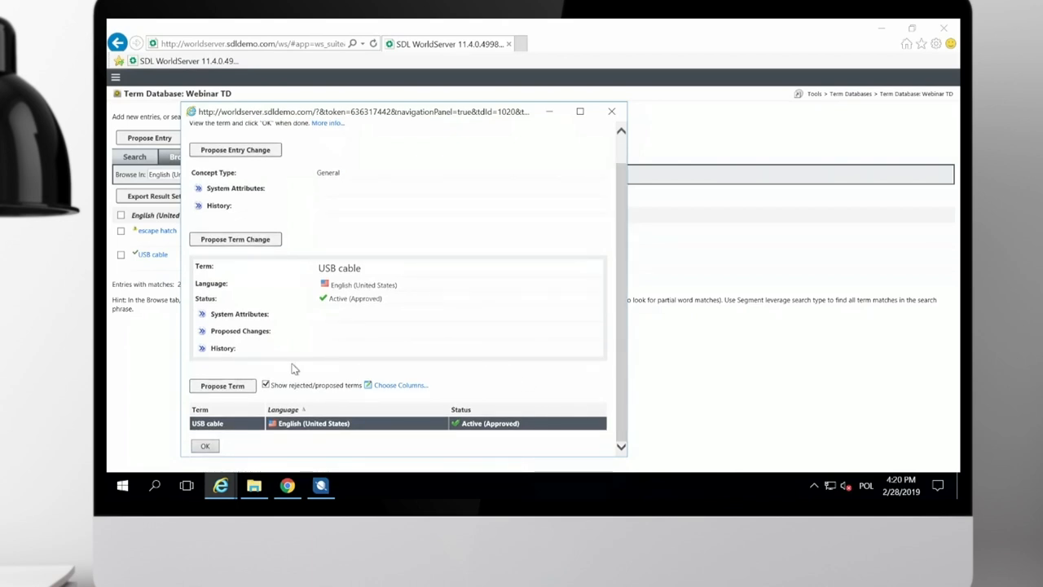
# Expand the USB cable entry's History to see who created and approved it.
pyautogui.click(202, 349)
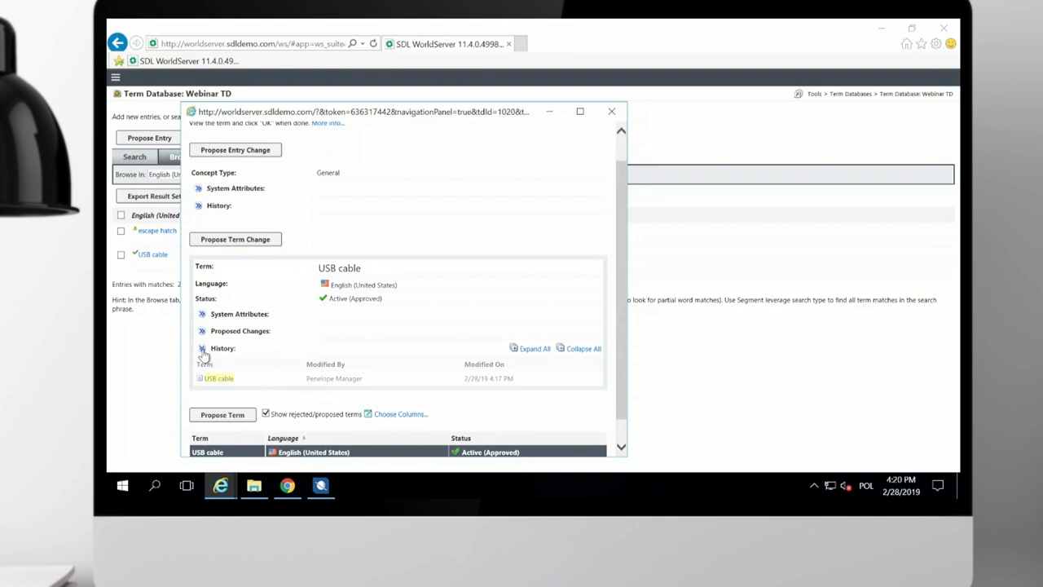
pyautogui.moveTo(202, 378)
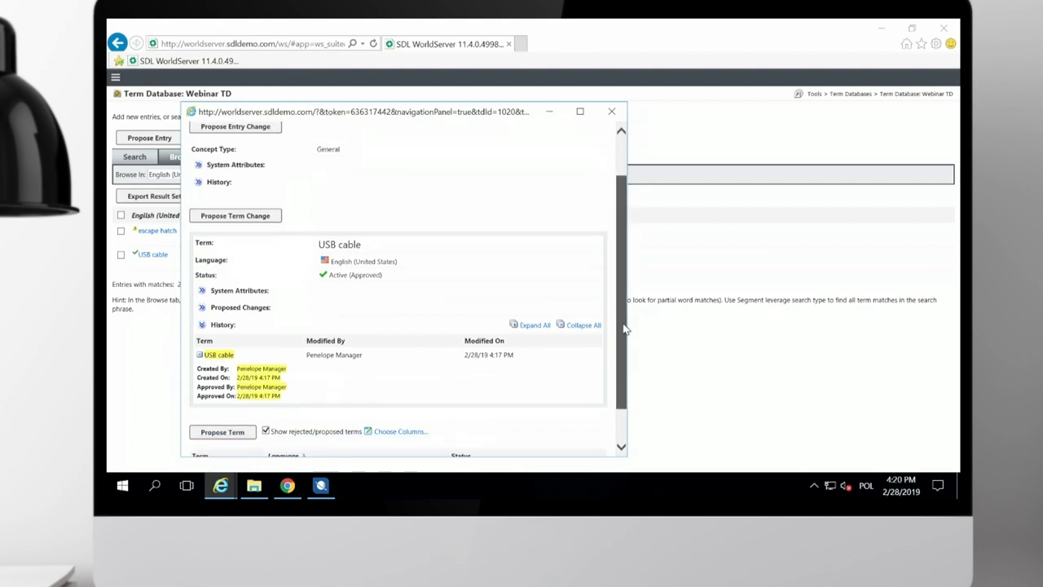
pyautogui.scroll(-3)
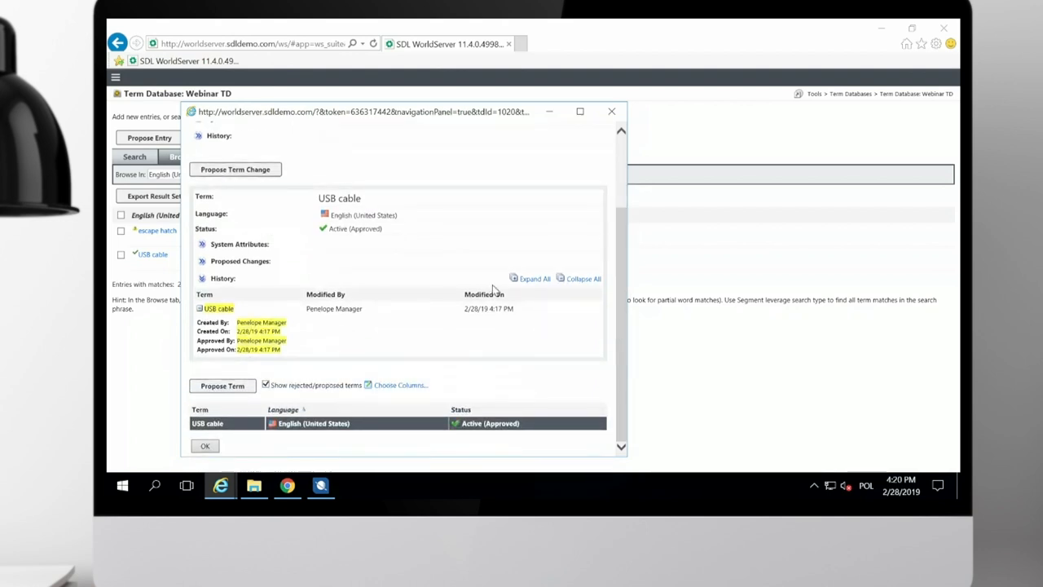
pyautogui.moveTo(545, 316)
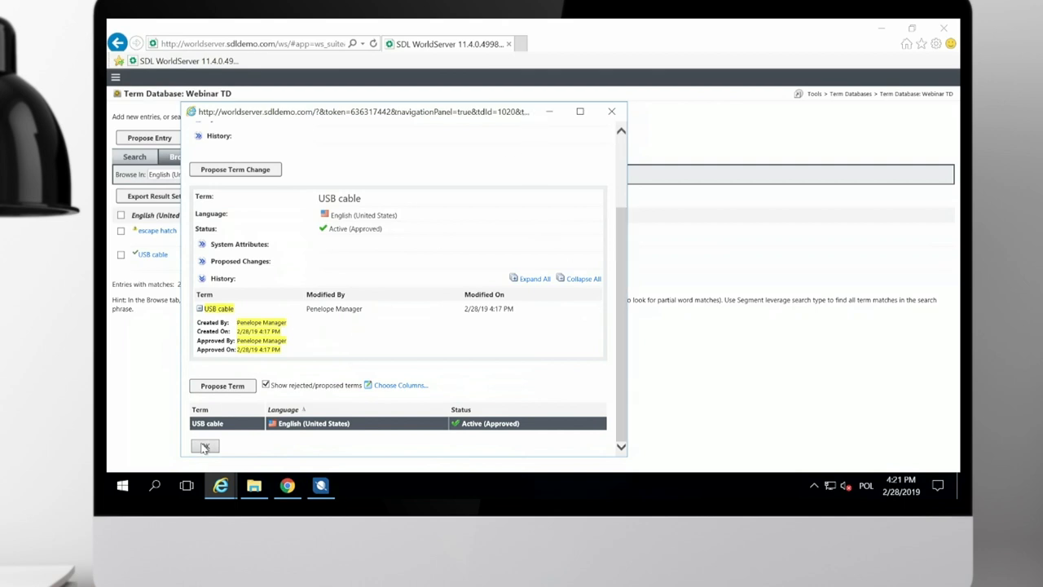
# Close the USB cable term details with OK, returning to the Webinar TD list.
pyautogui.click(206, 447)
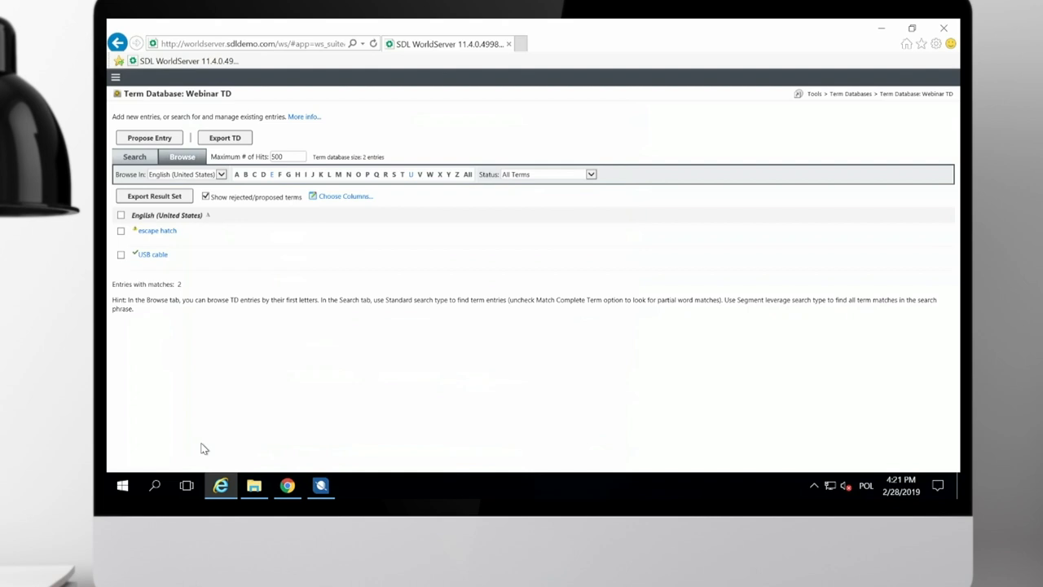
pyautogui.moveTo(140, 401)
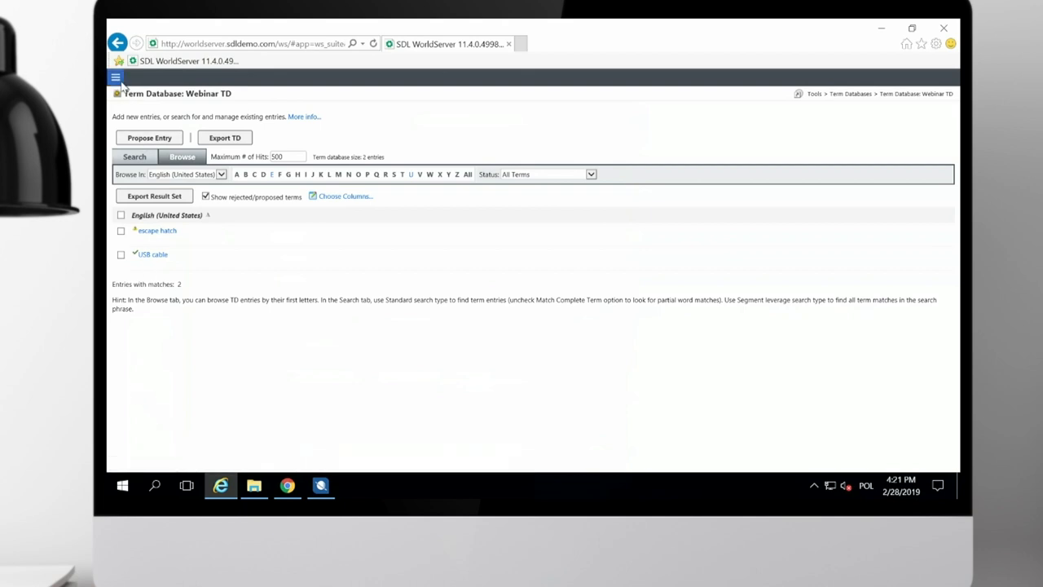
# Log out via the side menu and sign back in to WorldServer.
pyautogui.click(117, 78)
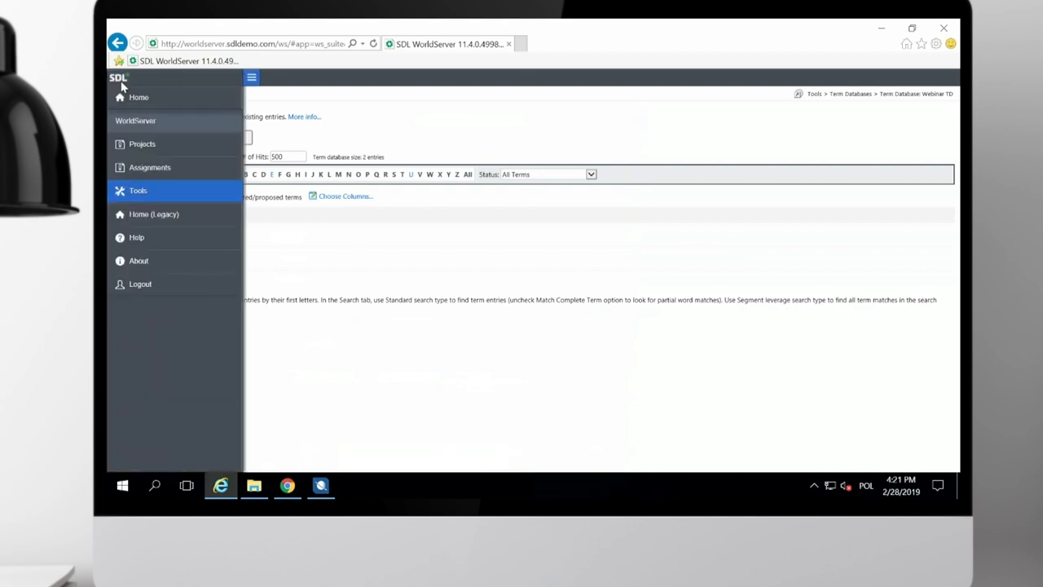
pyautogui.click(140, 284)
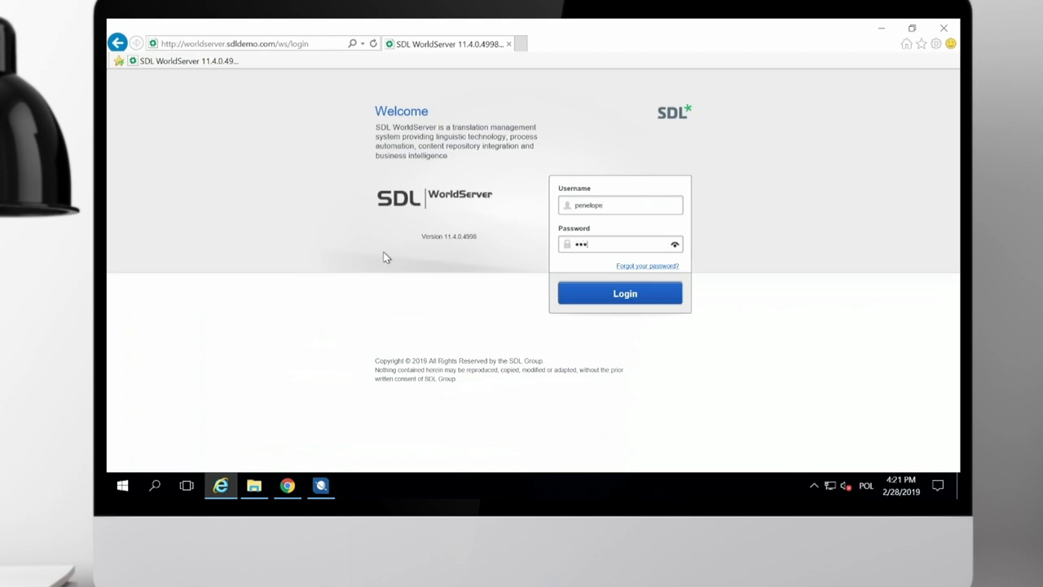
pyautogui.write('password')
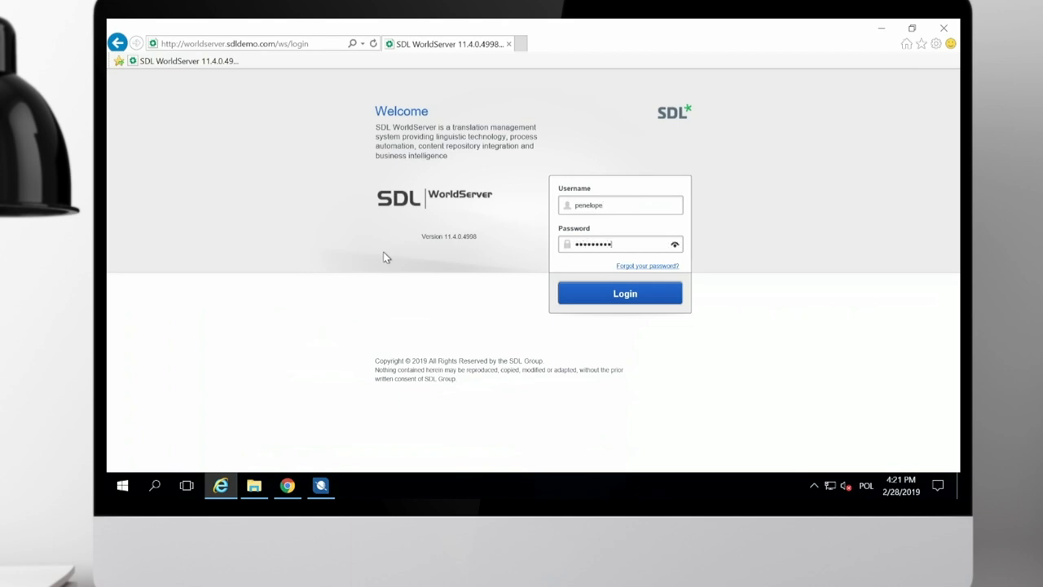
pyautogui.click(619, 293)
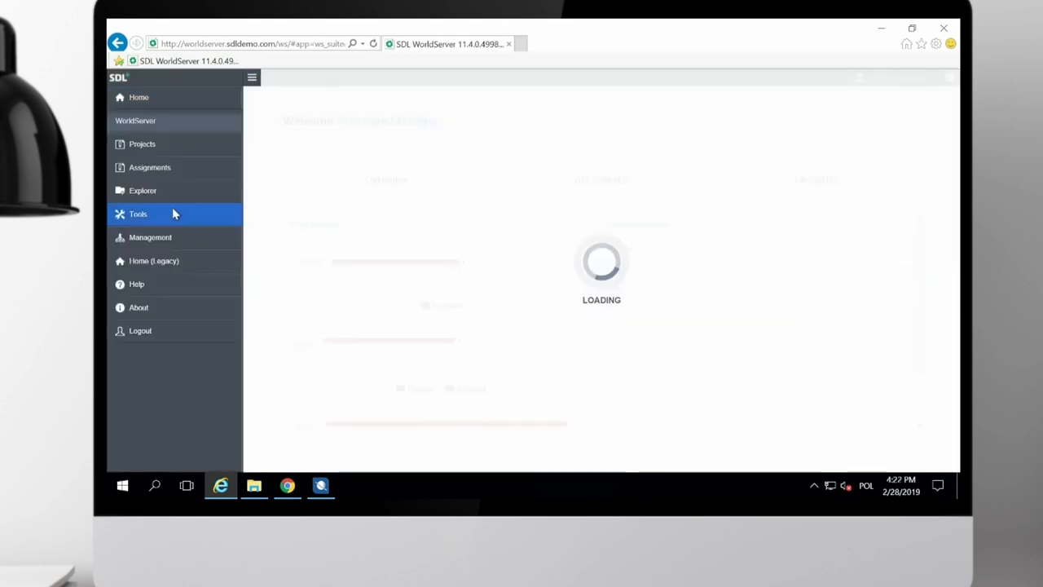
# Go to Tools > Term Databases to list Webinar TD, eGate TD and Default.
pyautogui.click(137, 214)
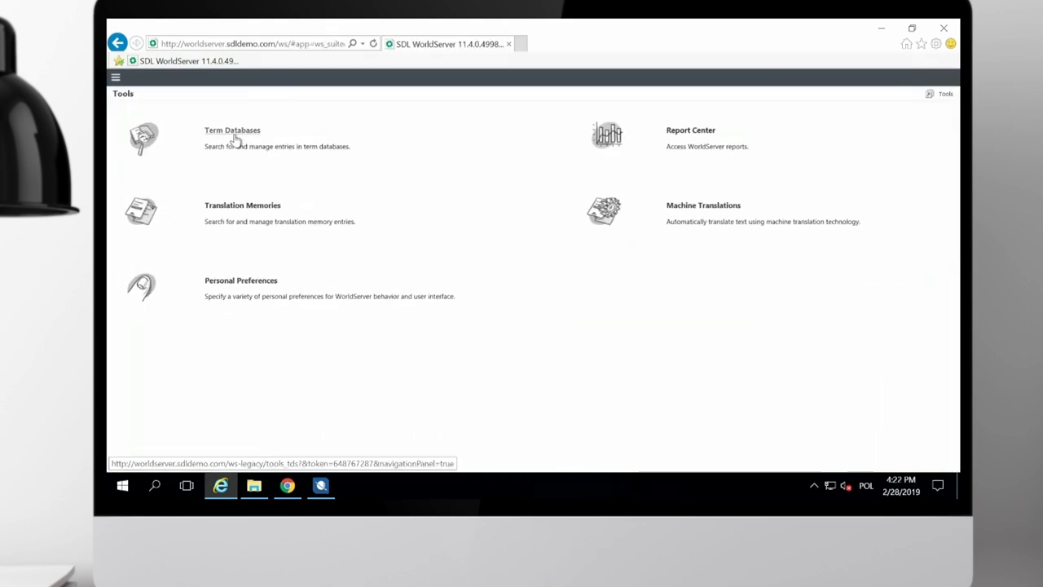
pyautogui.click(231, 130)
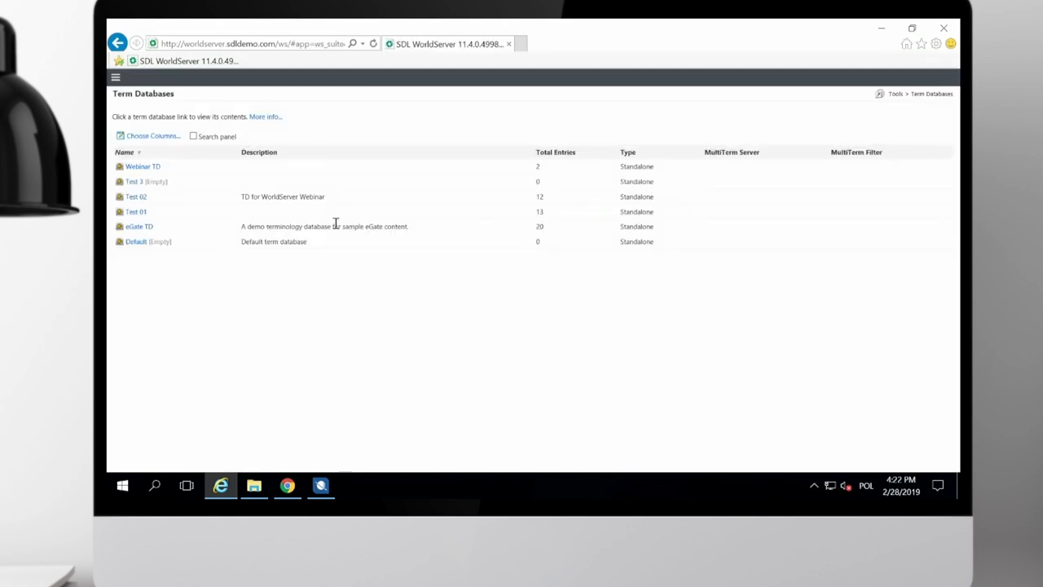
pyautogui.moveTo(144, 166)
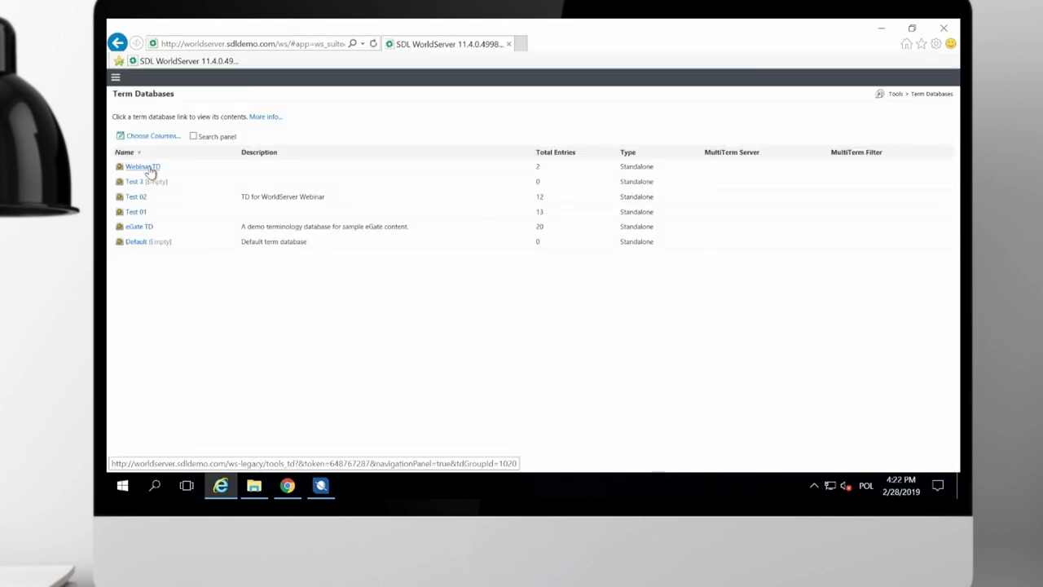
# Open Webinar TD, then open simple.xlsx from the _terminology folder in Excel.
pyautogui.click(141, 166)
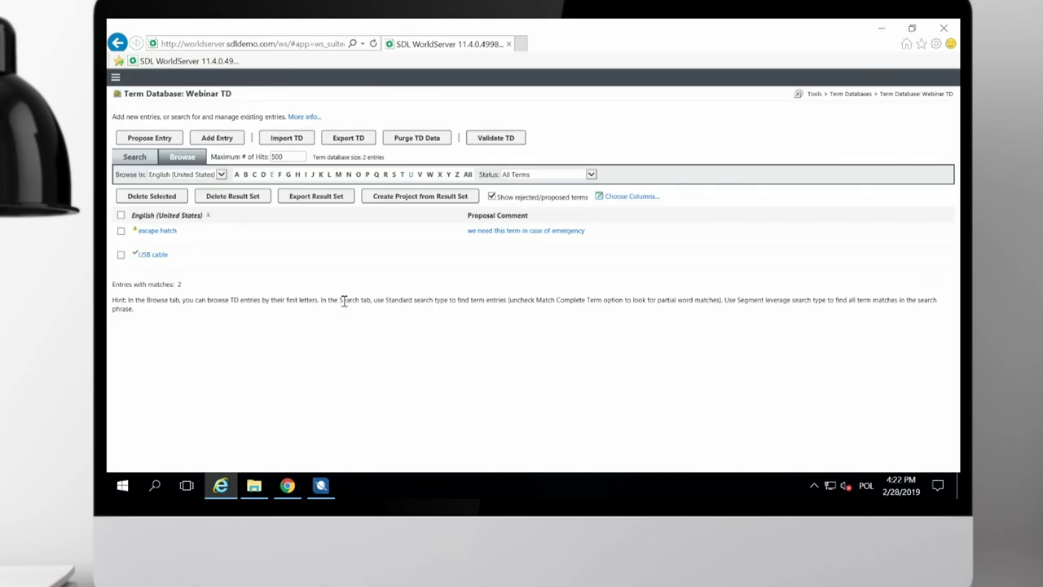
pyautogui.moveTo(260, 264)
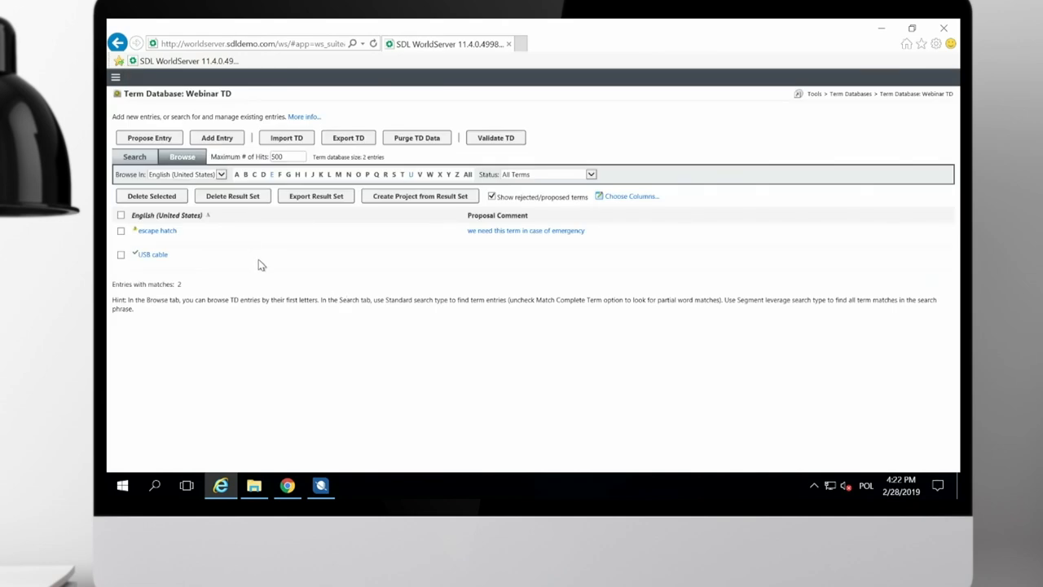
pyautogui.moveTo(179, 236)
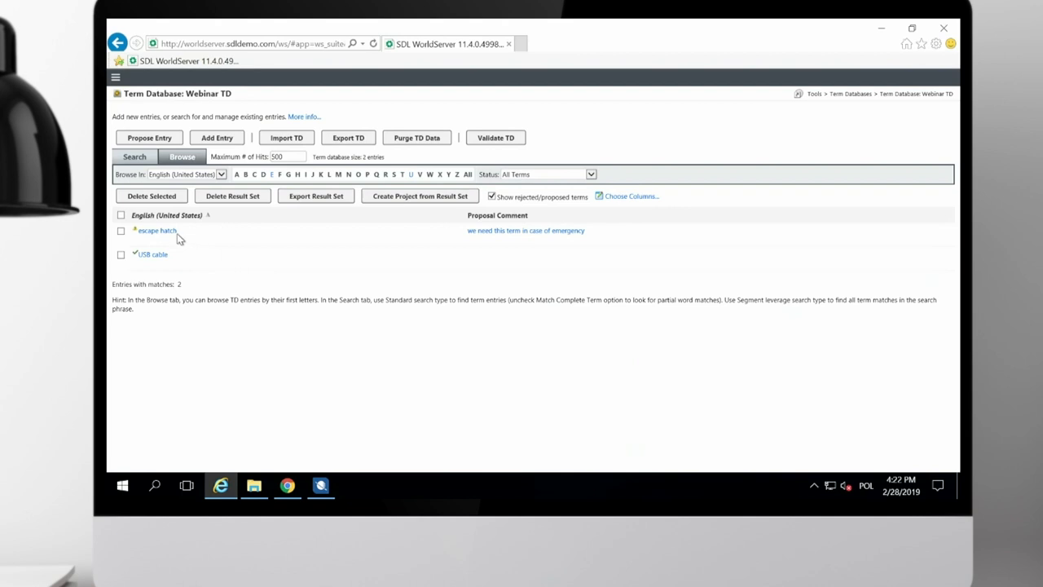
pyautogui.moveTo(436, 235)
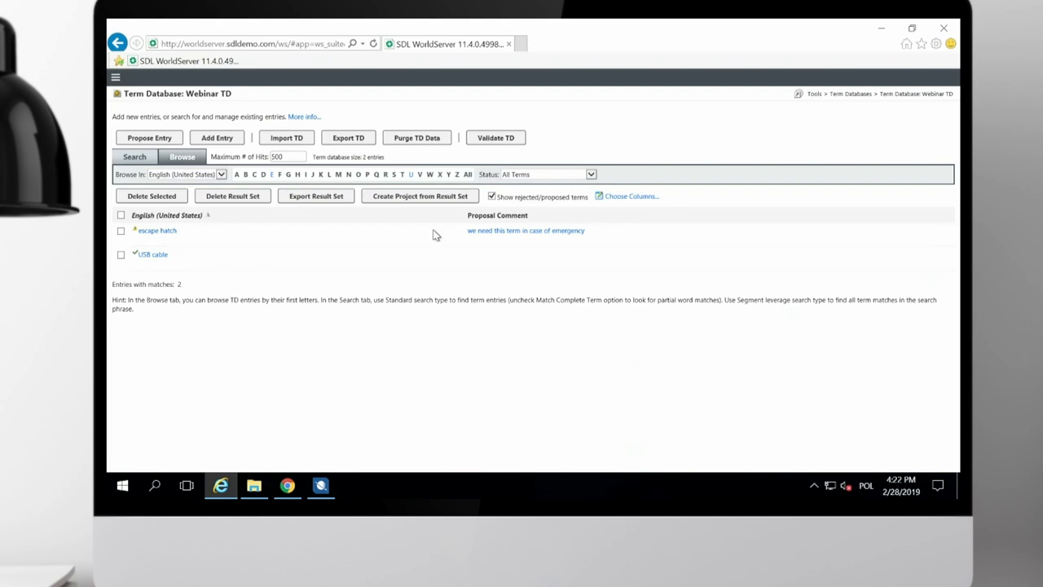
pyautogui.moveTo(499, 241)
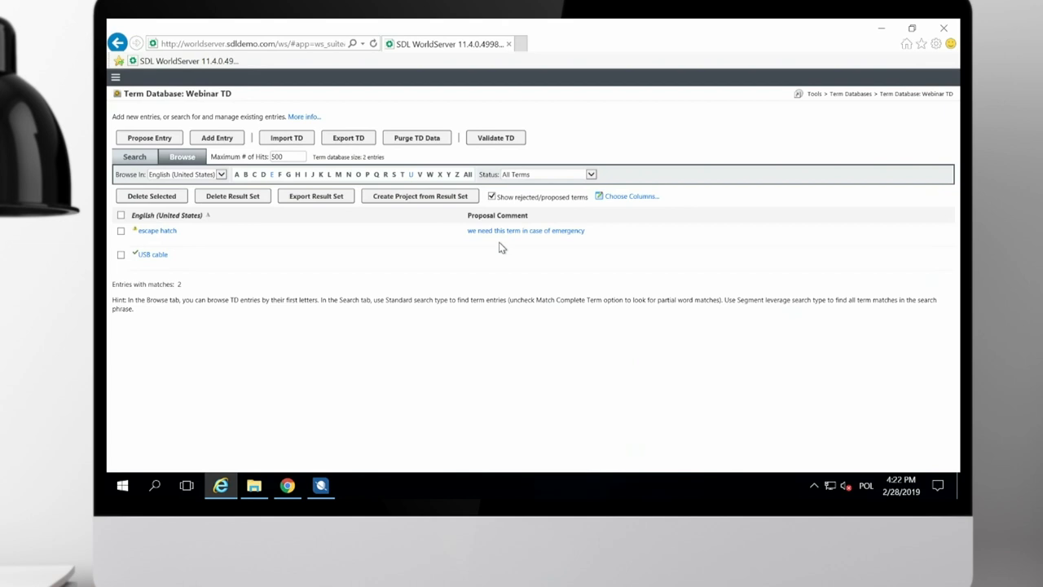
pyautogui.moveTo(378, 329)
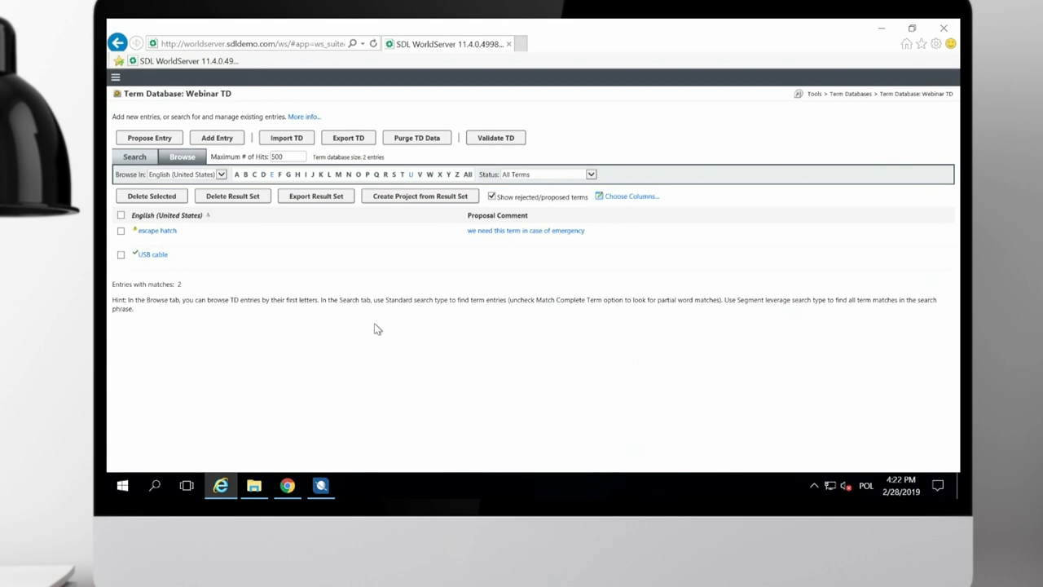
pyautogui.moveTo(271, 410)
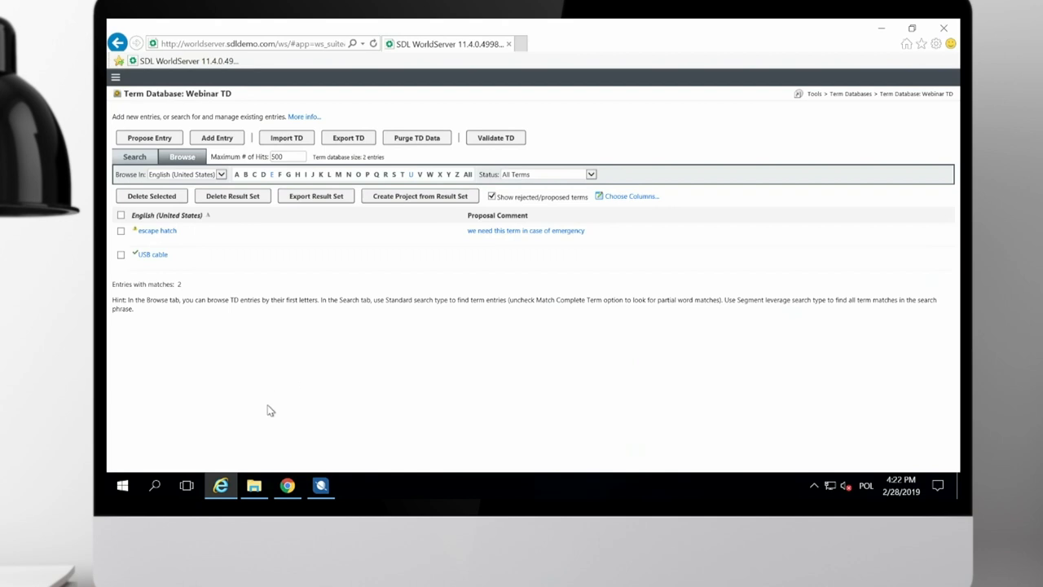
pyautogui.click(254, 486)
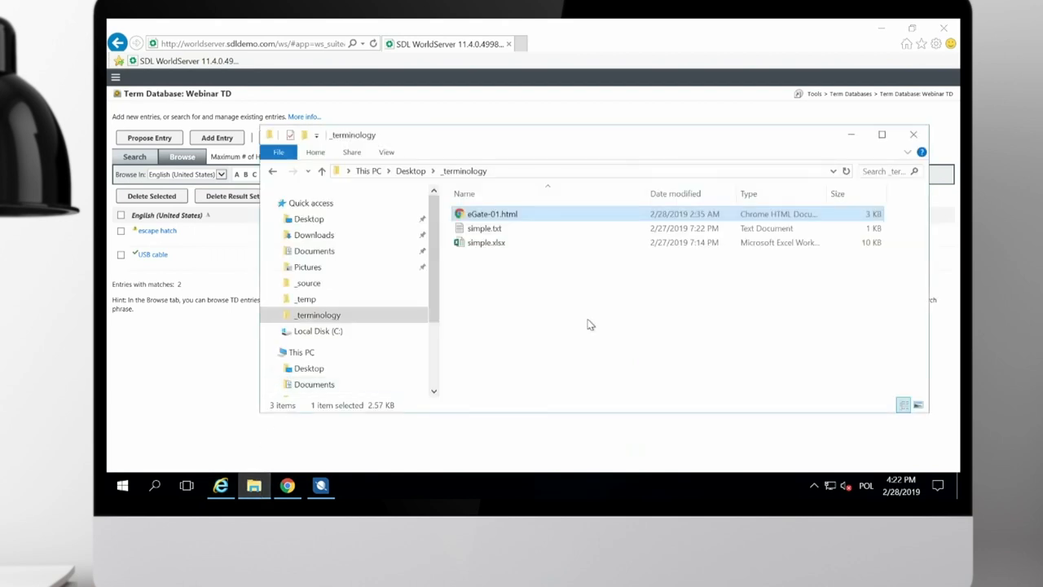
pyautogui.click(486, 241)
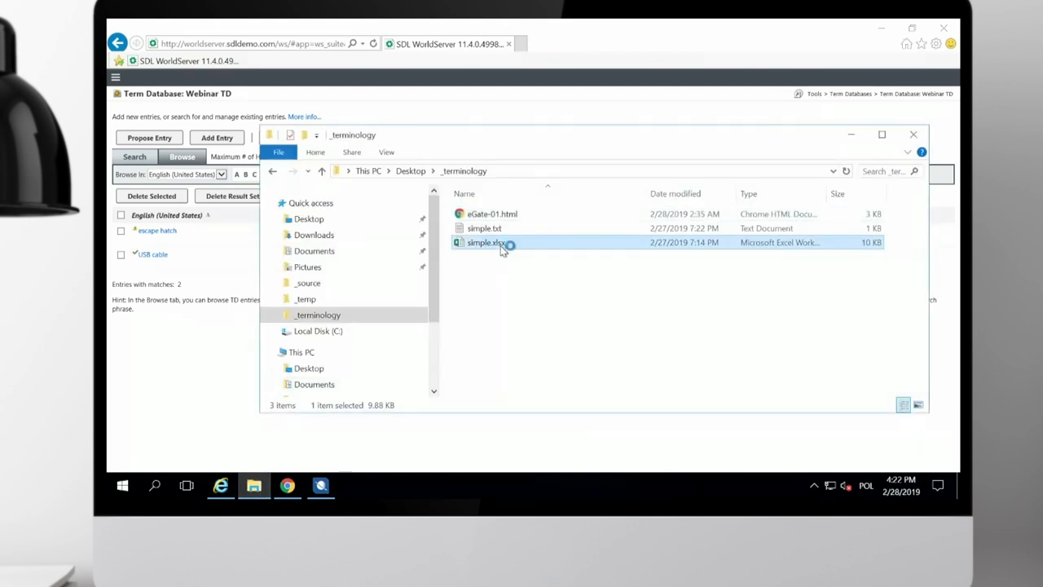
pyautogui.doubleClick(486, 241)
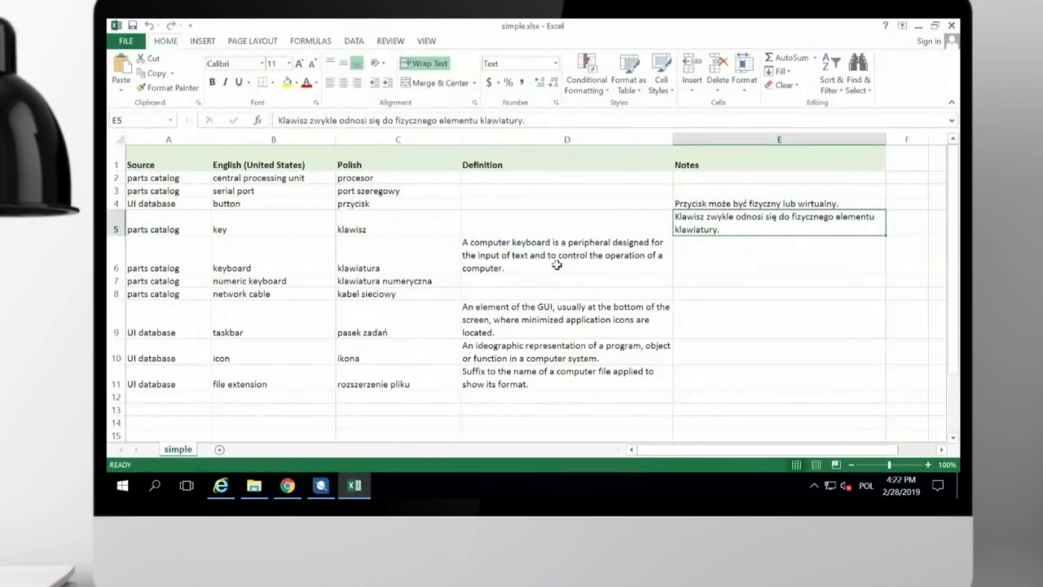
# Close the simple.xlsx glossary in Excel after reviewing it.
pyautogui.click(779, 294)
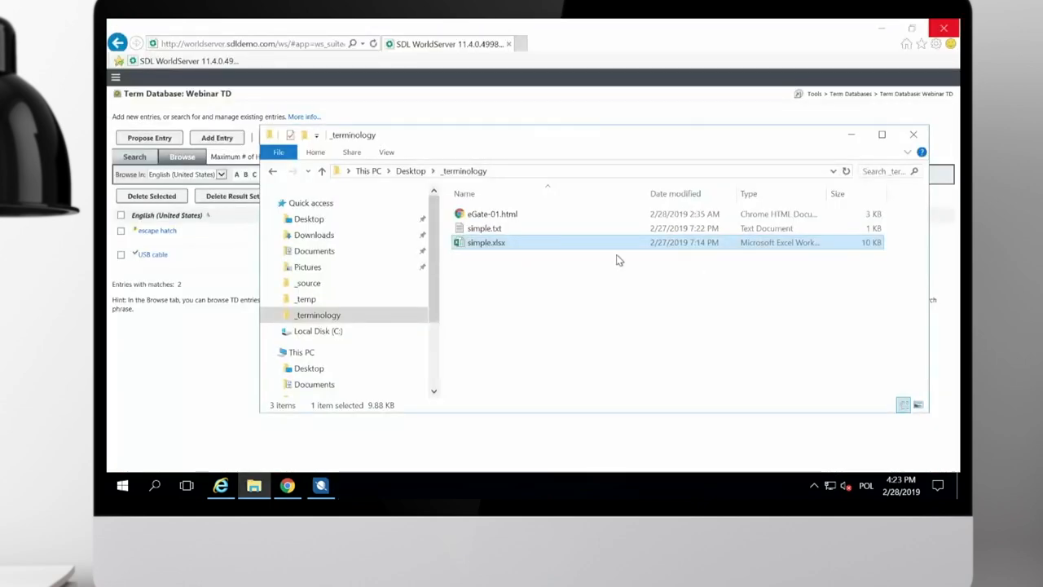
# View the tab-separated simple.txt glossary in Notepad, then close it.
pyautogui.doubleClick(486, 228)
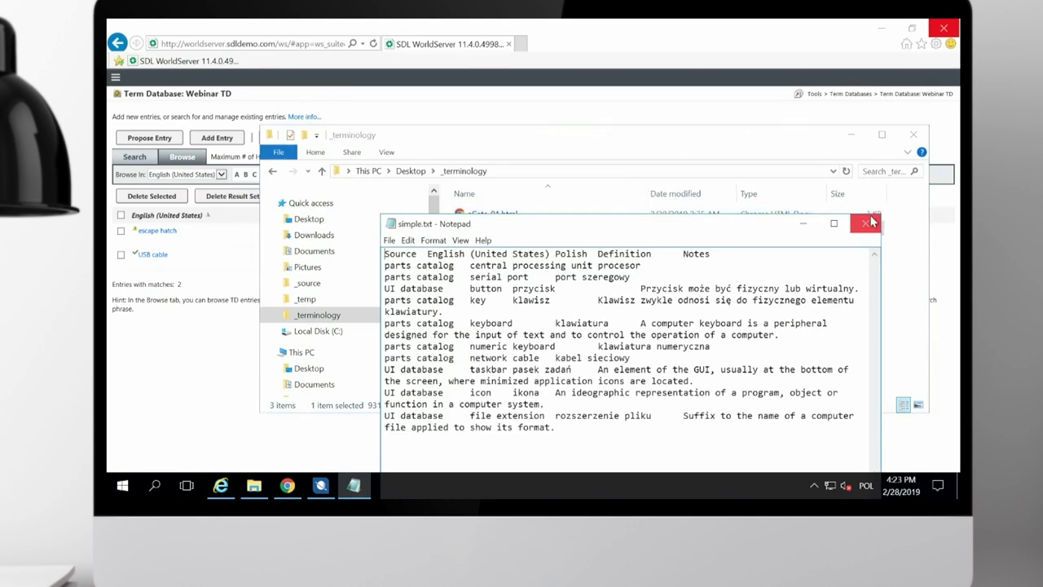
pyautogui.click(864, 223)
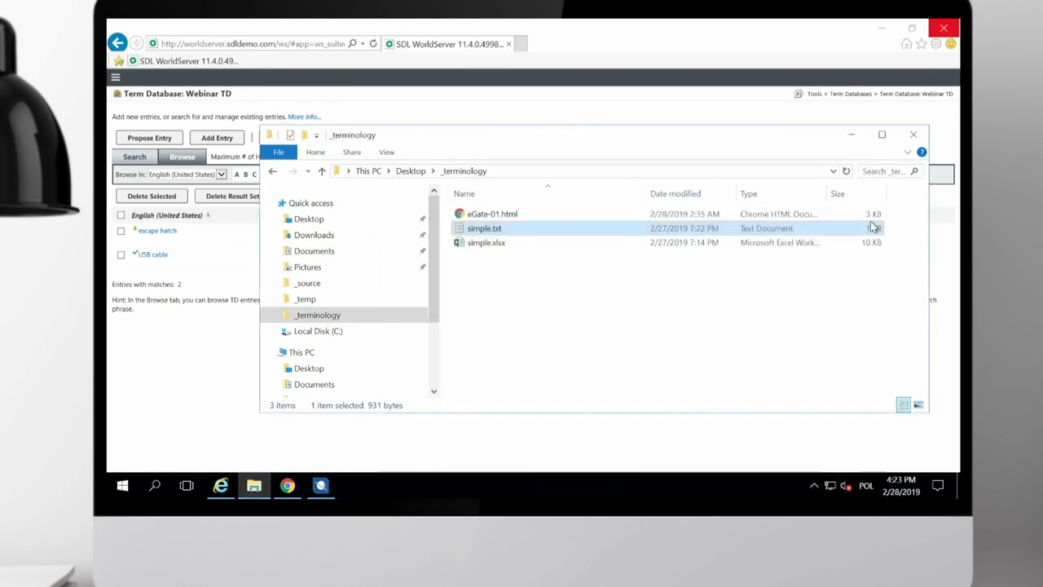
pyautogui.moveTo(844, 297)
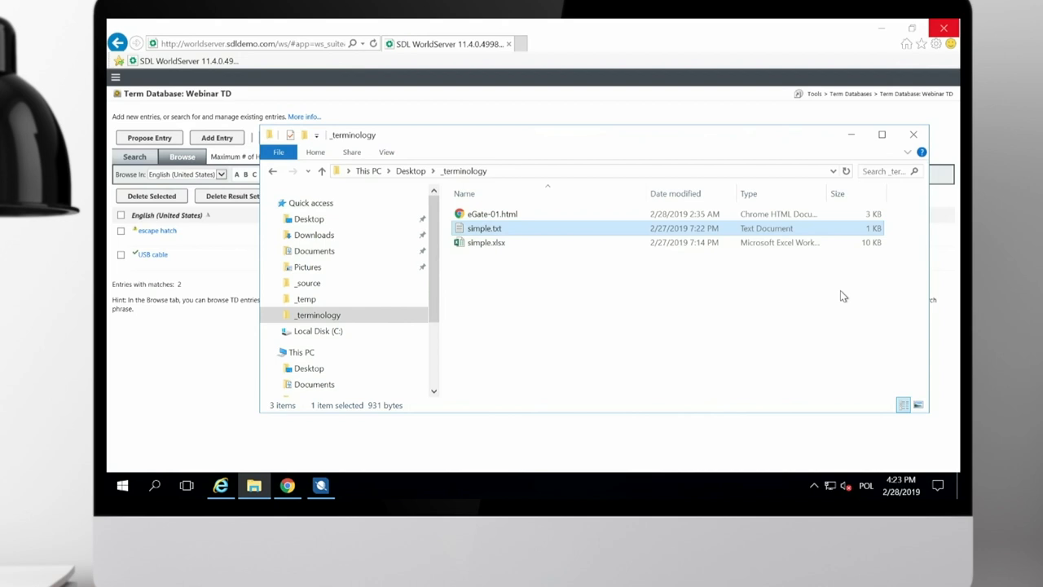
pyautogui.moveTo(738, 319)
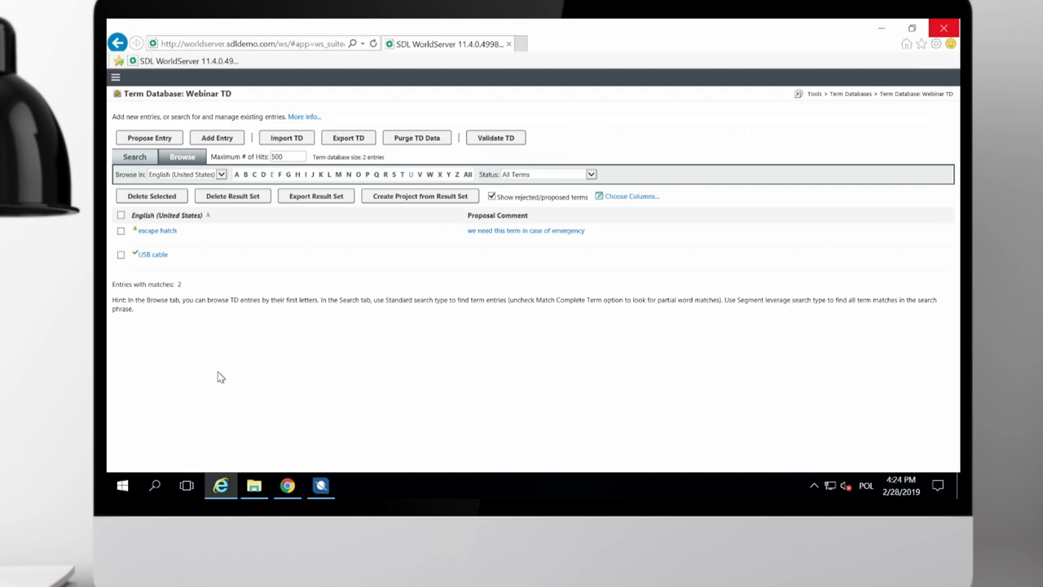
pyautogui.moveTo(287, 137)
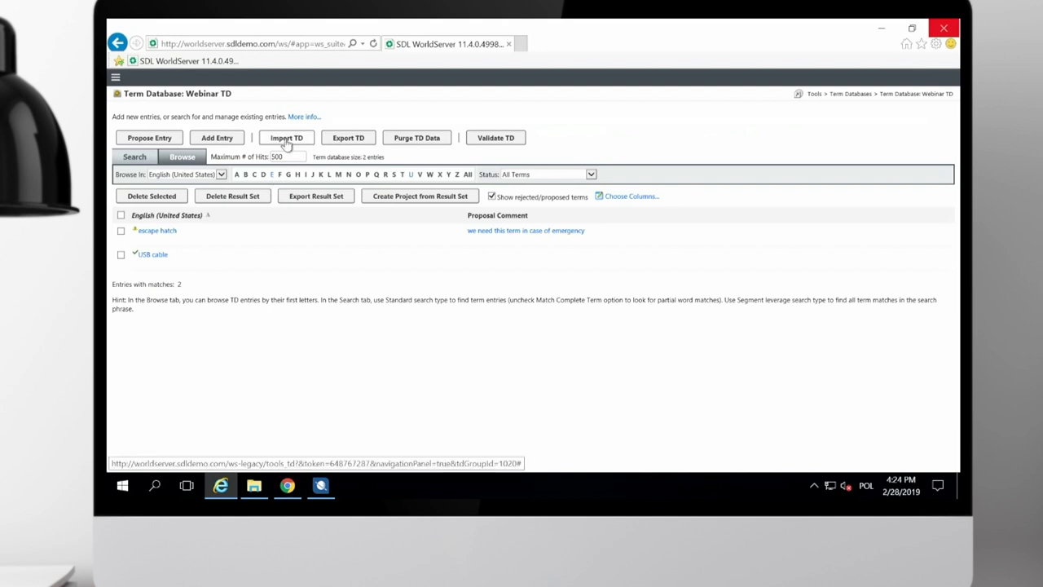
# Begin a Webinar TD import with simple.txt as the delimited file and tab as field delimiter.
pyautogui.click(286, 137)
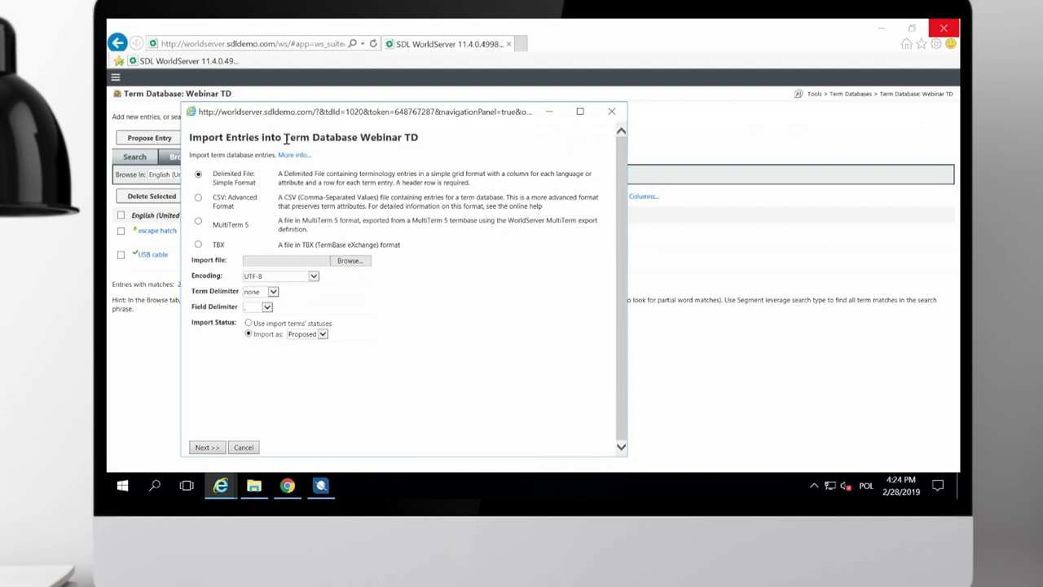
pyautogui.moveTo(452, 232)
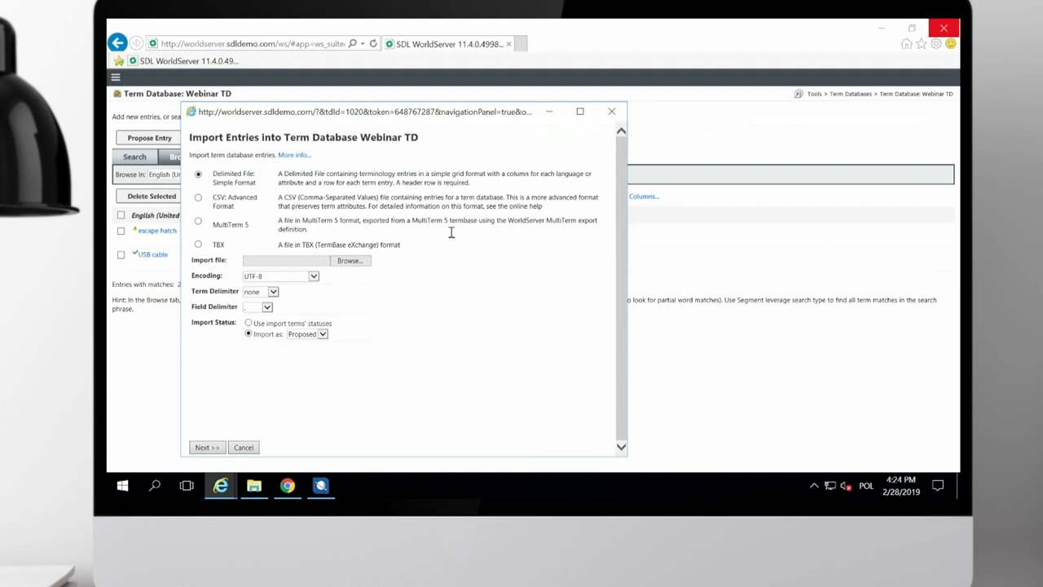
pyautogui.click(349, 261)
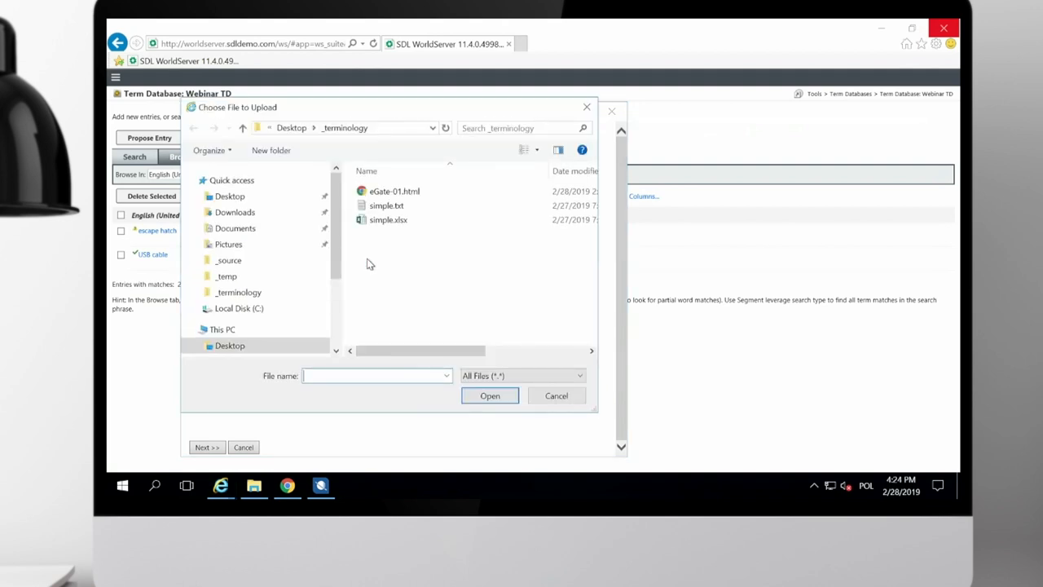
pyautogui.click(386, 205)
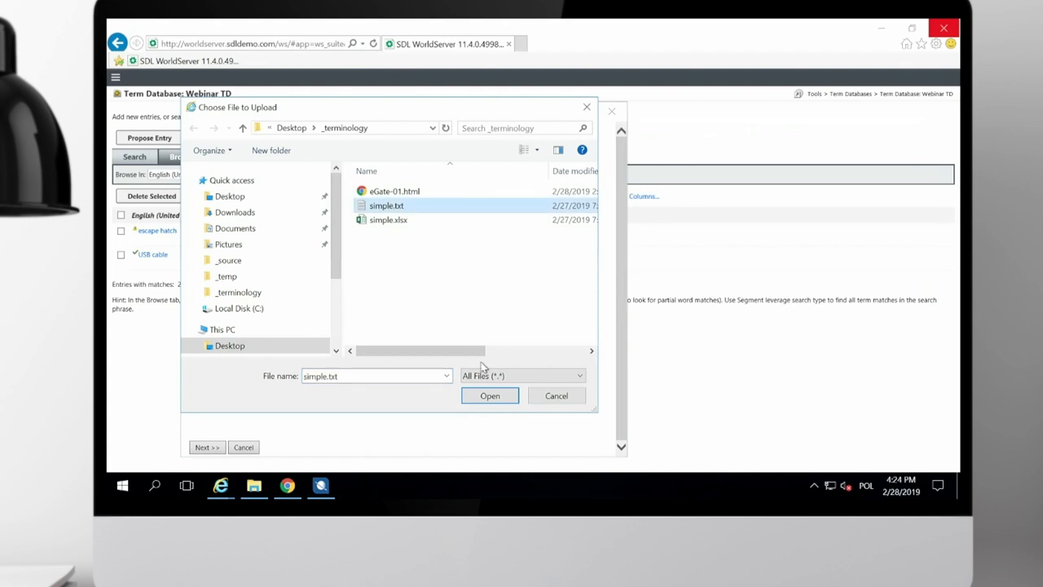
pyautogui.click(488, 396)
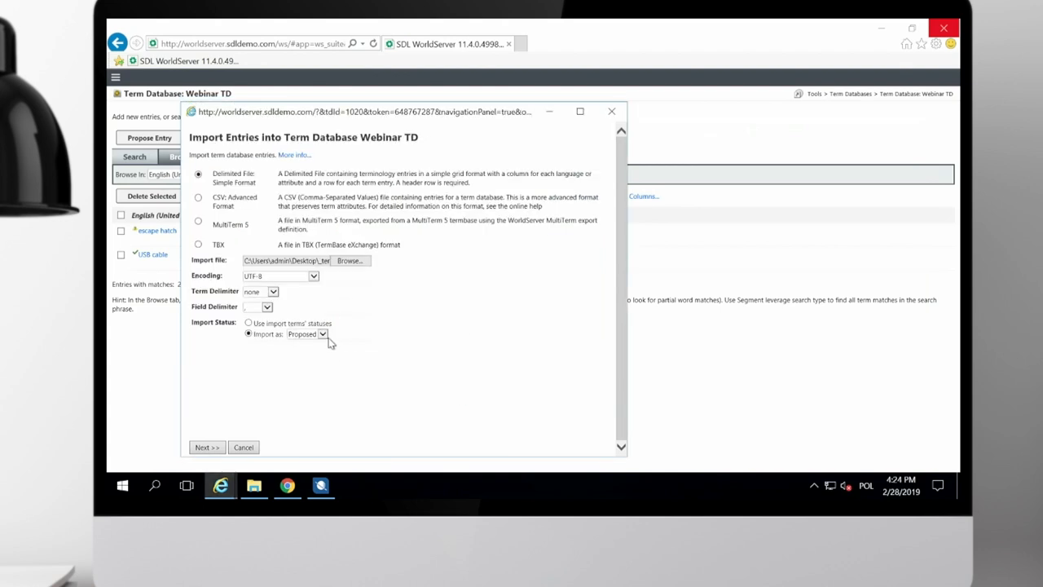
pyautogui.click(267, 307)
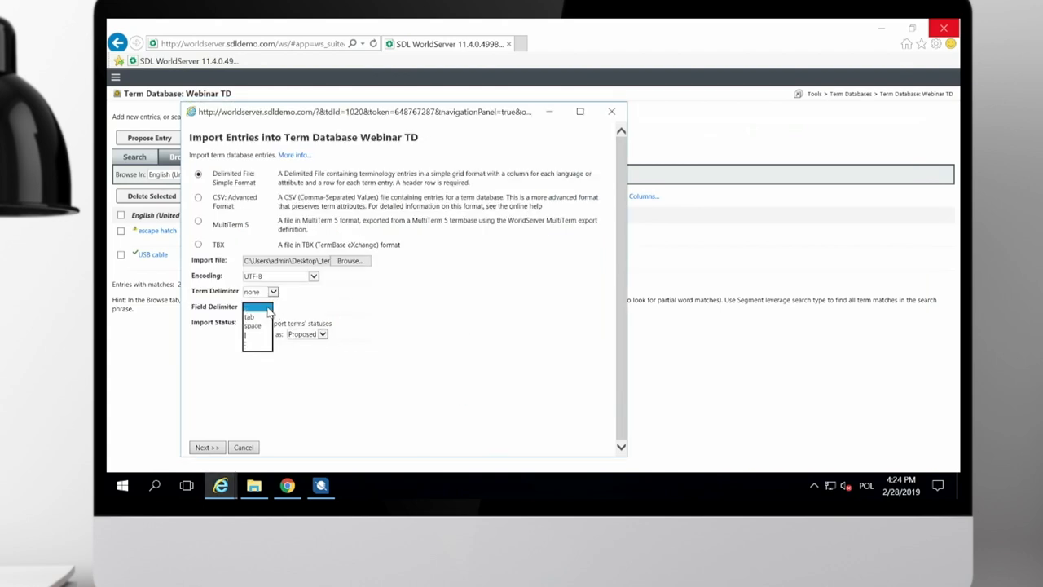
pyautogui.click(250, 316)
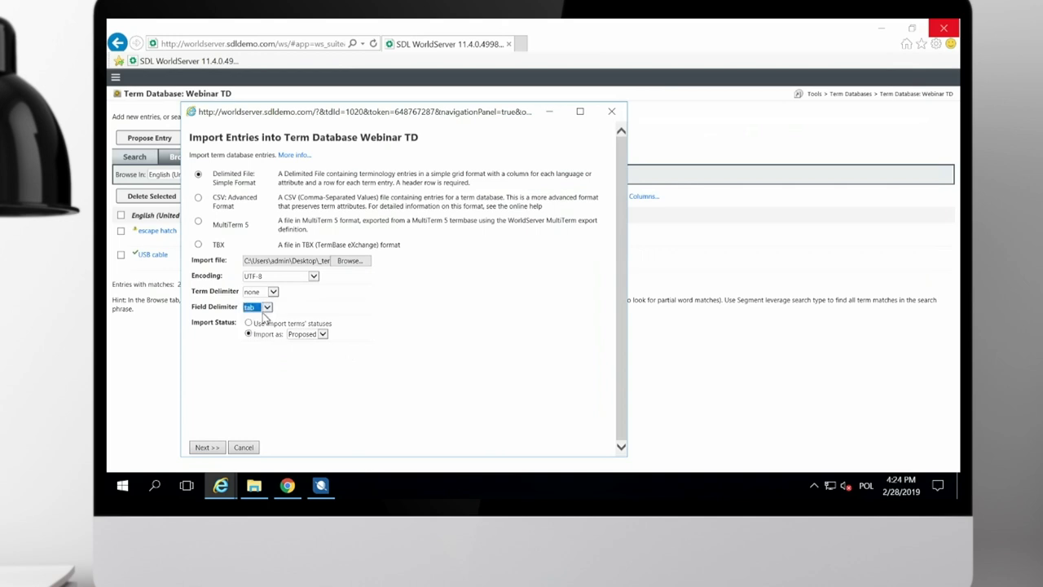
pyautogui.moveTo(335, 393)
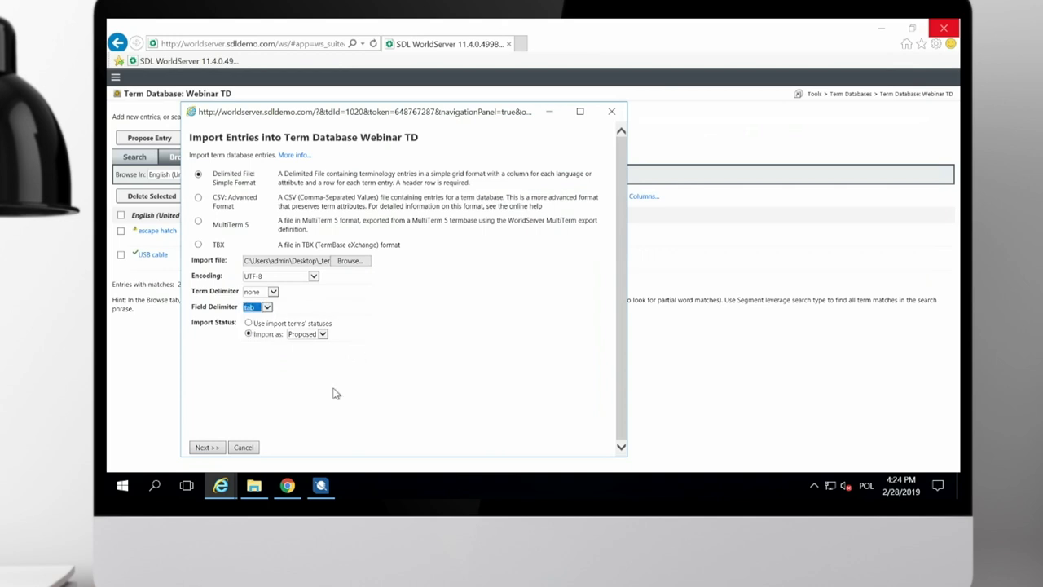
# Advance to column mapping and change the Notes column from Ignore to a Polish term attribute.
pyautogui.click(205, 447)
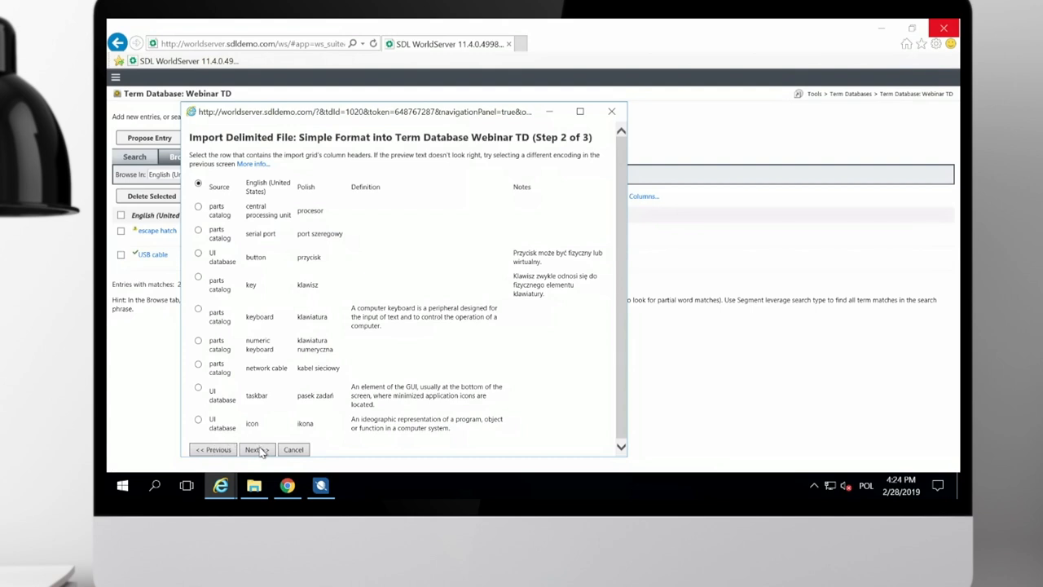
pyautogui.click(254, 450)
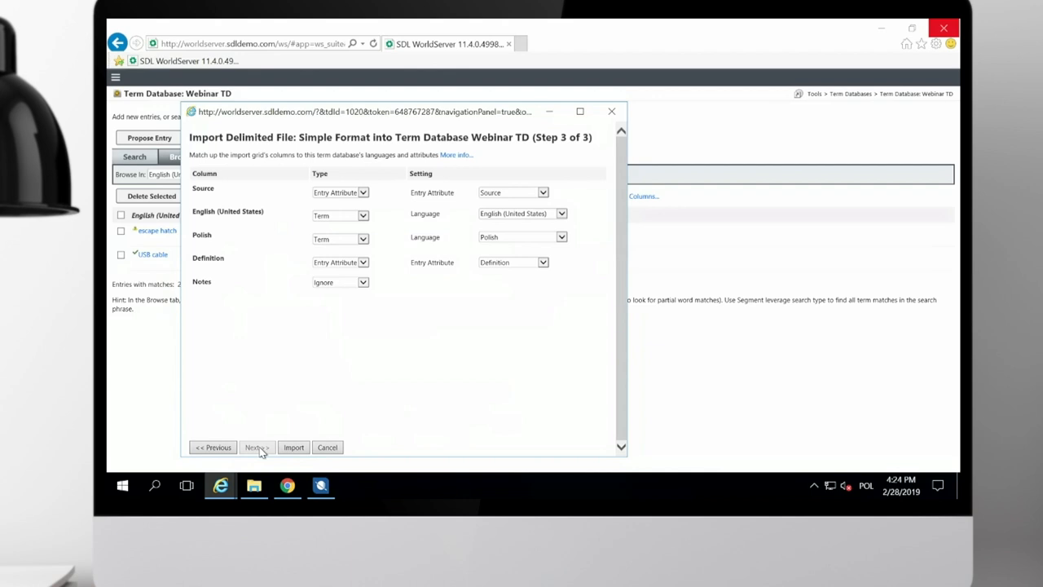
pyautogui.moveTo(231, 287)
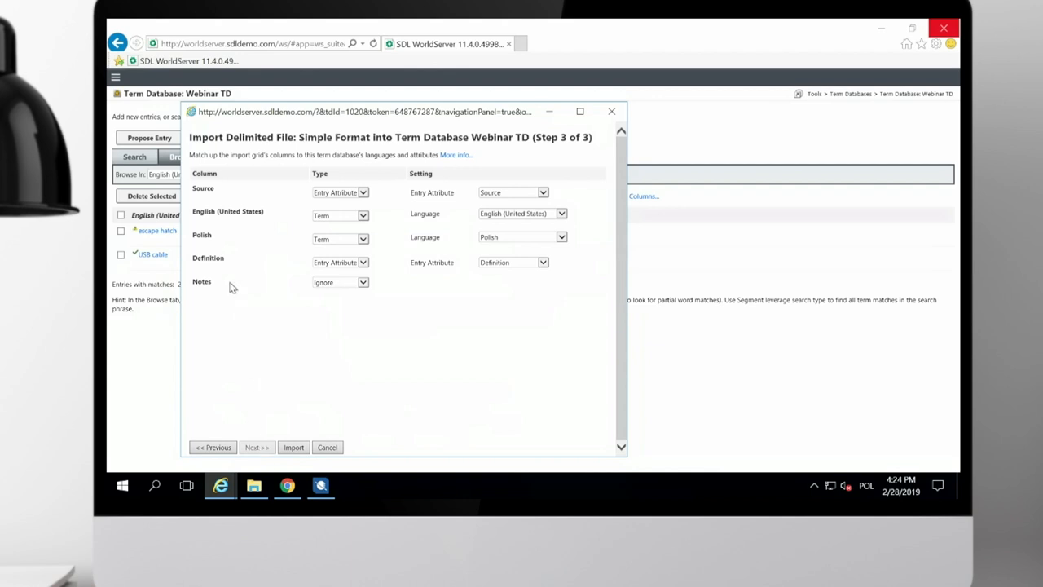
pyautogui.moveTo(224, 199)
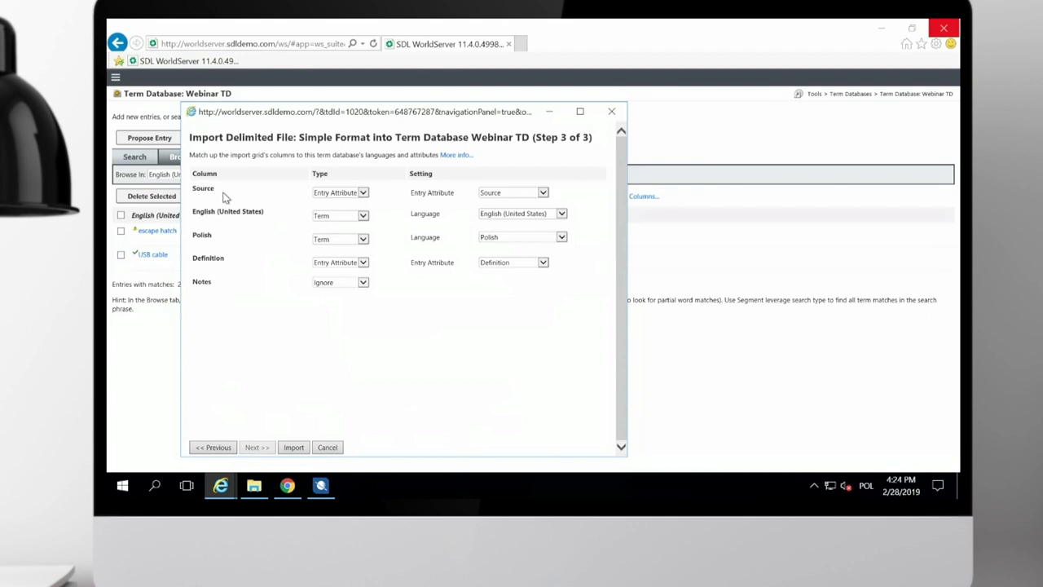
pyautogui.moveTo(512, 183)
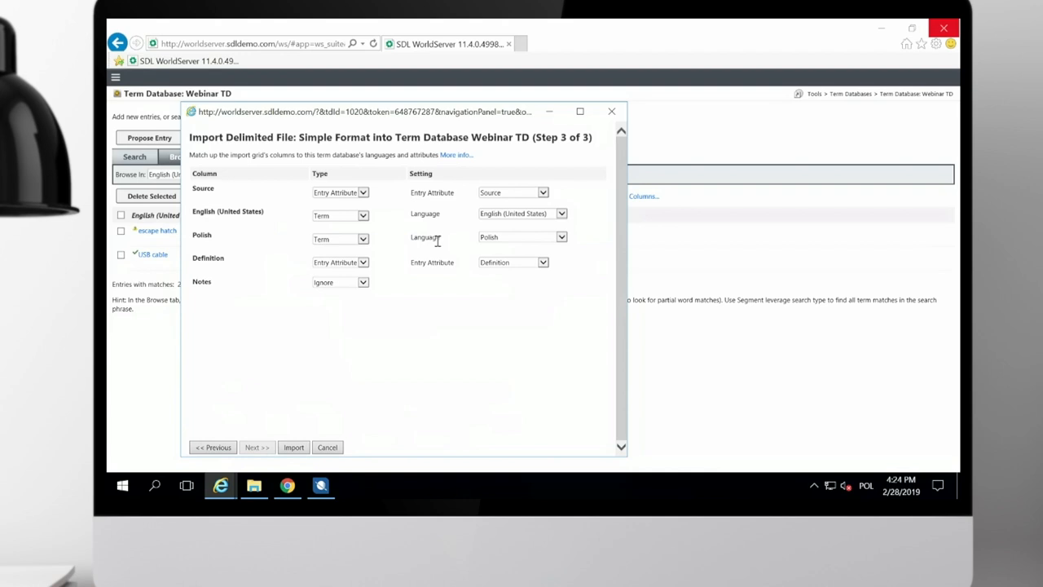
pyautogui.moveTo(398, 296)
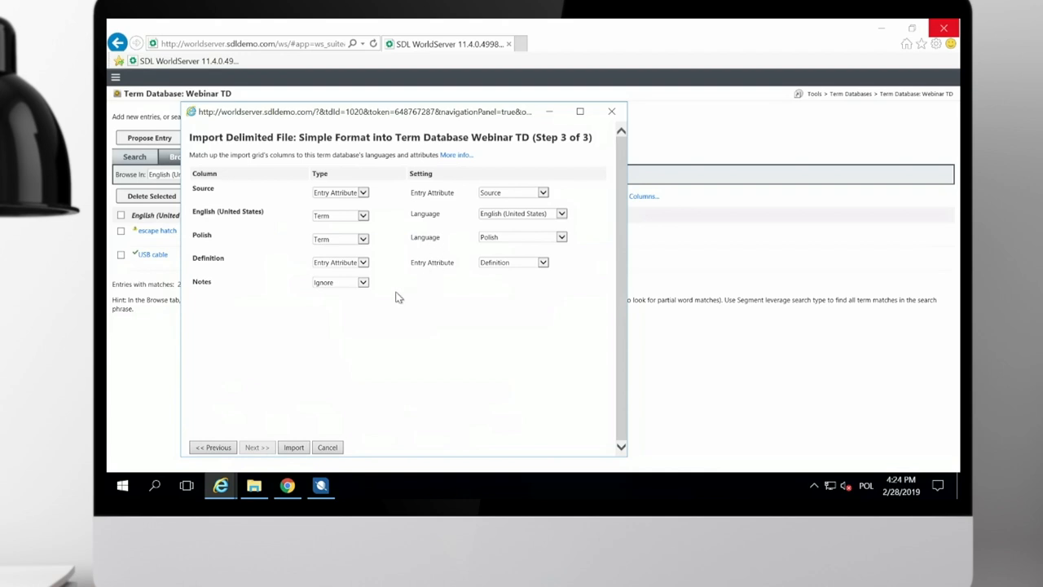
pyautogui.moveTo(230, 290)
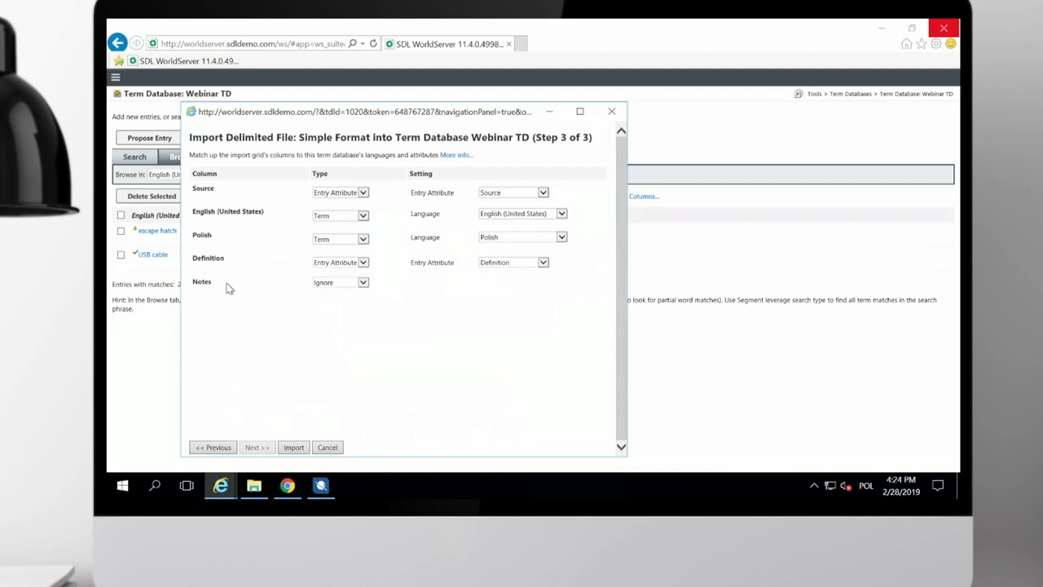
pyautogui.moveTo(215, 286)
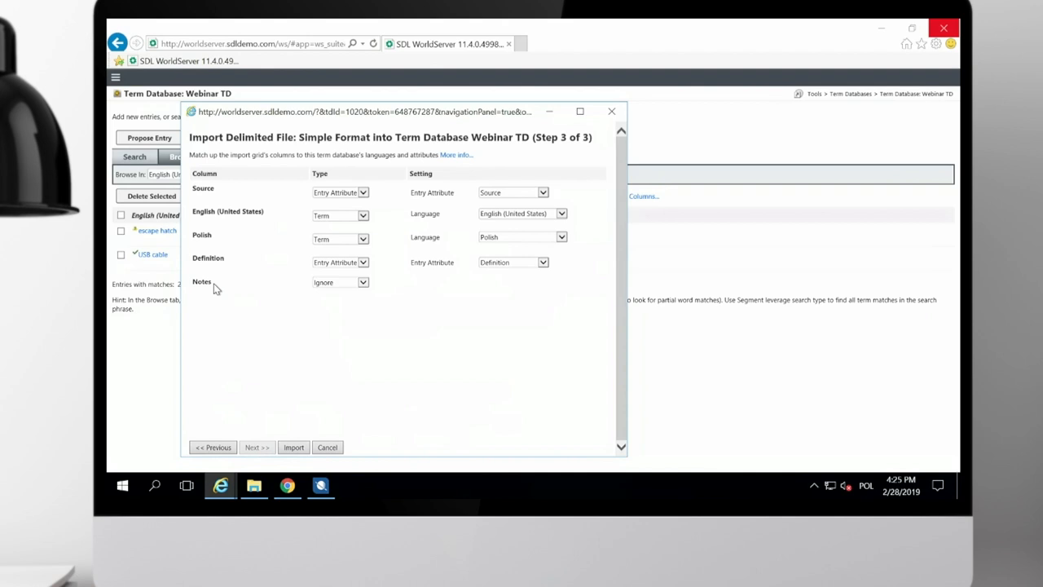
pyautogui.moveTo(355, 290)
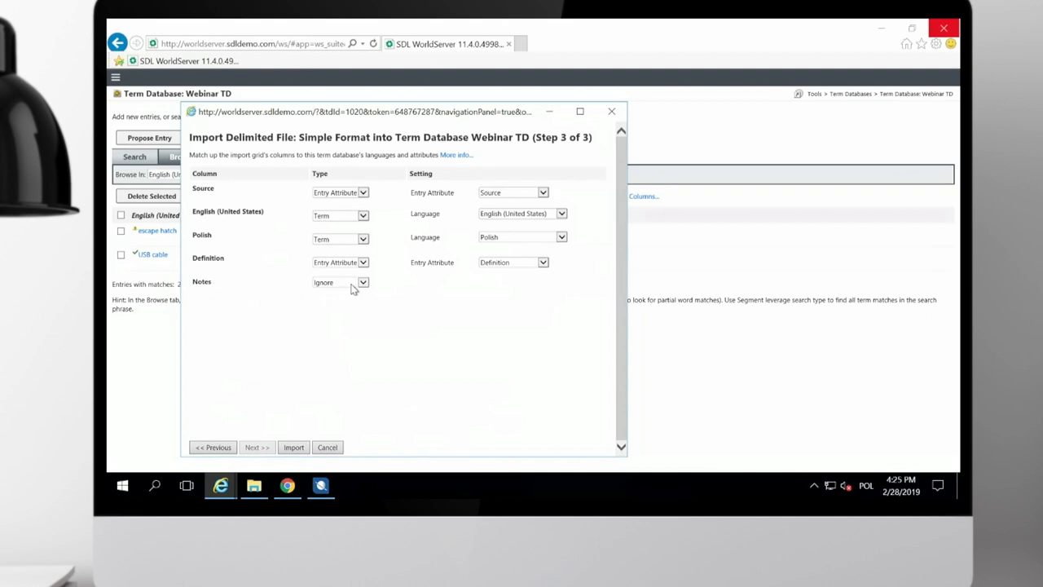
pyautogui.click(362, 281)
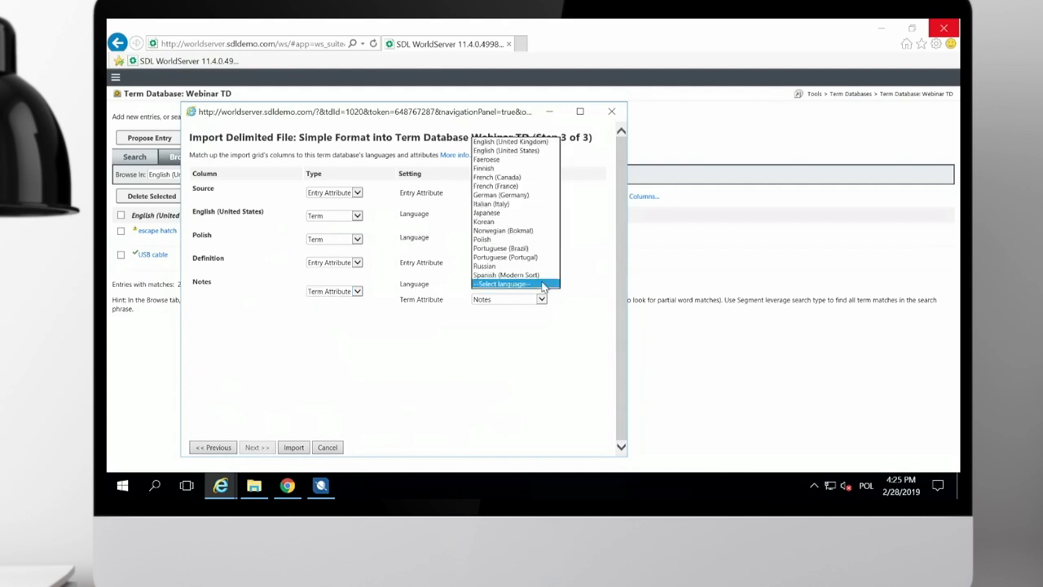
pyautogui.scroll(3)
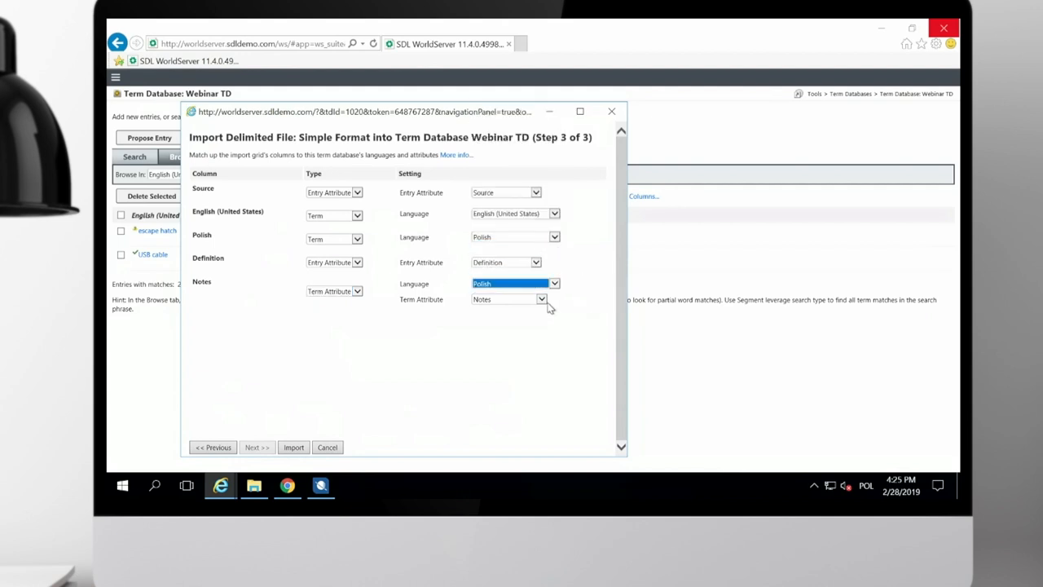
pyautogui.moveTo(308, 430)
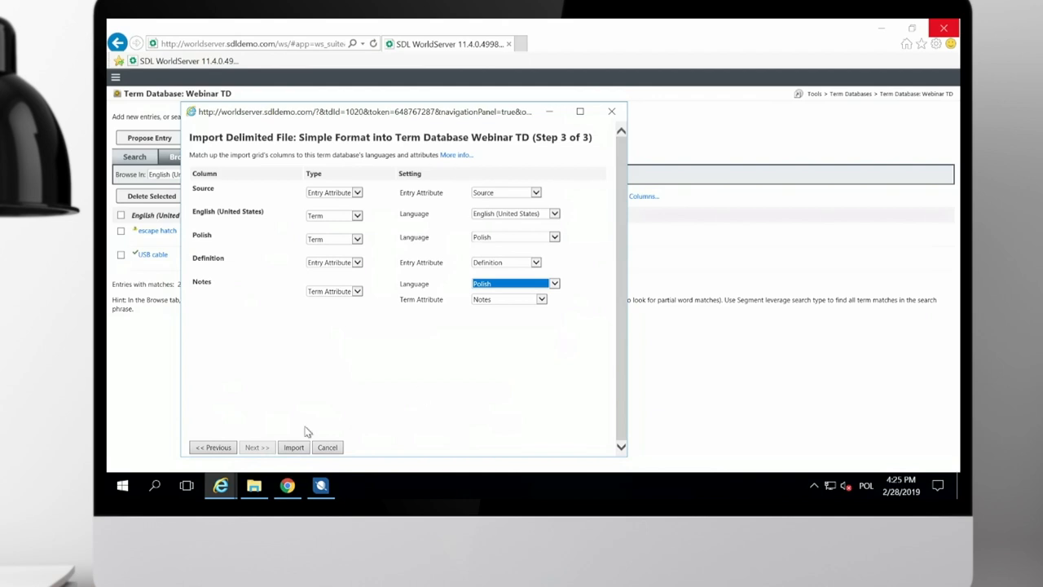
# Run the import of the ten term entries and dismiss the import report.
pyautogui.click(294, 447)
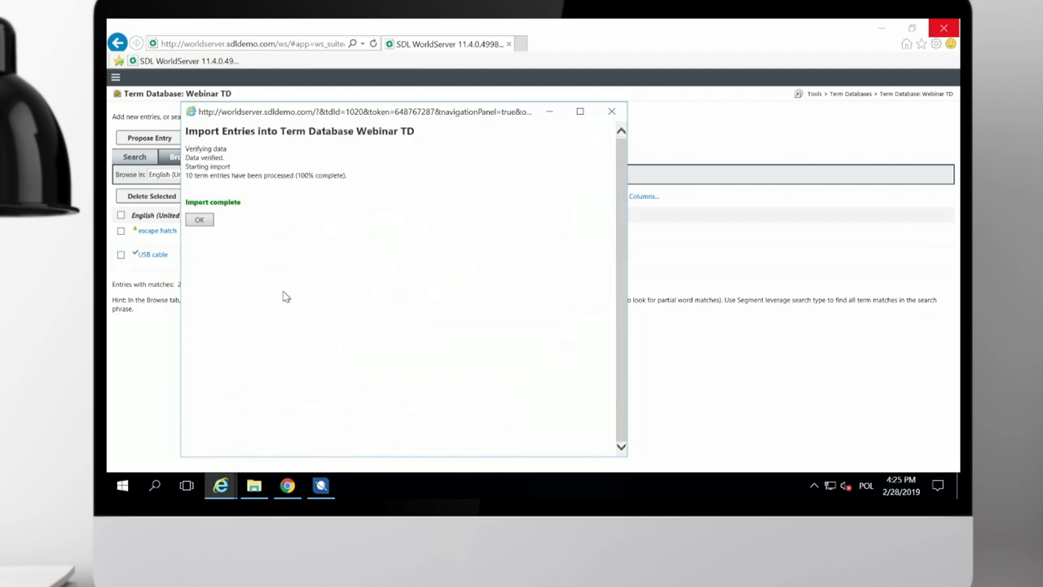
pyautogui.click(198, 219)
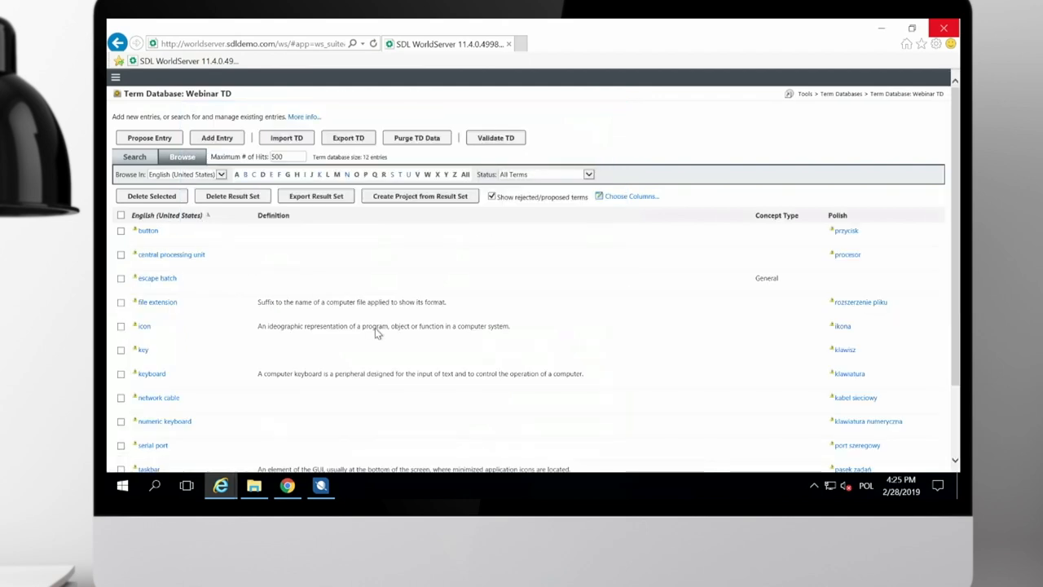
pyautogui.moveTo(697, 302)
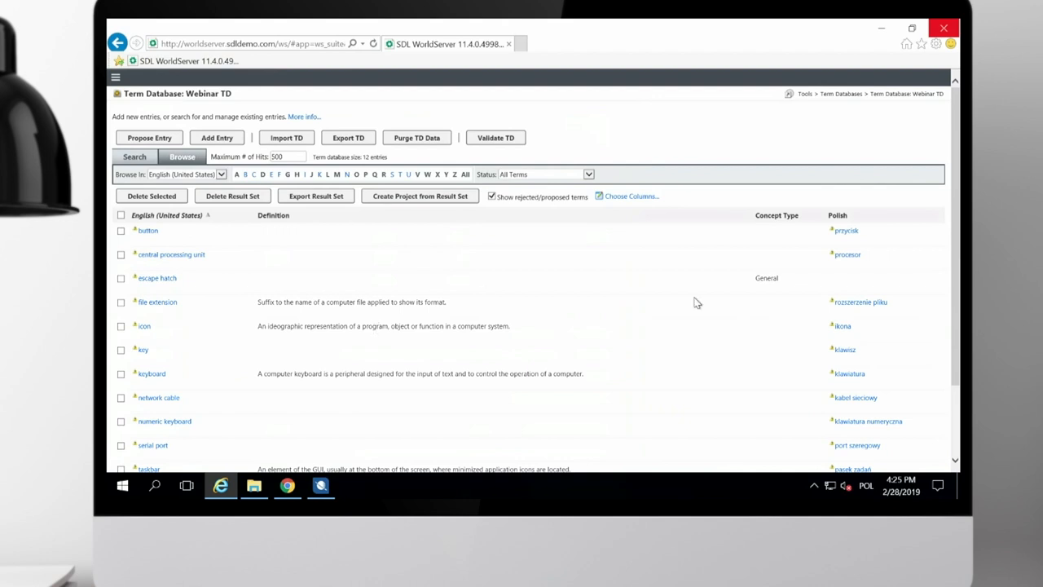
pyautogui.moveTo(956, 228)
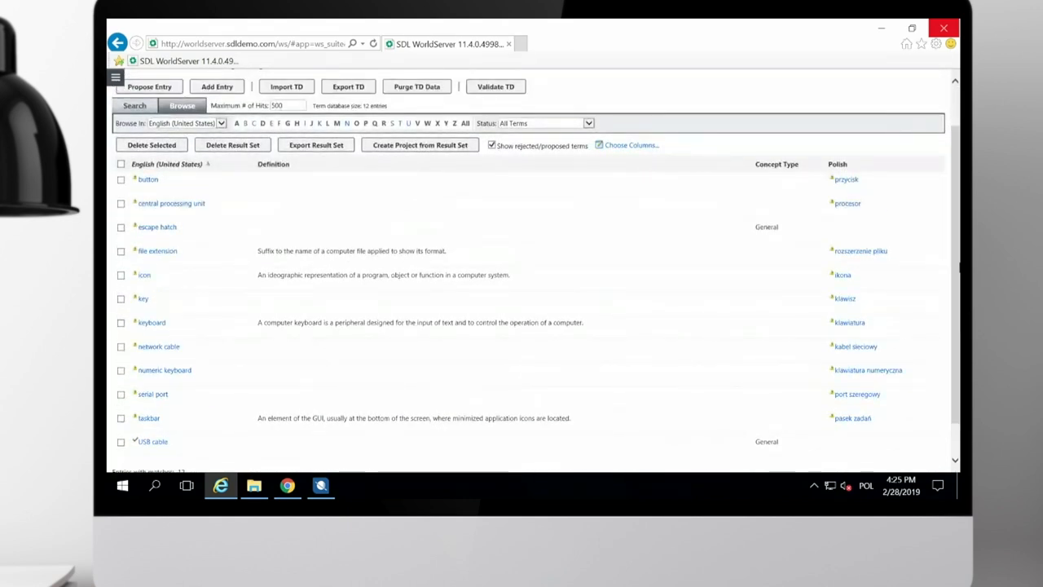
# Add Source to the visible columns and move it to the top of the column order.
pyautogui.click(629, 145)
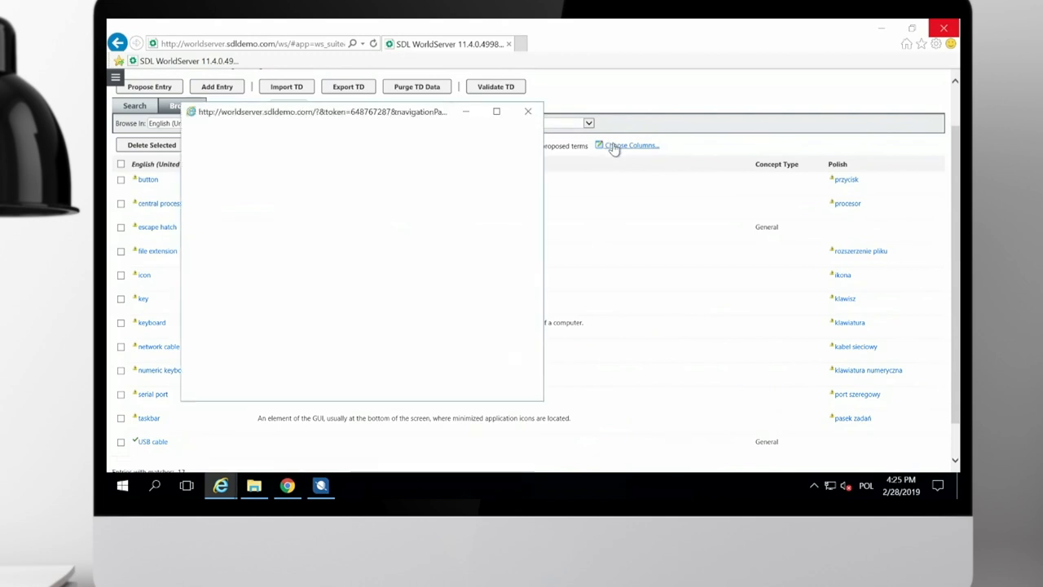
pyautogui.click(627, 146)
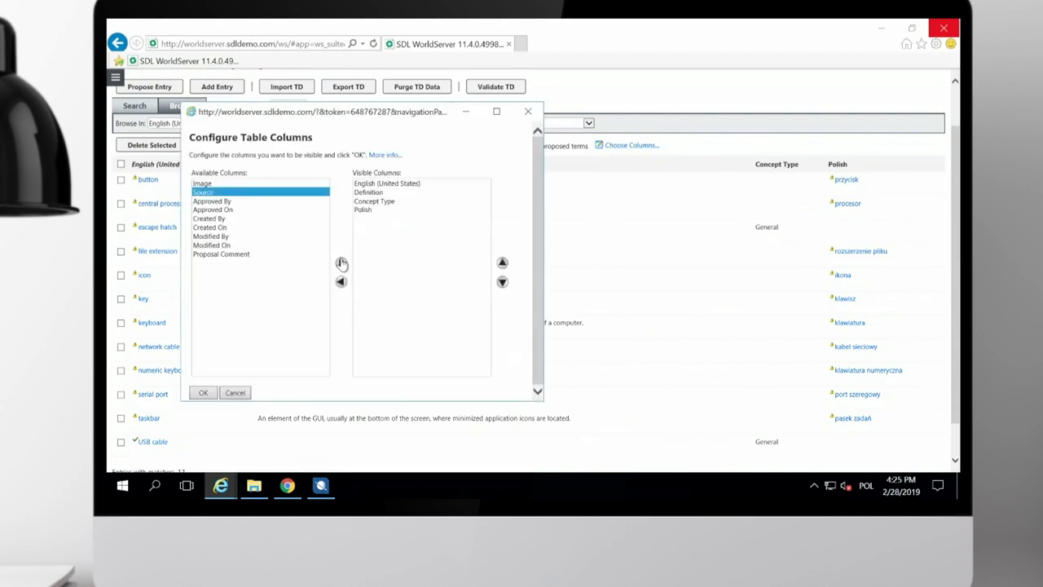
pyautogui.click(340, 262)
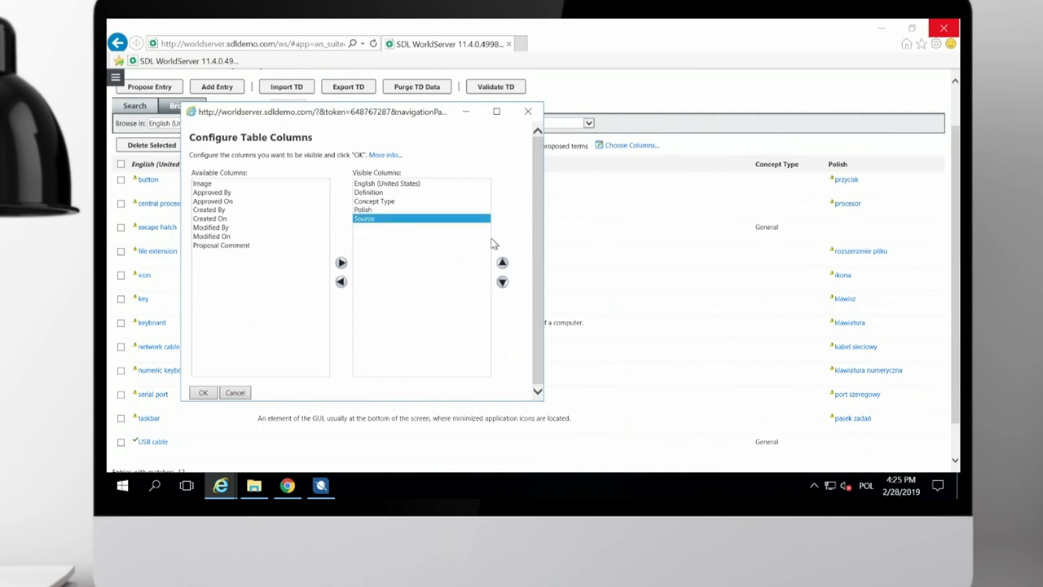
pyautogui.click(502, 263)
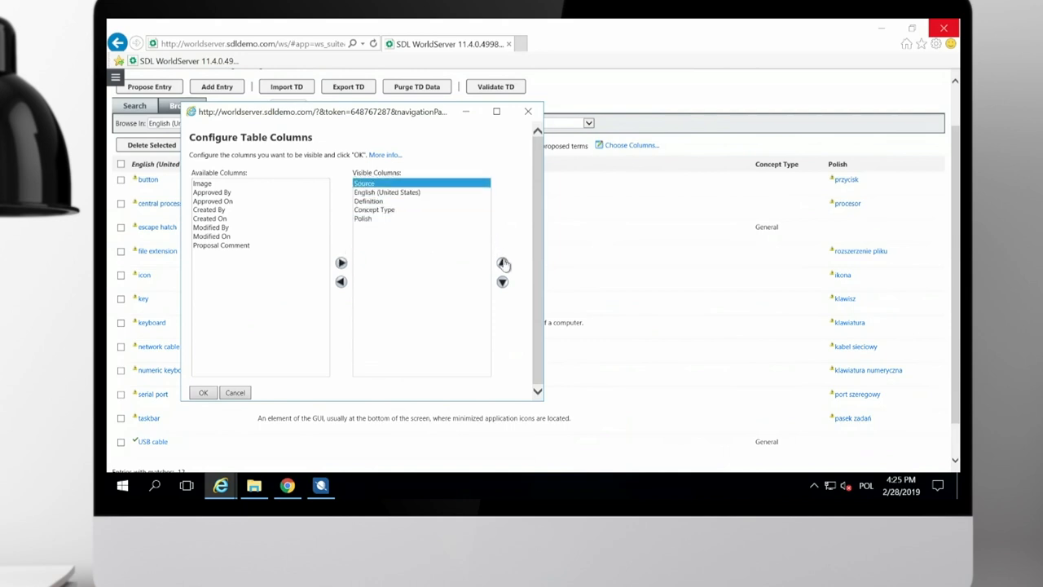
pyautogui.click(202, 392)
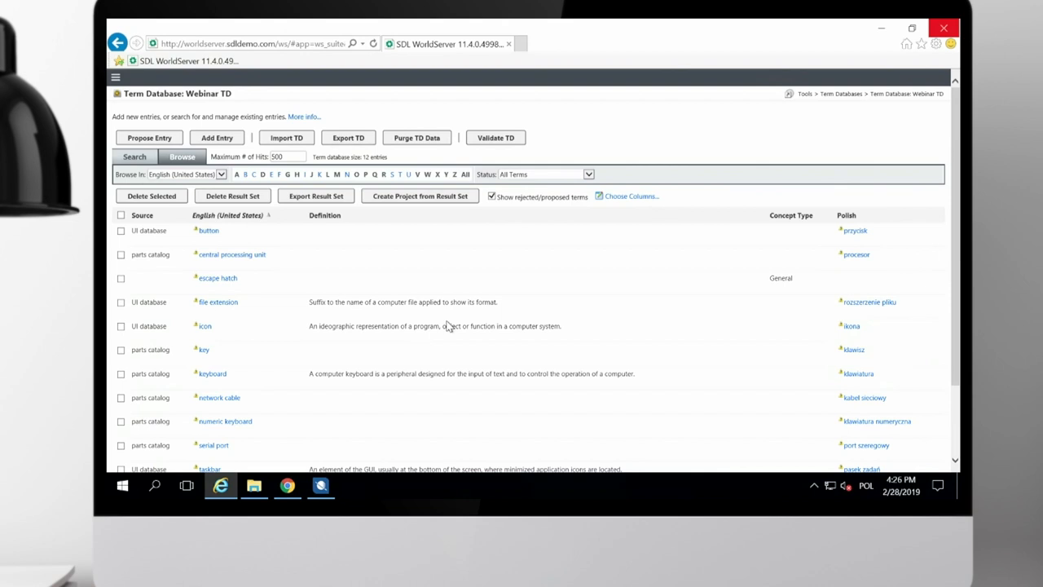
pyautogui.moveTo(355, 269)
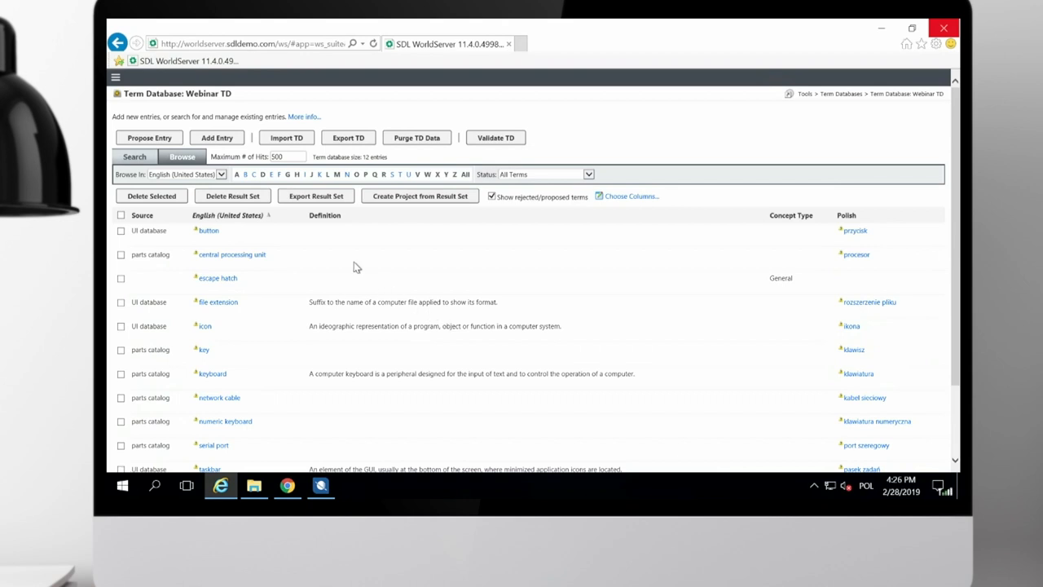
pyautogui.moveTo(196, 259)
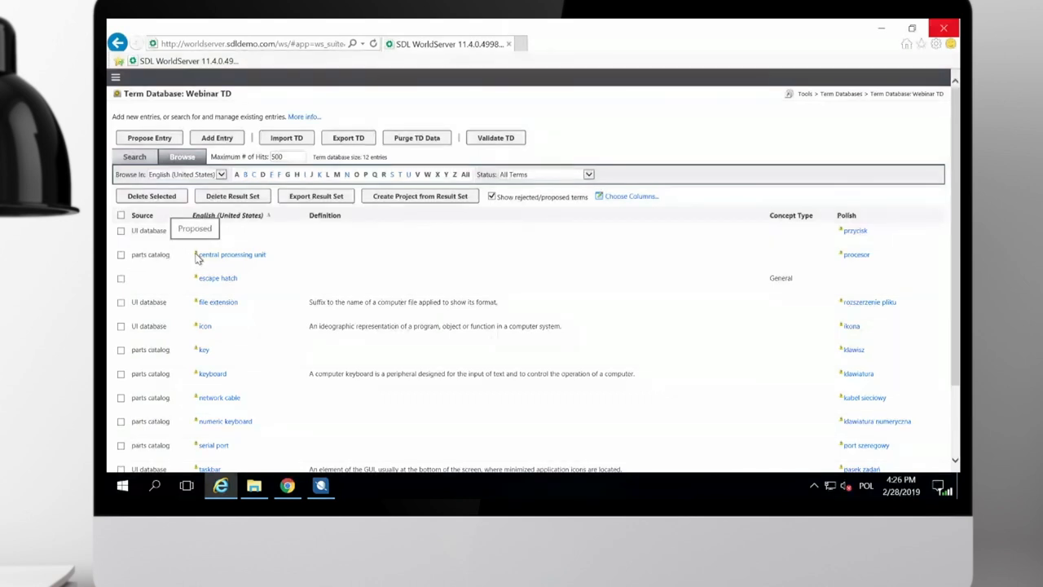
pyautogui.moveTo(414, 283)
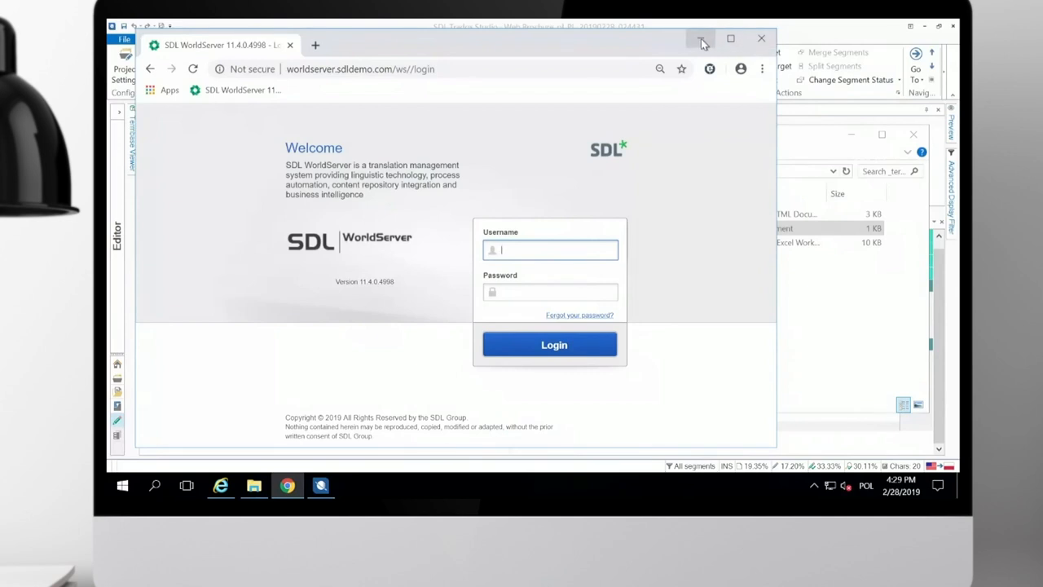
# Minimize the Chrome window showing the WorldServer login page.
pyautogui.click(702, 39)
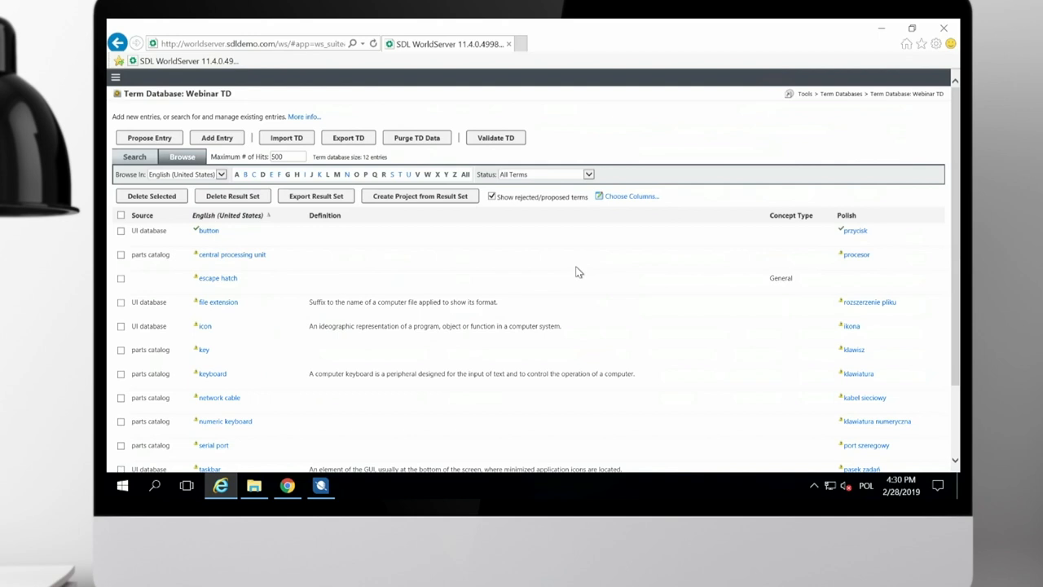
pyautogui.moveTo(567, 218)
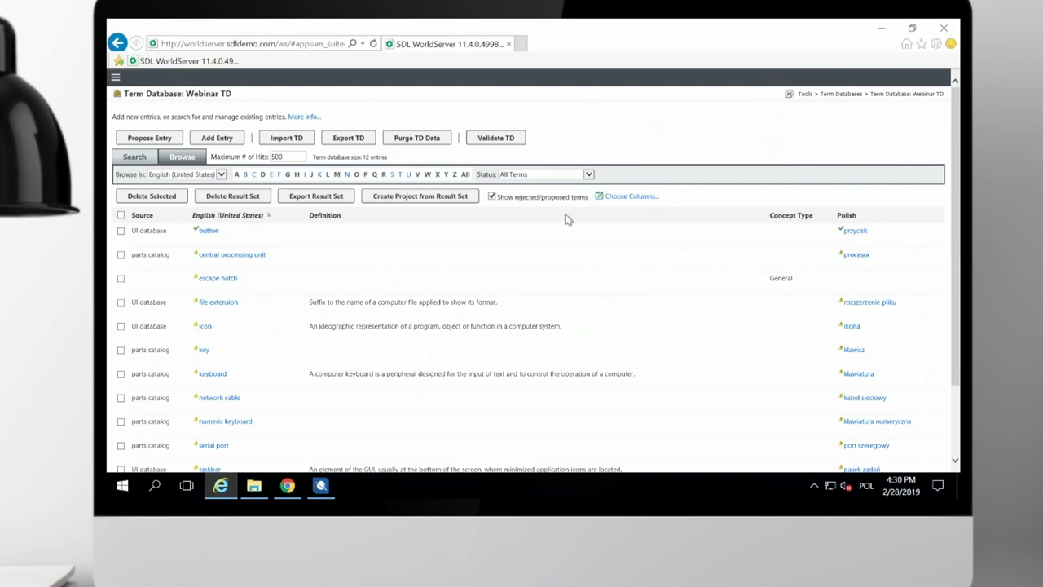
pyautogui.moveTo(495, 137)
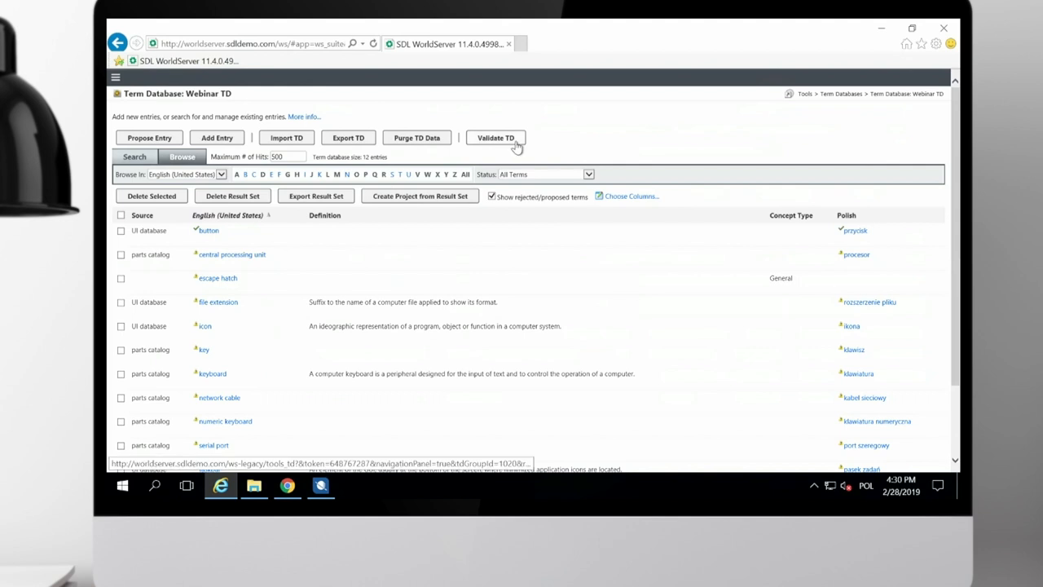
# Start Validate TD and choose Manual Term Validation Workflow as the validation workflow.
pyautogui.click(496, 136)
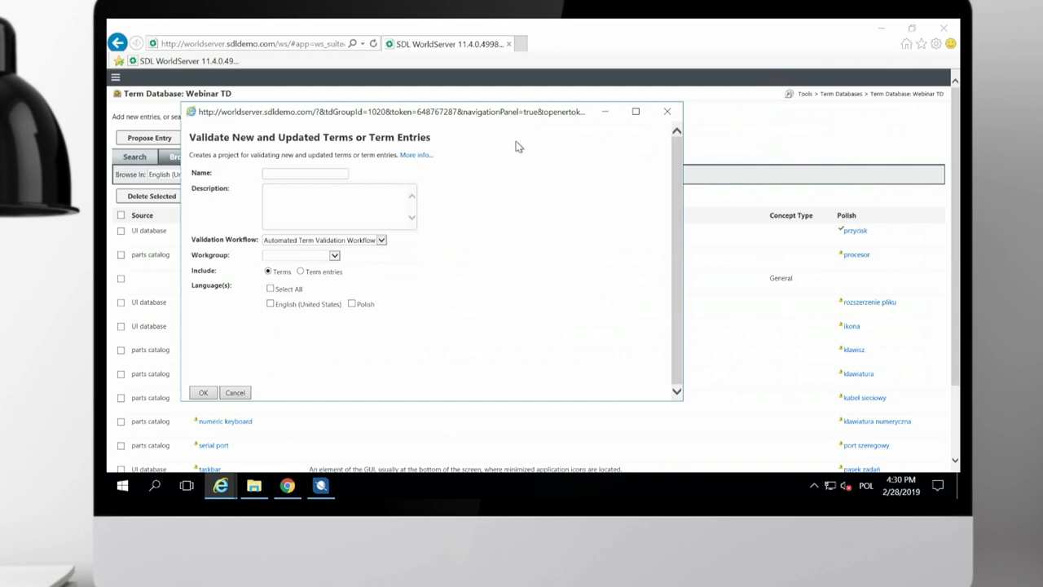
pyautogui.moveTo(430, 228)
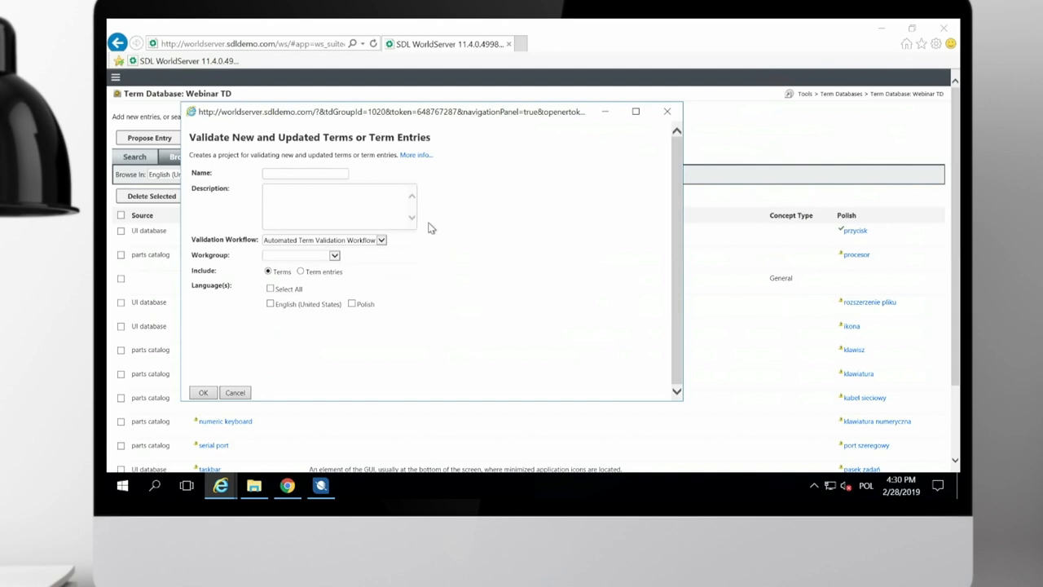
pyautogui.click(382, 239)
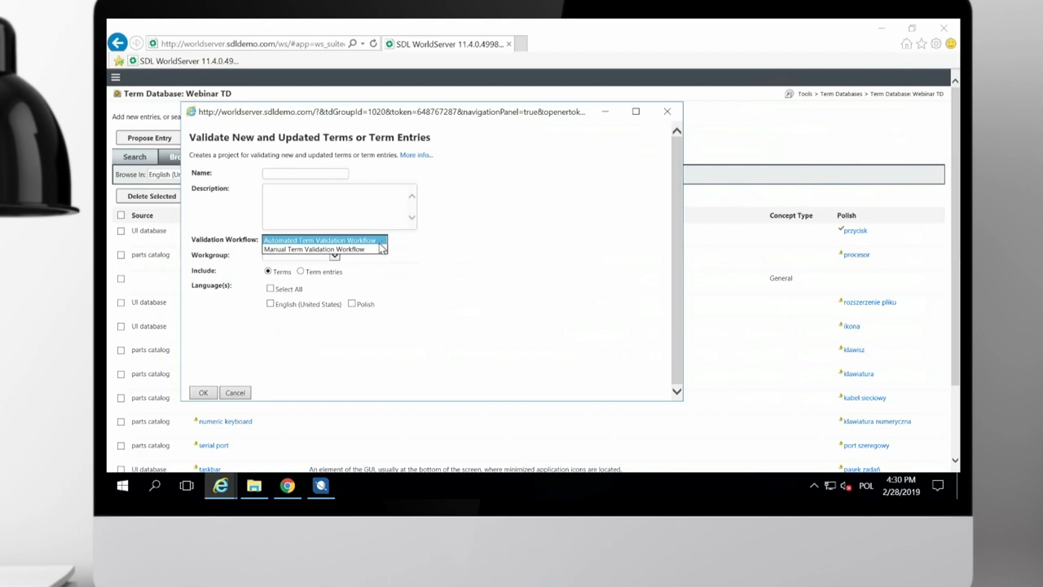
pyautogui.click(308, 250)
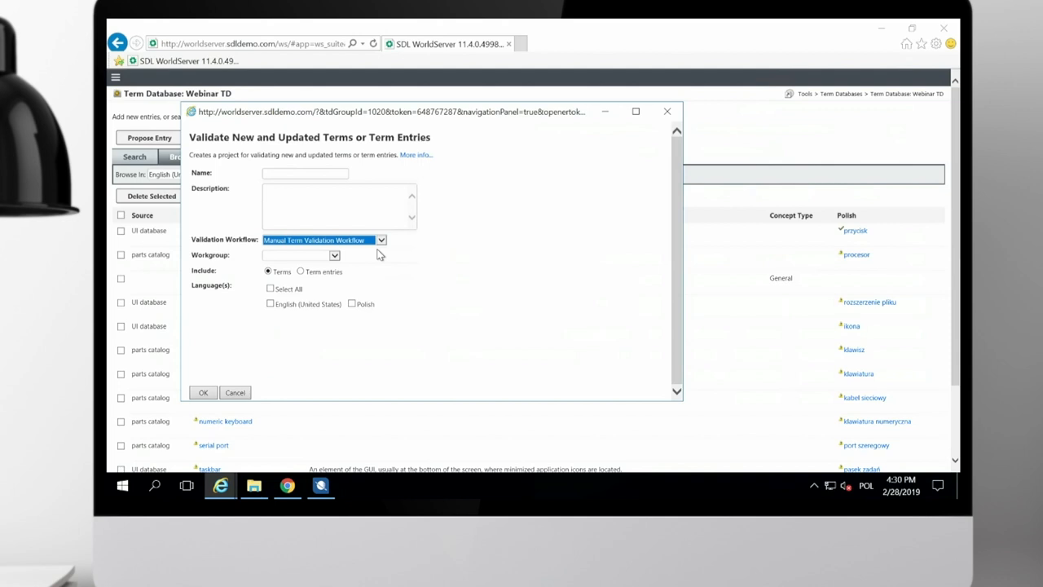
pyautogui.moveTo(337, 186)
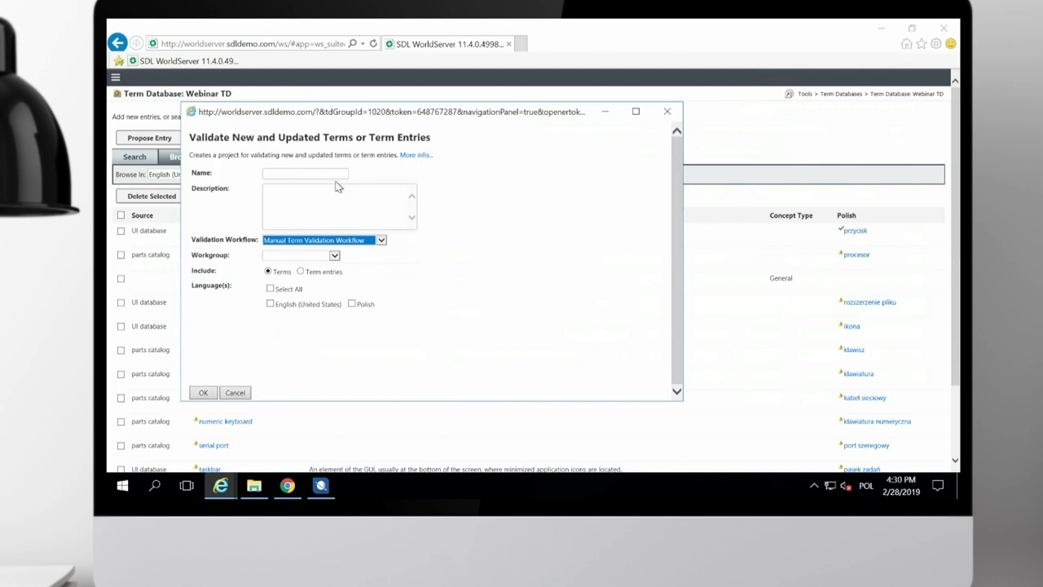
# Name the project 'Manual Validation', assign the ABC Translation Team workgroup and create it.
pyautogui.click(302, 172)
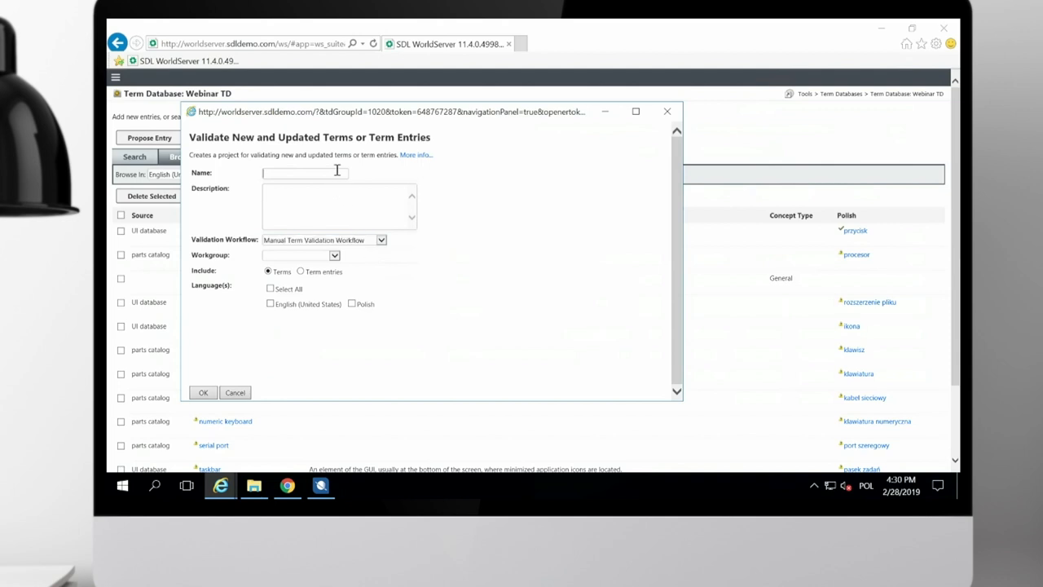
pyautogui.write('Manual Validation')
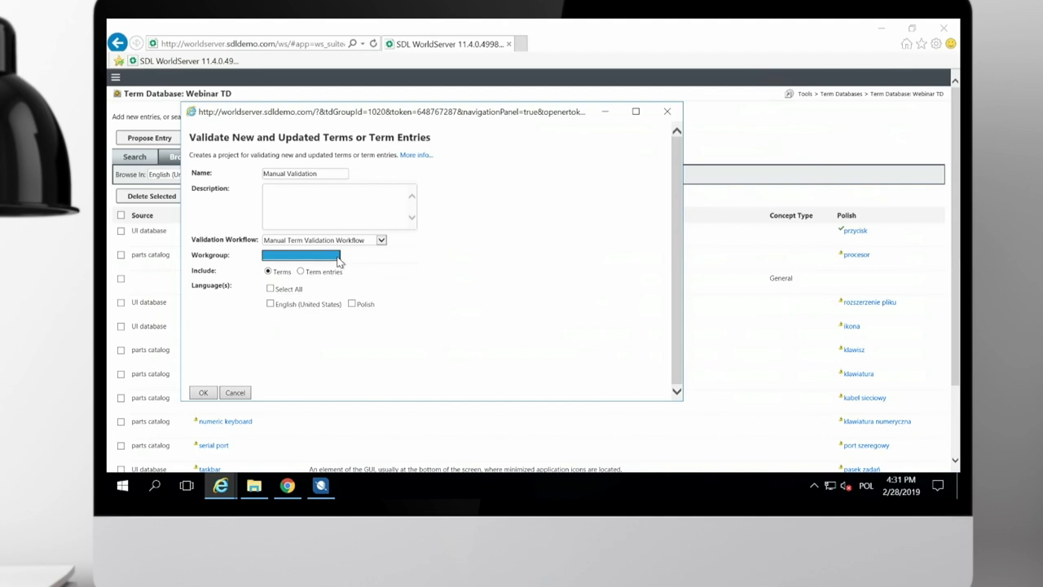
pyautogui.click(336, 254)
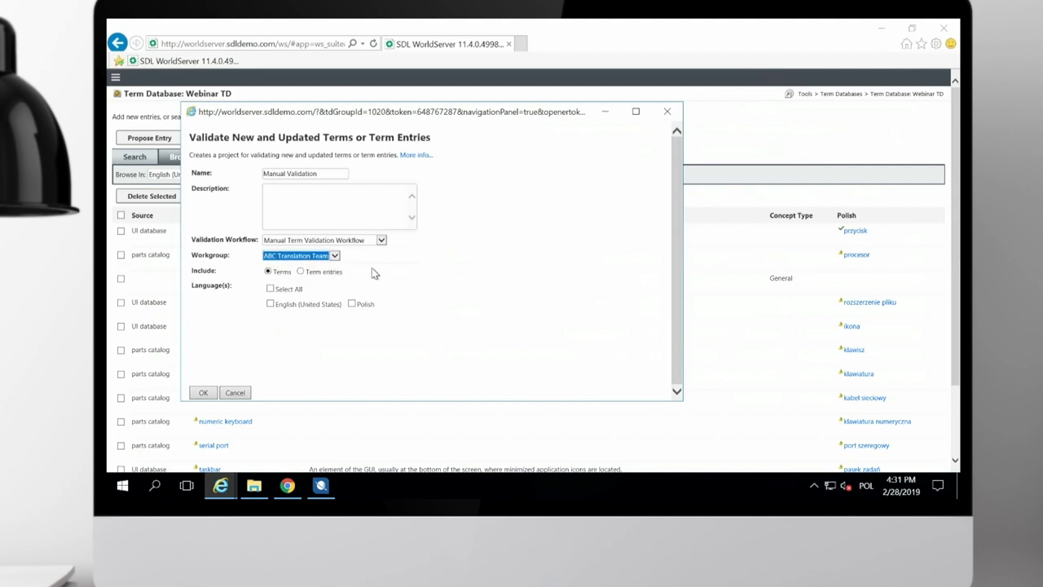
pyautogui.click(300, 271)
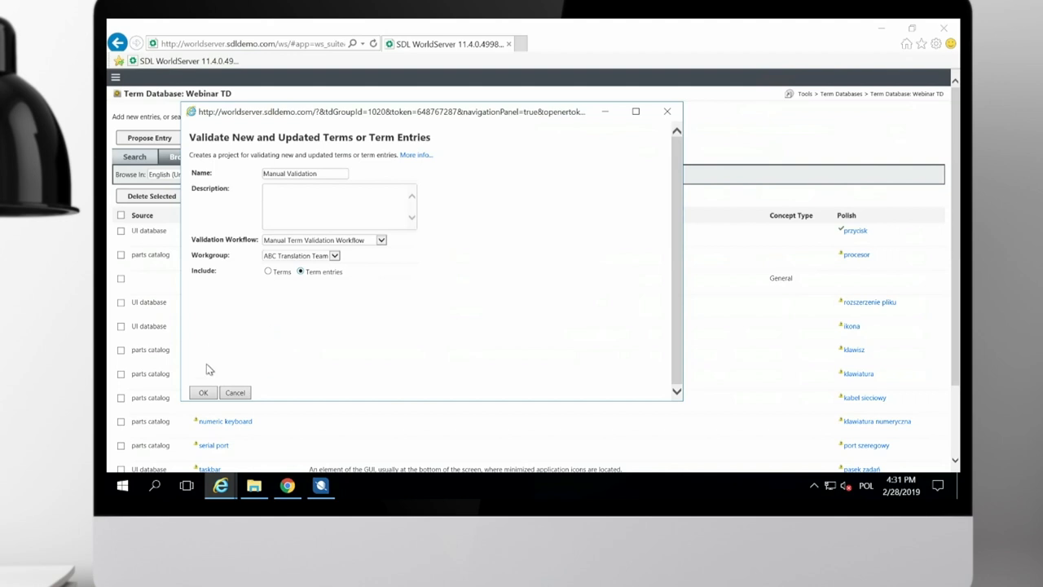
pyautogui.click(202, 391)
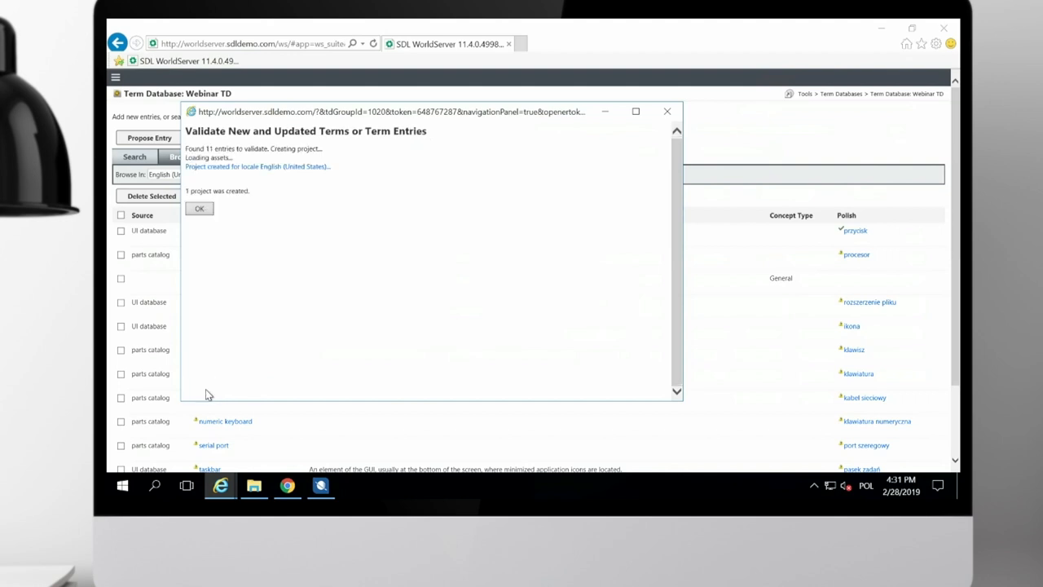
pyautogui.moveTo(209, 215)
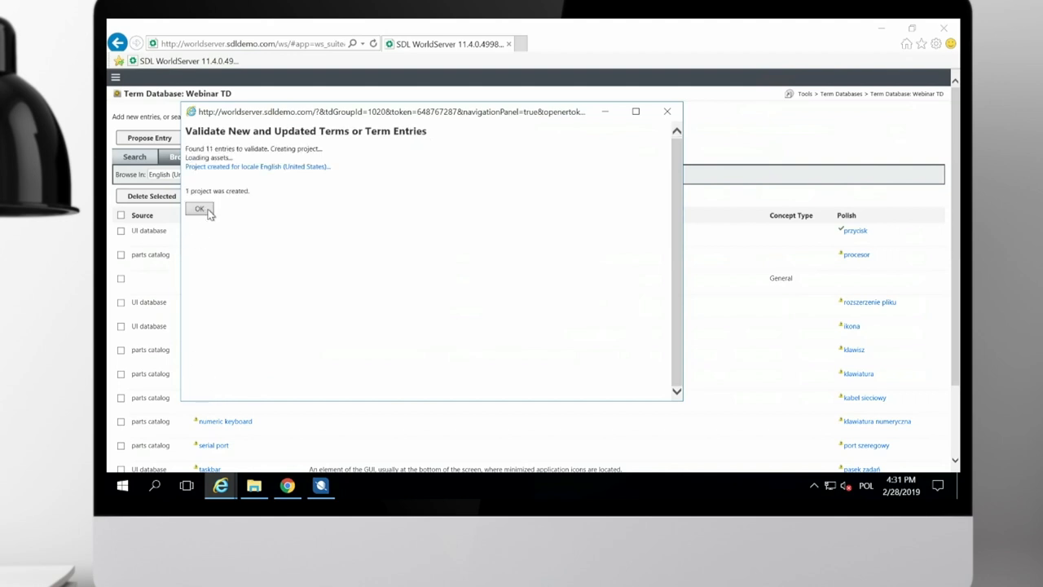
# Go to Assignments > Projects and open the Manual Validation project's task list.
pyautogui.click(199, 209)
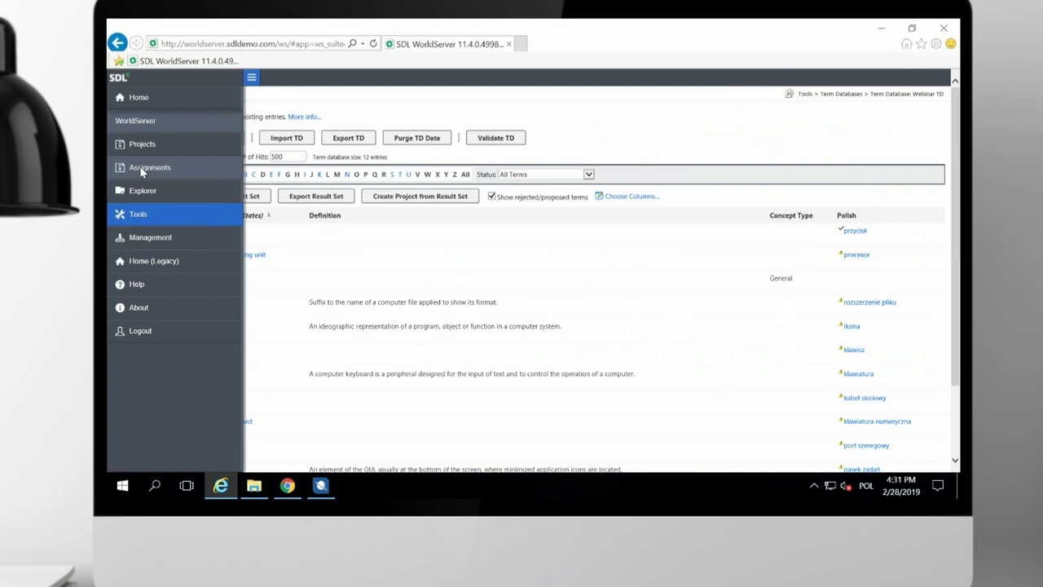
pyautogui.click(149, 167)
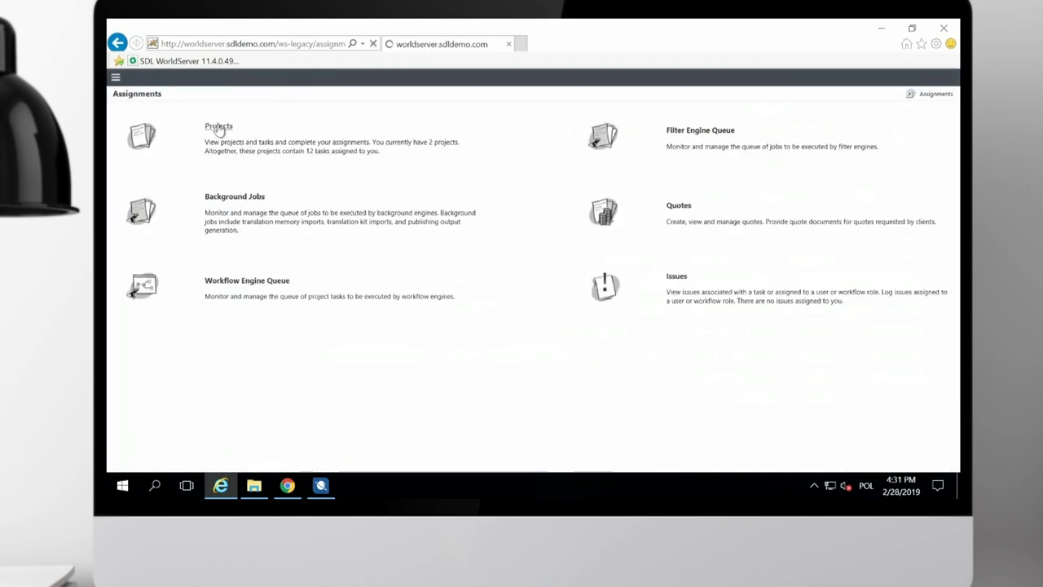
pyautogui.click(219, 127)
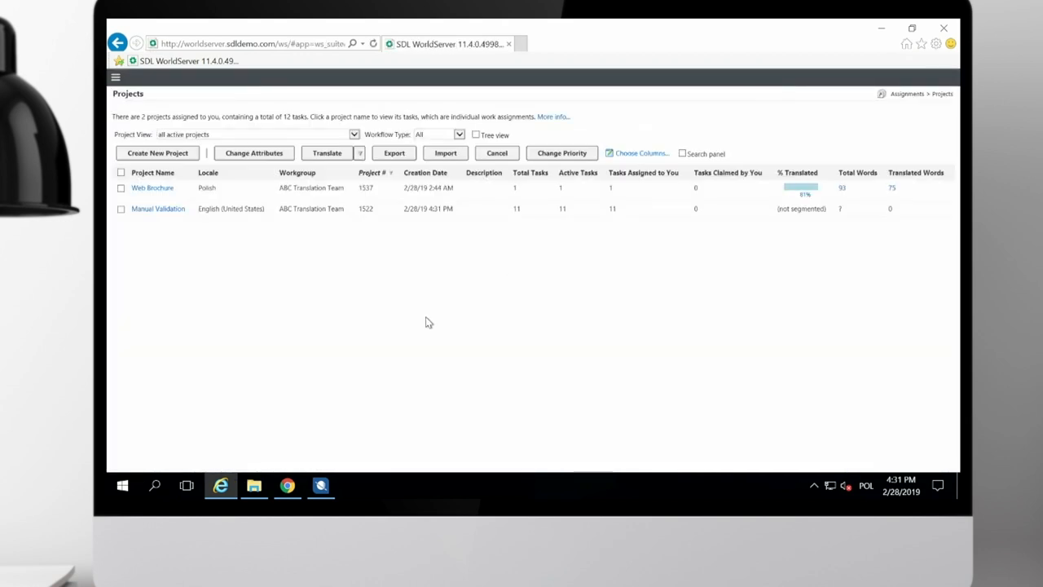
pyautogui.click(158, 208)
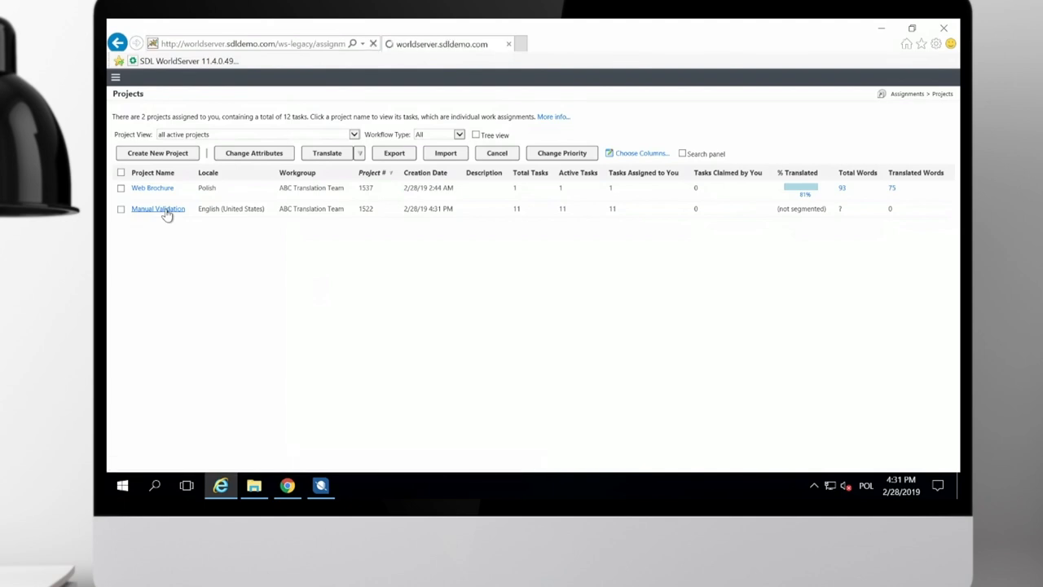
pyautogui.click(158, 208)
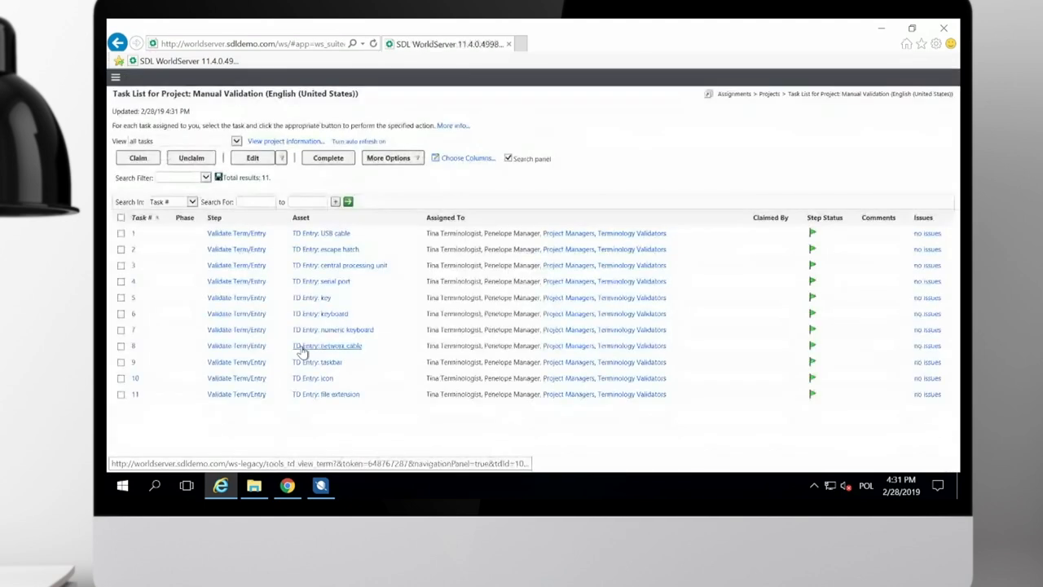
pyautogui.moveTo(375, 300)
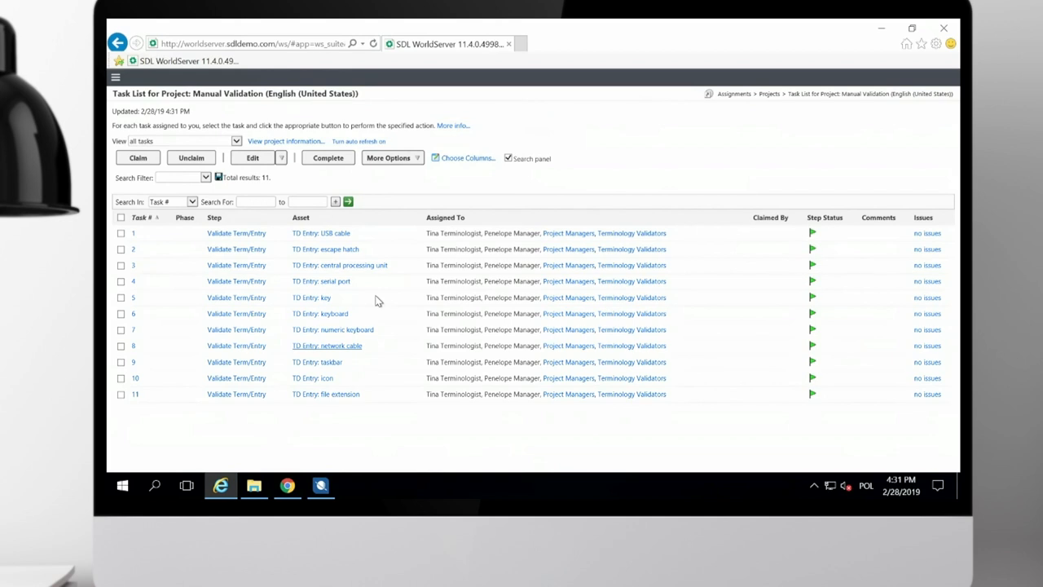
pyautogui.moveTo(378, 313)
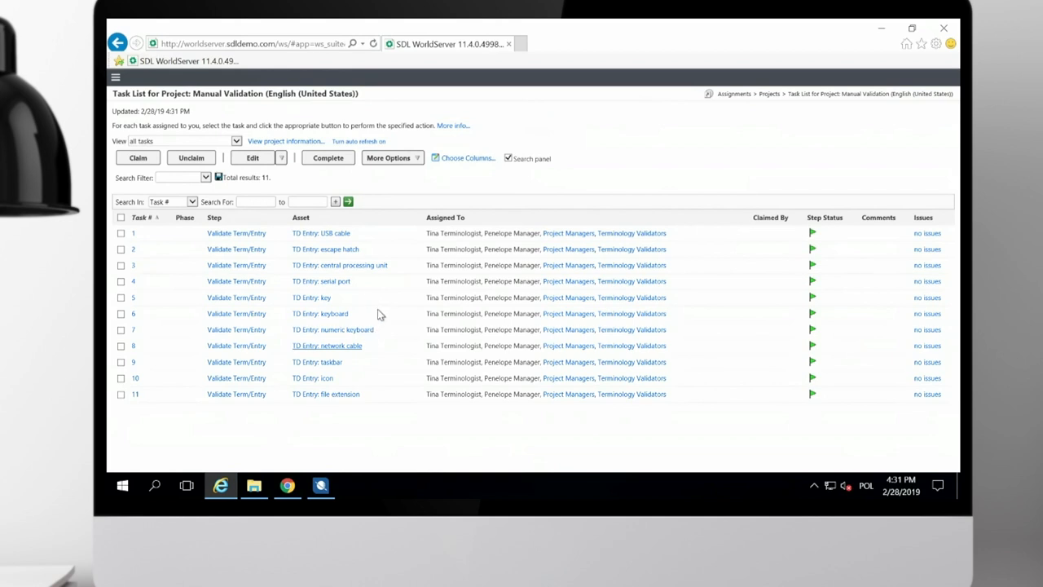
pyautogui.moveTo(320, 312)
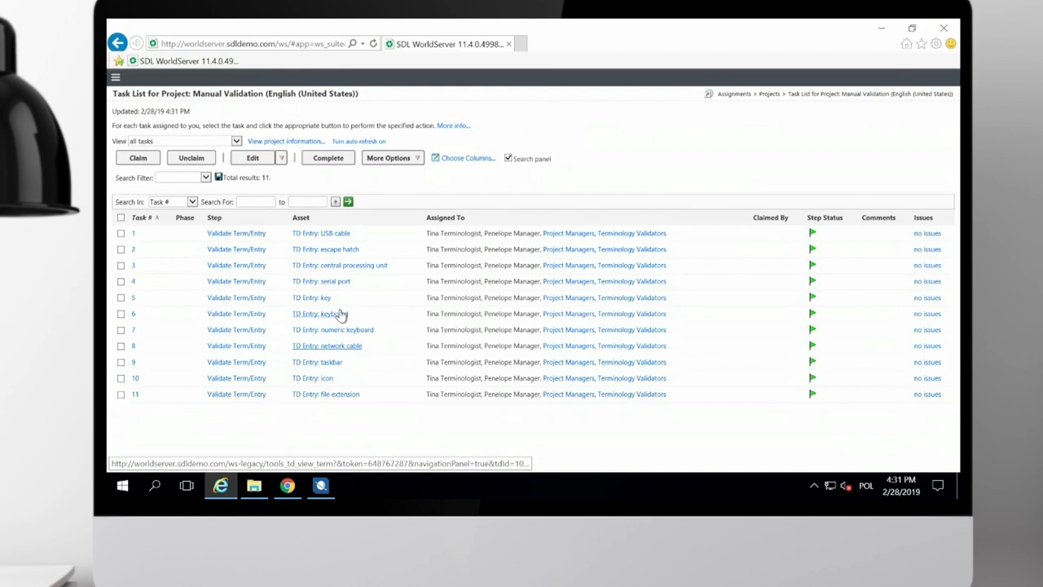
# View the TD Entry: keyboard term details, then close the View Term window.
pyautogui.click(321, 313)
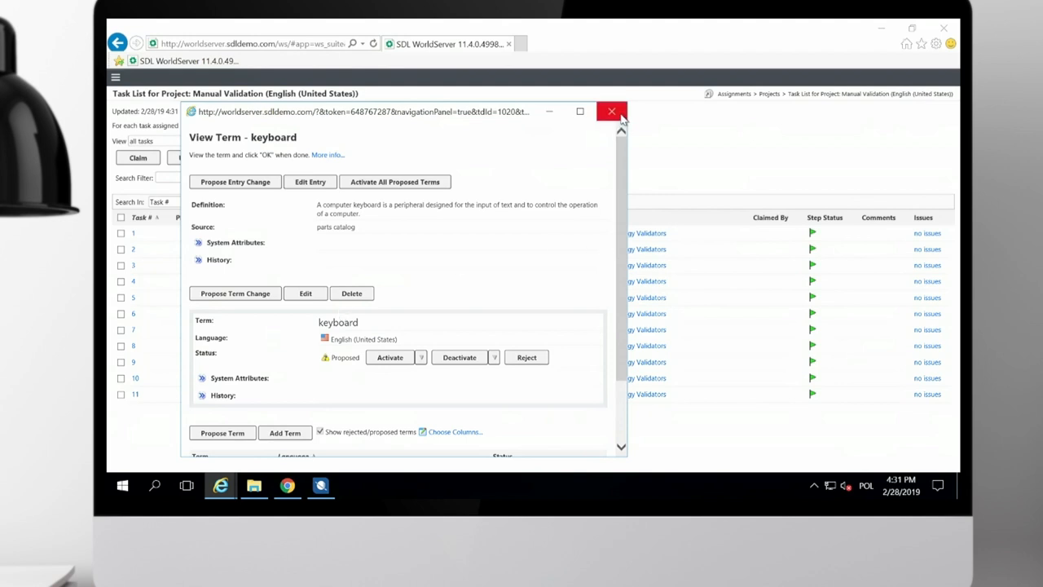
pyautogui.click(611, 111)
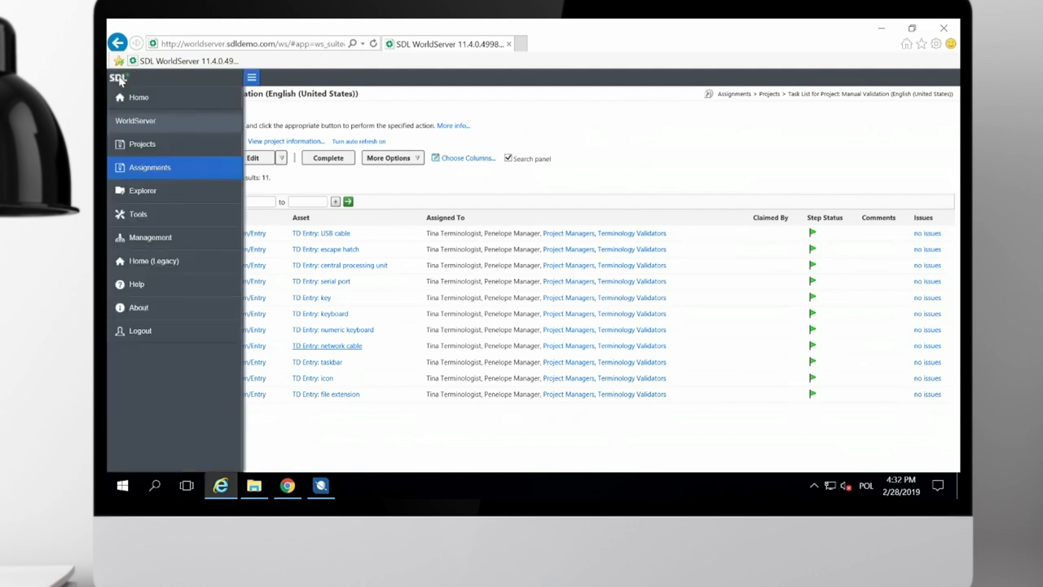
# Navigate via Tools > Term Databases back to the Webinar TD entry list.
pyautogui.click(137, 214)
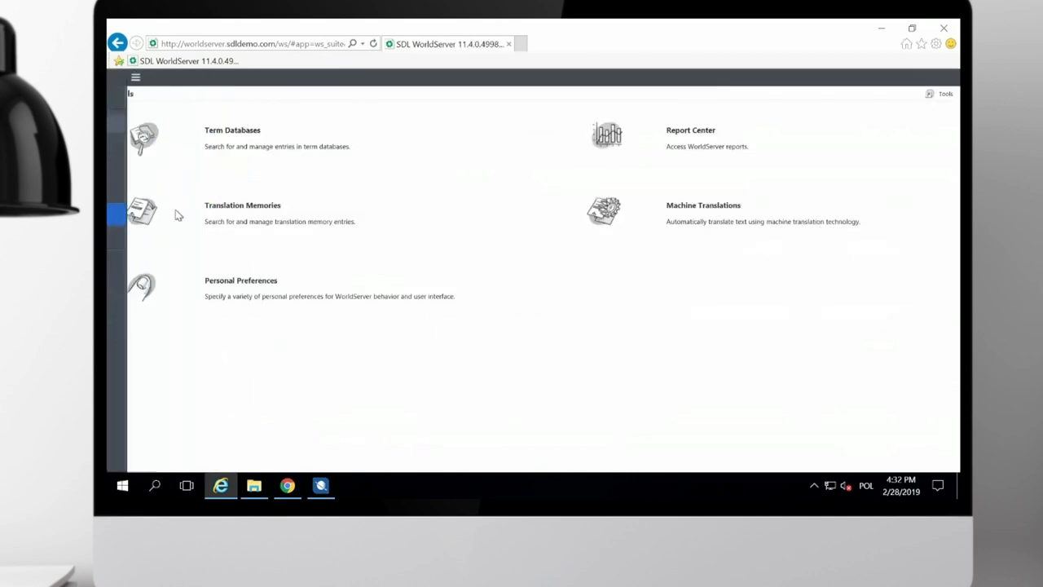
pyautogui.click(116, 77)
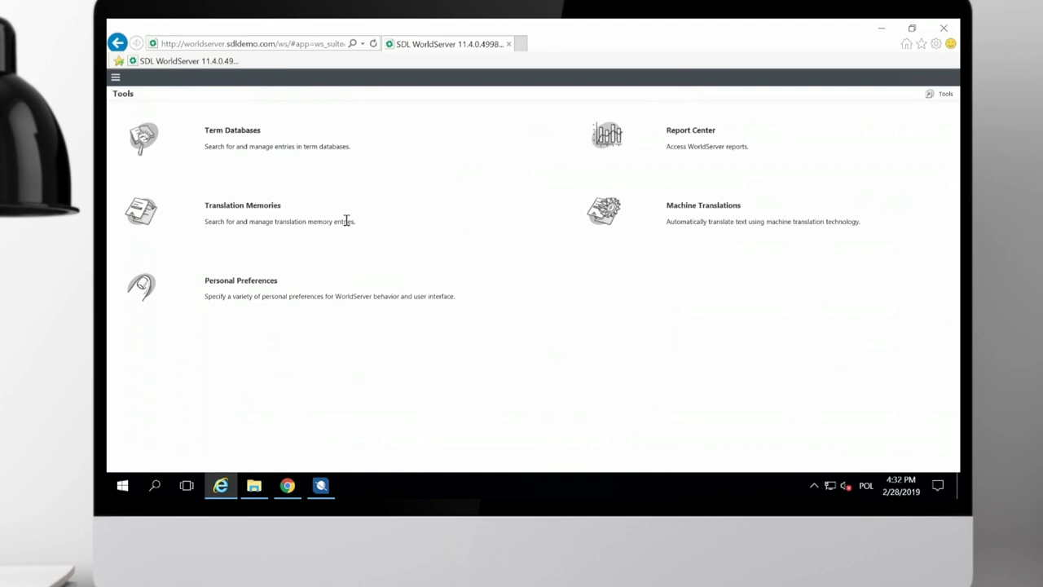
pyautogui.moveTo(259, 140)
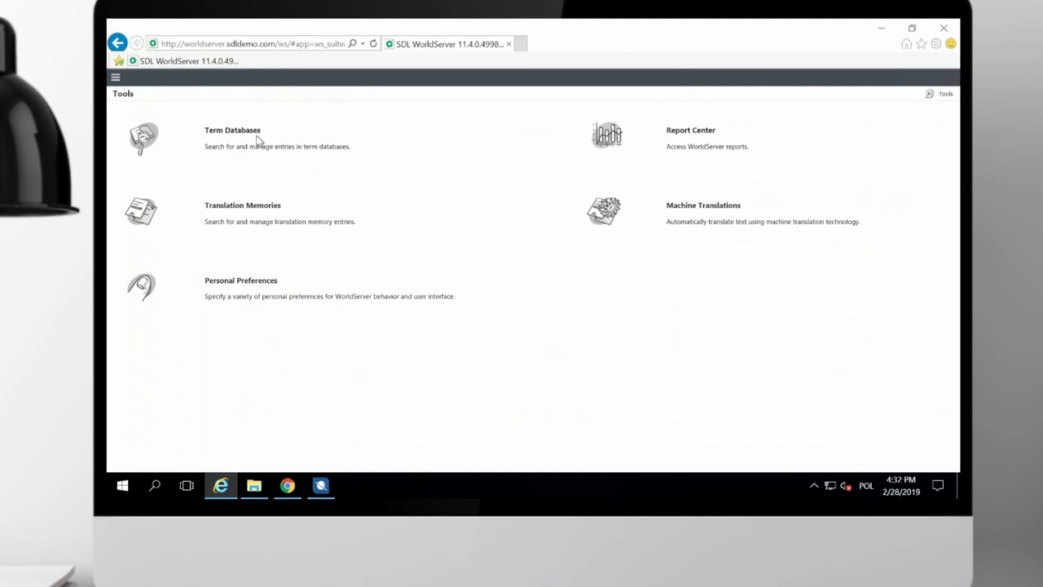
pyautogui.click(231, 130)
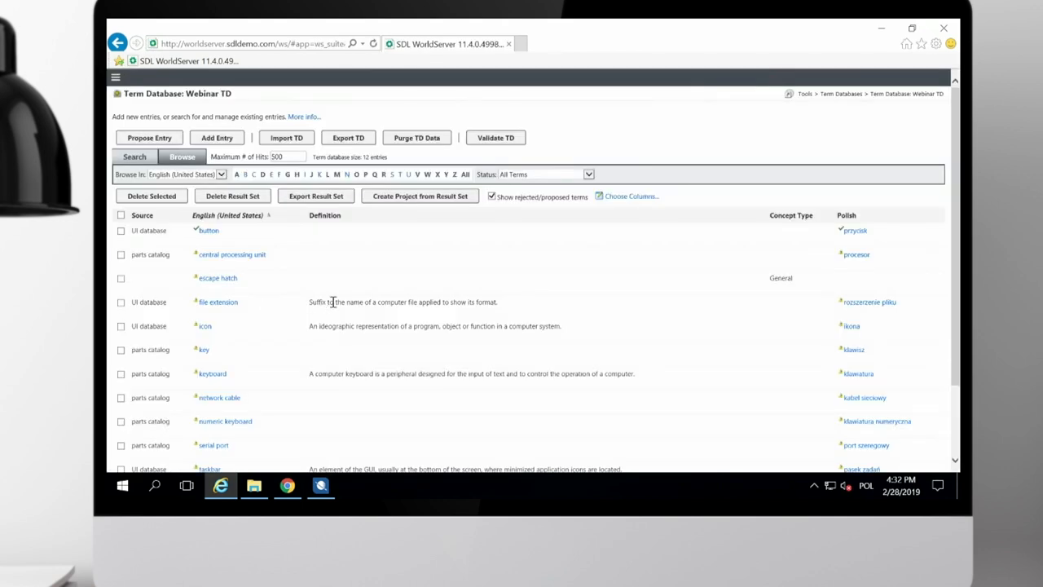
pyautogui.moveTo(495, 137)
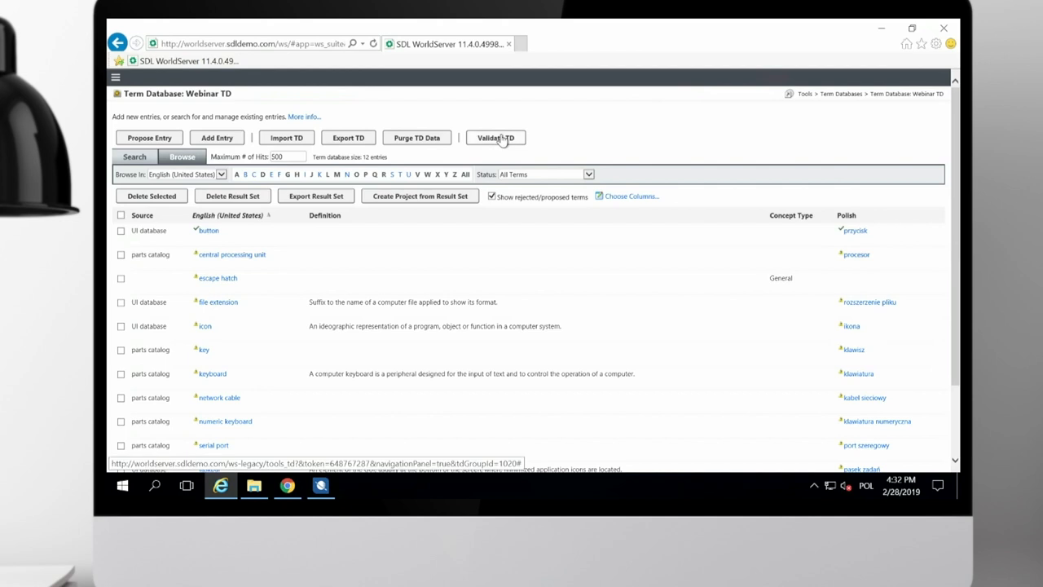
# Create an 'Automat...' validation project for ABC Translation Team covering all languages with the Automated Term Validation Workflow.
pyautogui.click(495, 137)
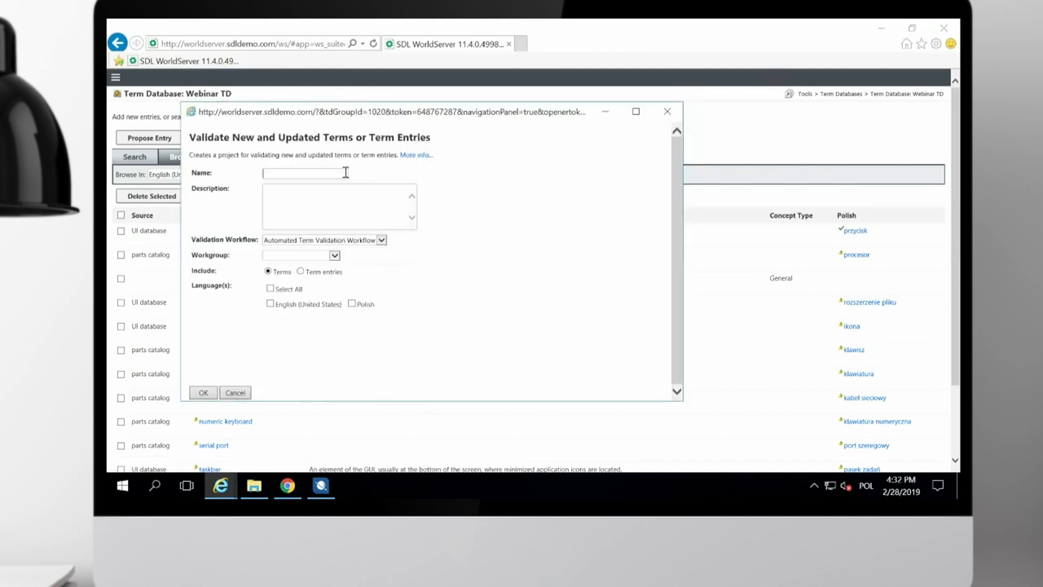
pyautogui.write('Automatic Validation')
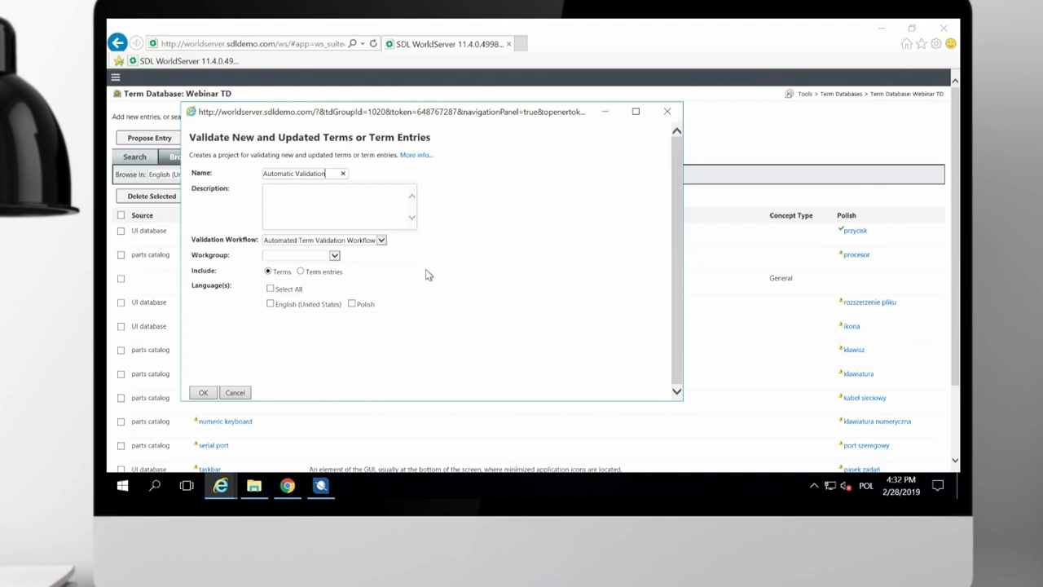
pyautogui.click(334, 254)
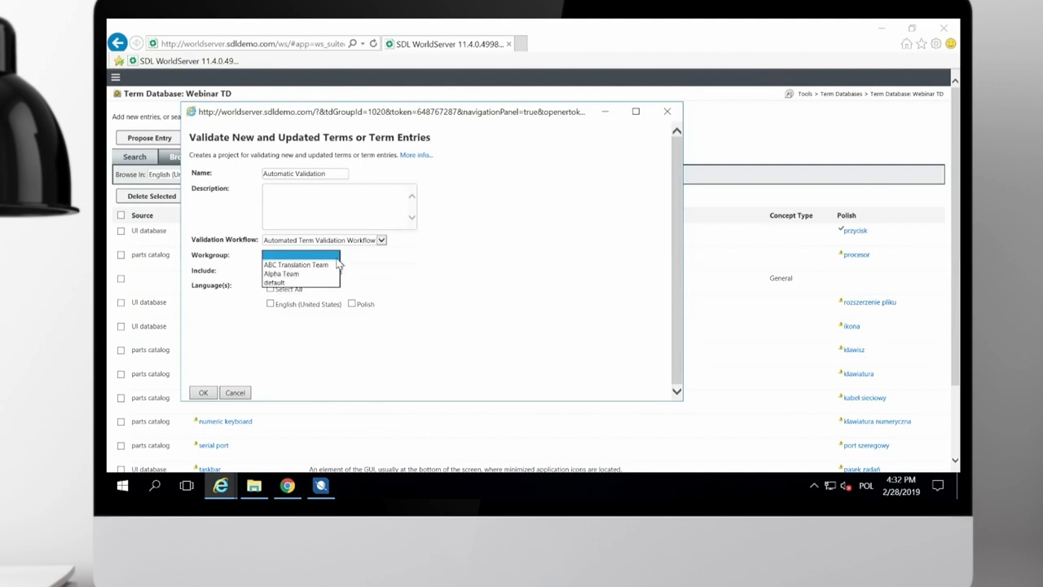
pyautogui.click(296, 264)
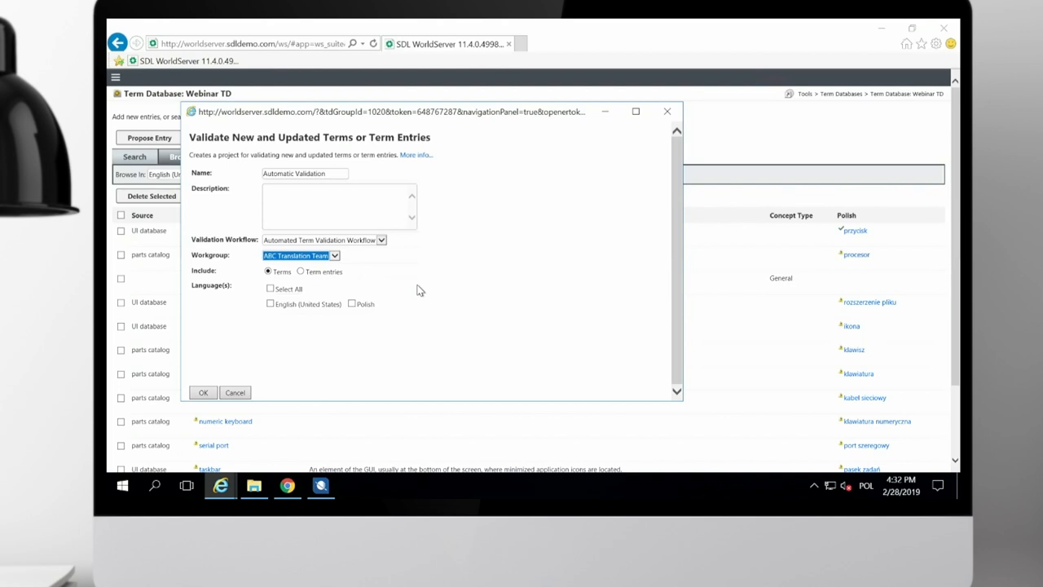
pyautogui.click(270, 288)
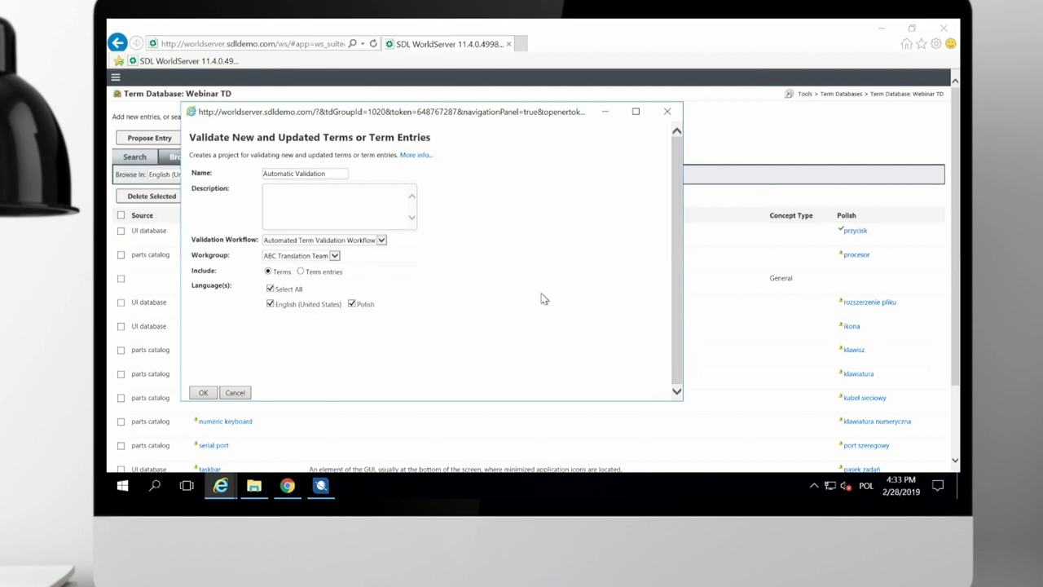
pyautogui.moveTo(261, 335)
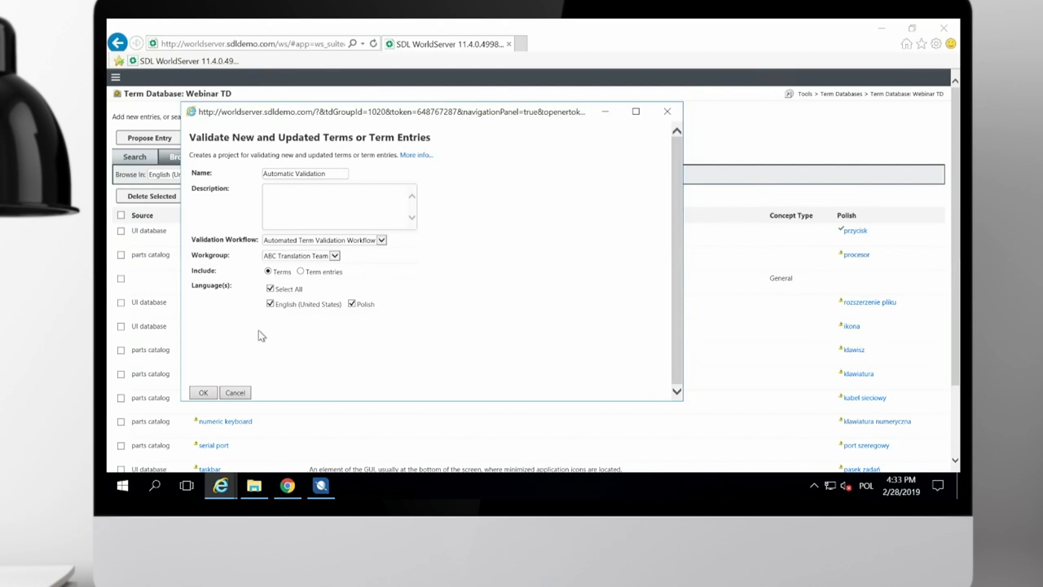
pyautogui.click(202, 391)
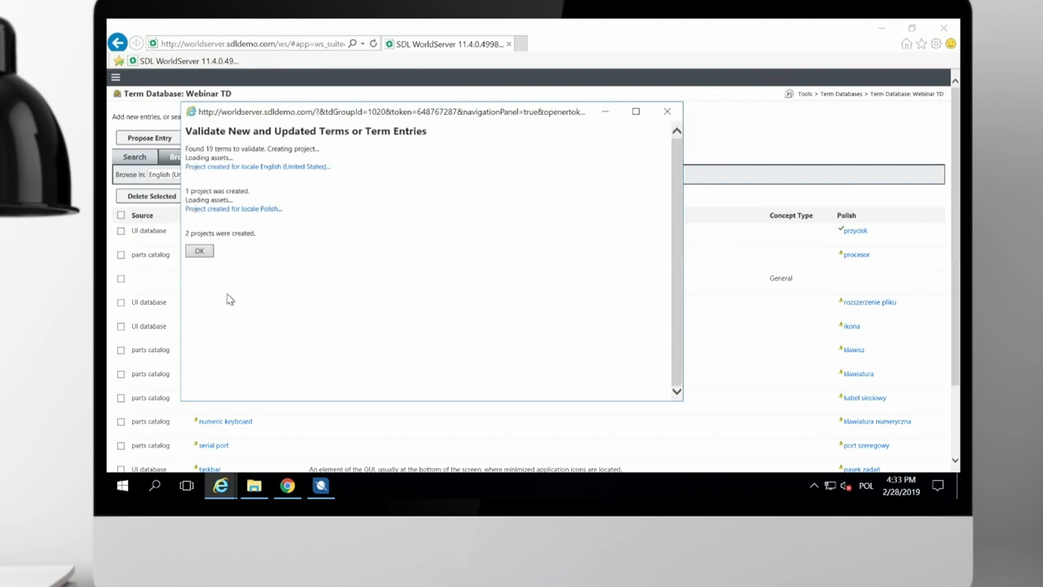
pyautogui.moveTo(199, 251)
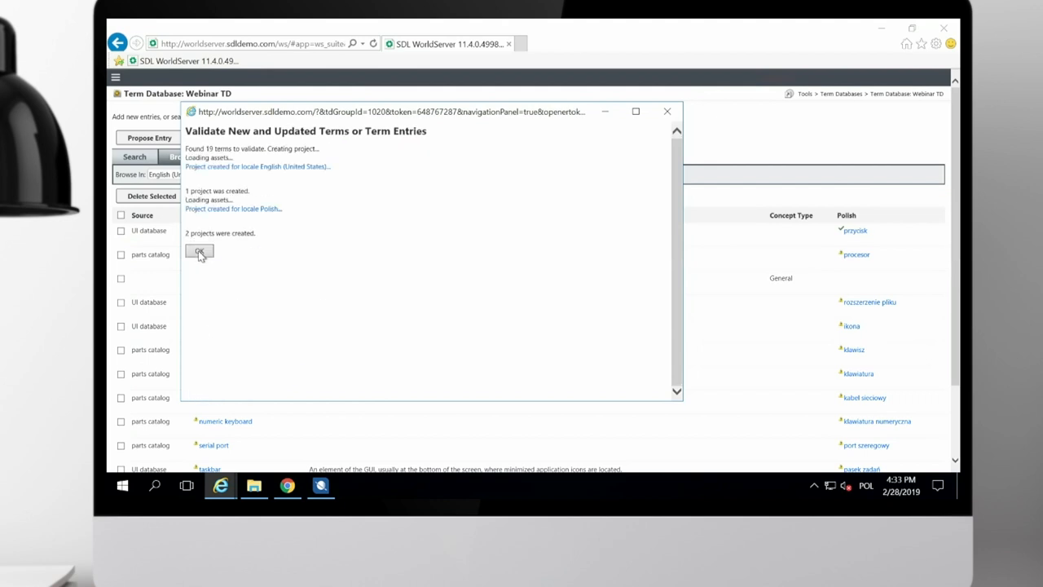
# Dismiss the validation report and open the Polish Automatic Validation project's task list from Assignments > Projects.
pyautogui.click(198, 251)
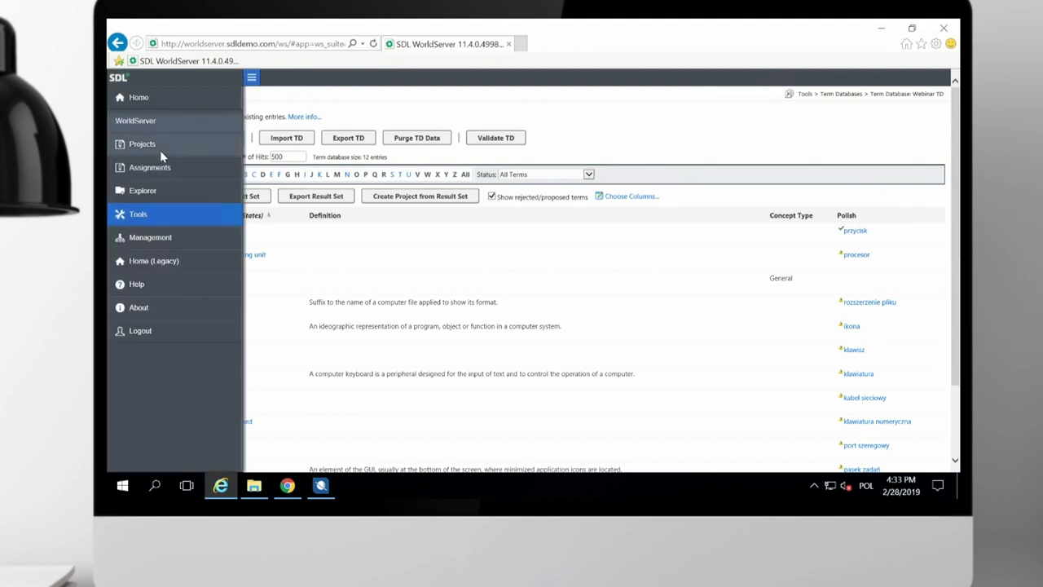
pyautogui.moveTo(160, 167)
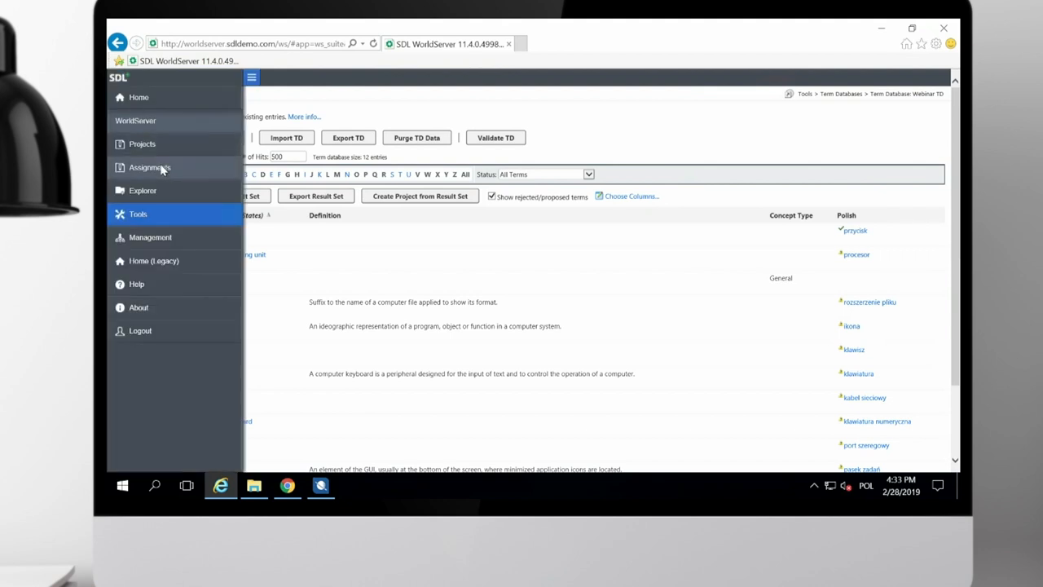
pyautogui.click(150, 166)
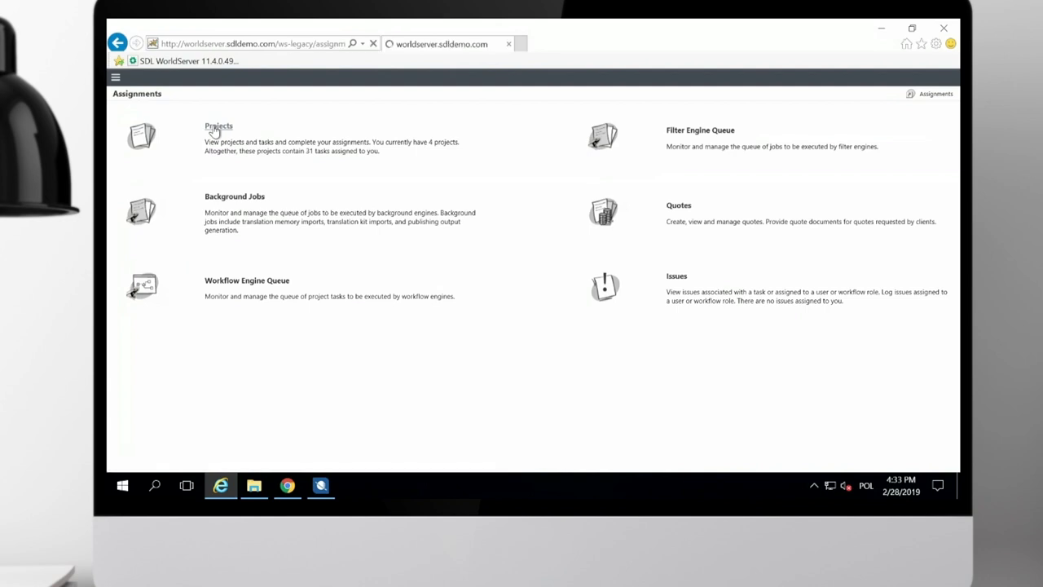
pyautogui.click(218, 127)
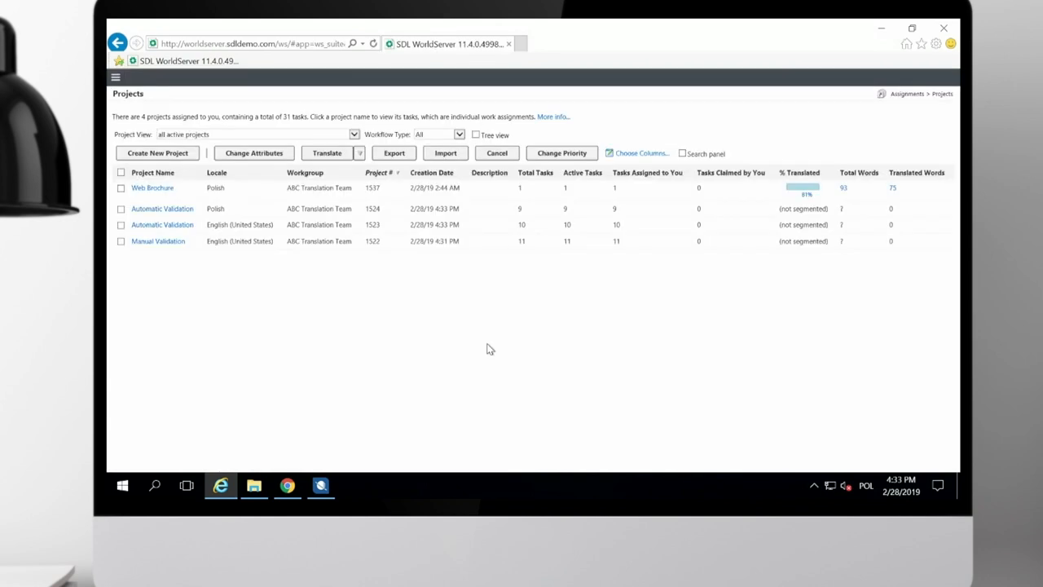
pyautogui.moveTo(196, 225)
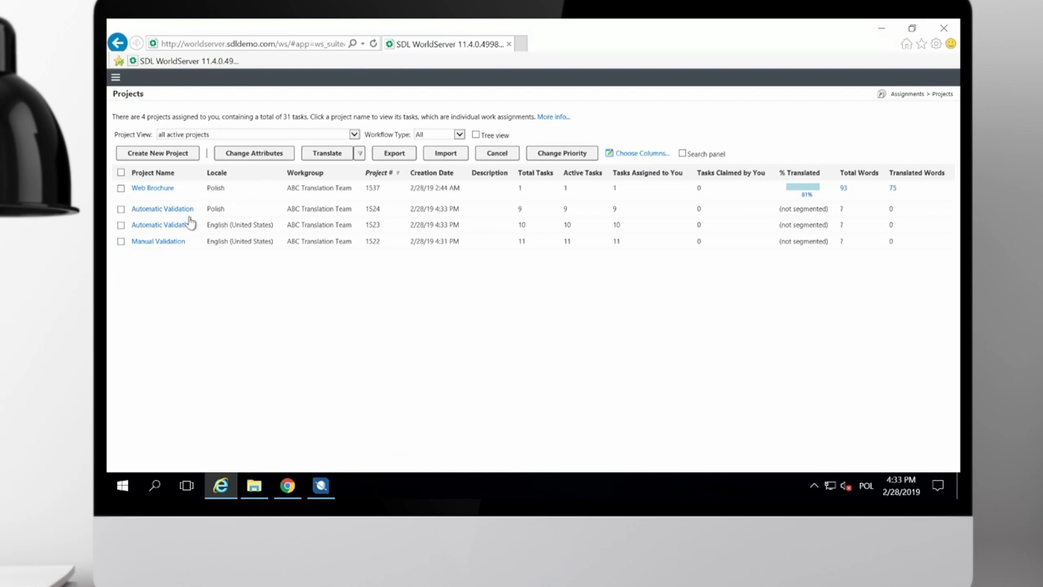
pyautogui.click(163, 209)
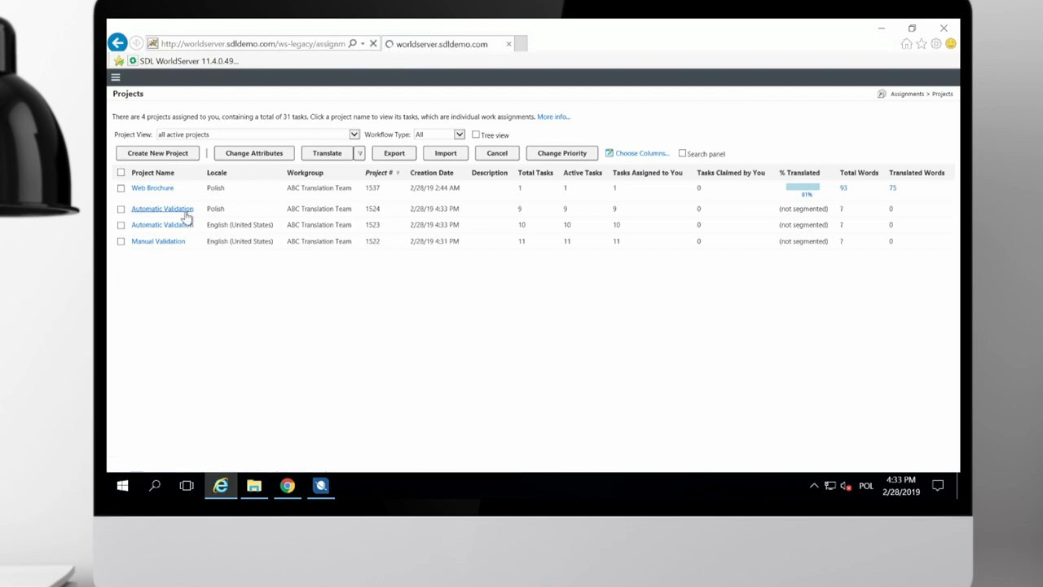
pyautogui.click(161, 208)
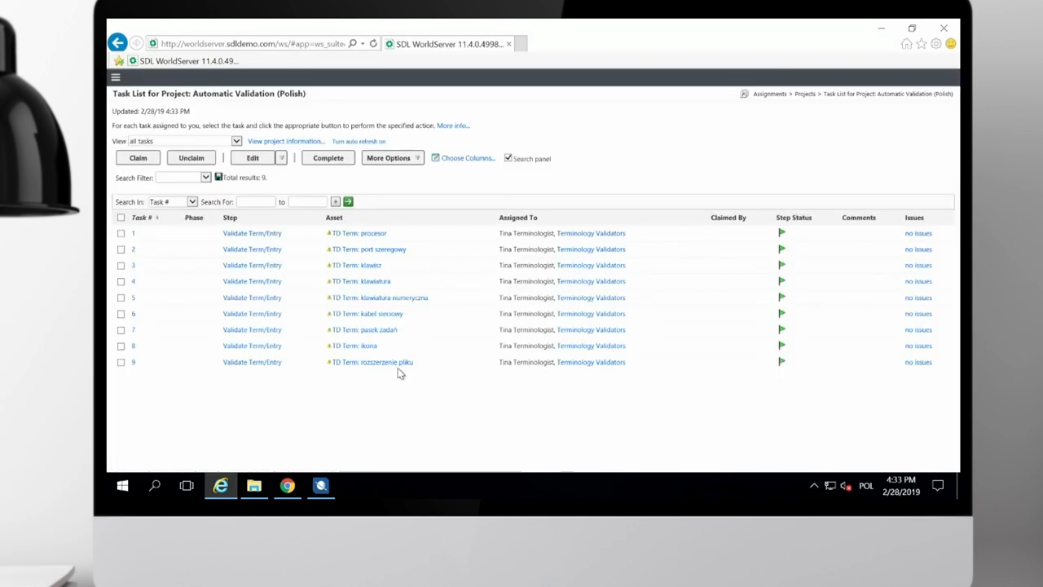
pyautogui.moveTo(463, 425)
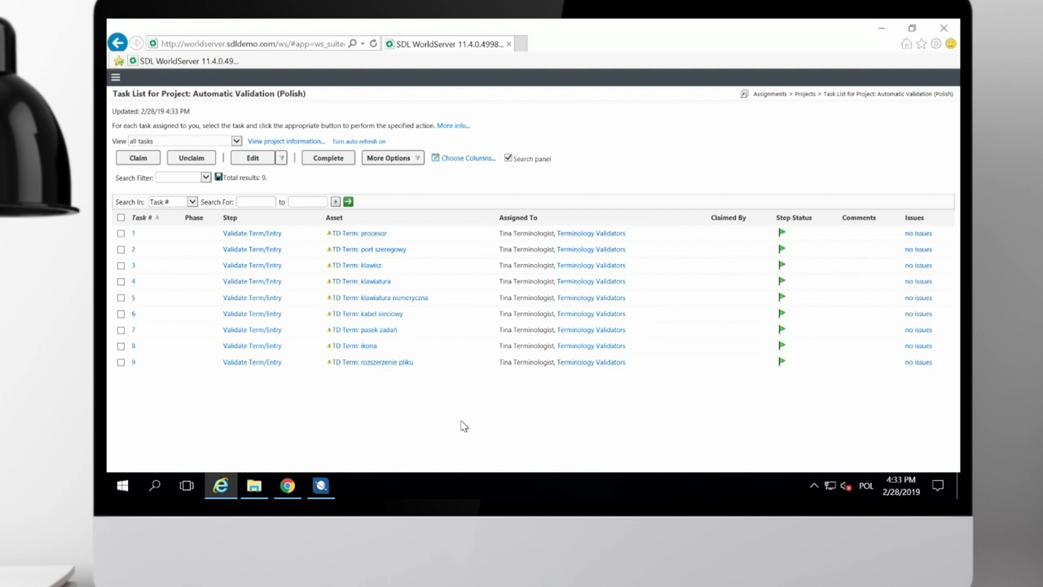
pyautogui.moveTo(529, 309)
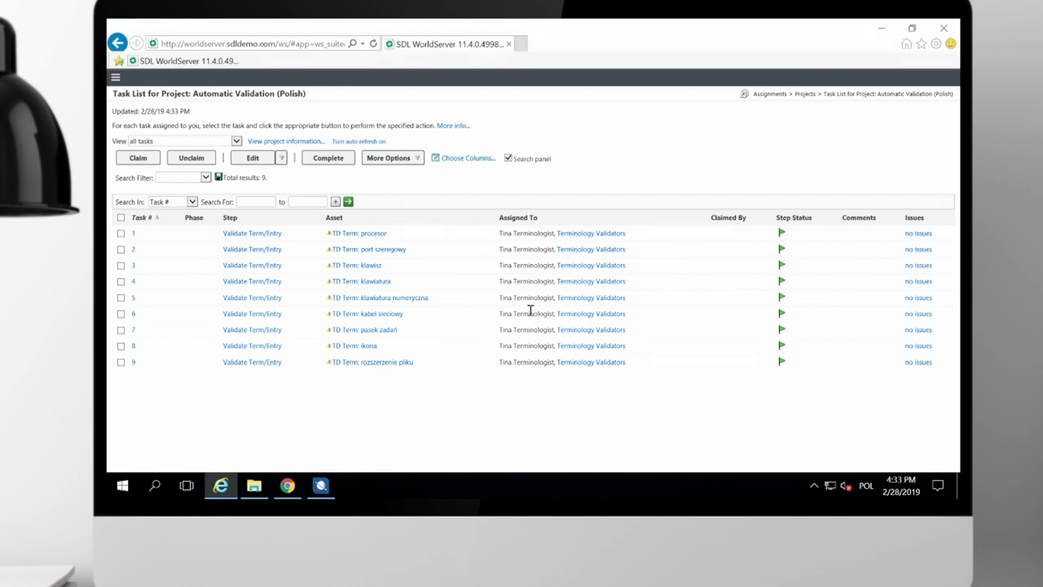
pyautogui.moveTo(621, 232)
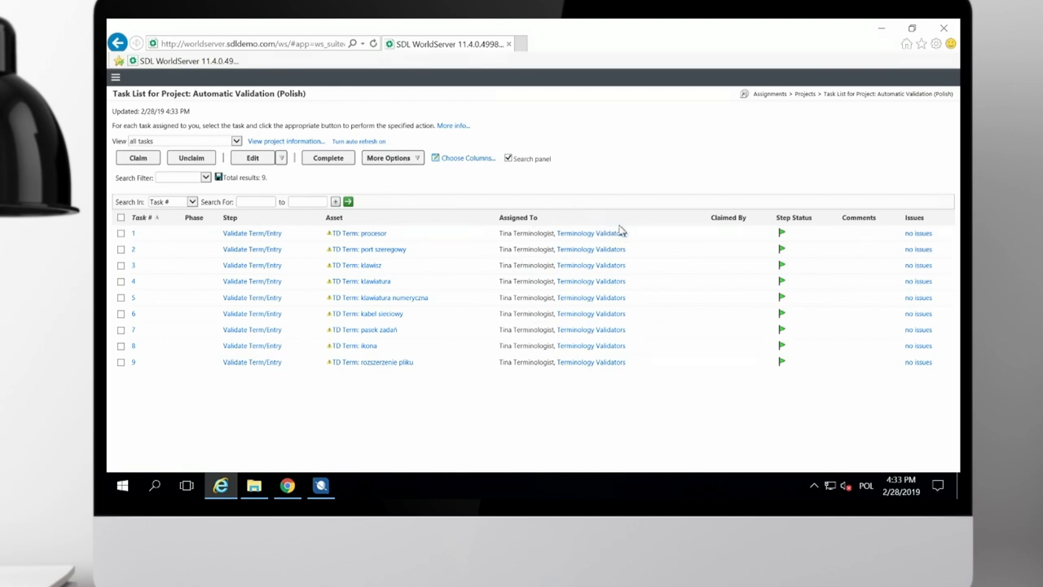
pyautogui.moveTo(634, 236)
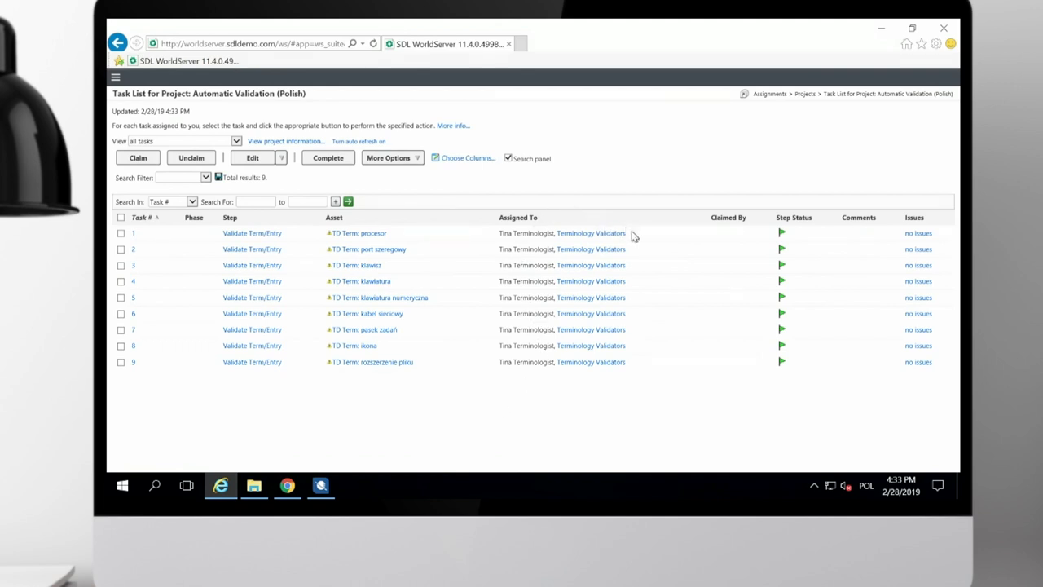
pyautogui.moveTo(537, 244)
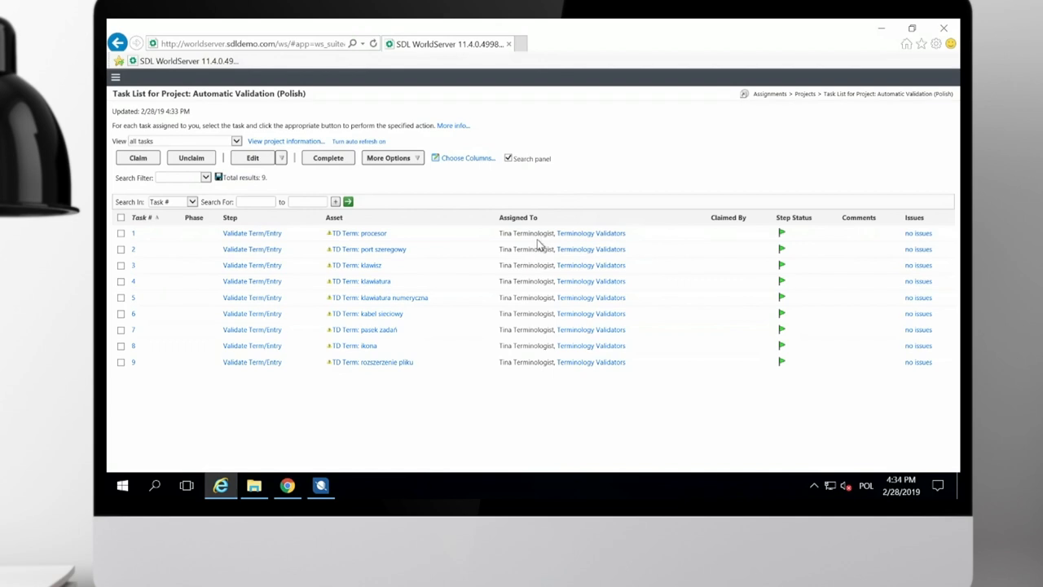
pyautogui.moveTo(198, 269)
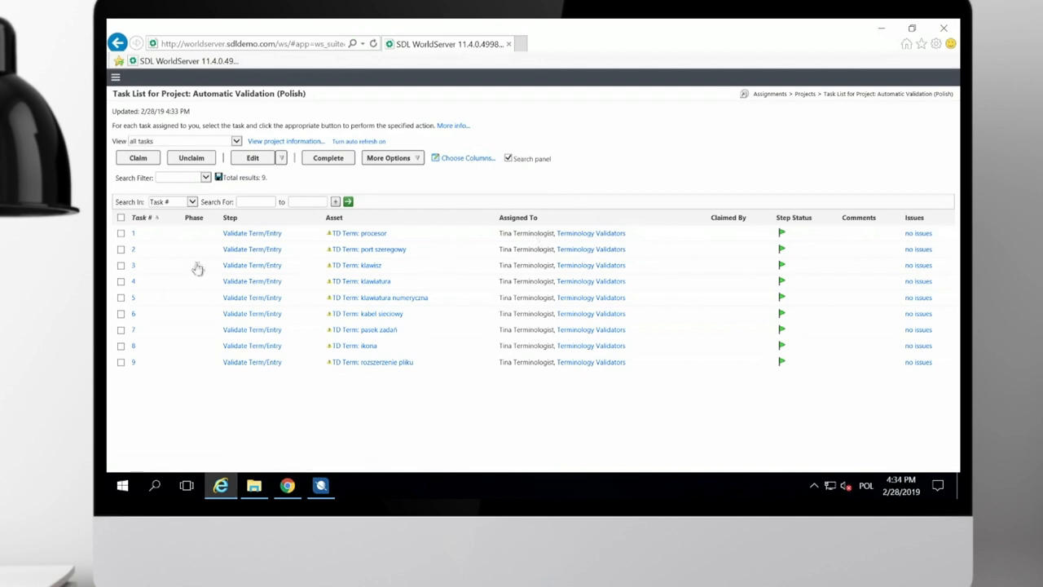
pyautogui.moveTo(137, 241)
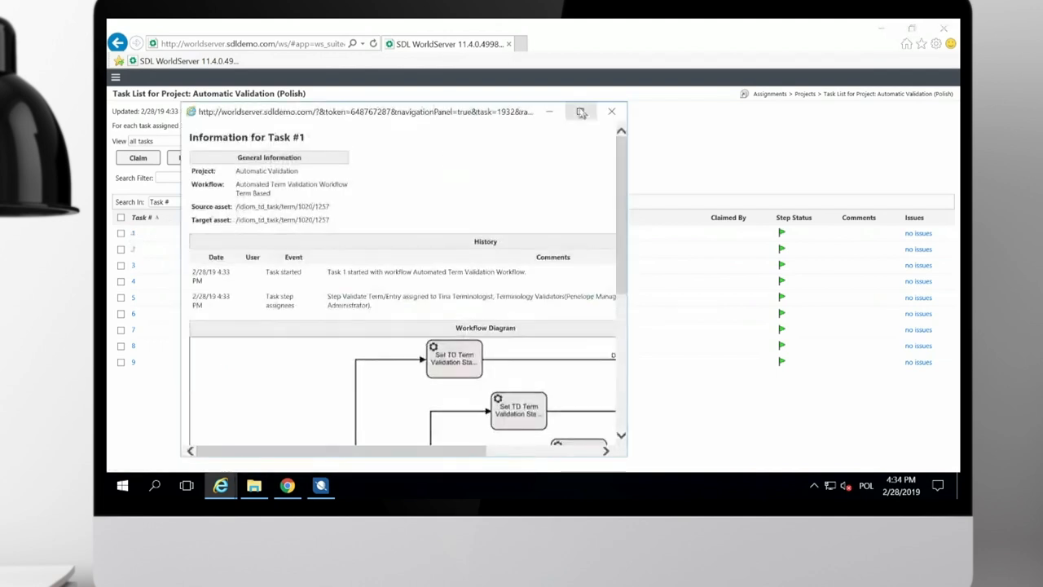
# Maximize the Task #1 information window and scroll down to its workflow diagram.
pyautogui.click(580, 110)
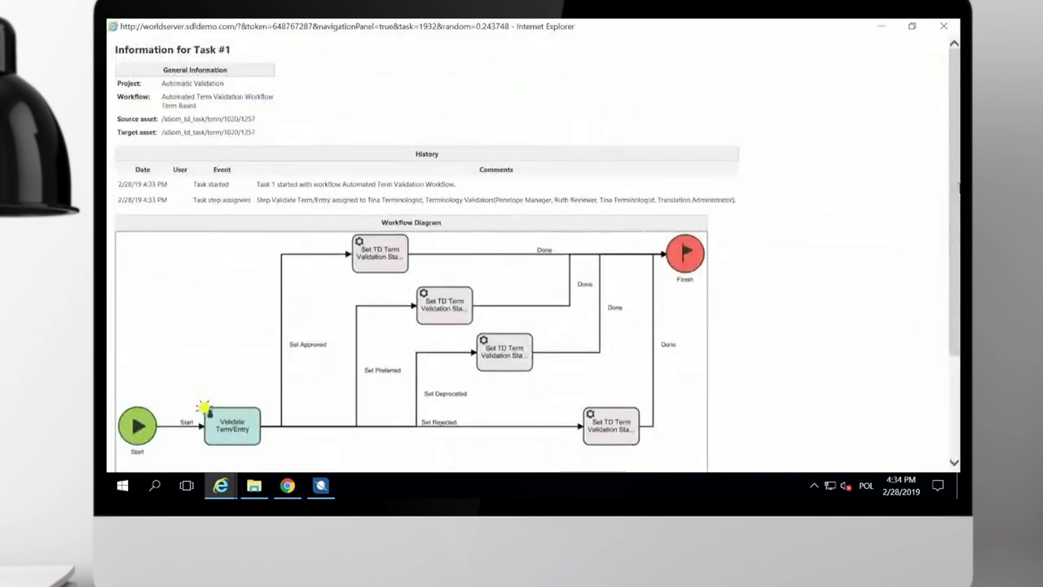
pyautogui.scroll(-3)
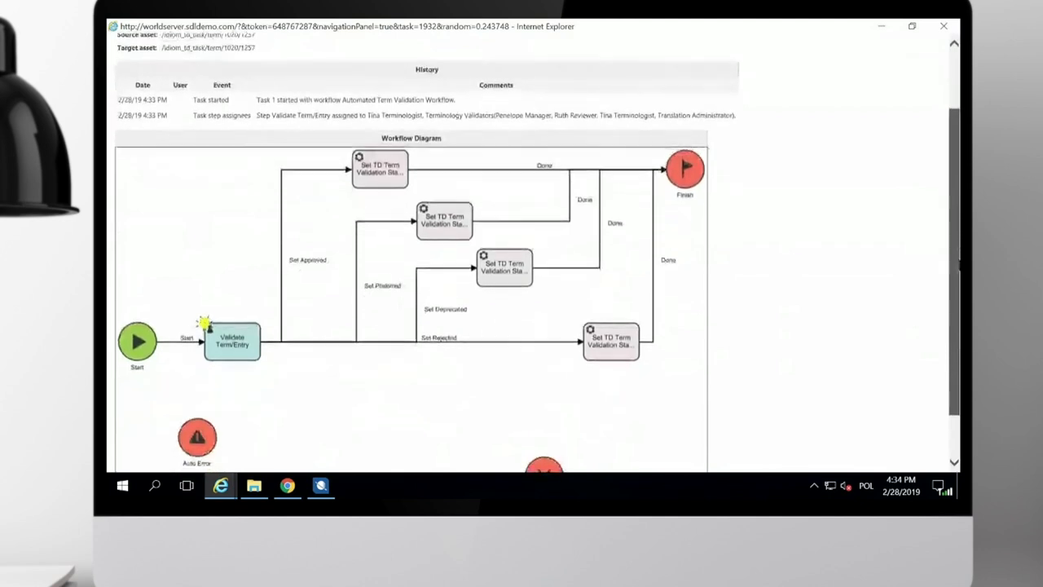
pyautogui.scroll(-3)
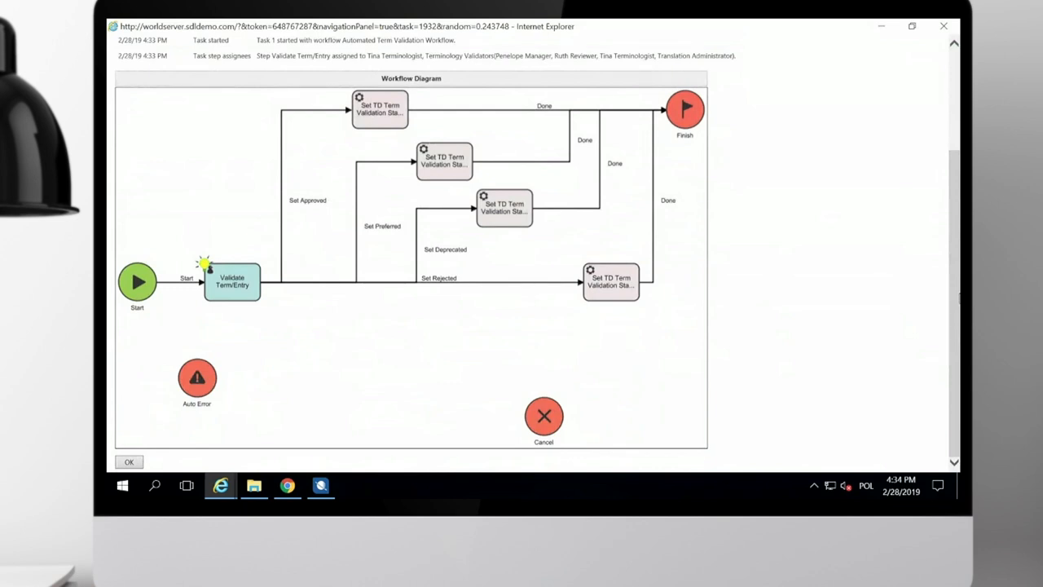
pyautogui.moveTo(356, 292)
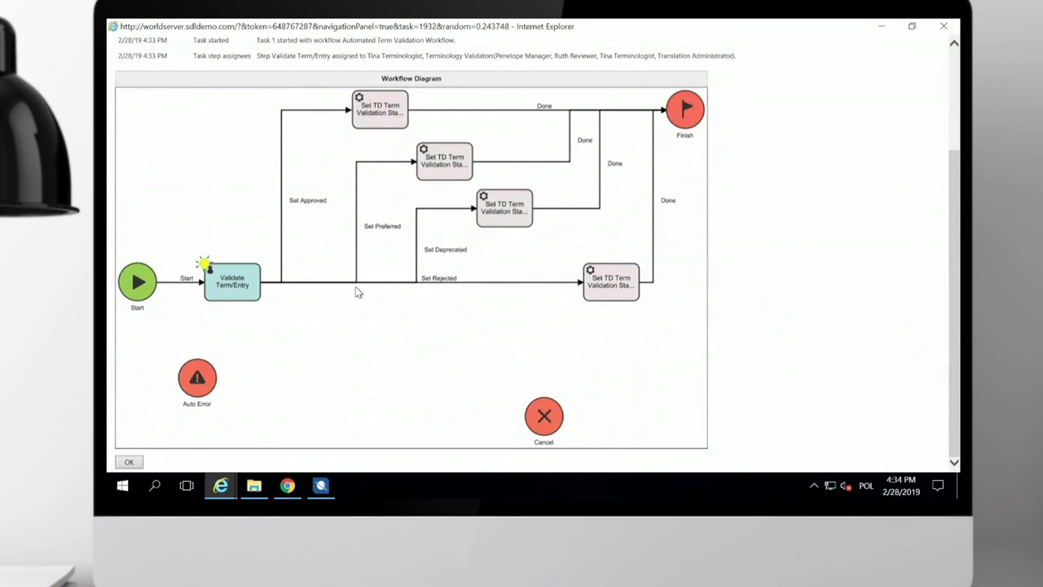
pyautogui.moveTo(356, 319)
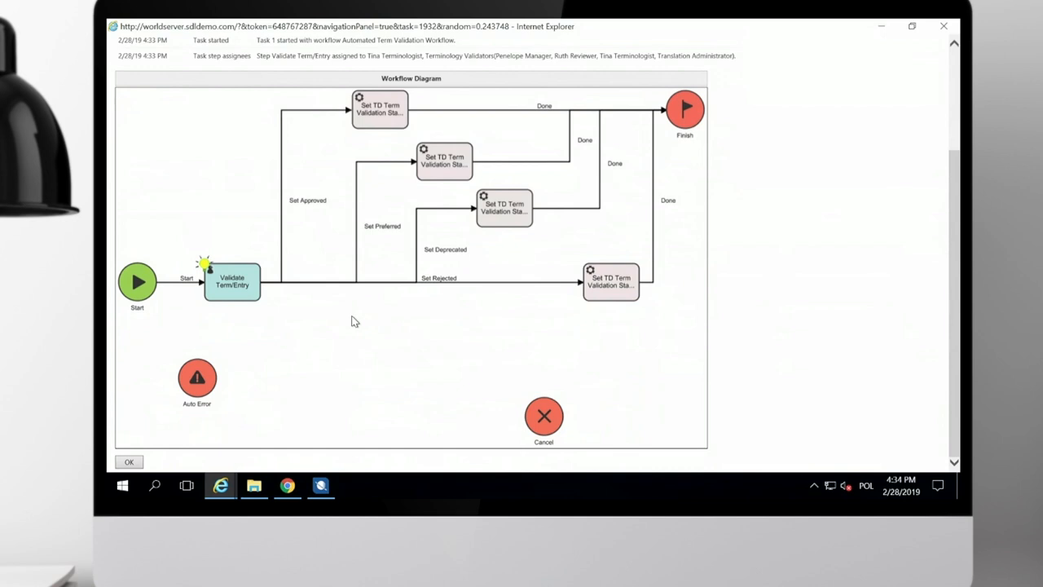
pyautogui.moveTo(349, 307)
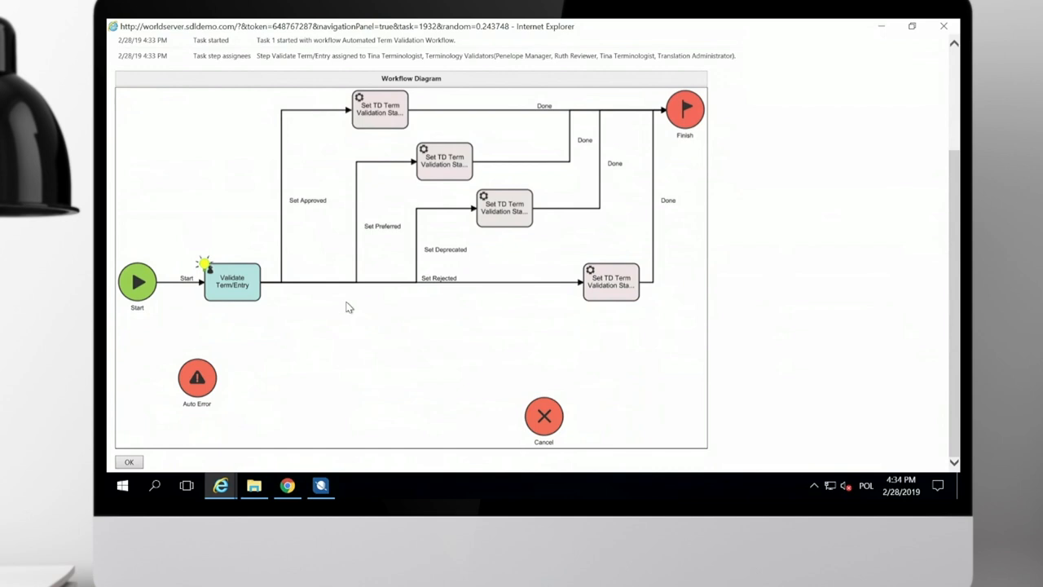
pyautogui.moveTo(383, 114)
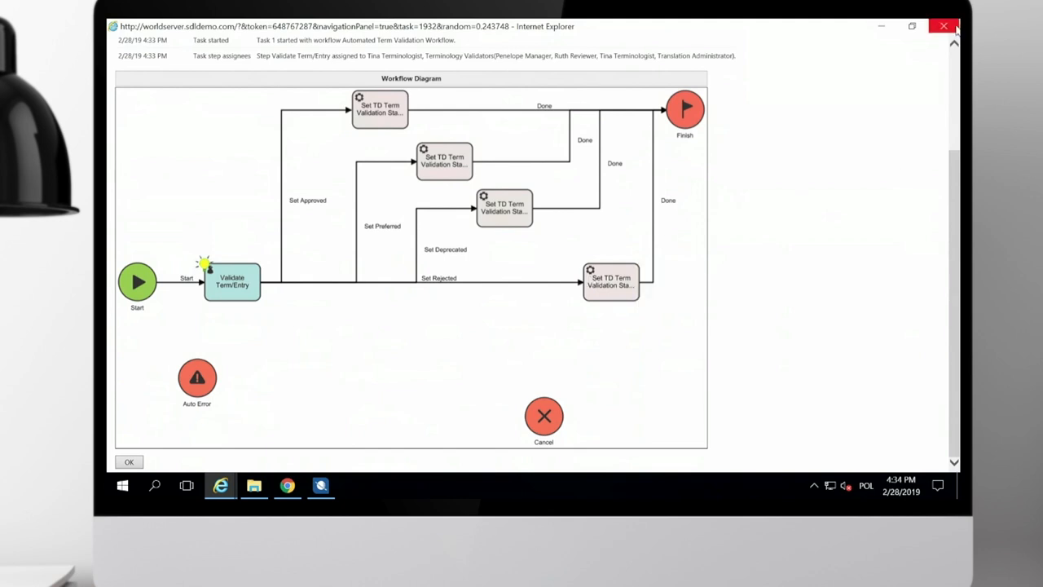
# Close the task info and select tasks 3, 4 and 5 (klawisz, klawiatura, klawiatura numeryczna).
pyautogui.click(129, 463)
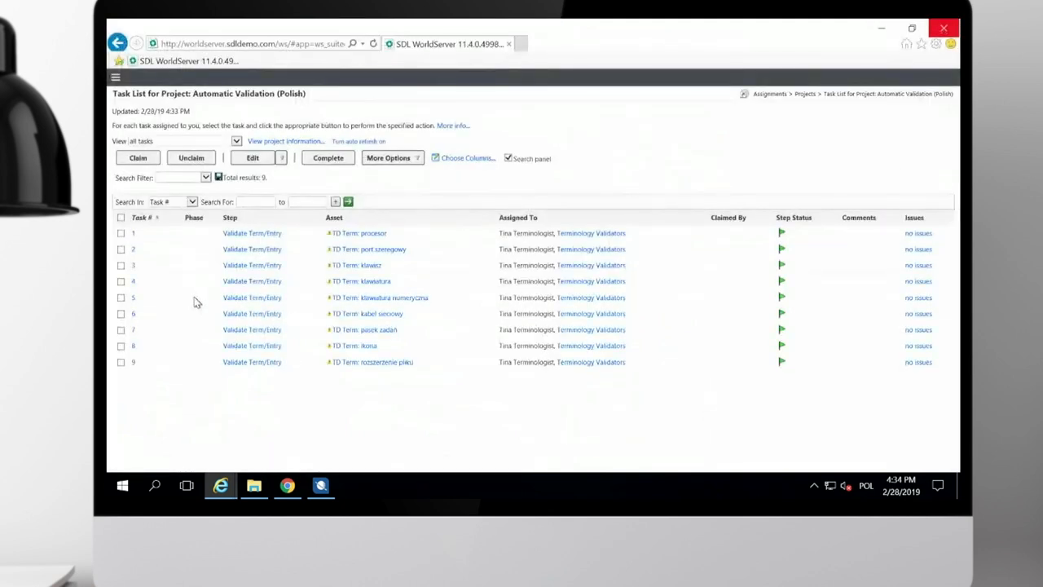
pyautogui.click(121, 264)
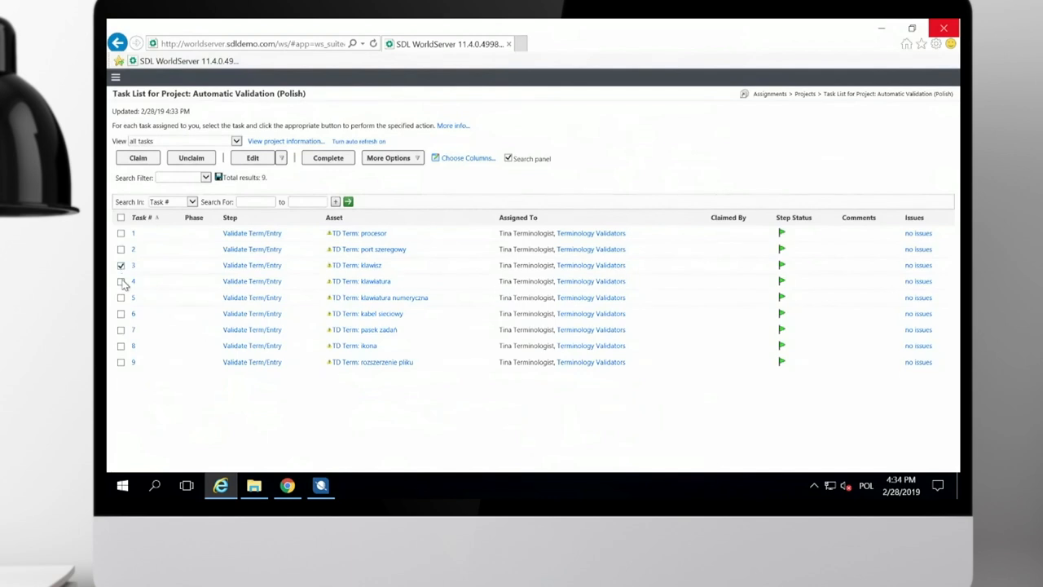
pyautogui.click(120, 281)
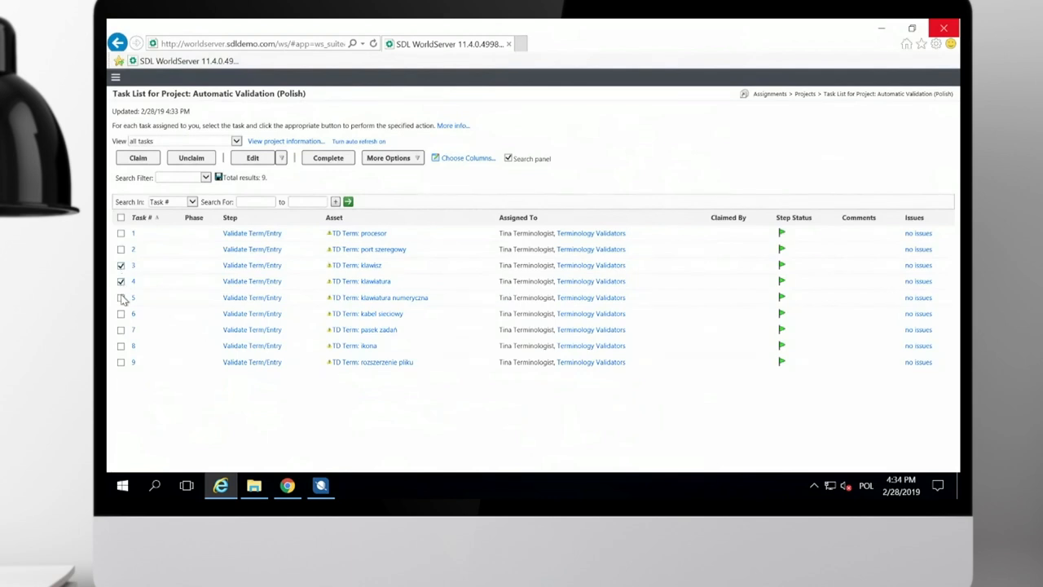
pyautogui.click(120, 297)
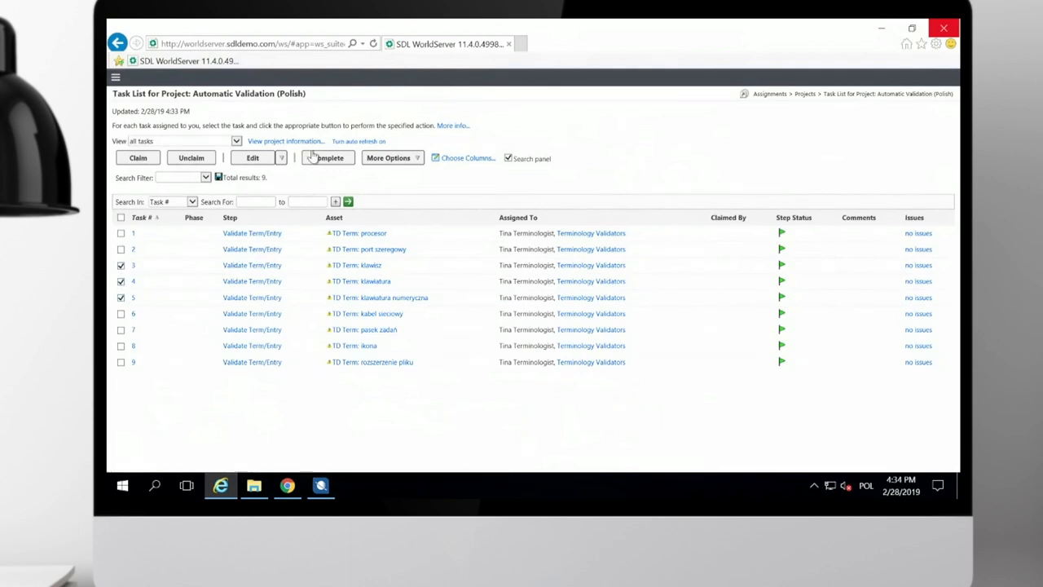
# Complete the selected tasks with Set Approved as the next step.
pyautogui.click(329, 157)
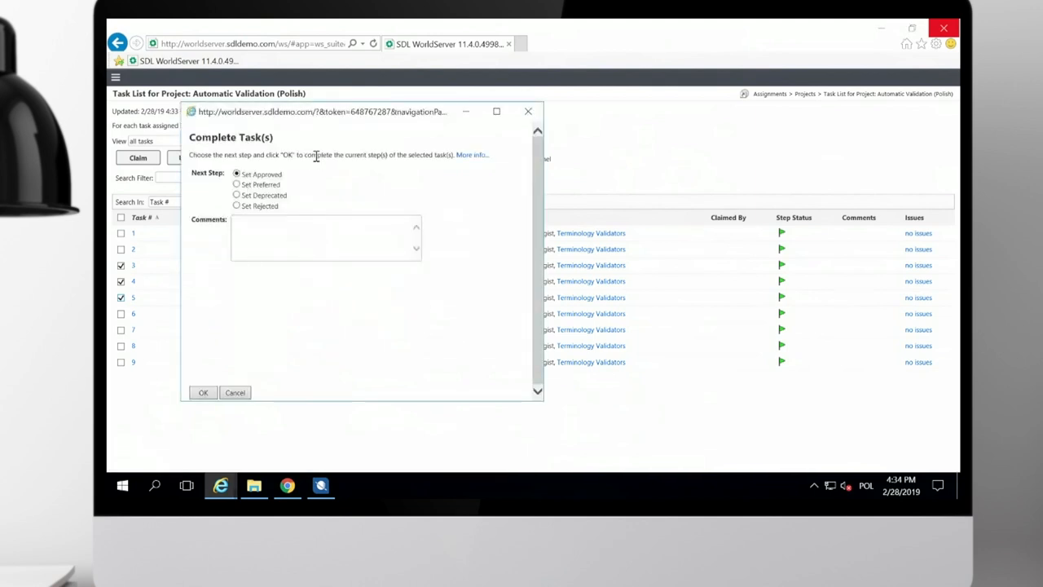
pyautogui.click(202, 393)
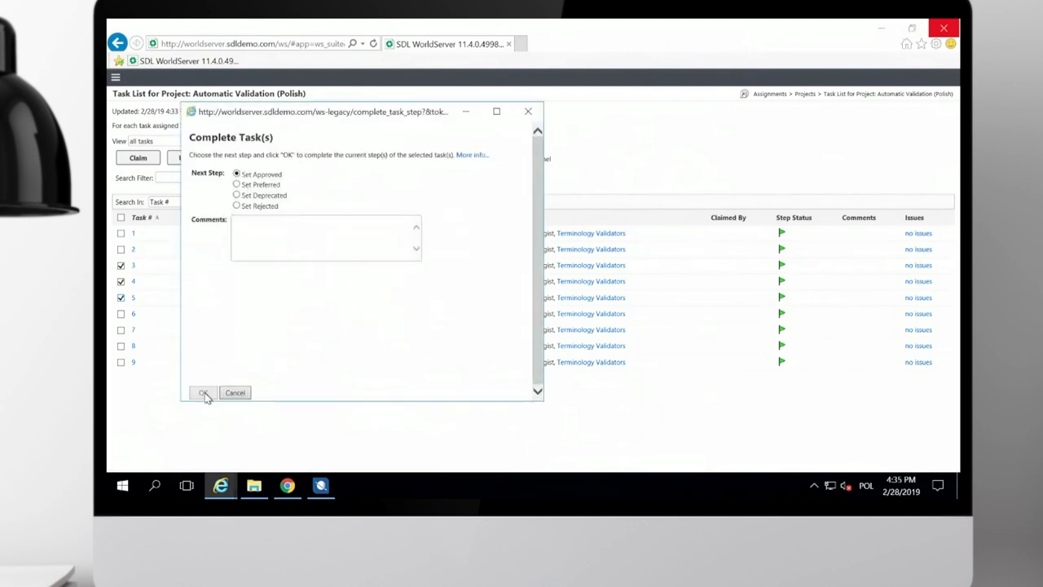
pyautogui.click(202, 393)
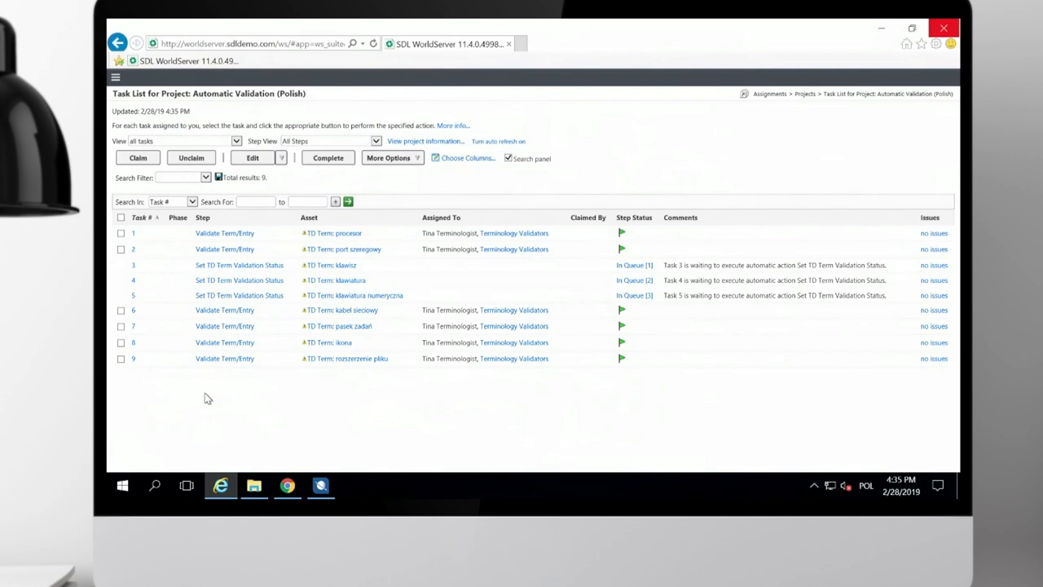
pyautogui.click(770, 93)
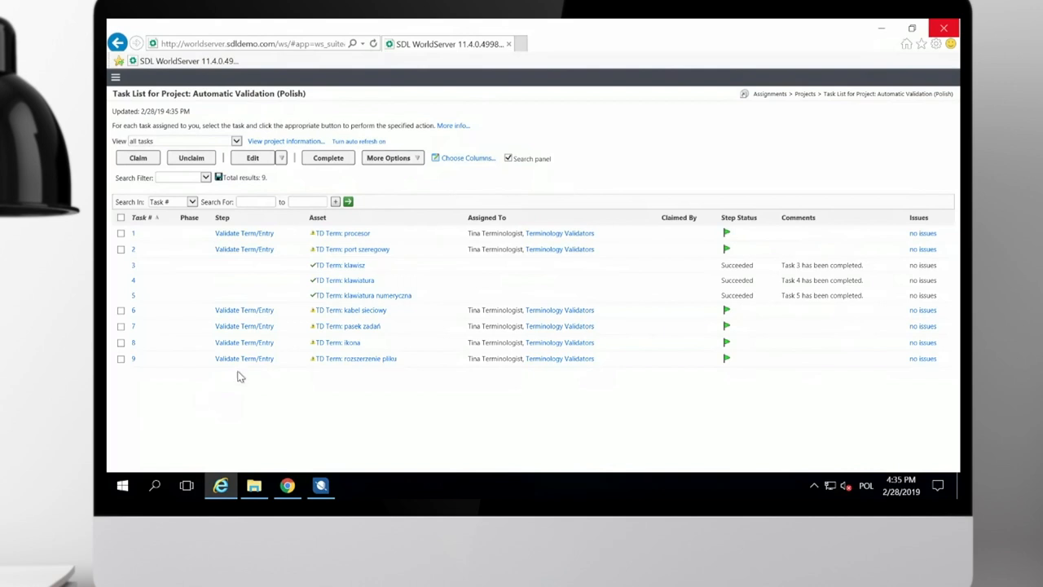
pyautogui.moveTo(663, 298)
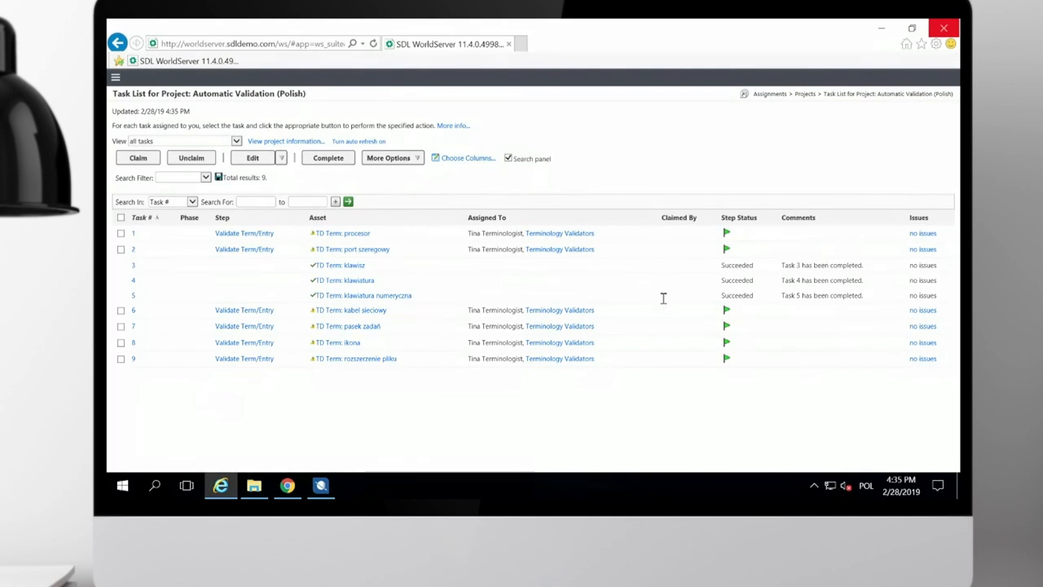
pyautogui.moveTo(534, 301)
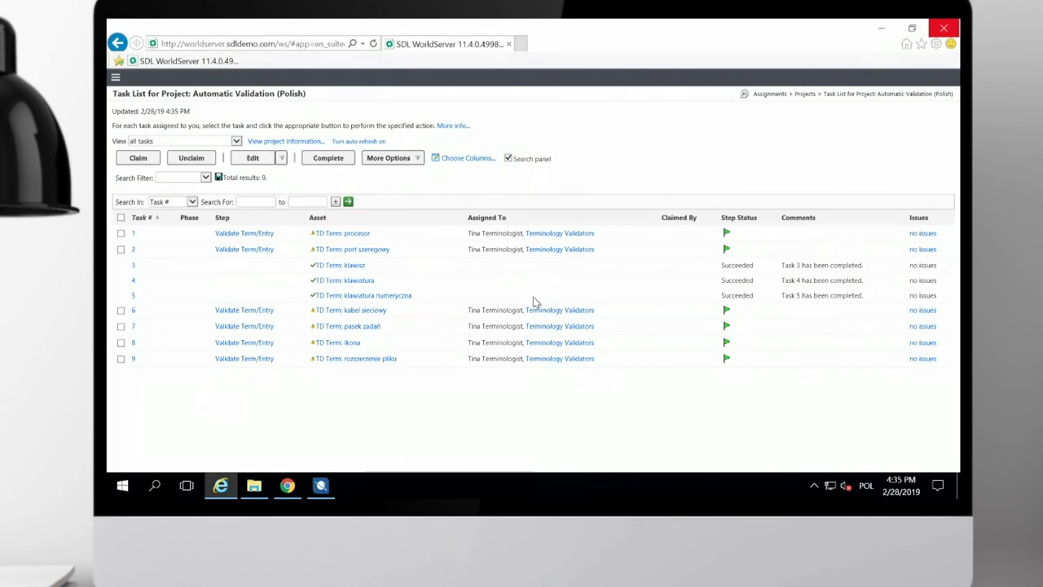
pyautogui.moveTo(361, 264)
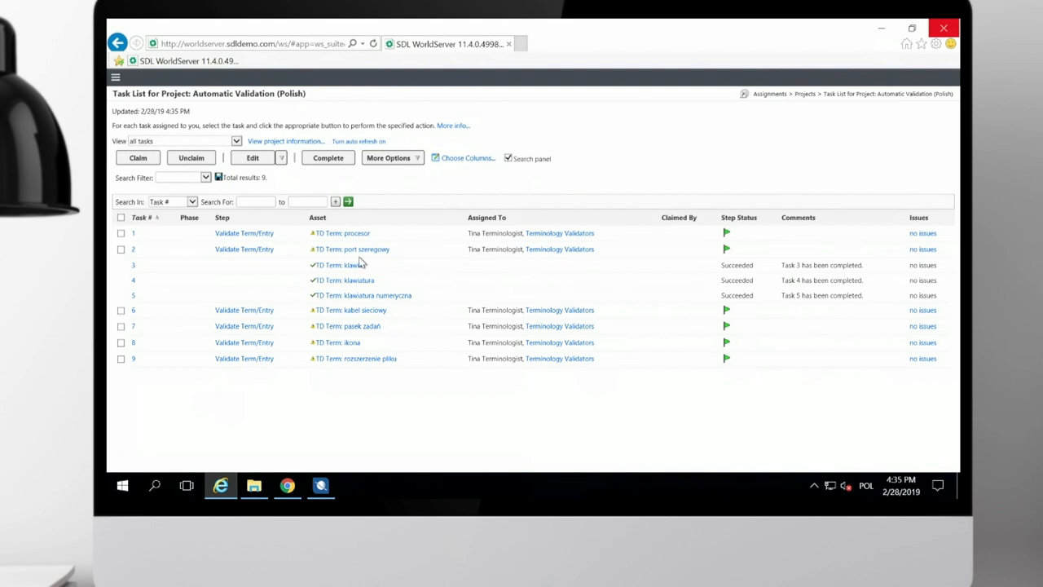
pyautogui.moveTo(443, 292)
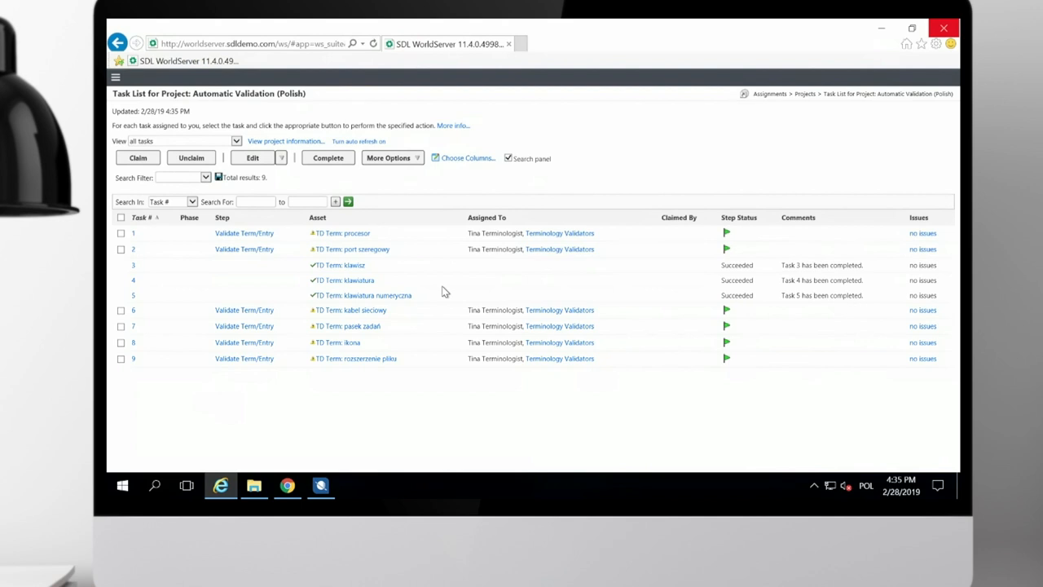
pyautogui.moveTo(300, 188)
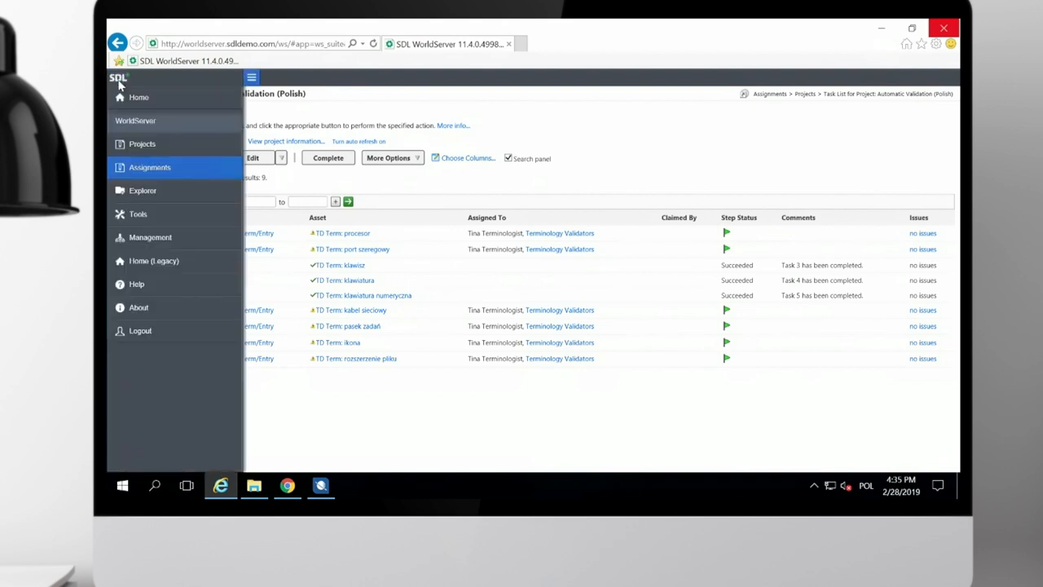
pyautogui.moveTo(176, 221)
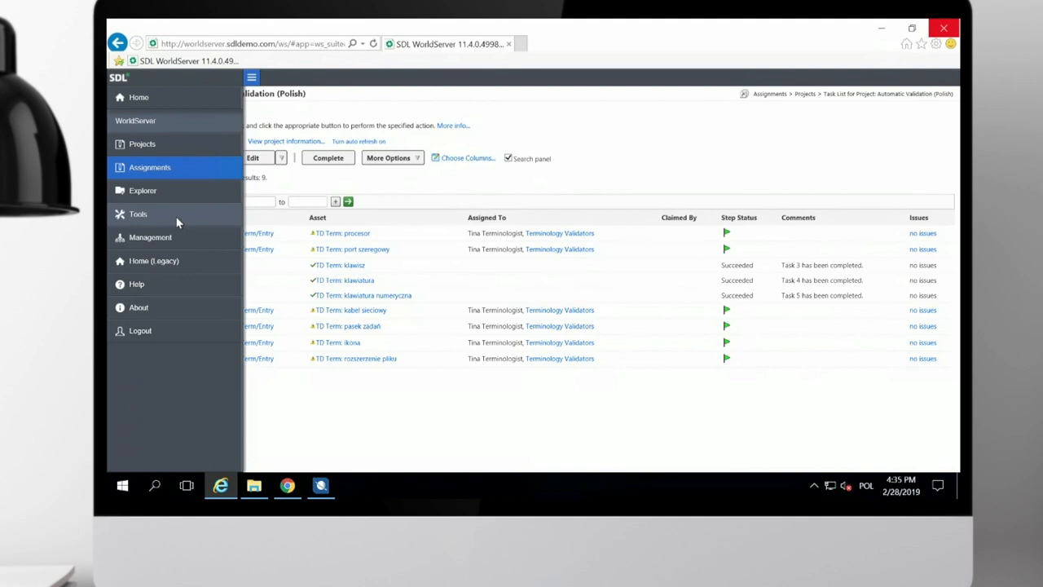
# Show the Business Rule Linkage Rules list from the Management area.
pyautogui.click(150, 238)
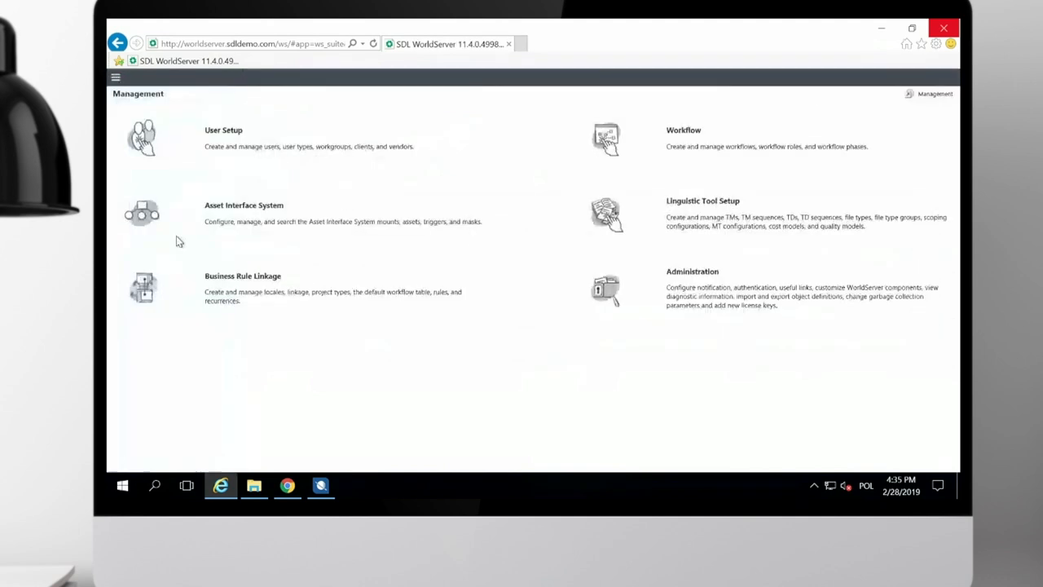
pyautogui.click(241, 276)
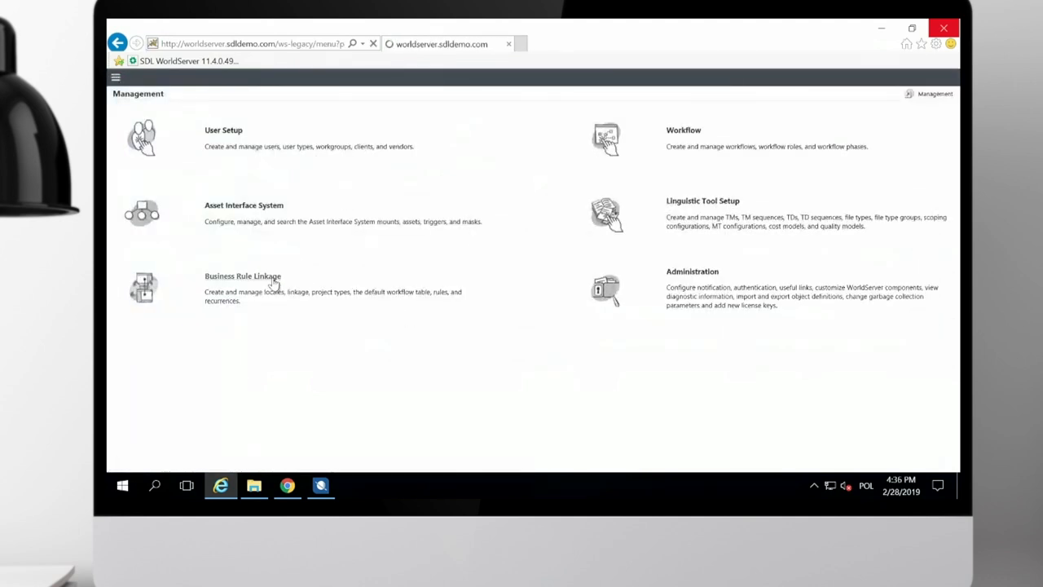
pyautogui.click(243, 287)
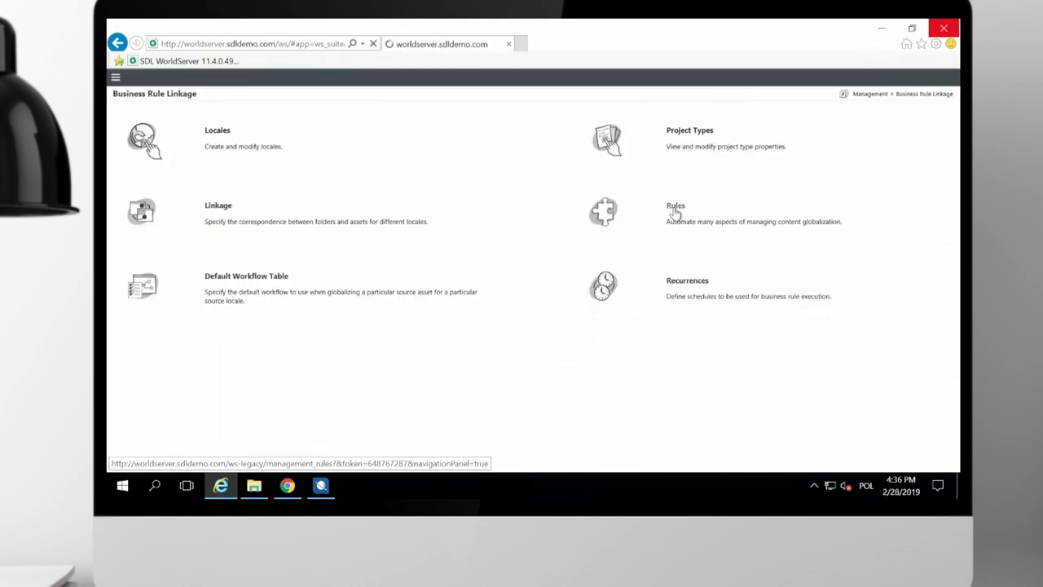
pyautogui.click(674, 206)
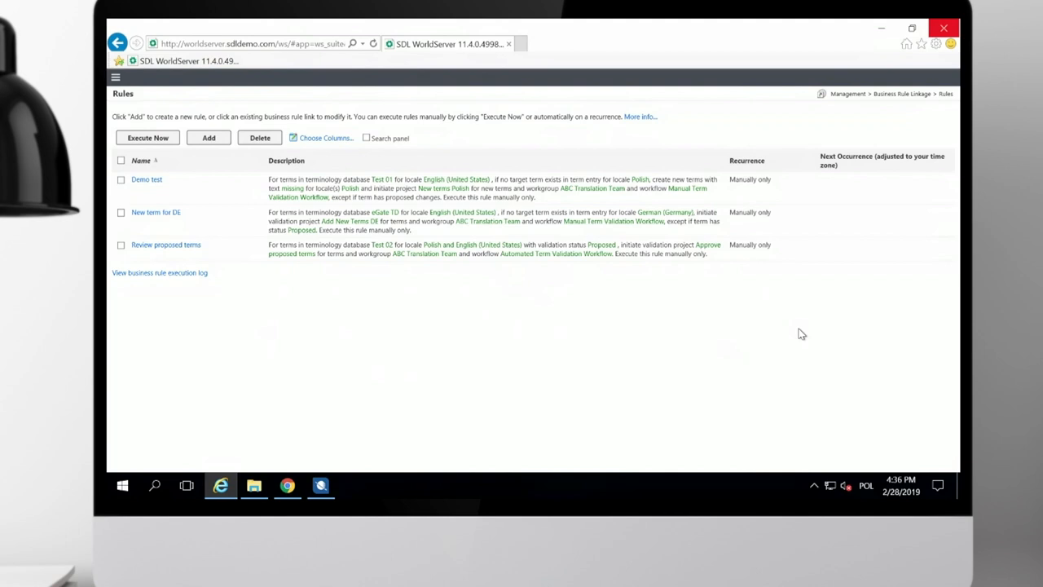
pyautogui.moveTo(354, 269)
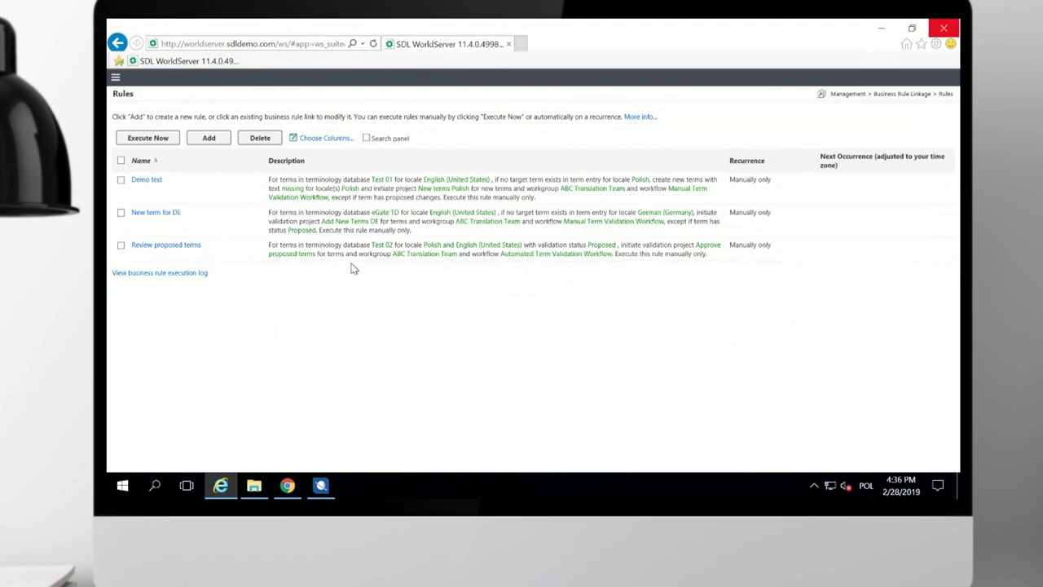
pyautogui.moveTo(167, 244)
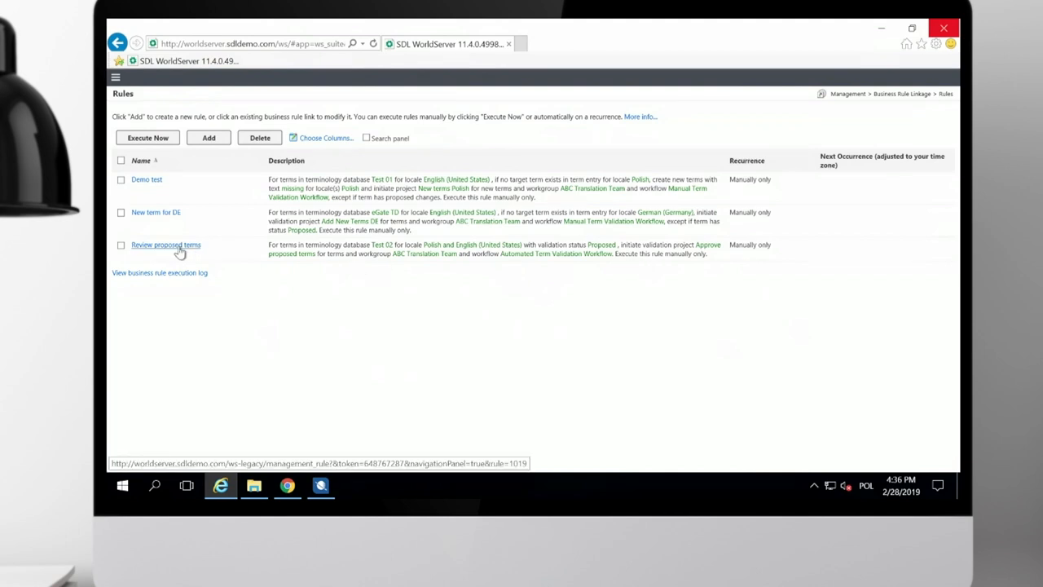
# Edit the Review proposed terms rule and set its terminology database to Webinar TD.
pyautogui.click(167, 245)
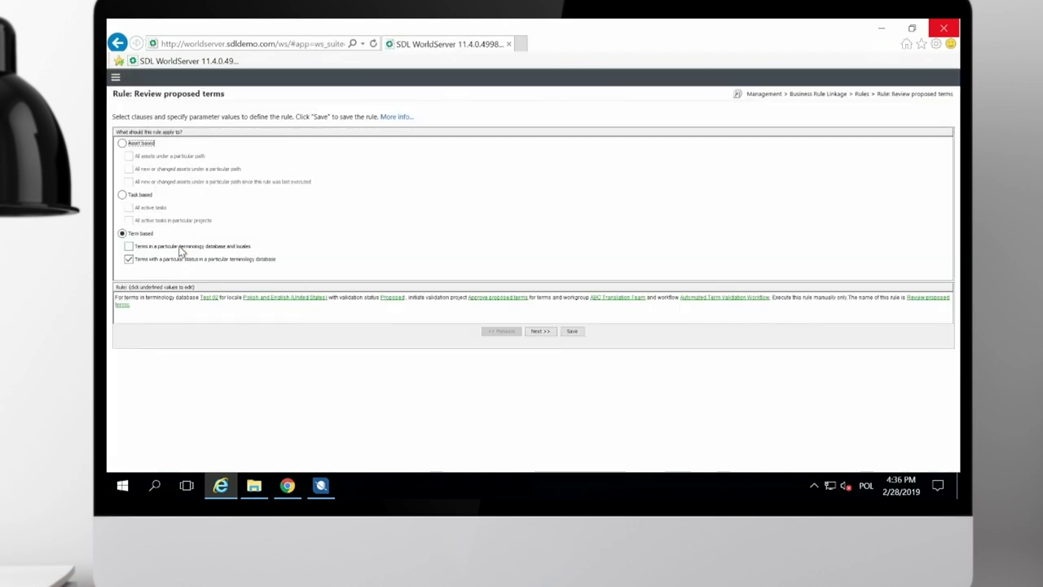
pyautogui.moveTo(257, 244)
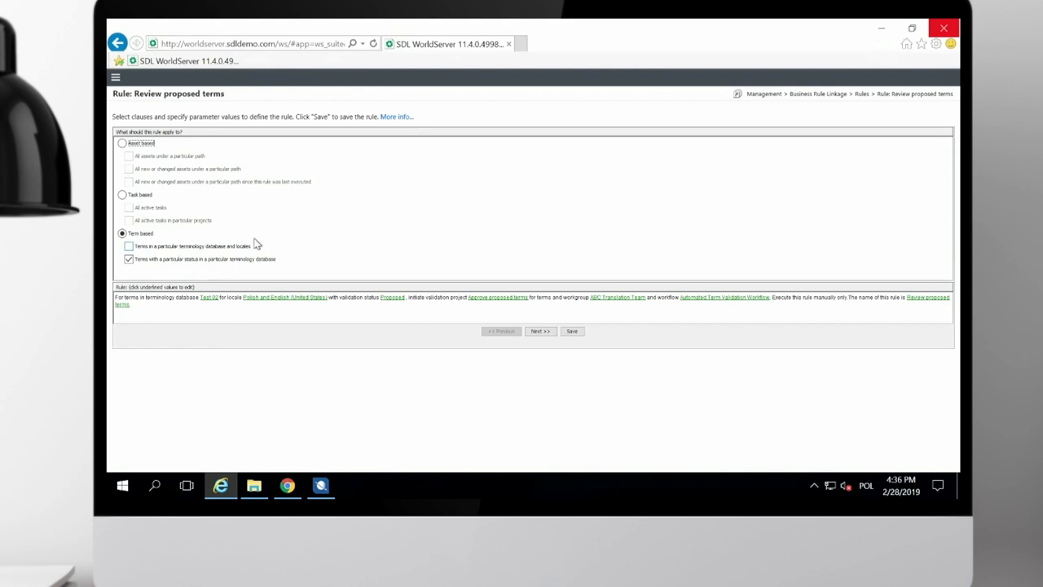
pyautogui.moveTo(273, 303)
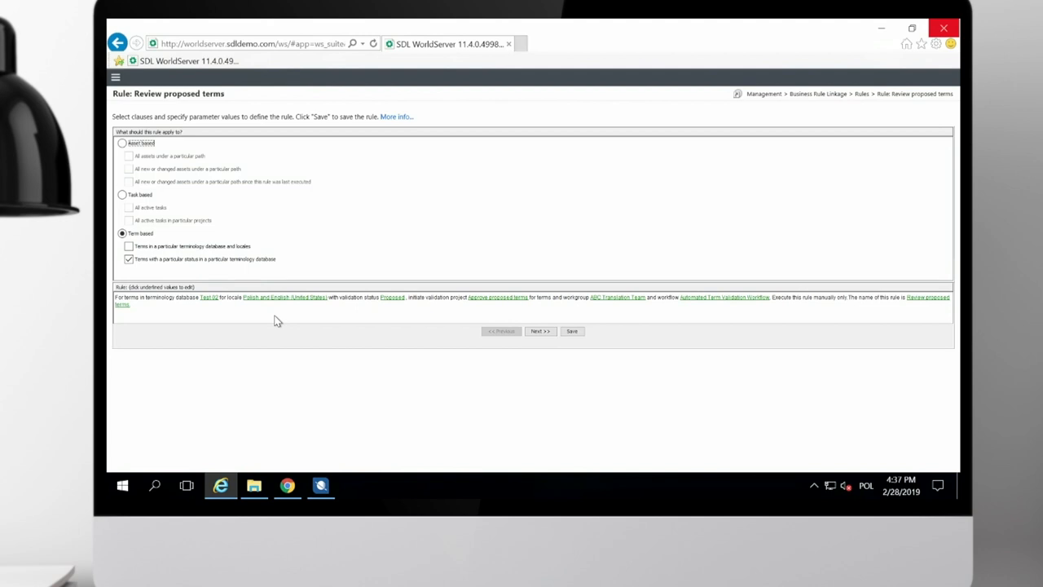
pyautogui.moveTo(286, 267)
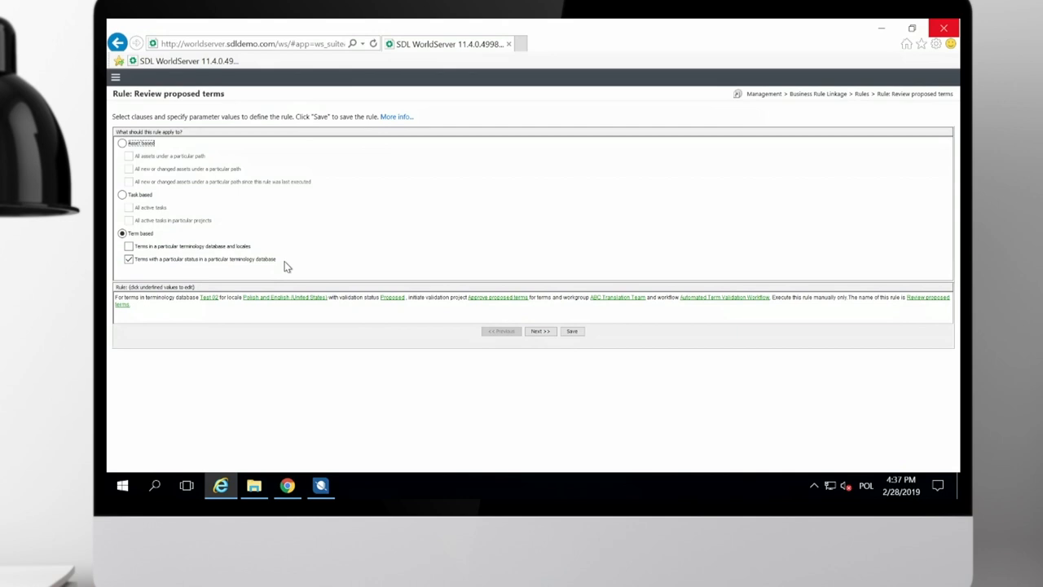
pyautogui.moveTo(212, 299)
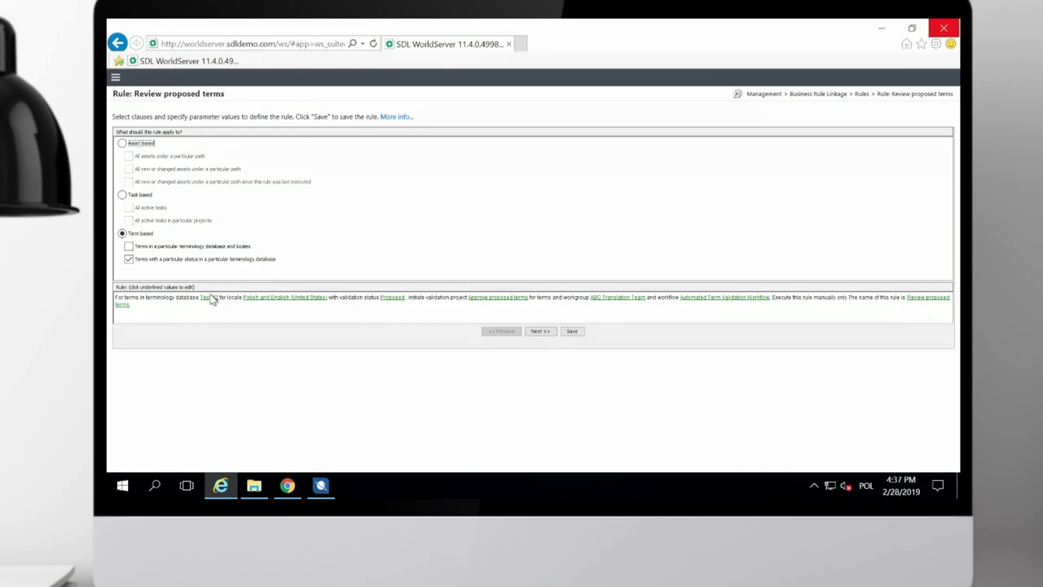
pyautogui.click(206, 297)
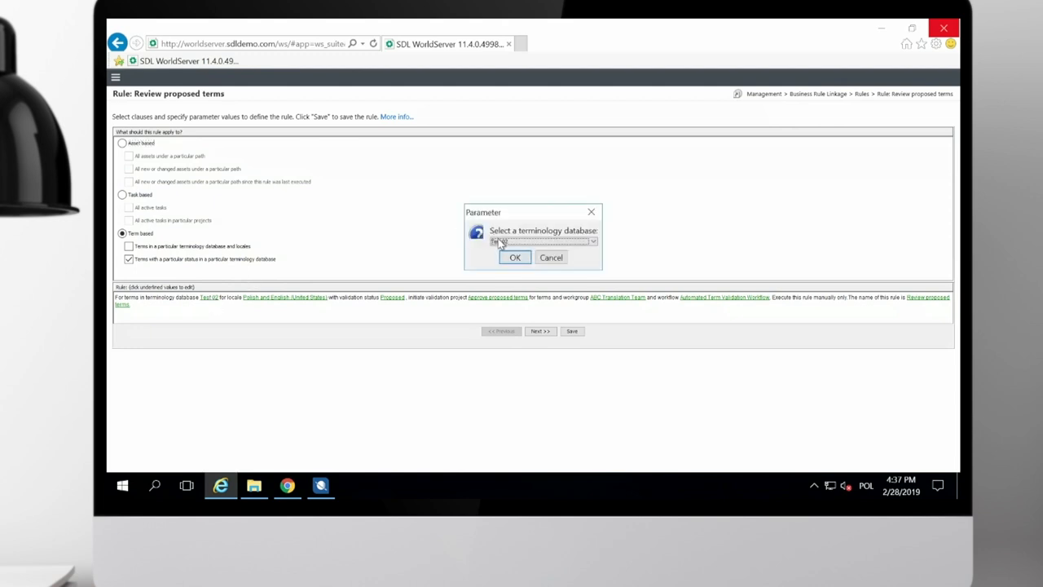
pyautogui.click(593, 241)
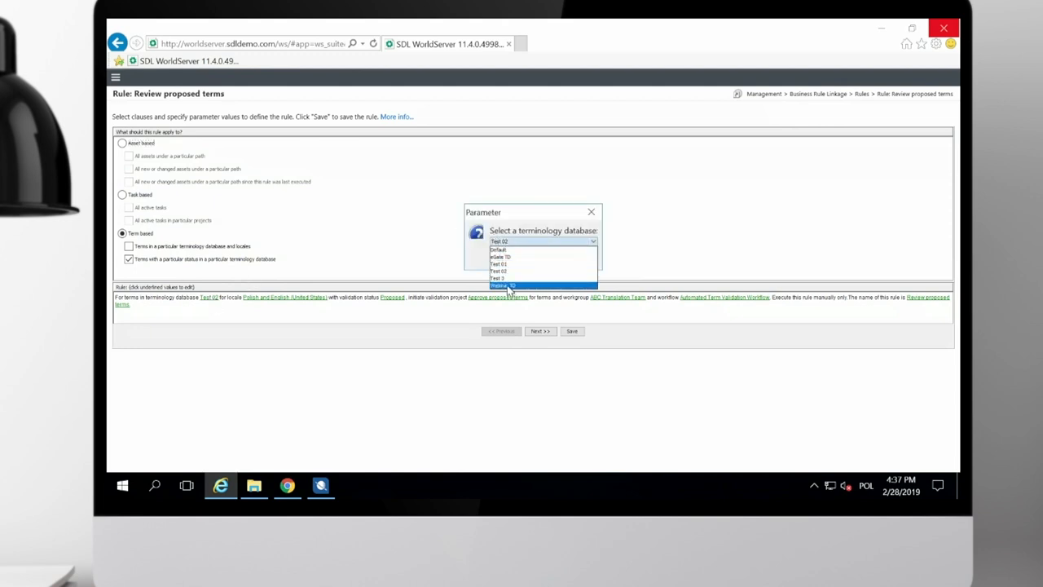
pyautogui.click(502, 285)
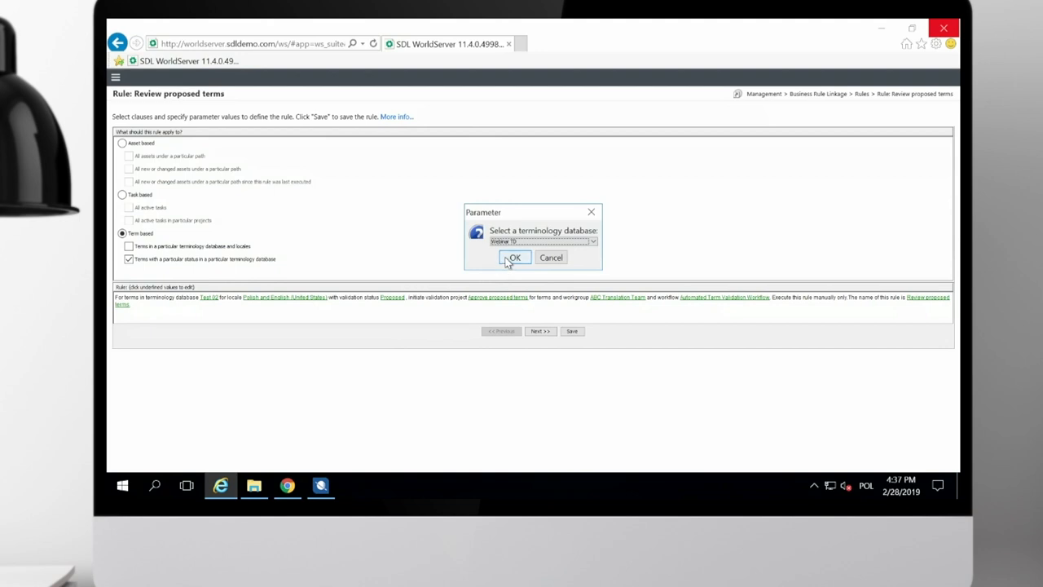
pyautogui.click(515, 258)
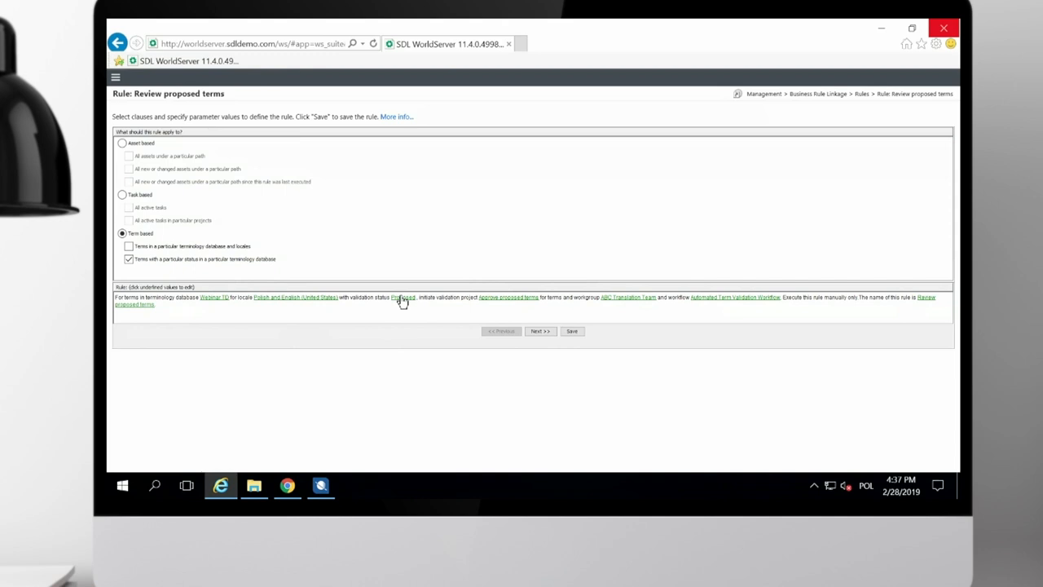
pyautogui.moveTo(508, 303)
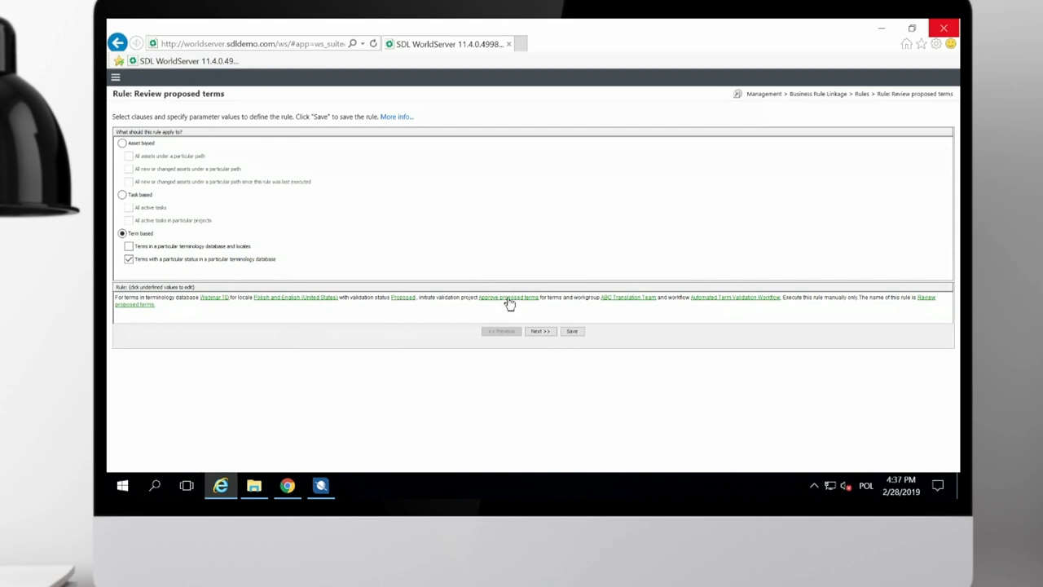
pyautogui.moveTo(612, 313)
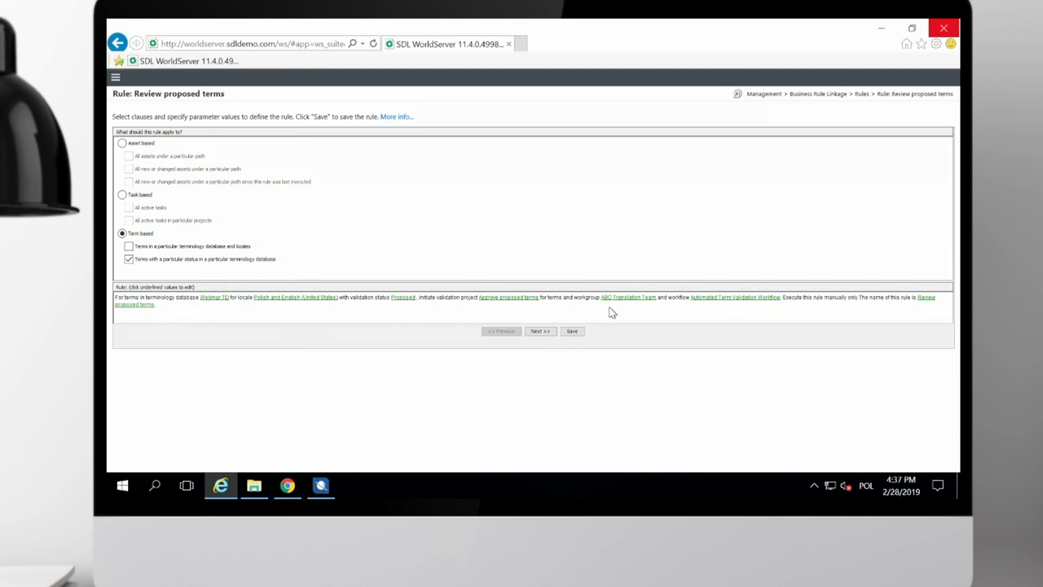
pyautogui.moveTo(731, 295)
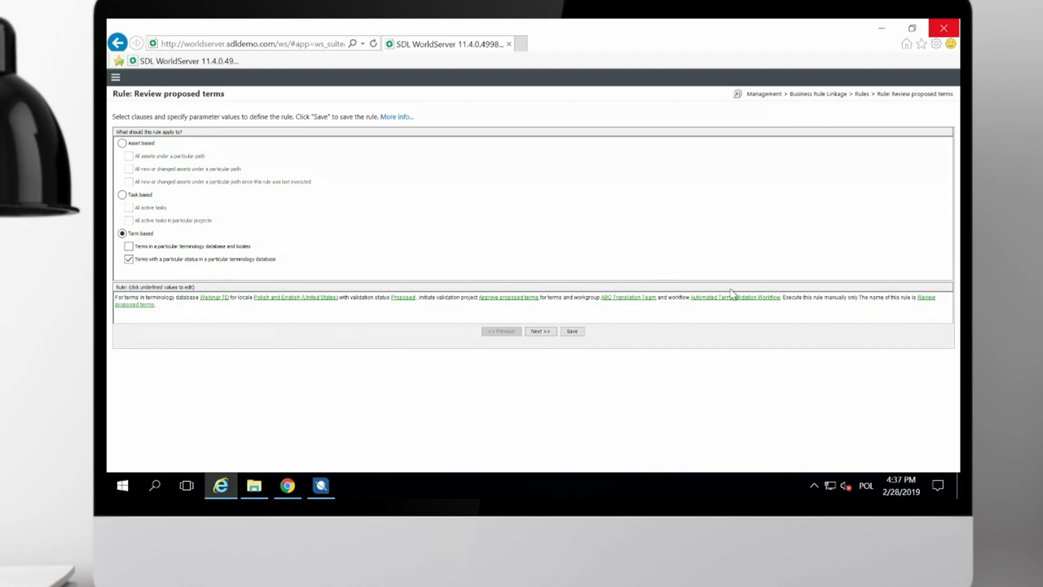
pyautogui.moveTo(683, 340)
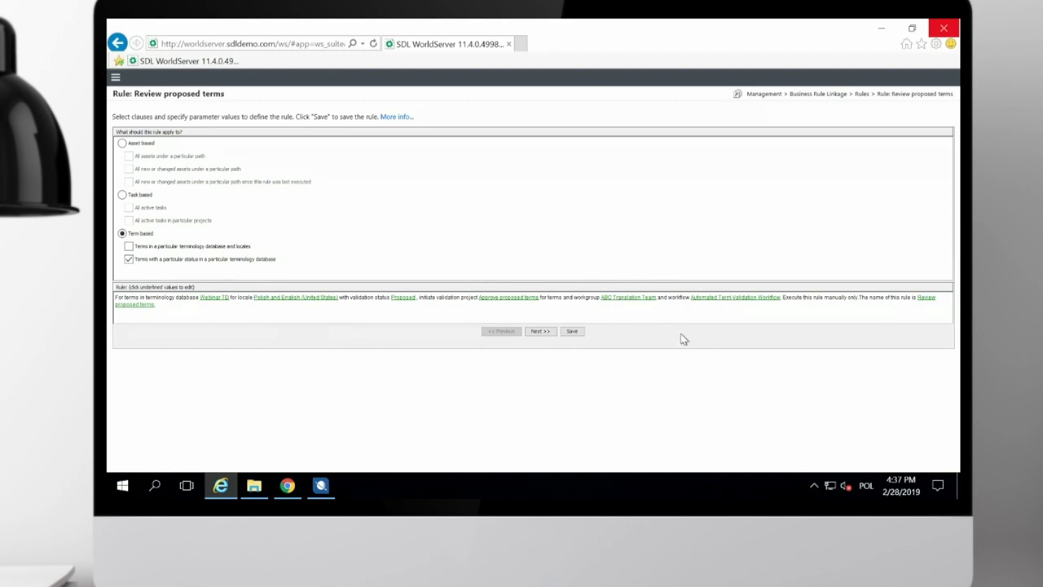
# Step through to the rule's run schedule, try the scheduled option and cancel its recurrence choice.
pyautogui.click(541, 330)
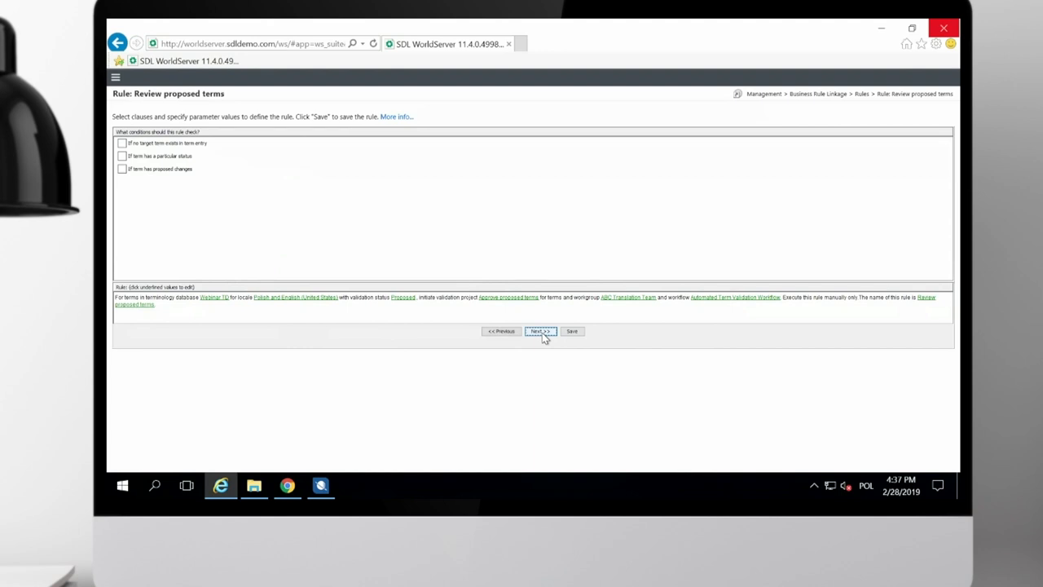
pyautogui.click(539, 330)
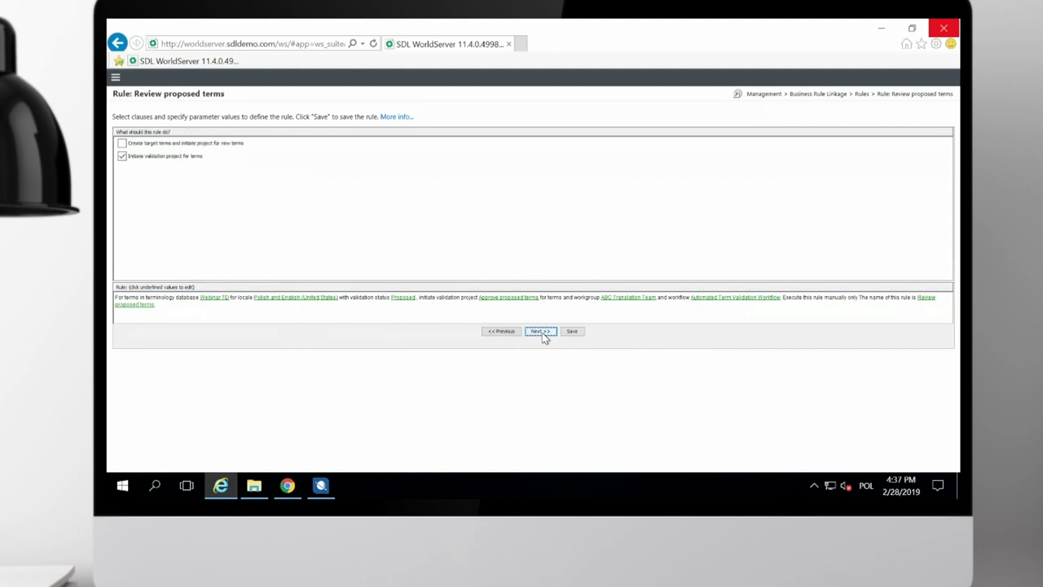
pyautogui.click(541, 331)
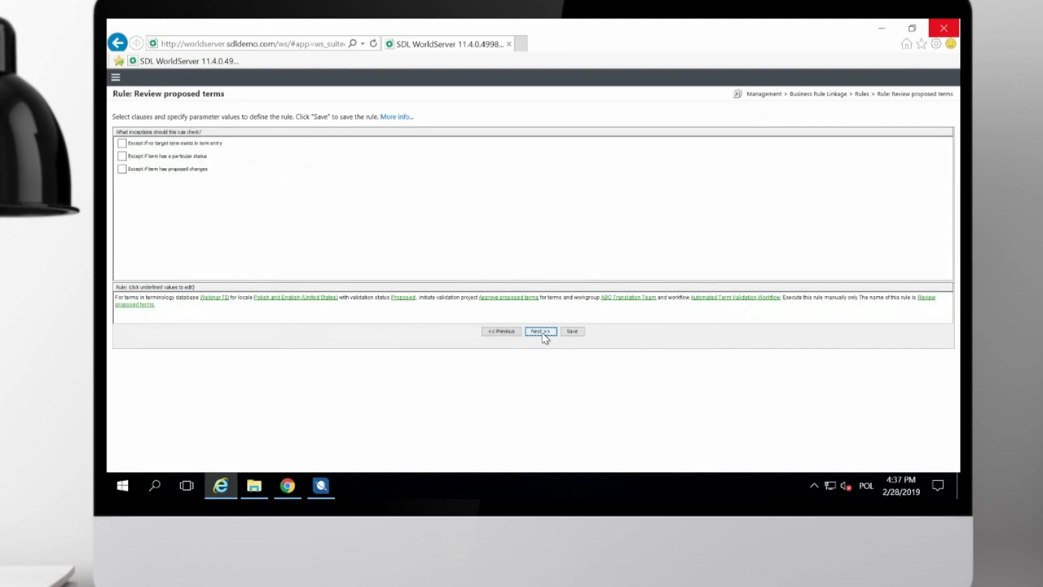
pyautogui.click(541, 331)
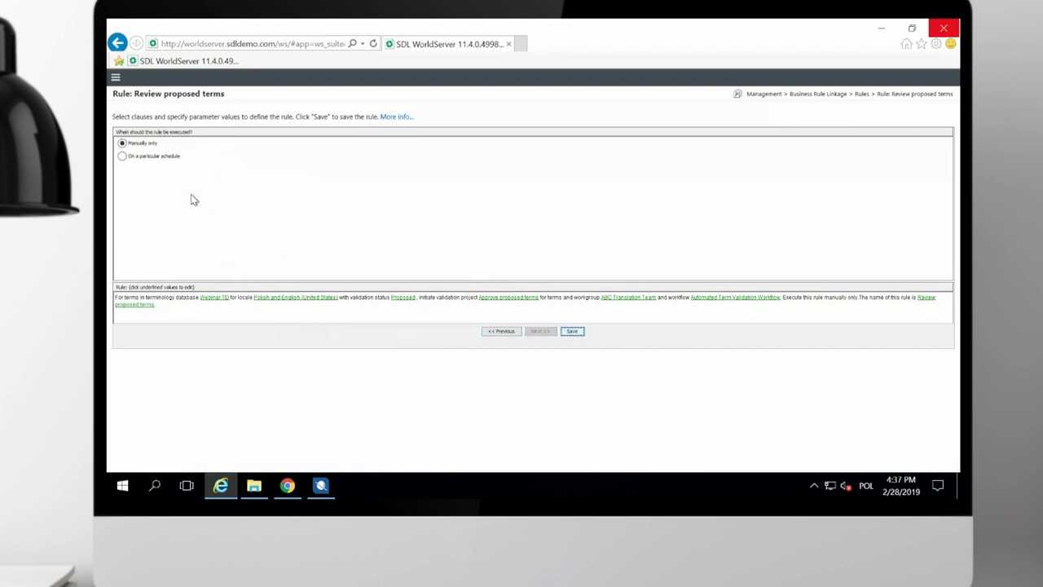
pyautogui.click(122, 156)
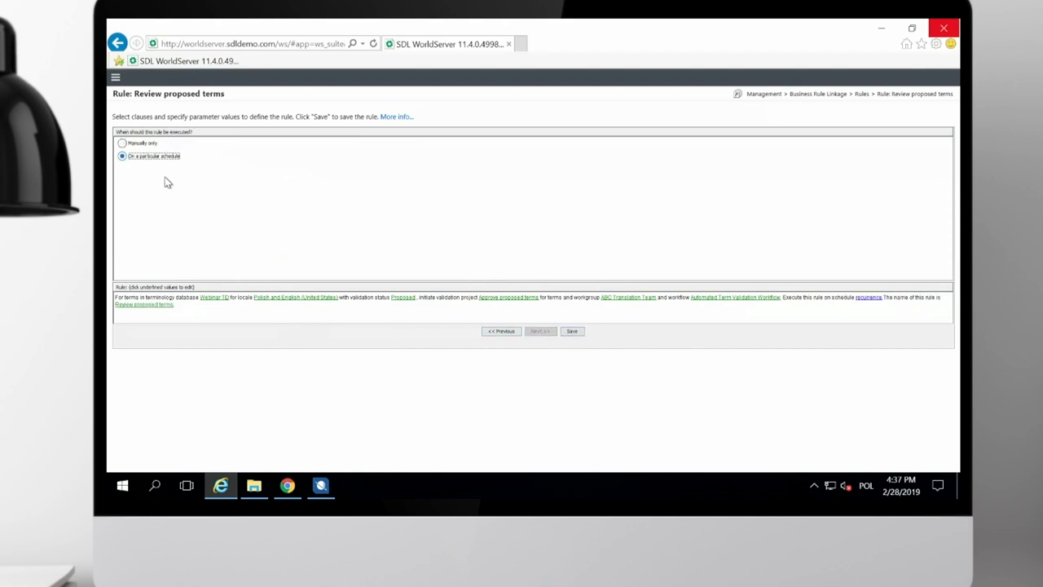
pyautogui.moveTo(554, 264)
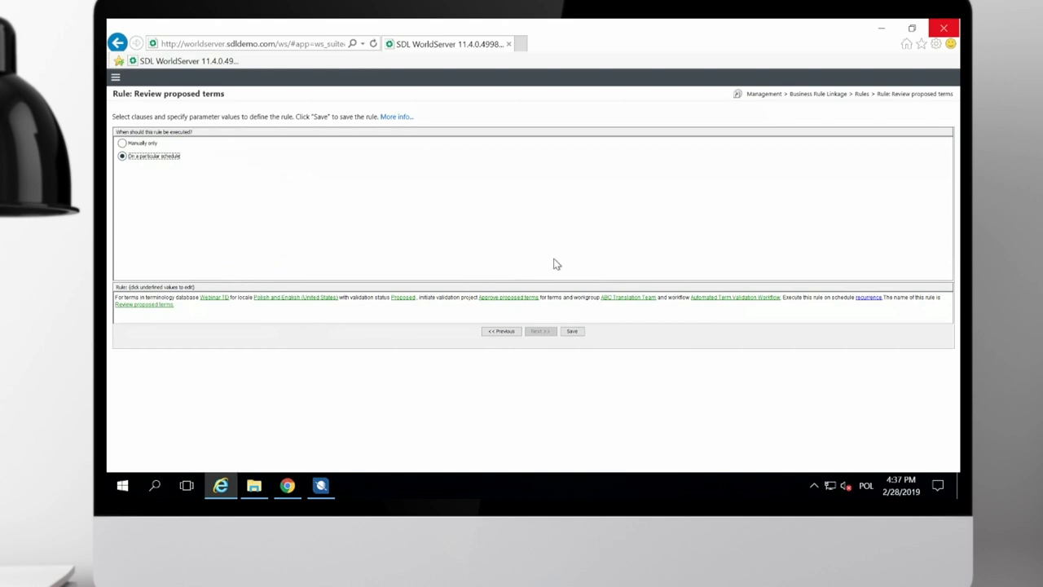
pyautogui.moveTo(872, 300)
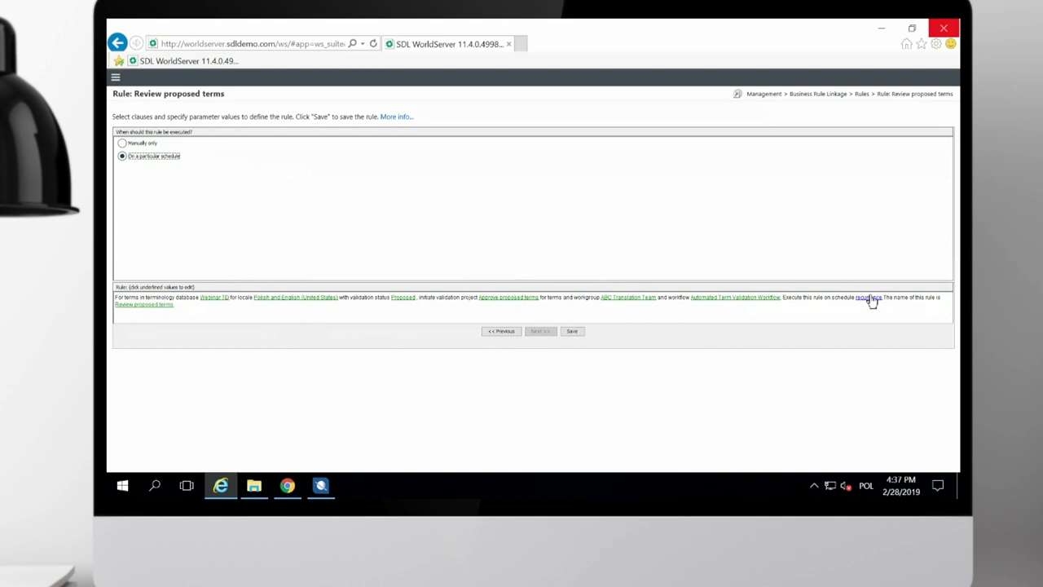
pyautogui.click(867, 297)
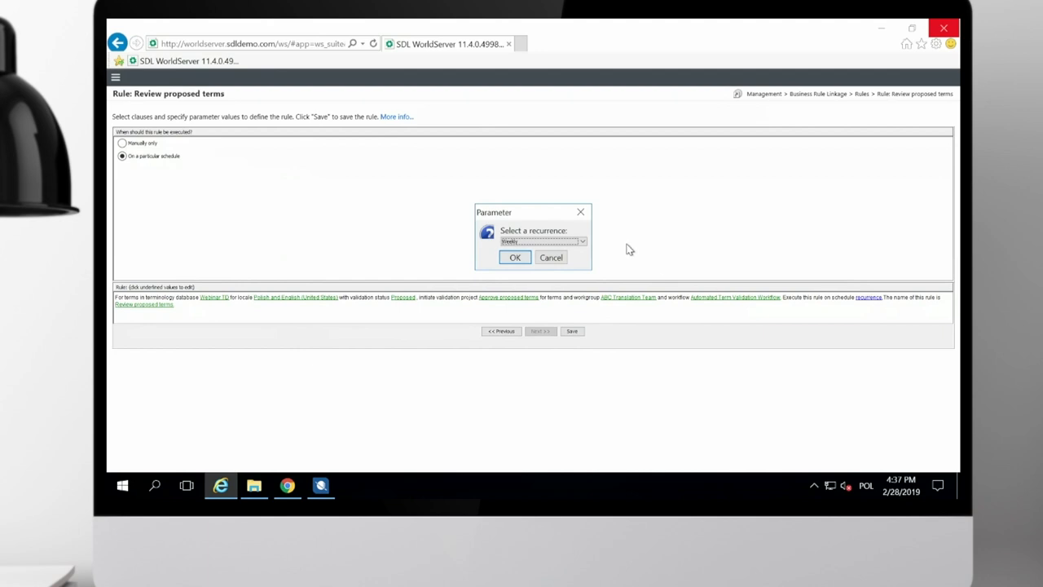
pyautogui.click(580, 242)
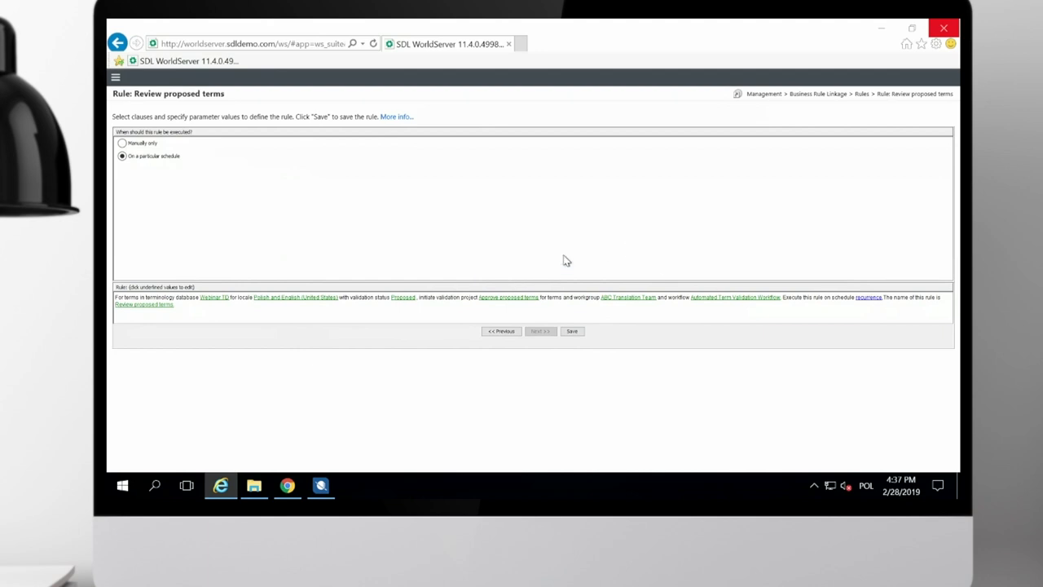
# Set the rule to run manually only and save it, acknowledging the confirmation.
pyautogui.click(122, 144)
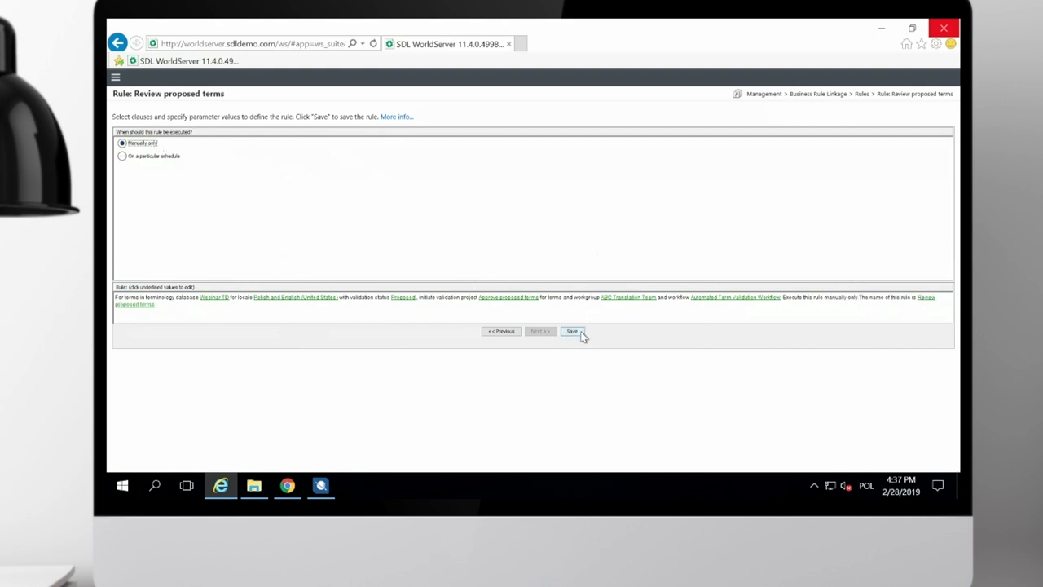
pyautogui.click(570, 331)
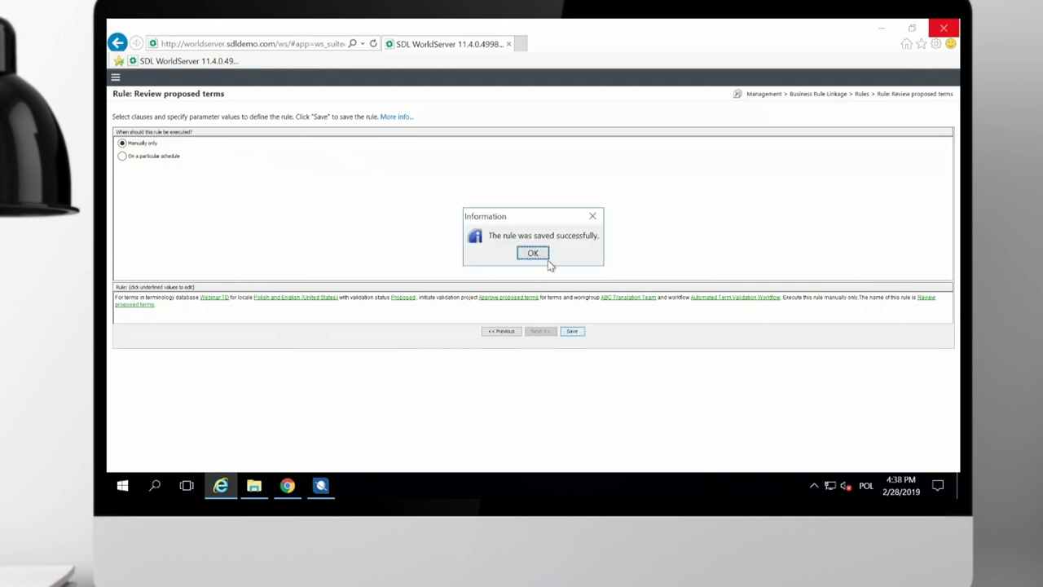
pyautogui.click(532, 253)
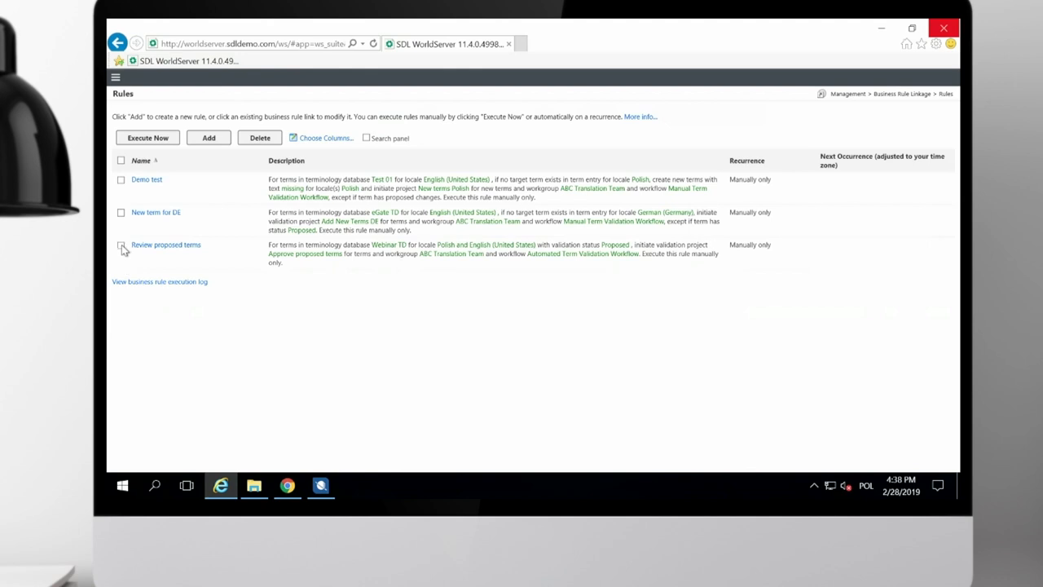
# Execute the Review proposed terms rule now and close the execution results.
pyautogui.click(121, 244)
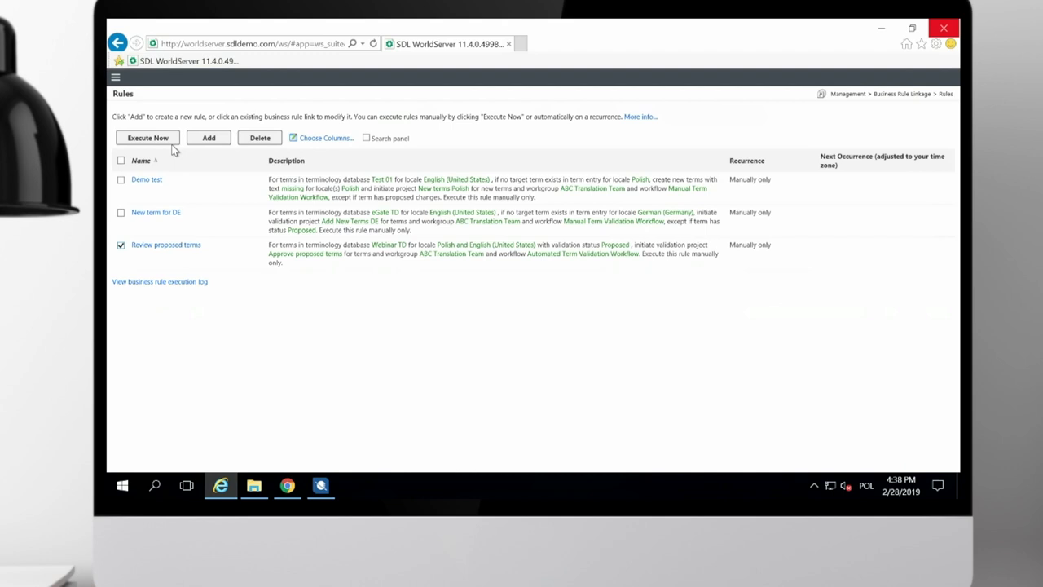
pyautogui.moveTo(146, 137)
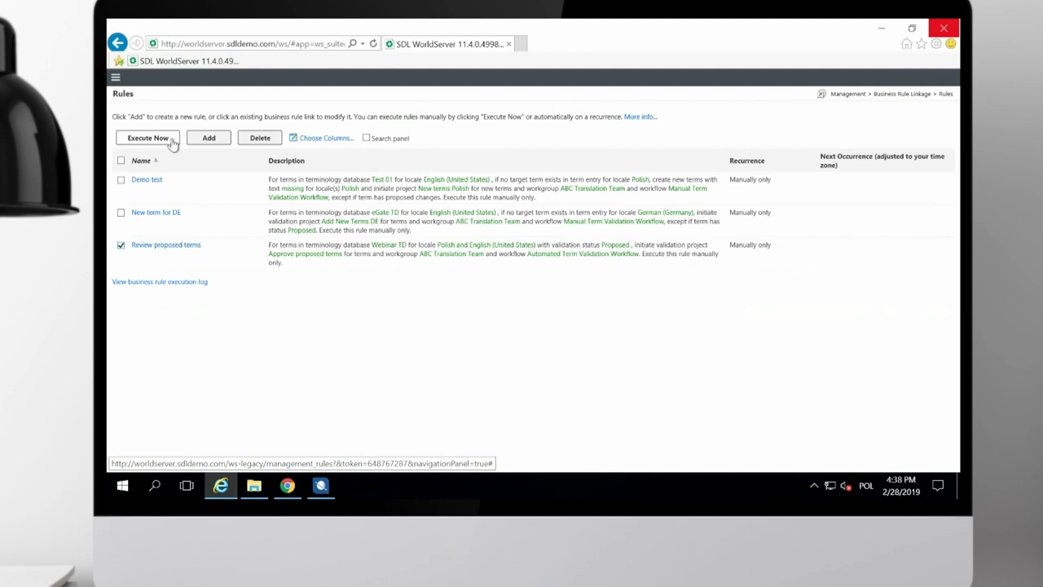
pyautogui.click(147, 137)
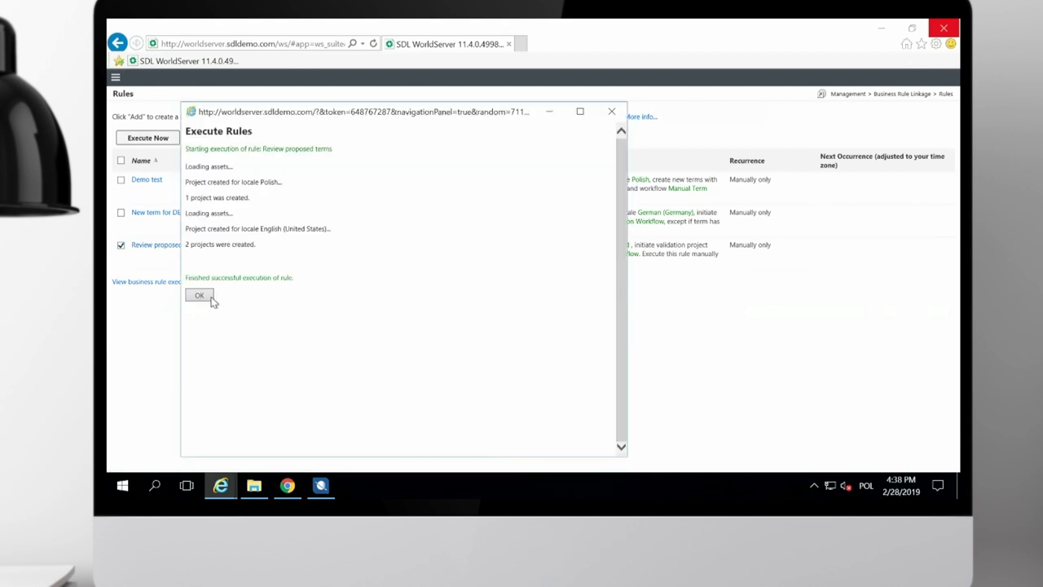
pyautogui.click(199, 295)
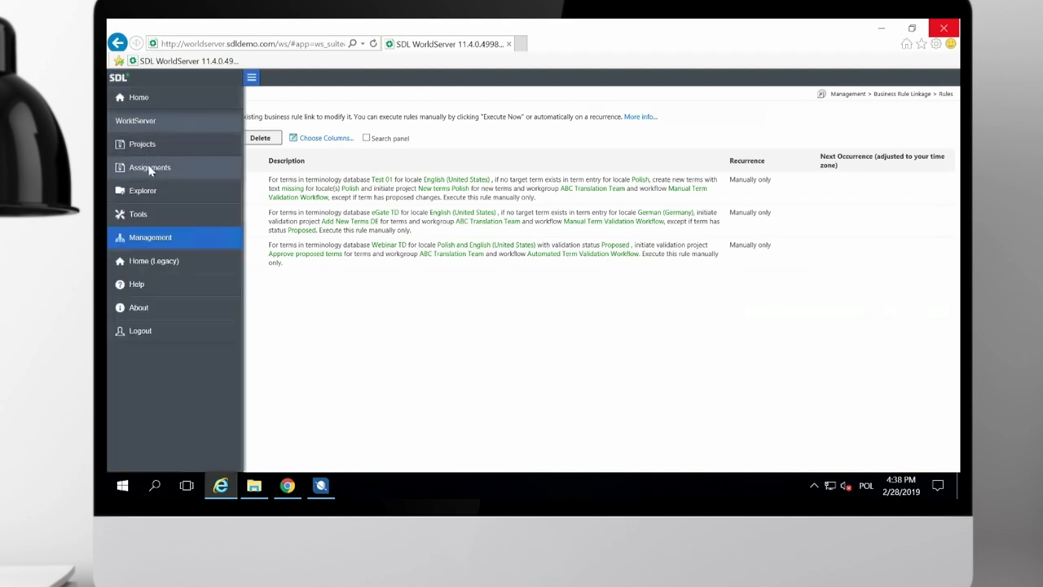
# Open the English (United States) Approve proposed terms project's tasks from Assignments > Projects.
pyautogui.click(150, 166)
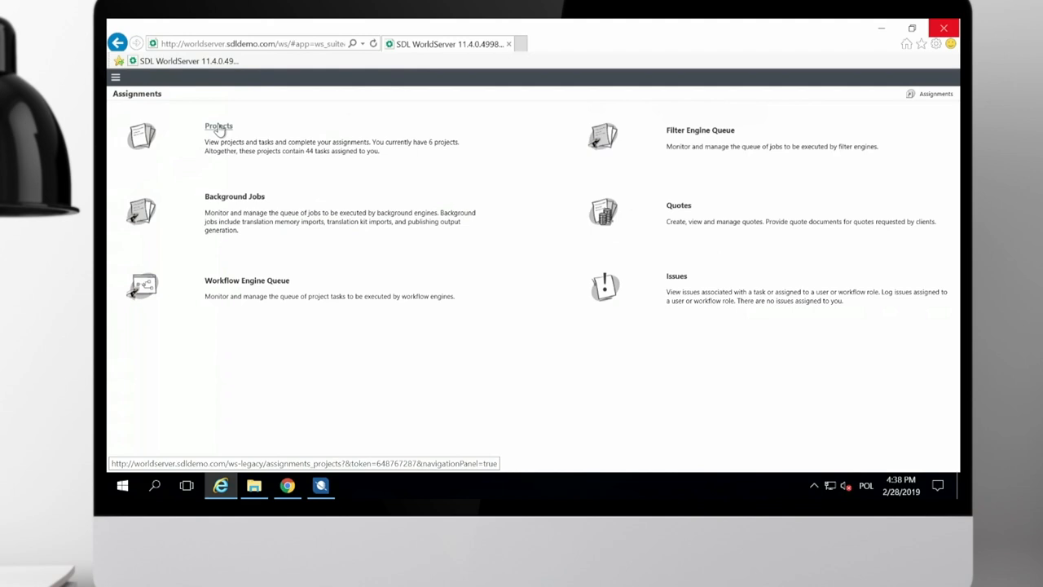
pyautogui.click(218, 127)
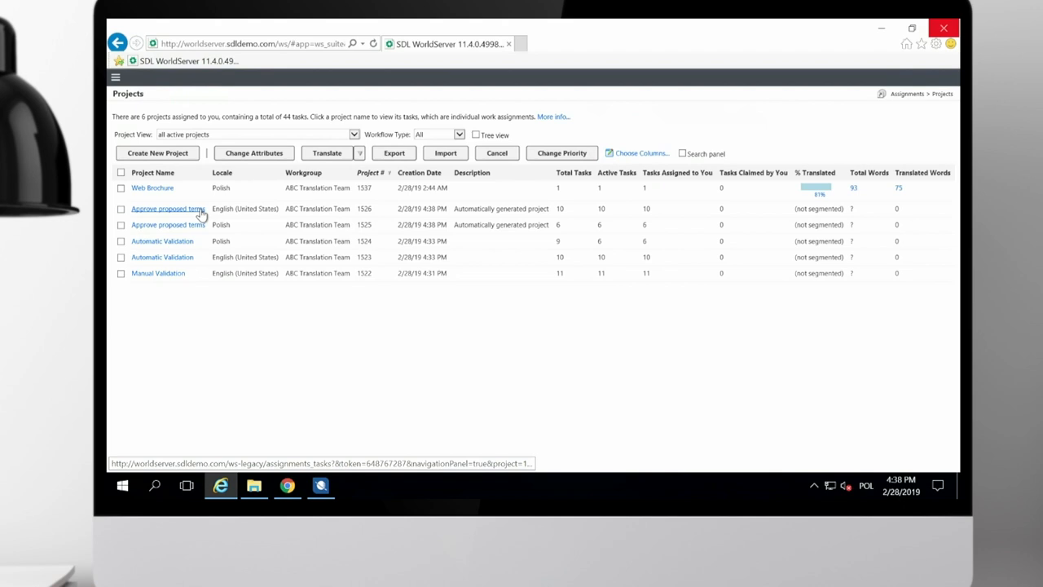
pyautogui.click(166, 209)
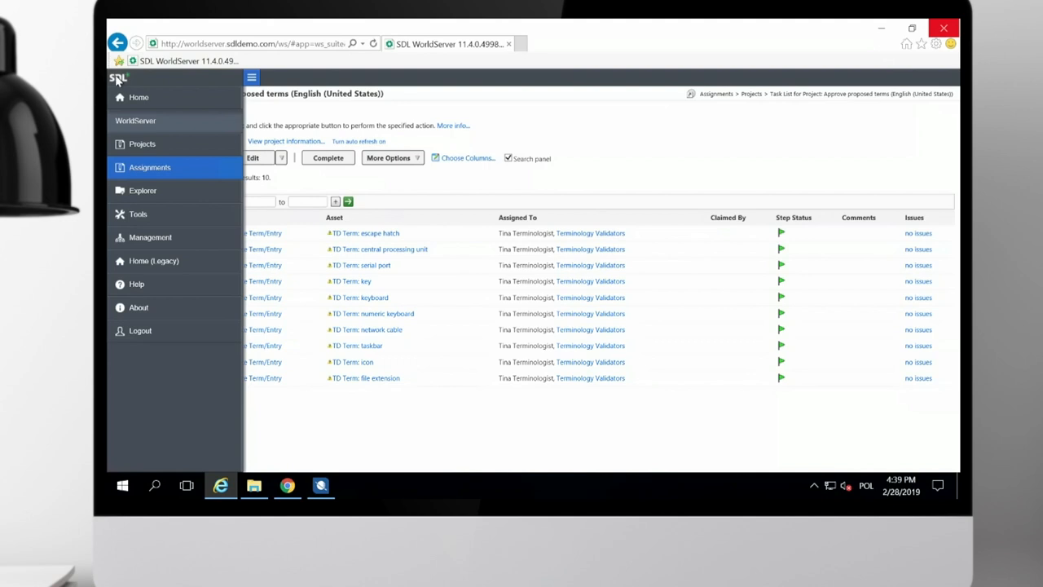
pyautogui.moveTo(144, 189)
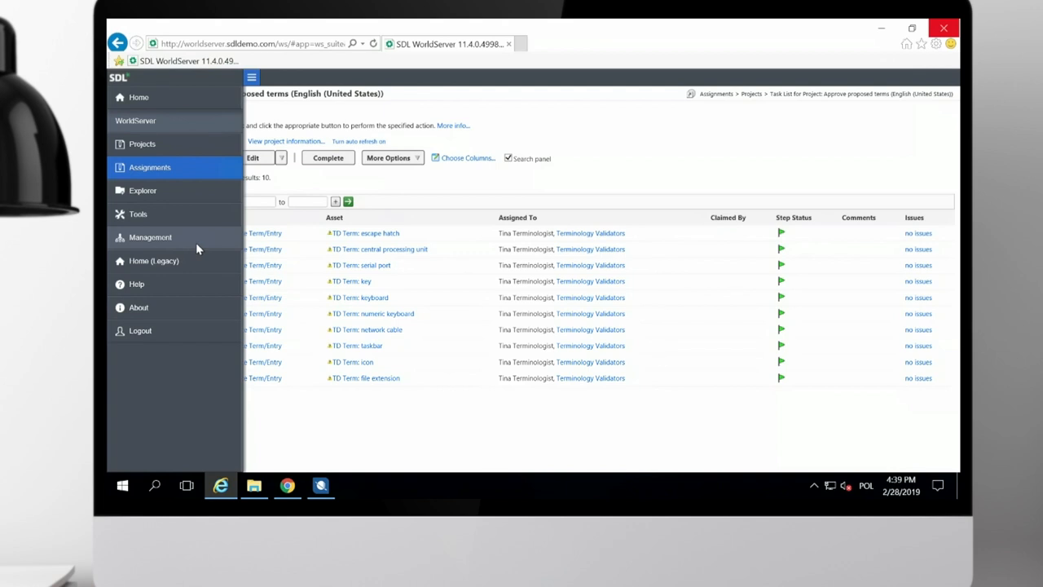
# Go to Management and the Business Rule Linkage project types.
pyautogui.click(150, 238)
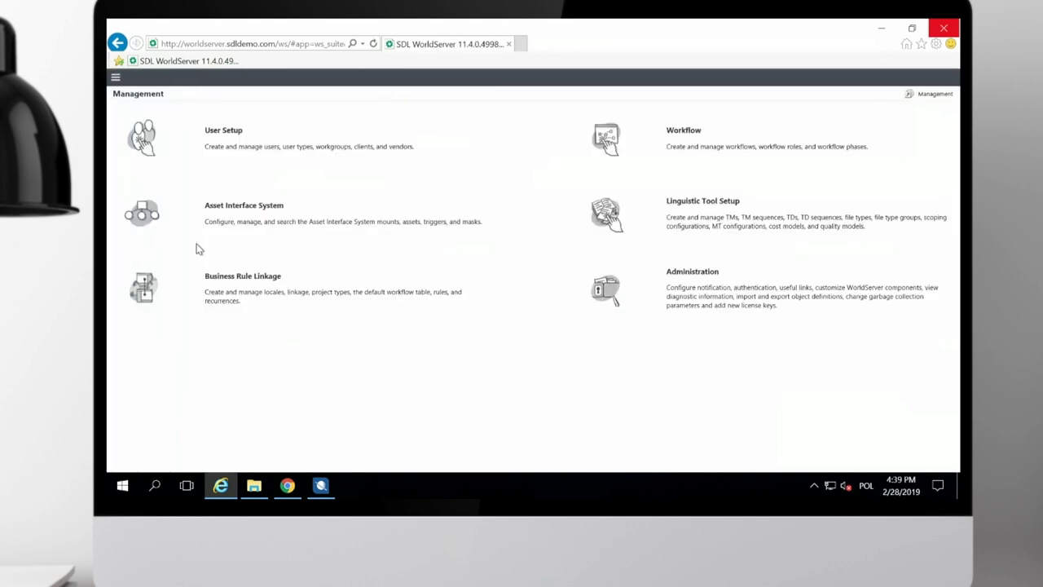
pyautogui.moveTo(270, 254)
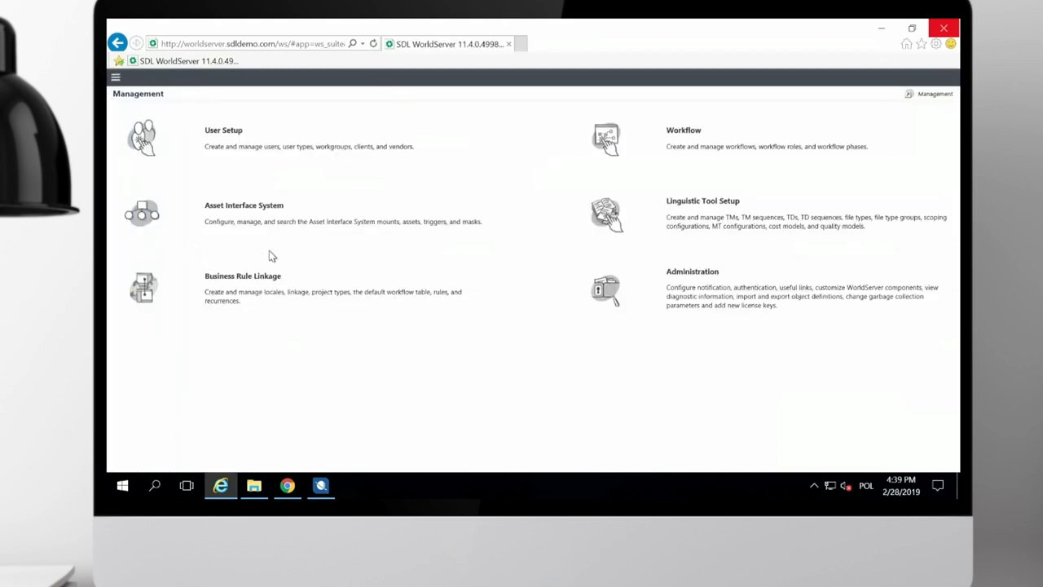
pyautogui.moveTo(259, 280)
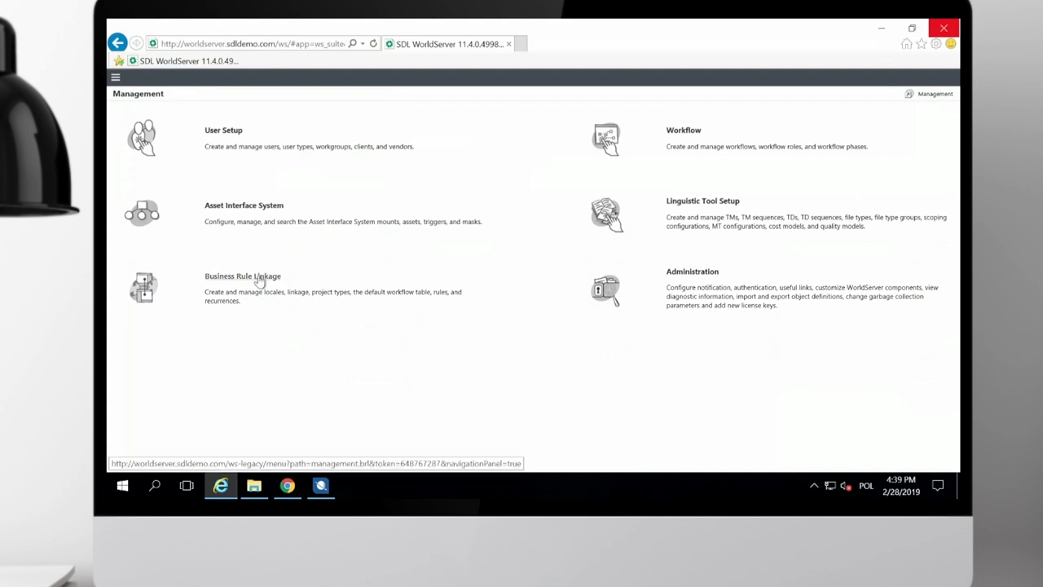
pyautogui.click(242, 275)
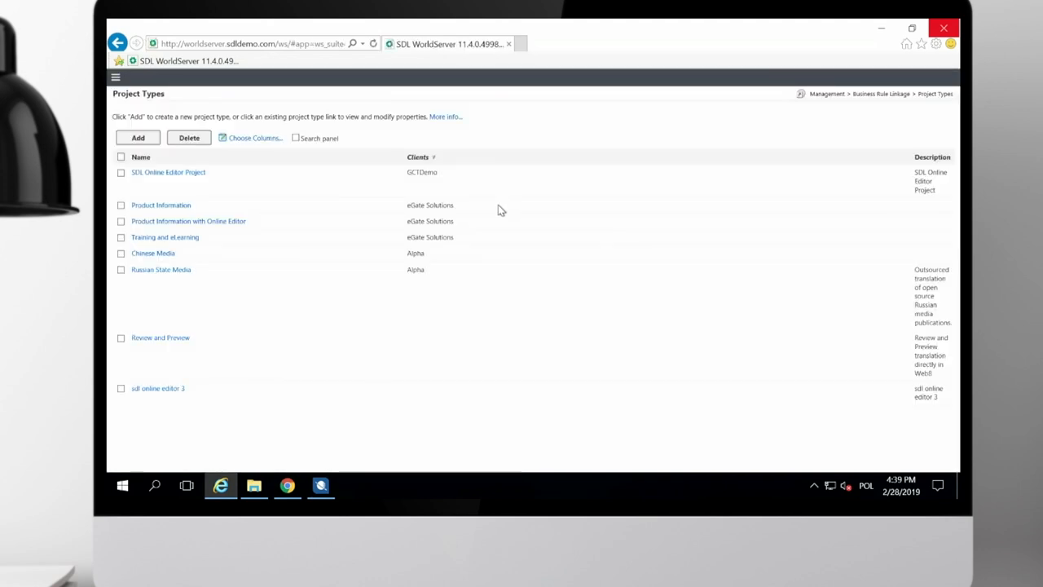
pyautogui.moveTo(176, 205)
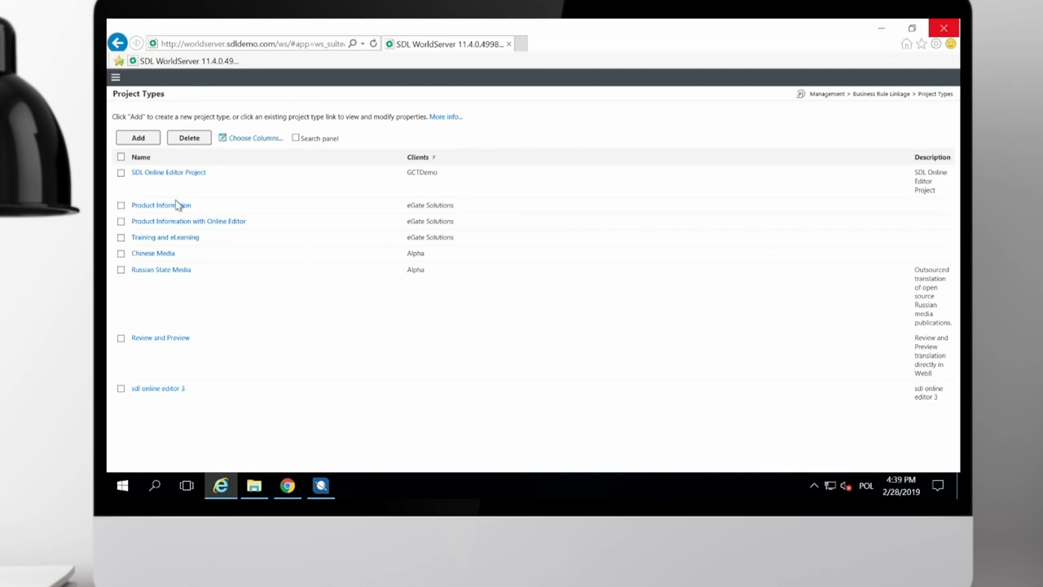
# View the Product Information project type's Linguistic Tools settings, keeping eGate TD as default termbase.
pyautogui.click(160, 206)
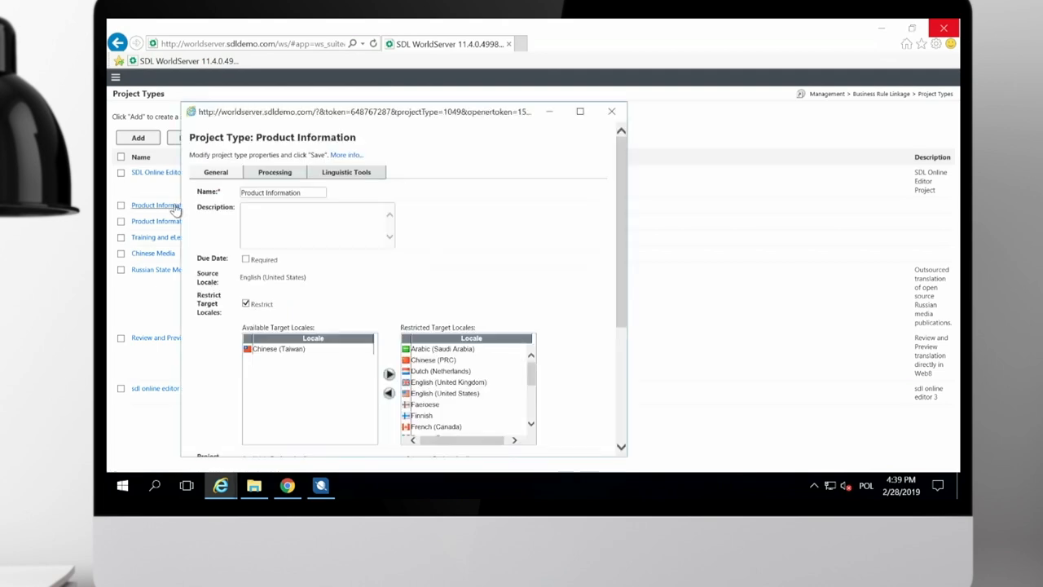
pyautogui.moveTo(456, 120)
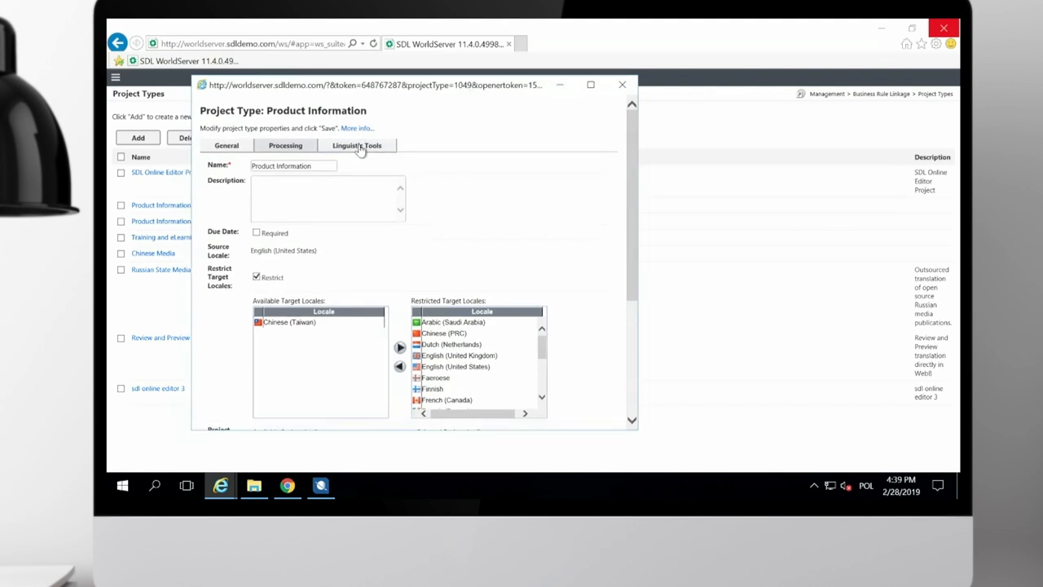
pyautogui.click(357, 145)
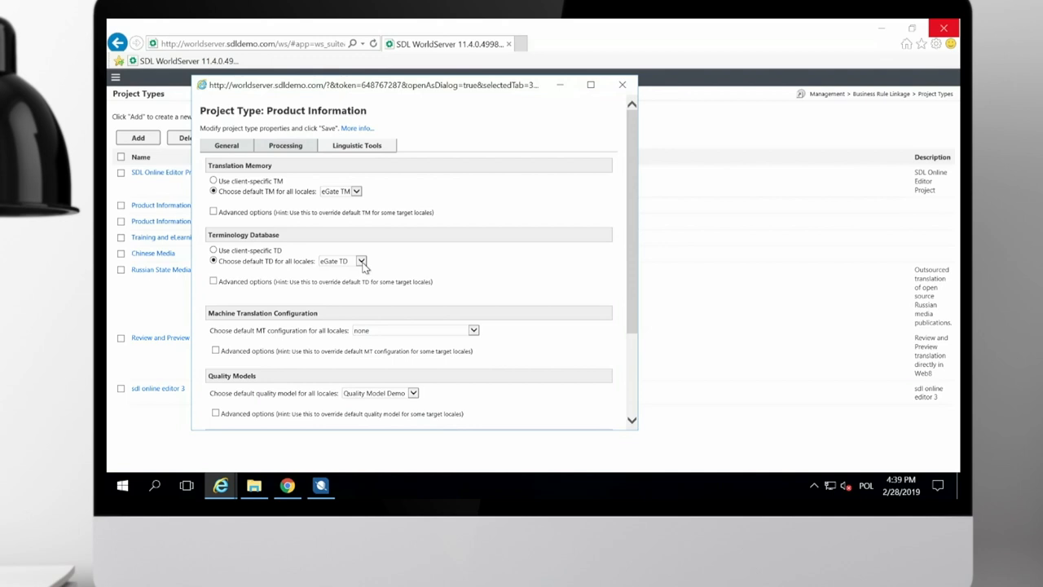
pyautogui.click(362, 260)
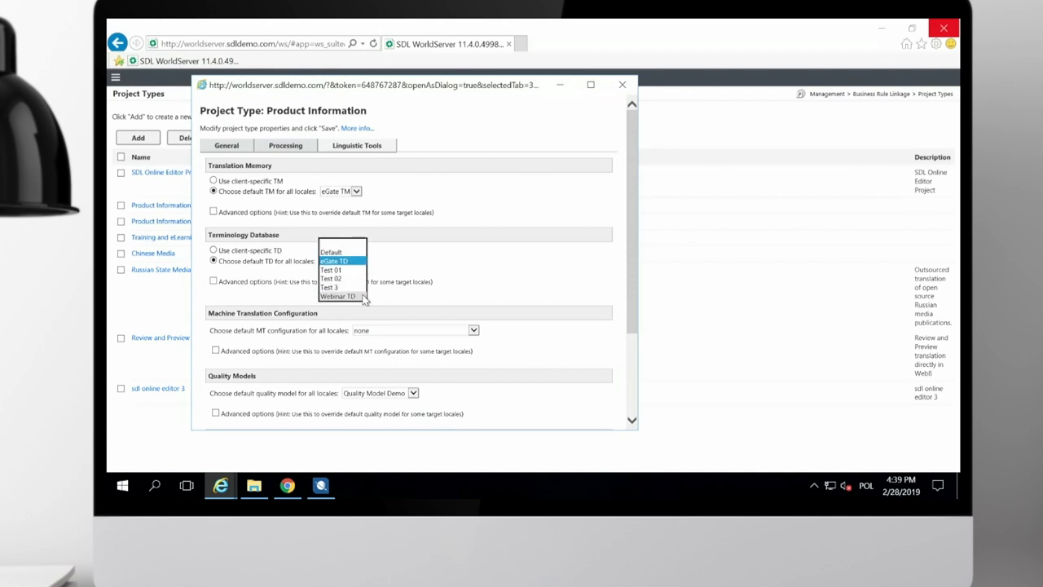
pyautogui.moveTo(383, 265)
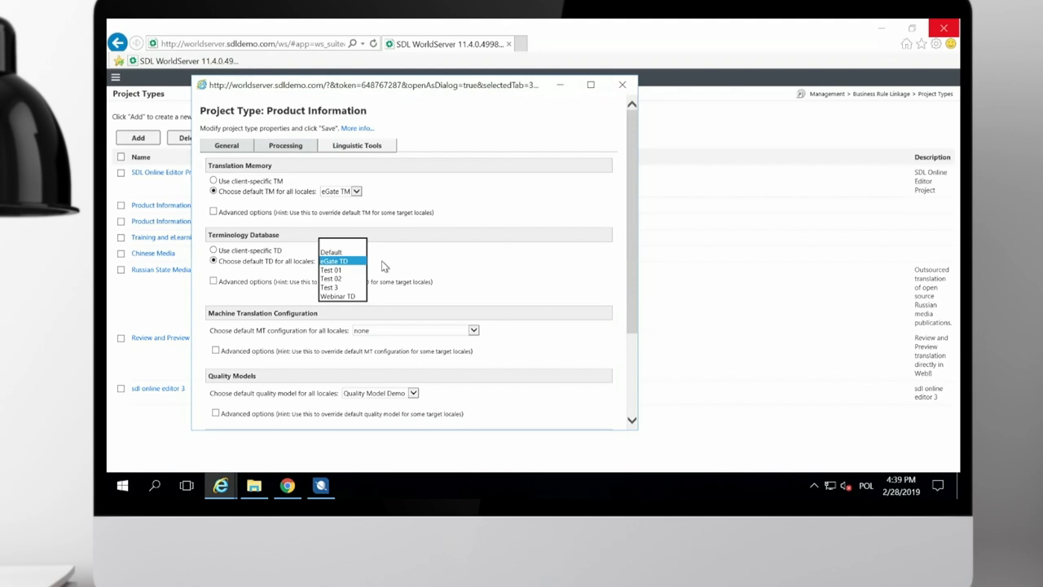
pyautogui.click(334, 260)
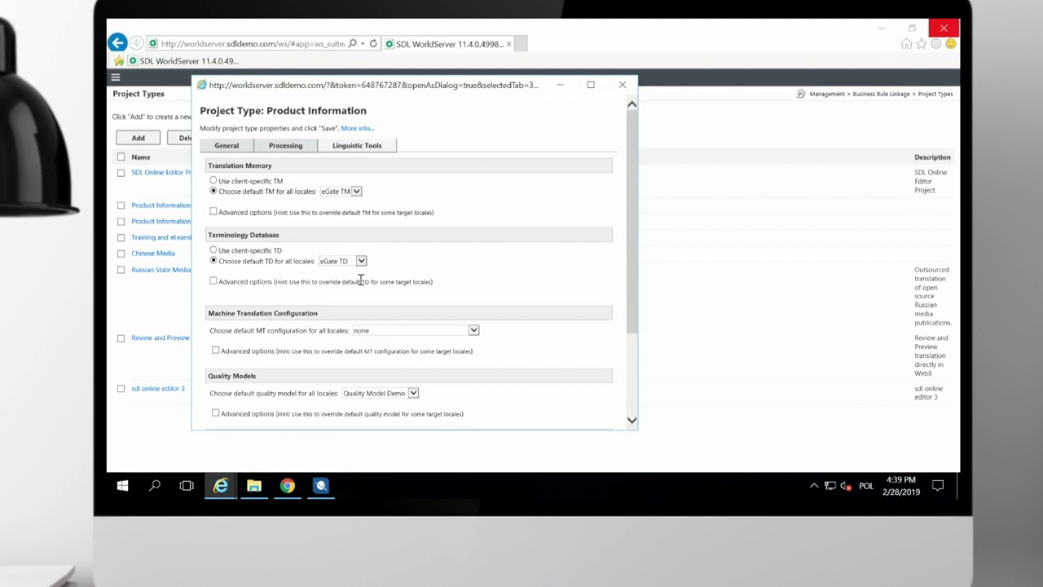
# Toggle the per-locale termbase override options and return to the main menu.
pyautogui.click(213, 280)
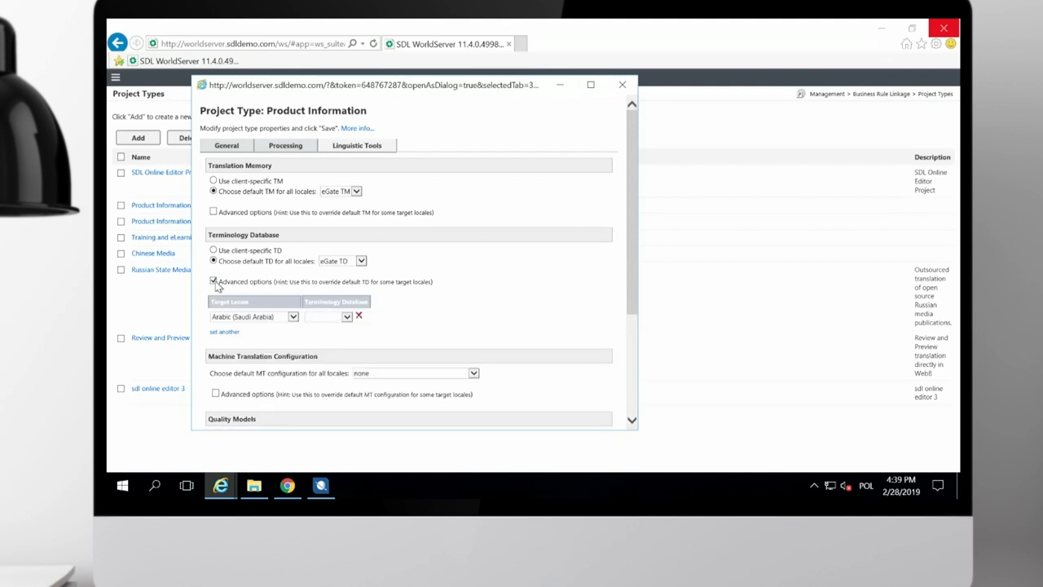
pyautogui.click(215, 281)
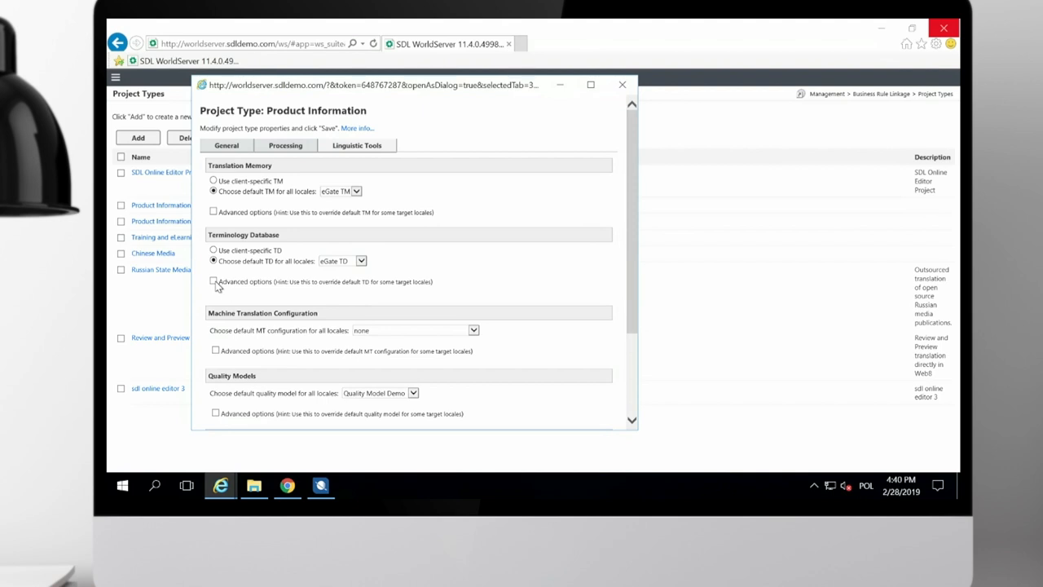
pyautogui.moveTo(634, 96)
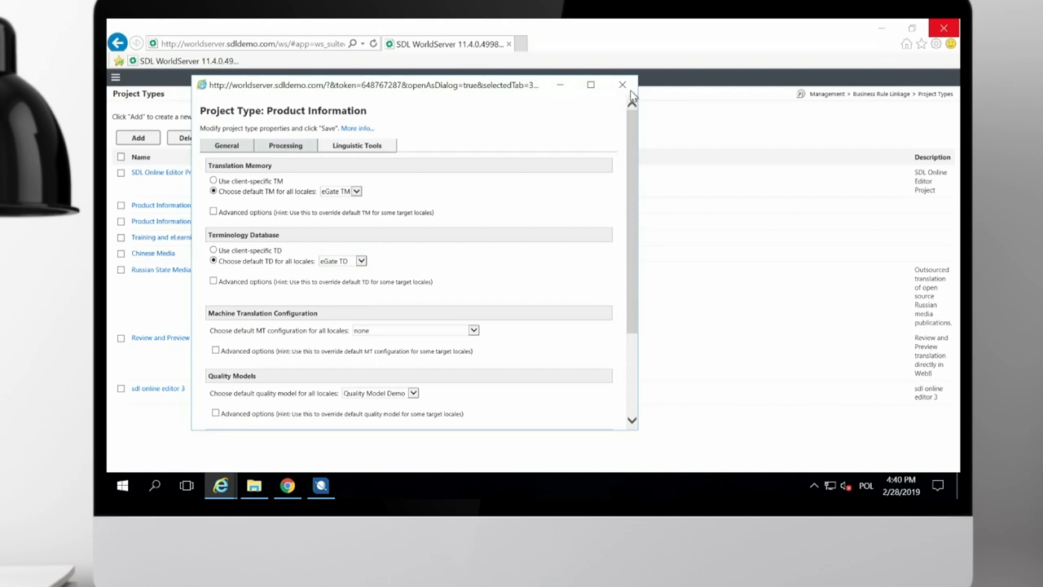
pyautogui.click(623, 85)
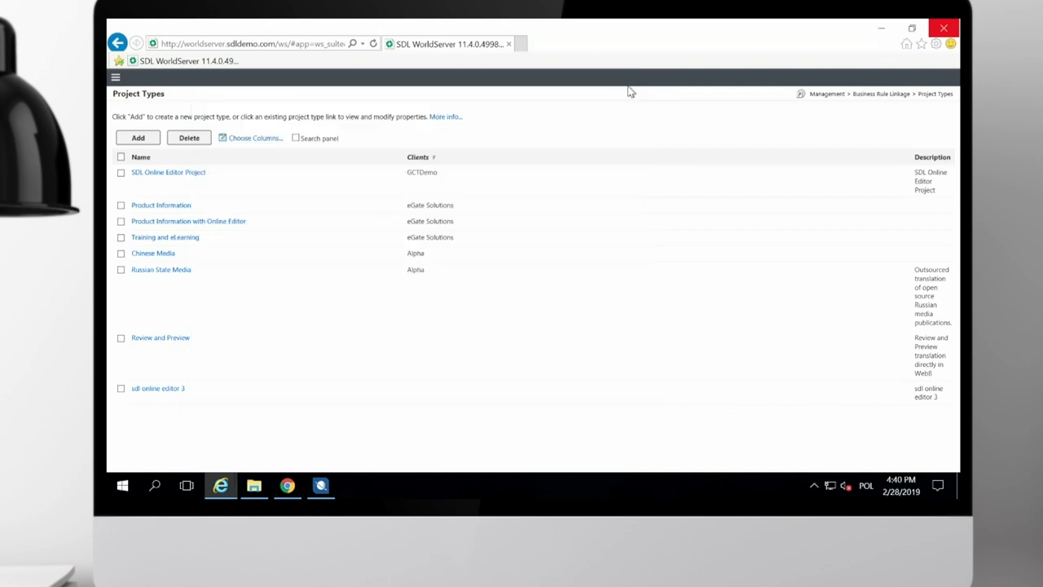
pyautogui.moveTo(302, 137)
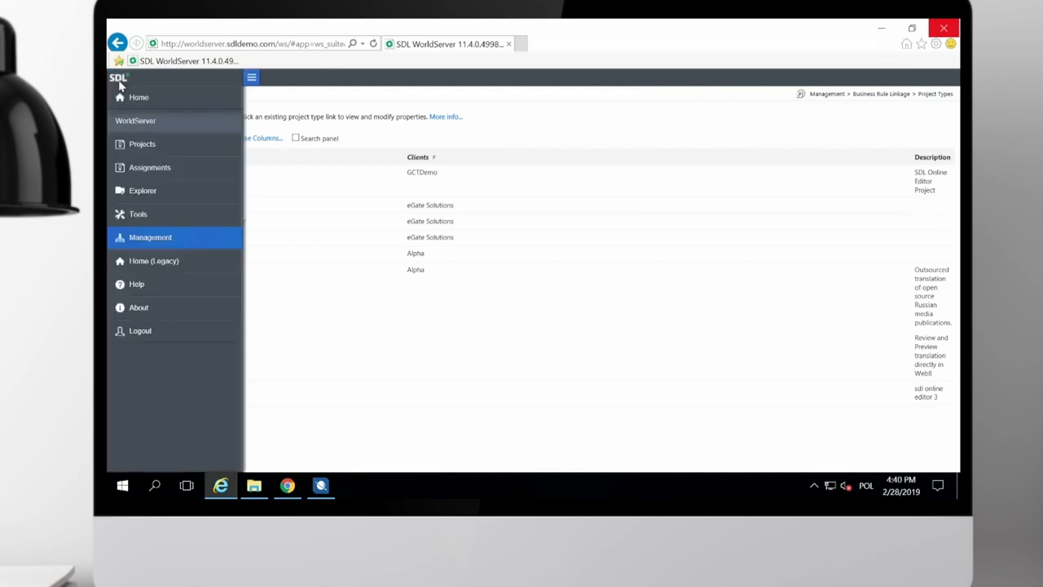
pyautogui.moveTo(150, 144)
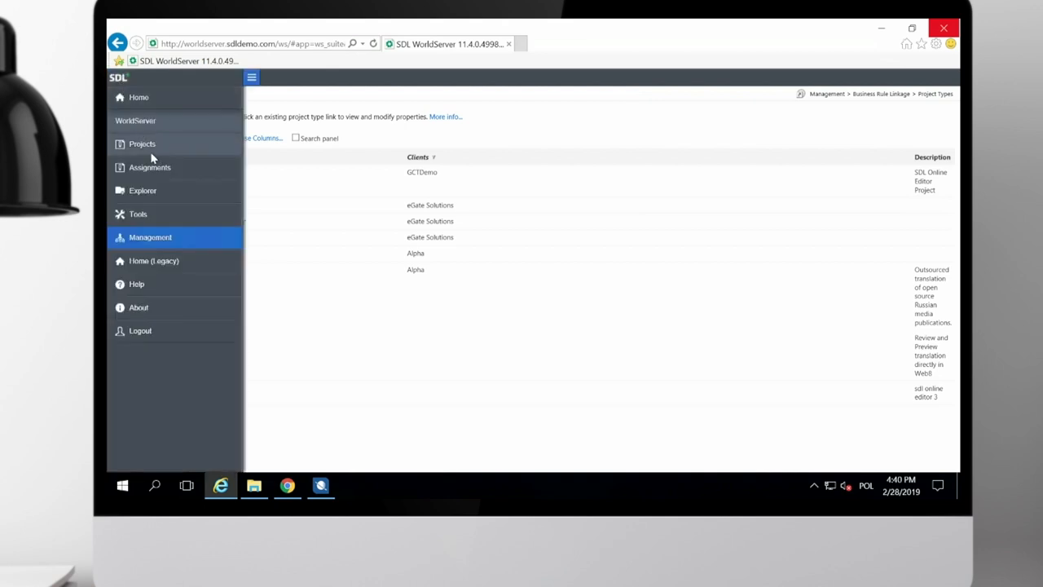
# Go to Projects and open the Web Brochure project group's Polish task list.
pyautogui.click(142, 143)
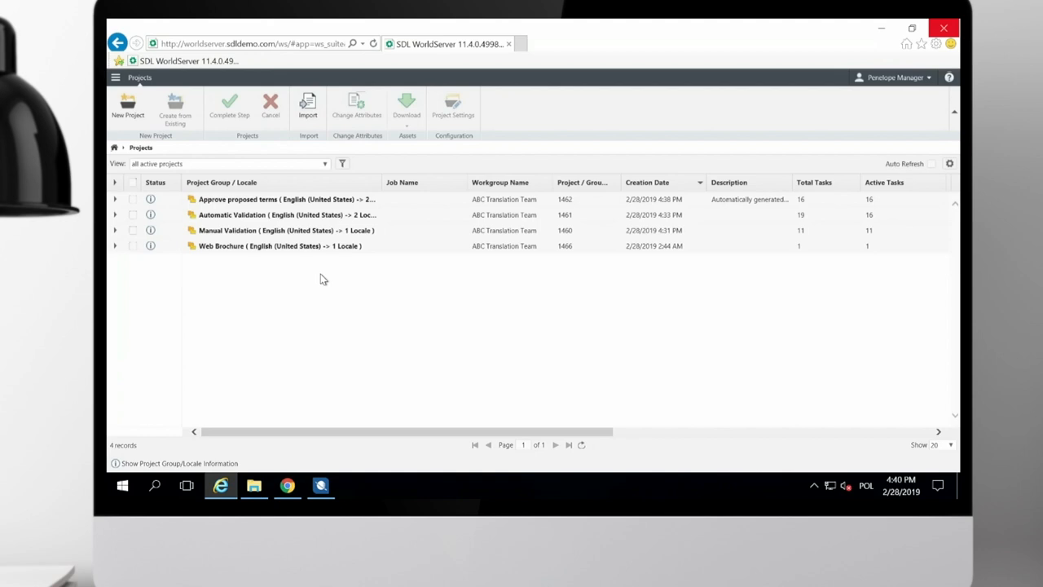
pyautogui.moveTo(306, 244)
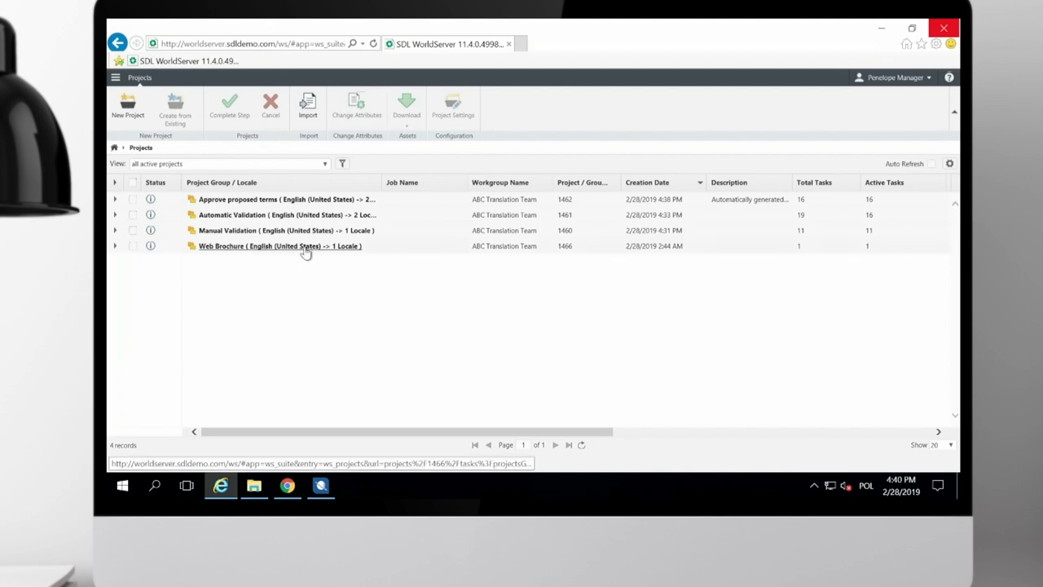
pyautogui.click(280, 245)
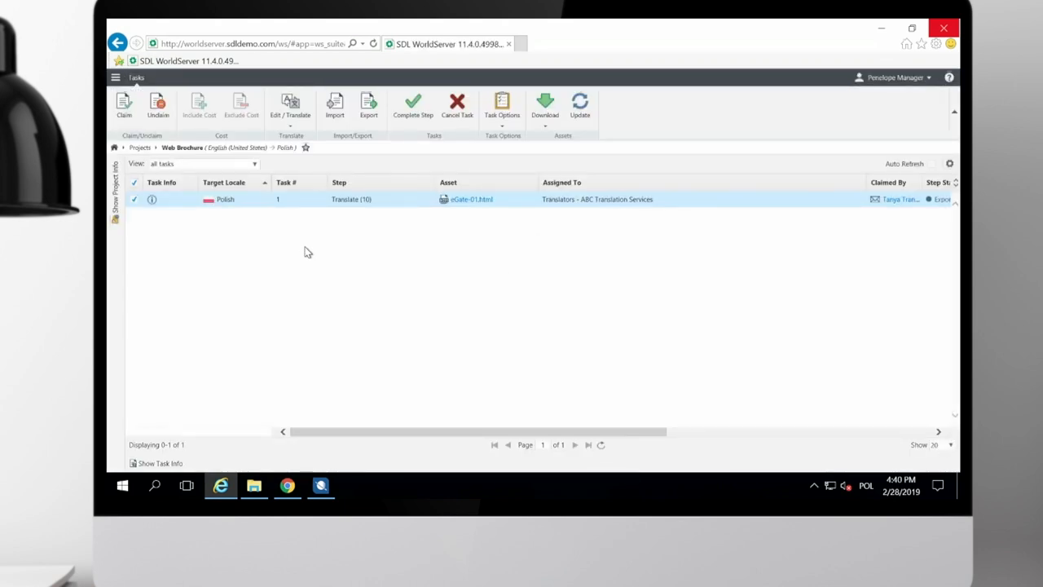
pyautogui.moveTo(313, 133)
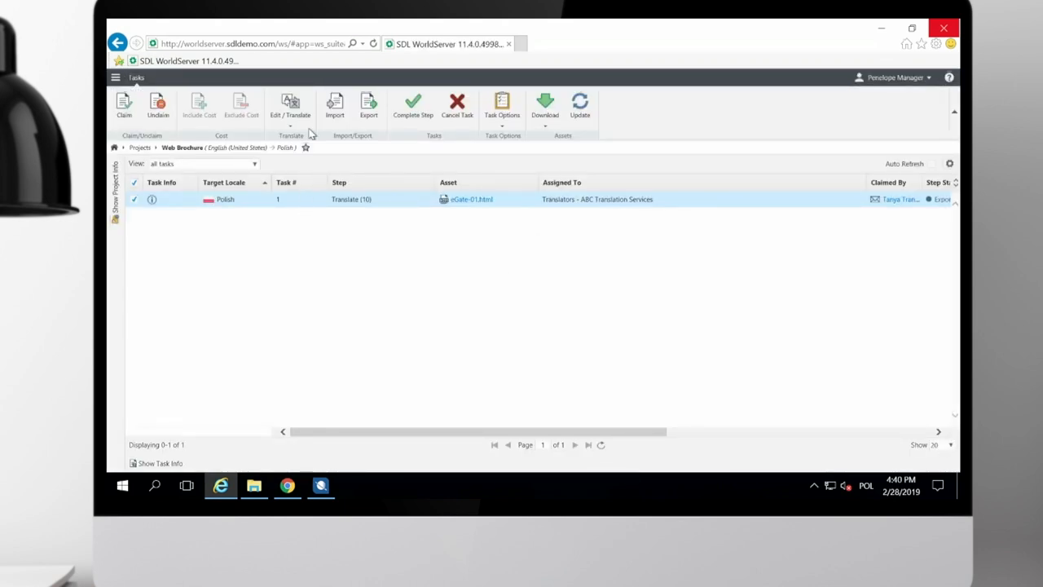
pyautogui.click(290, 106)
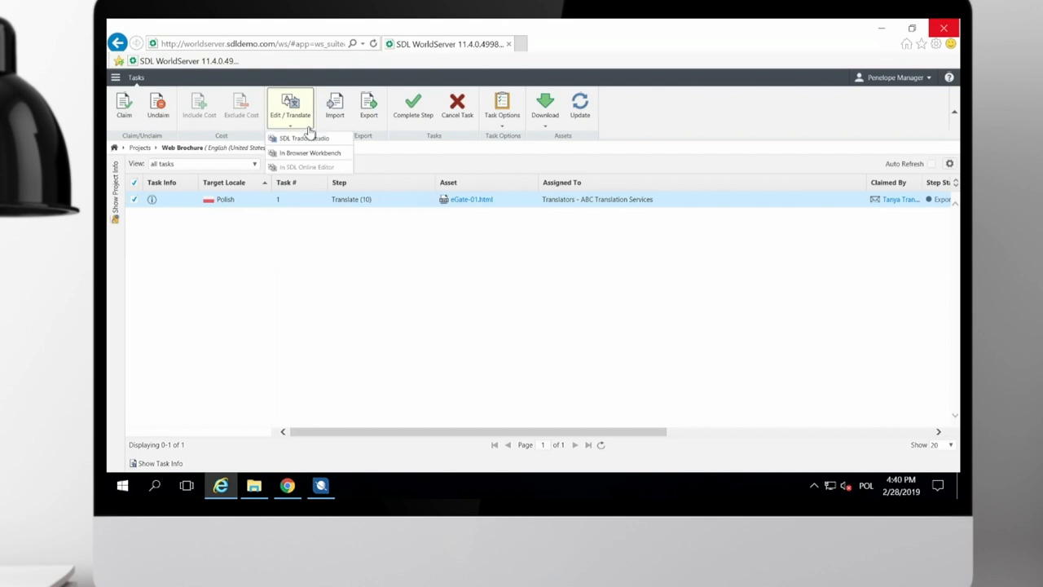
pyautogui.moveTo(309, 154)
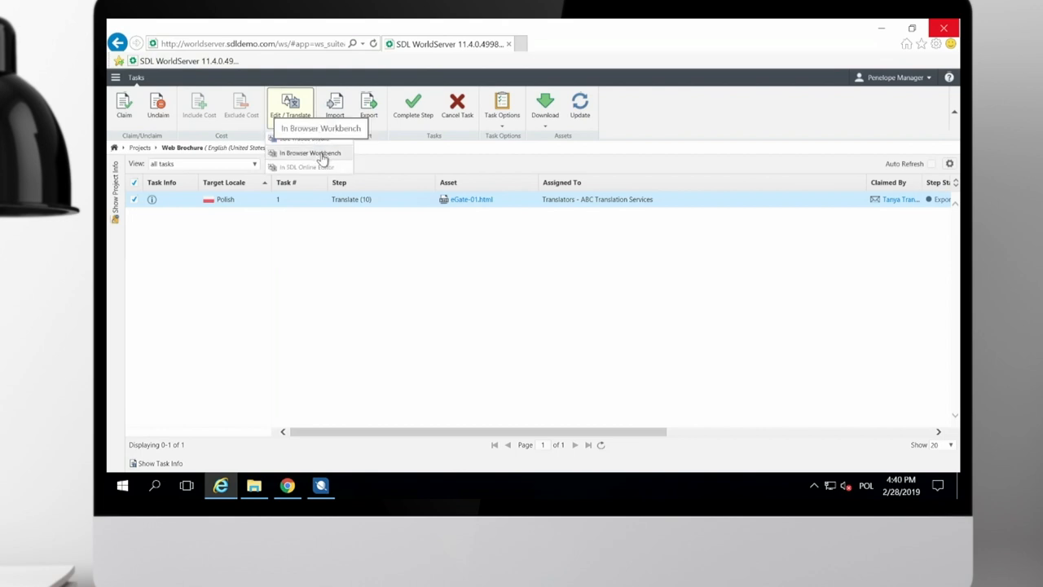
pyautogui.click(308, 153)
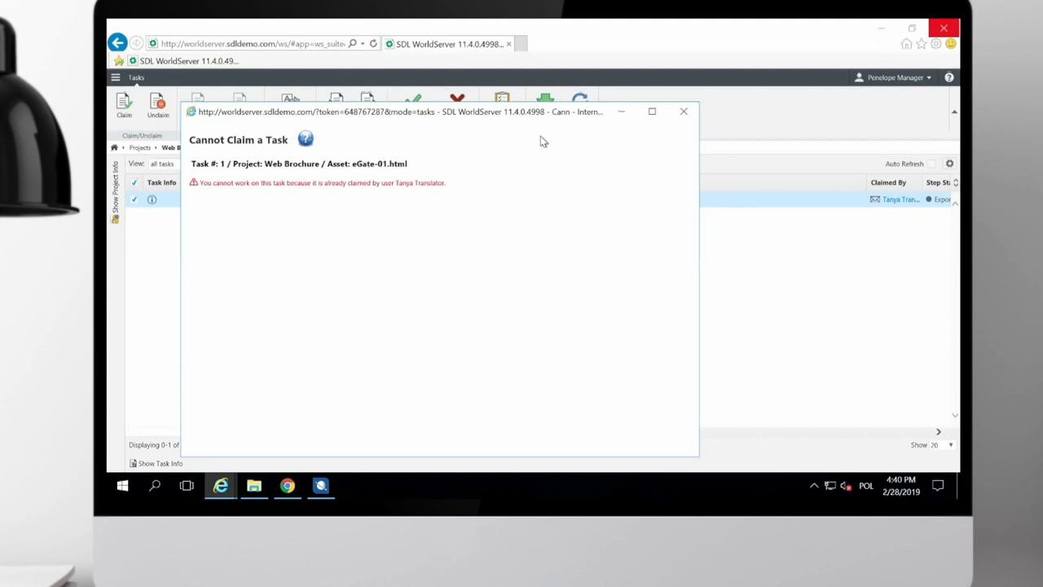
pyautogui.click(682, 111)
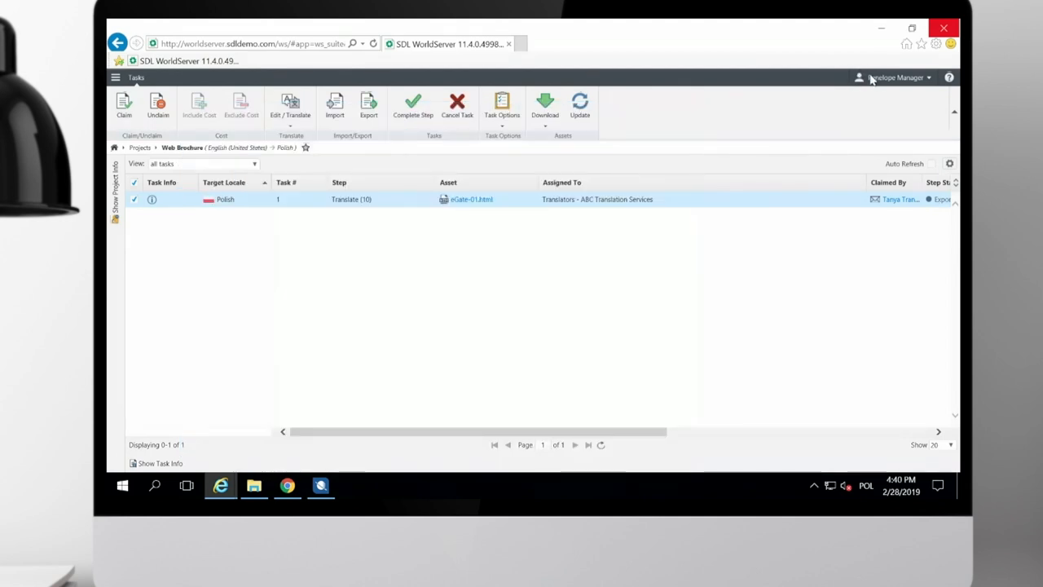
pyautogui.click(896, 78)
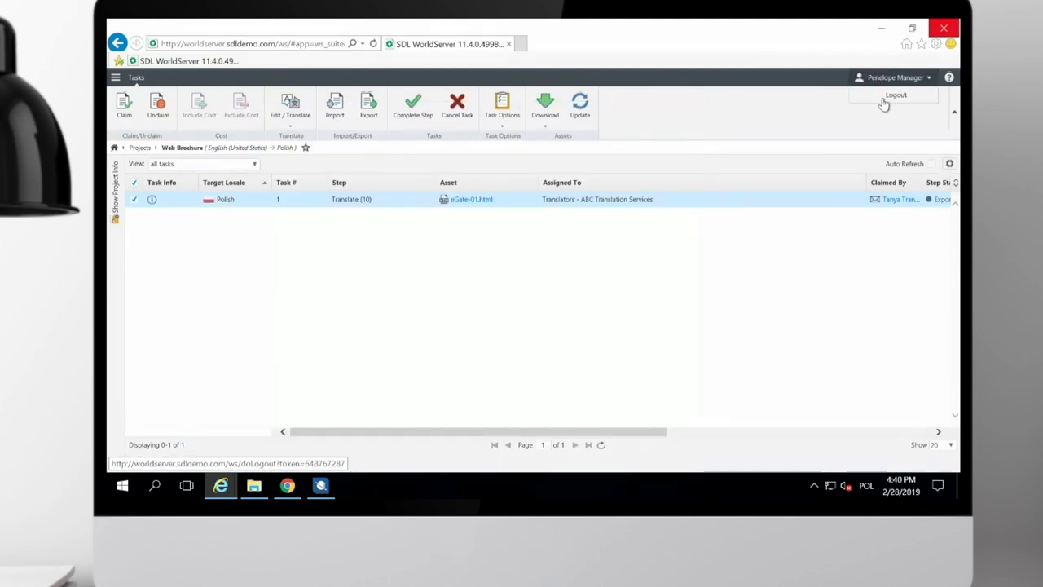
# Log out of the manager account and sign in as translator 'tany'.
pyautogui.click(897, 94)
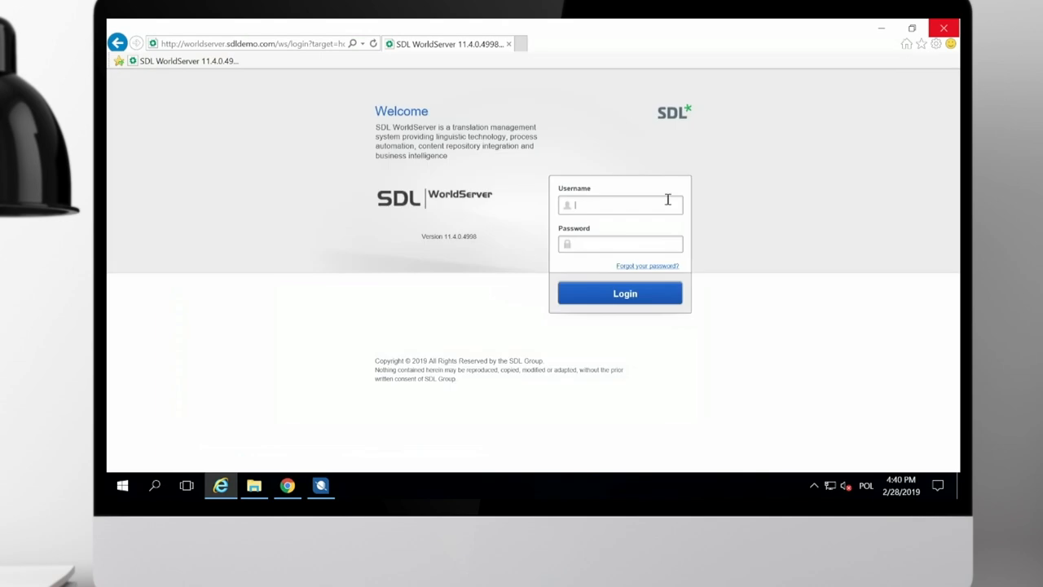
pyautogui.write('tanya')
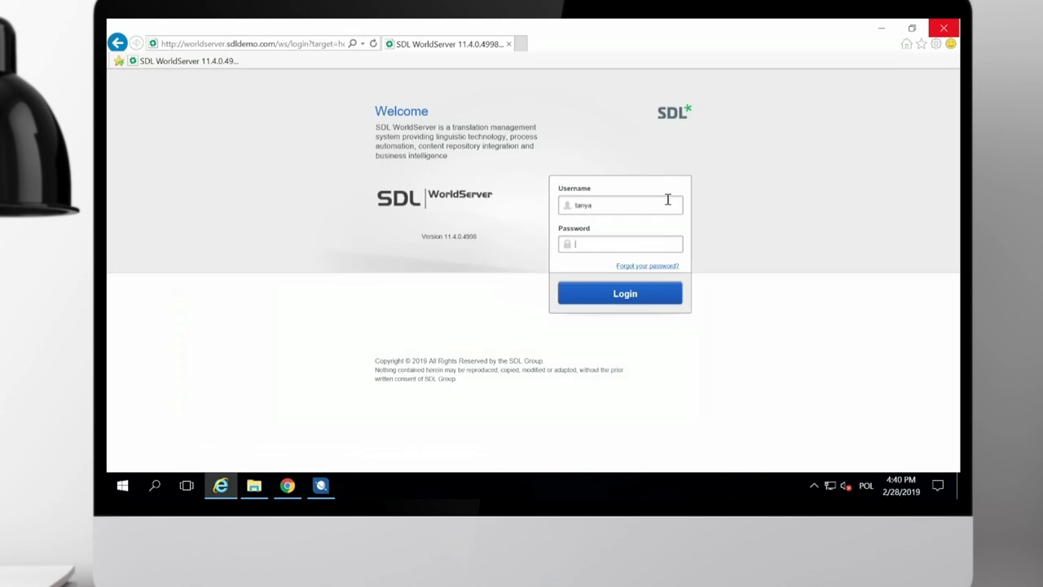
pyautogui.write('password')
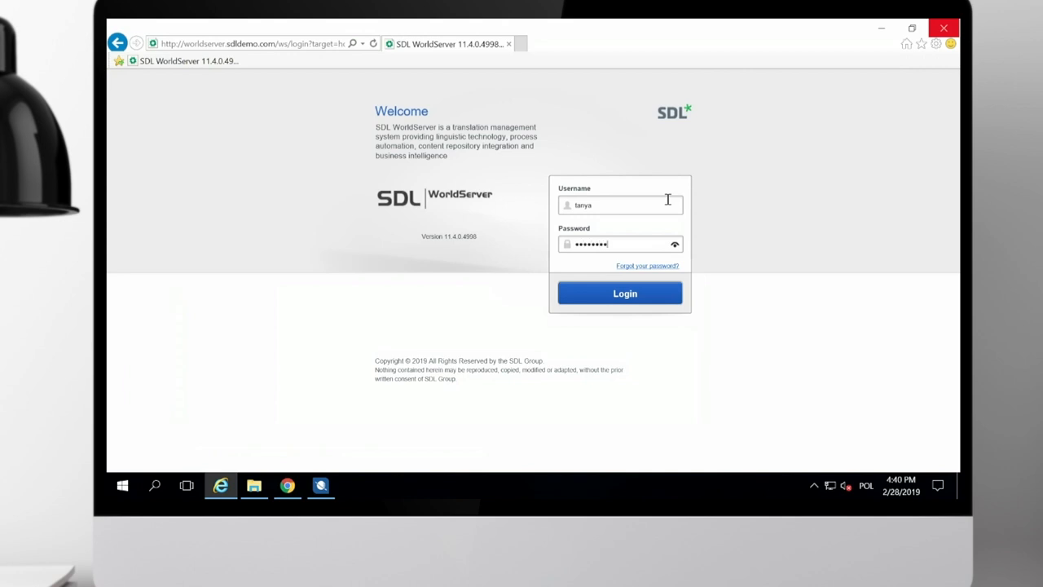
pyautogui.click(619, 293)
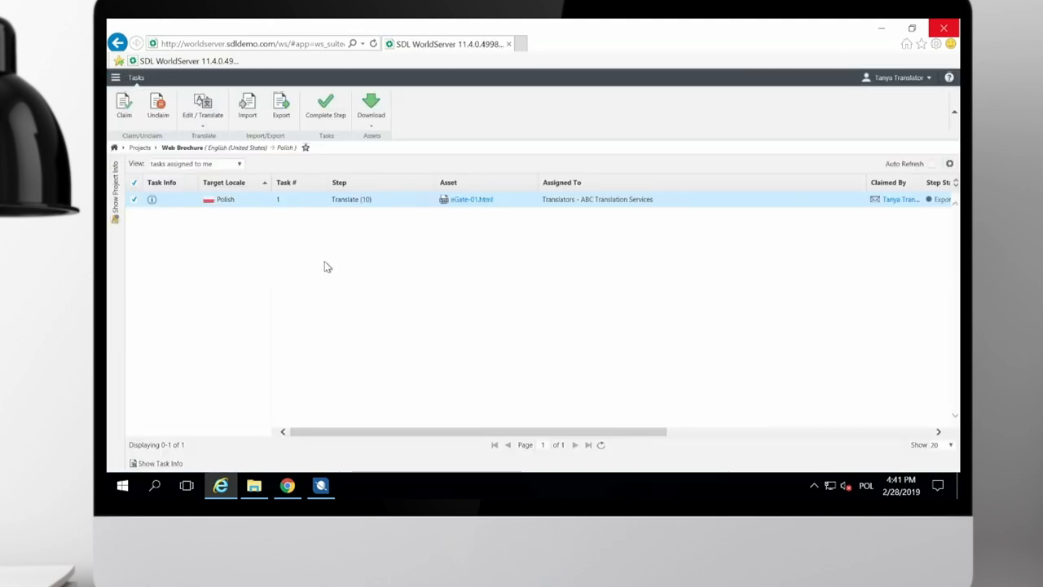
# Open eGate-01.html in Browser Workbench and scroll down to segment 8, The new control panel.
pyautogui.click(202, 106)
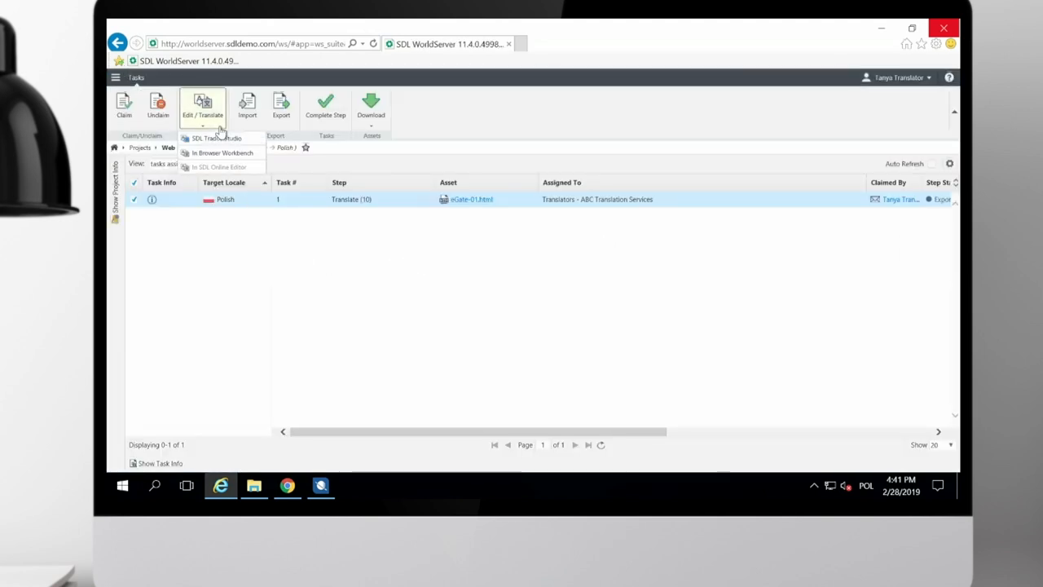
pyautogui.moveTo(221, 153)
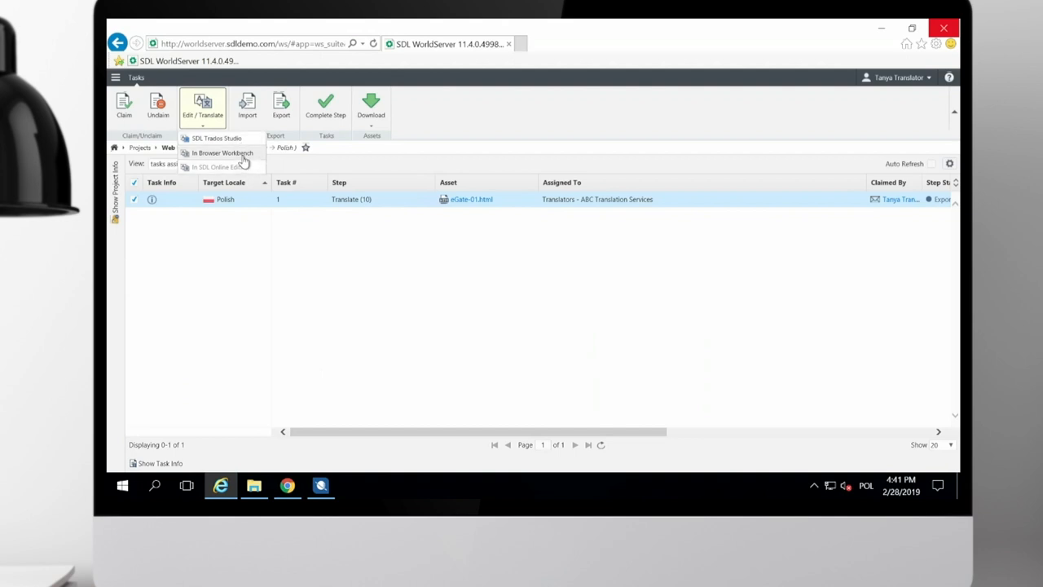
pyautogui.click(222, 153)
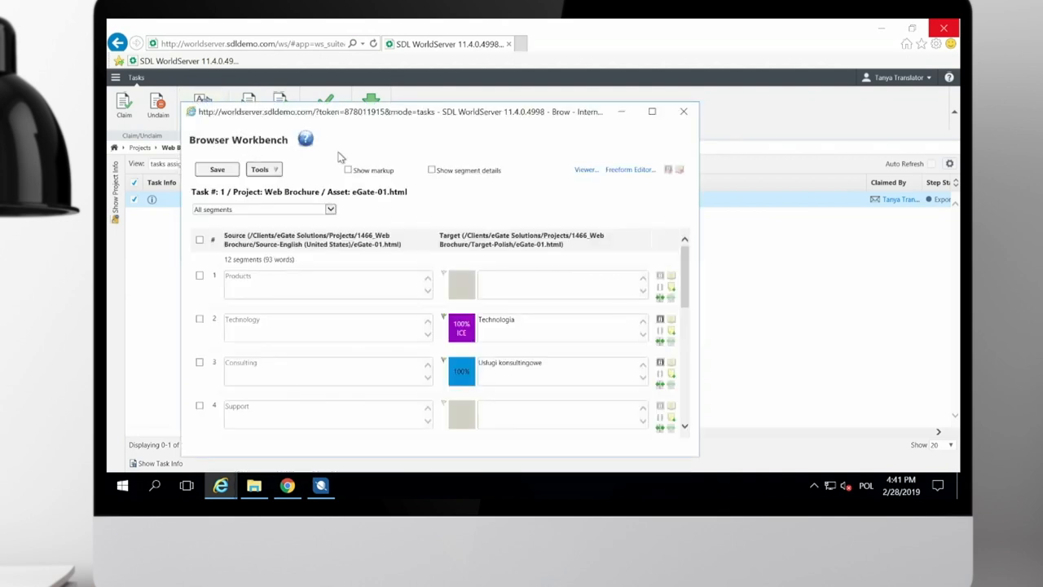
pyautogui.scroll(-3)
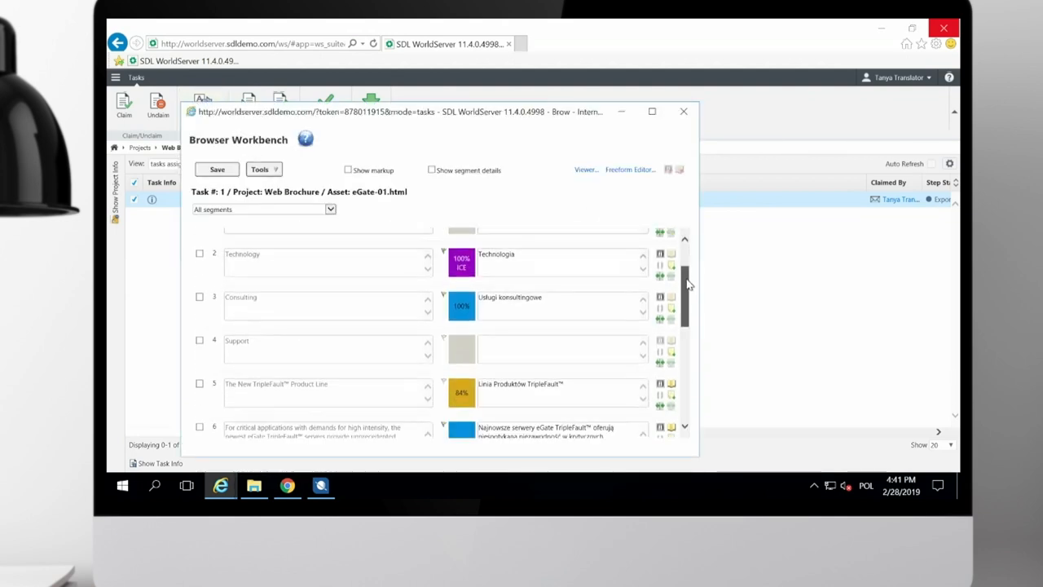
pyautogui.scroll(-3)
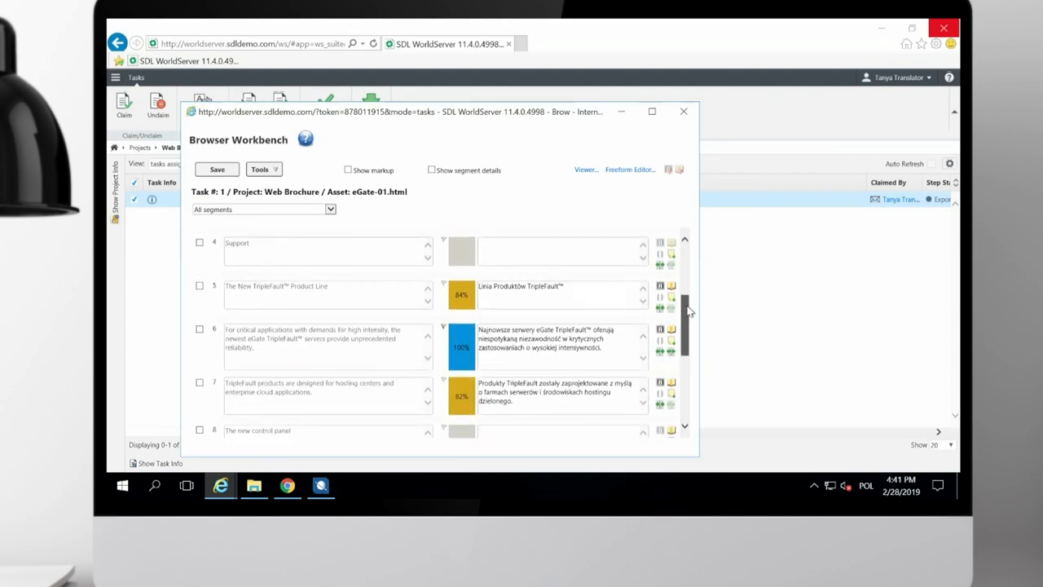
pyautogui.scroll(-3)
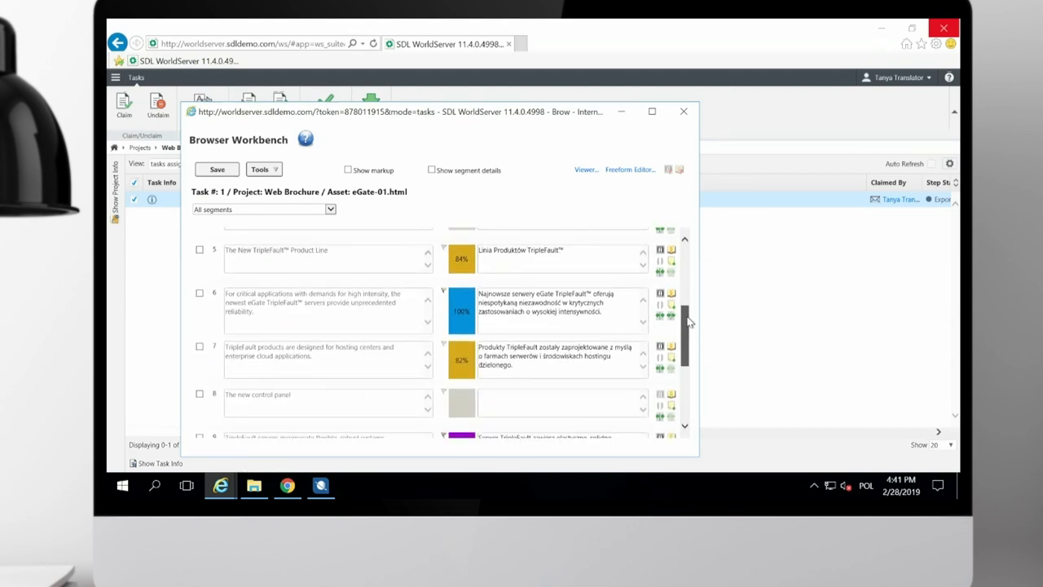
pyautogui.scroll(-3)
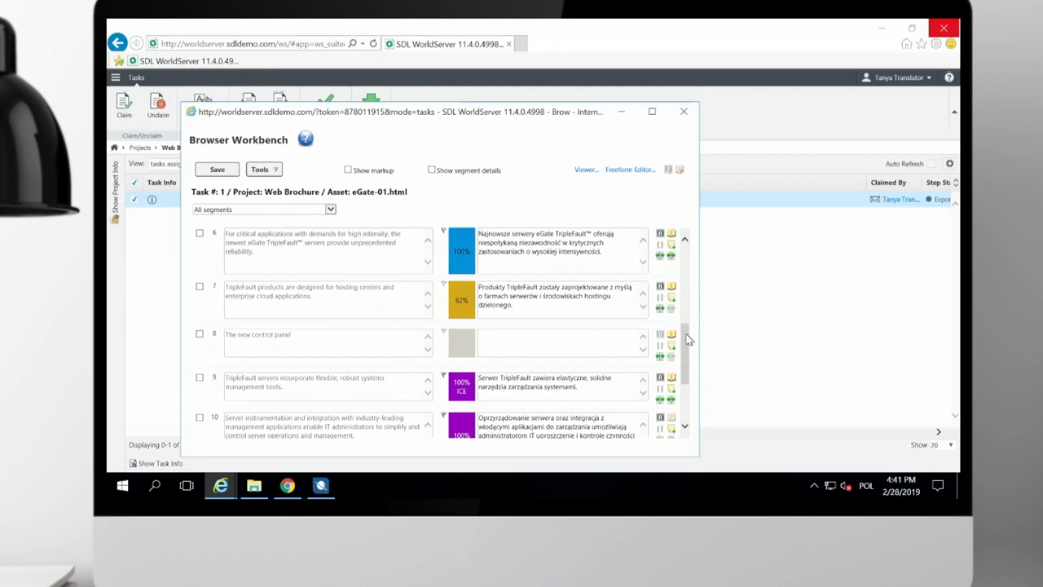
pyautogui.moveTo(671, 337)
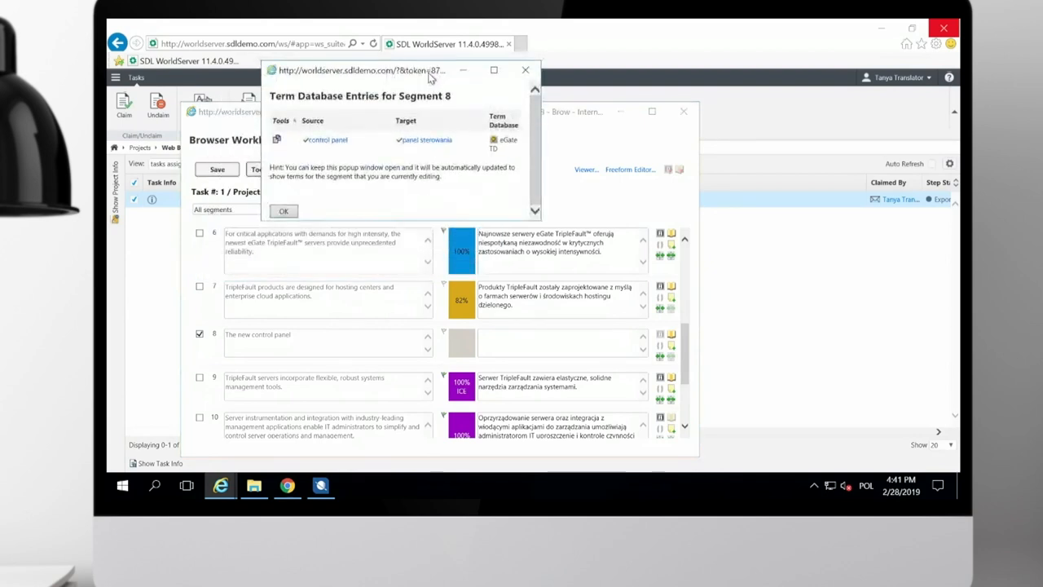
pyautogui.moveTo(571, 155)
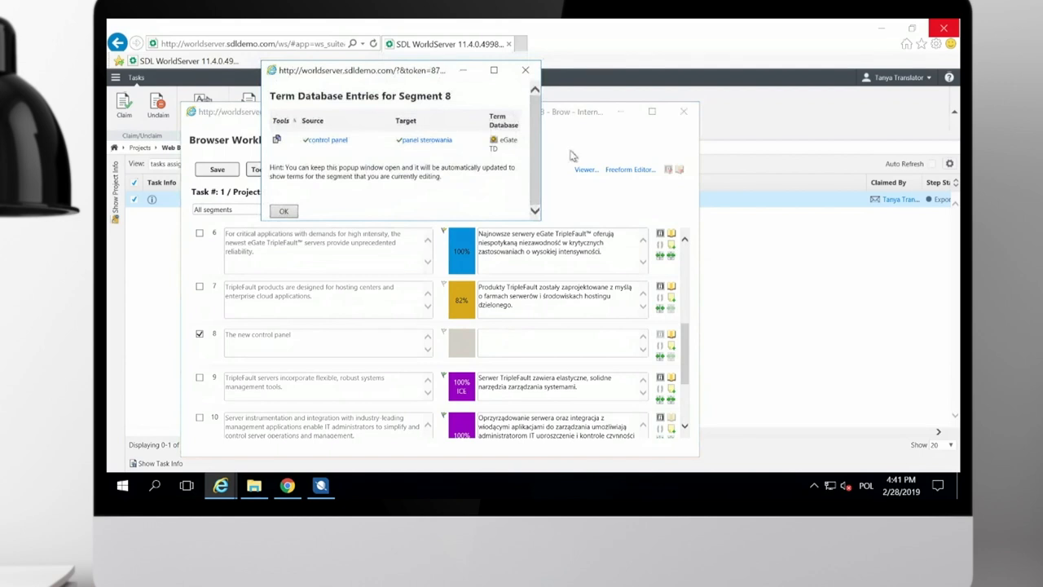
pyautogui.moveTo(584, 101)
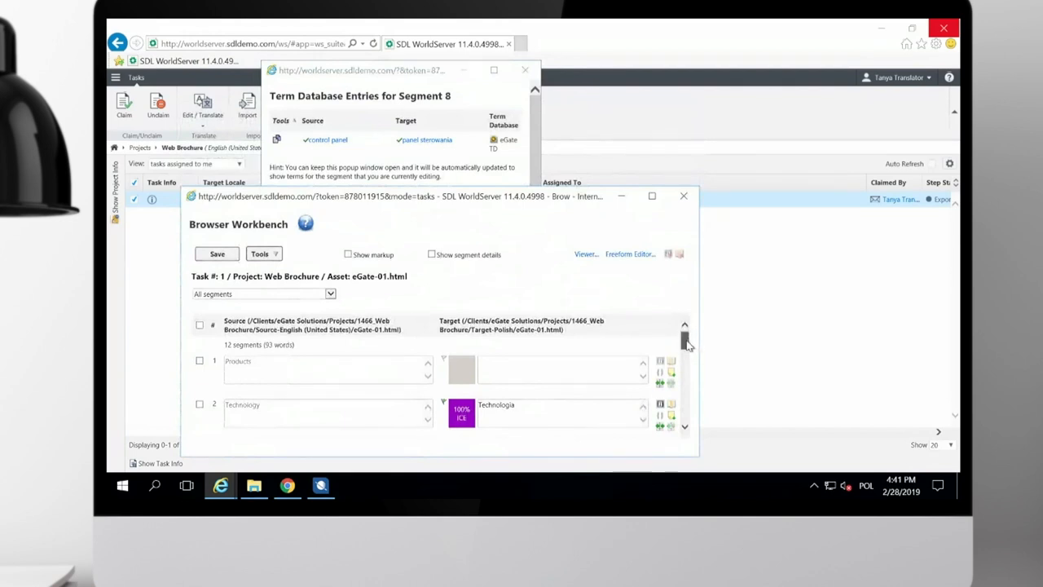
# Enter 'Nowy panel sterowania' as segment 8's target, inserting the termbase term panel sterowania.
pyautogui.scroll(-3)
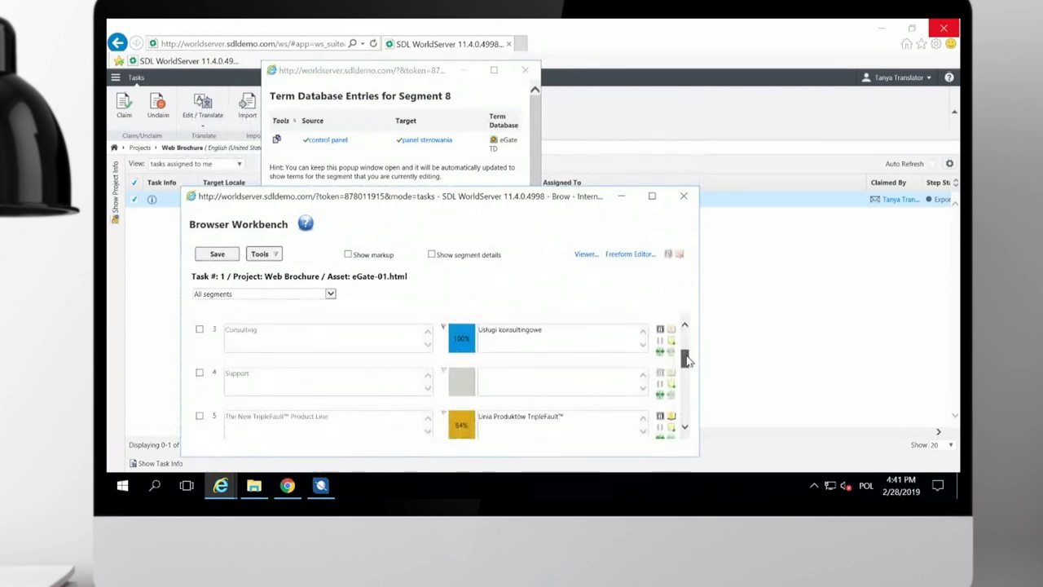
pyautogui.scroll(-3)
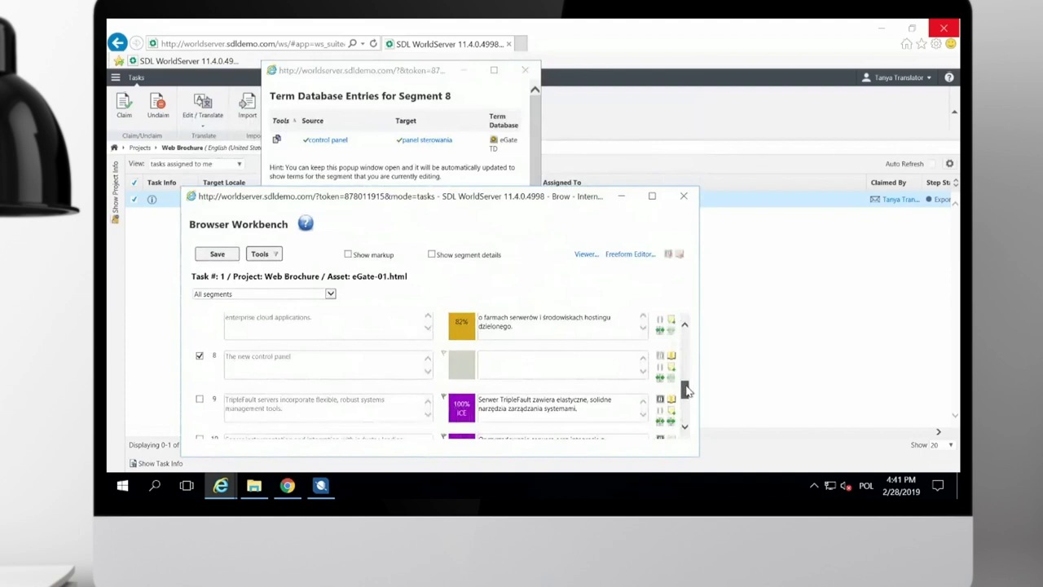
pyautogui.write('Nowy panel sterowania')
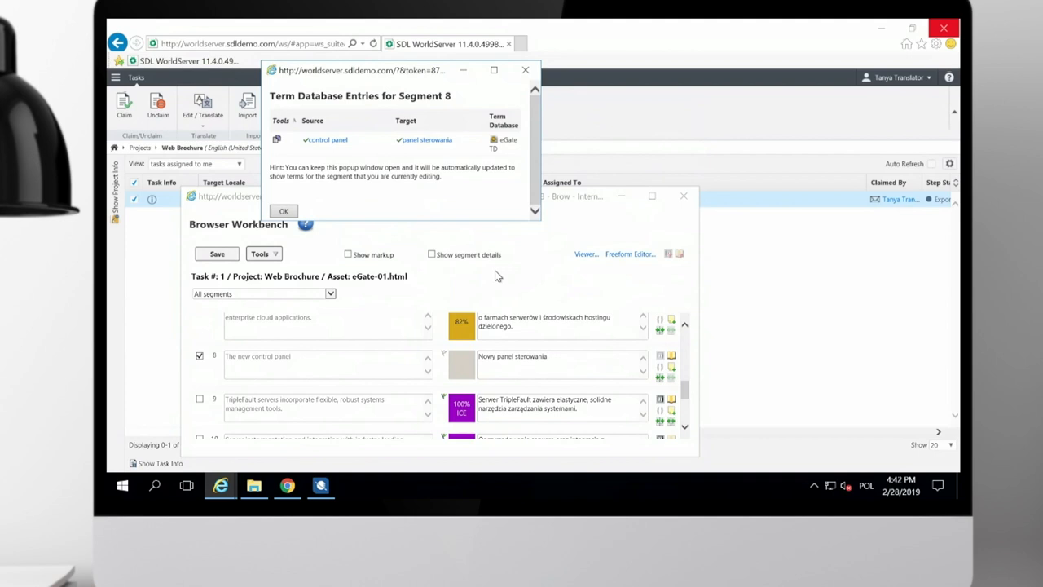
pyautogui.moveTo(355, 155)
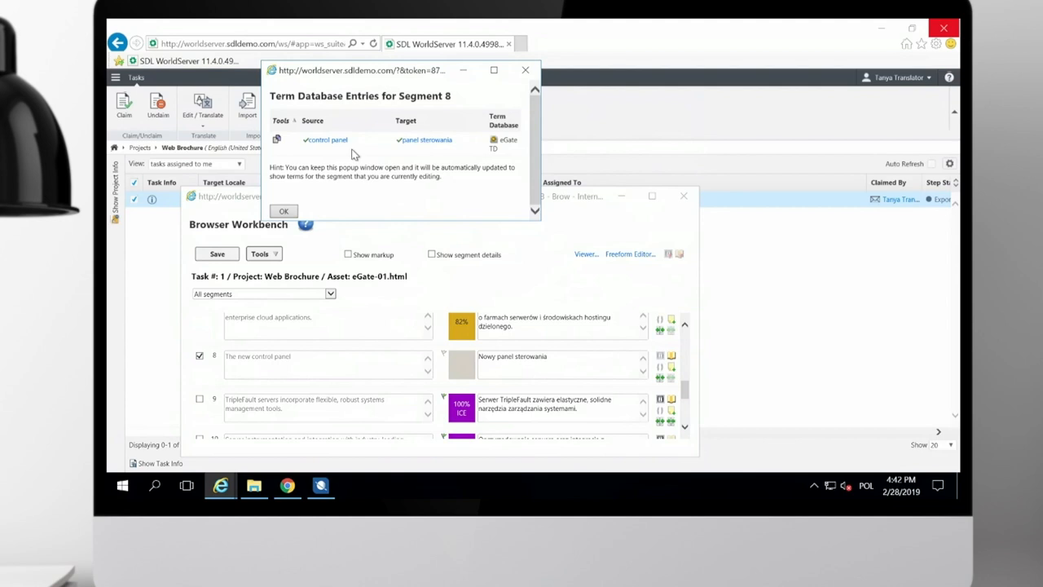
# View the full 'control panel' term entry, then close View Term and the Term Database Entries popup.
pyautogui.click(326, 140)
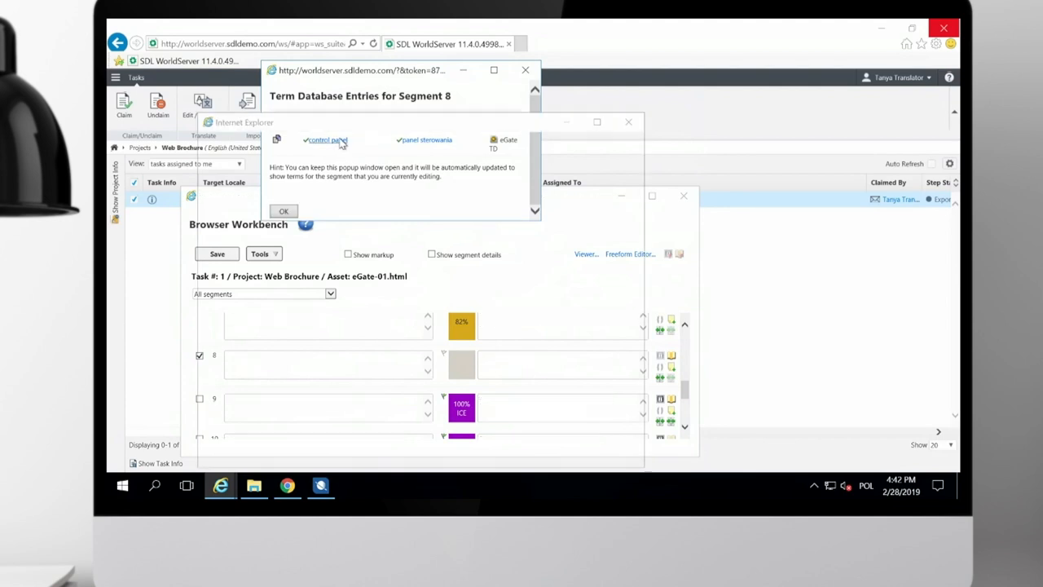
pyautogui.click(325, 140)
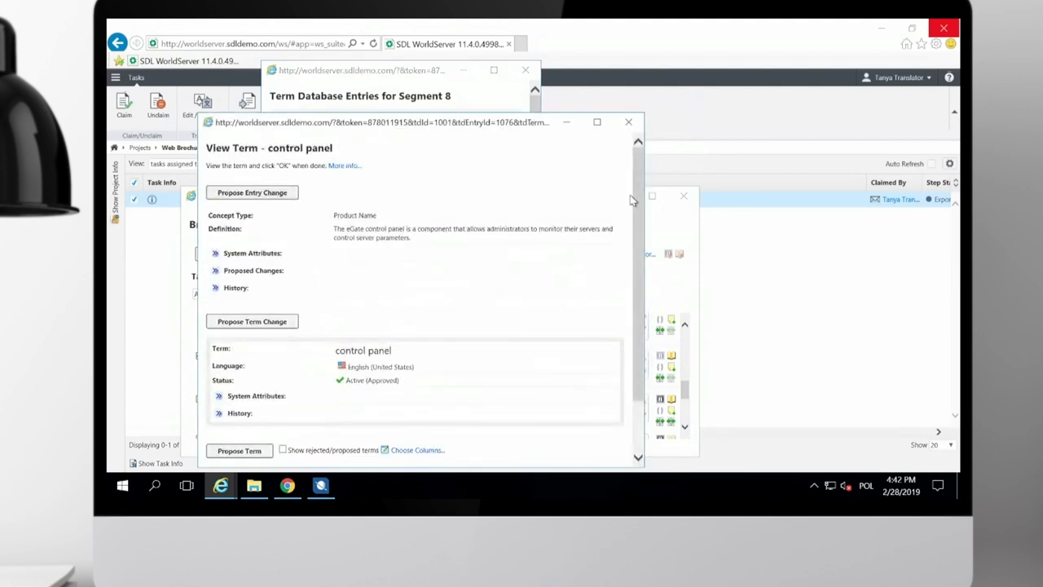
pyautogui.moveTo(638, 205)
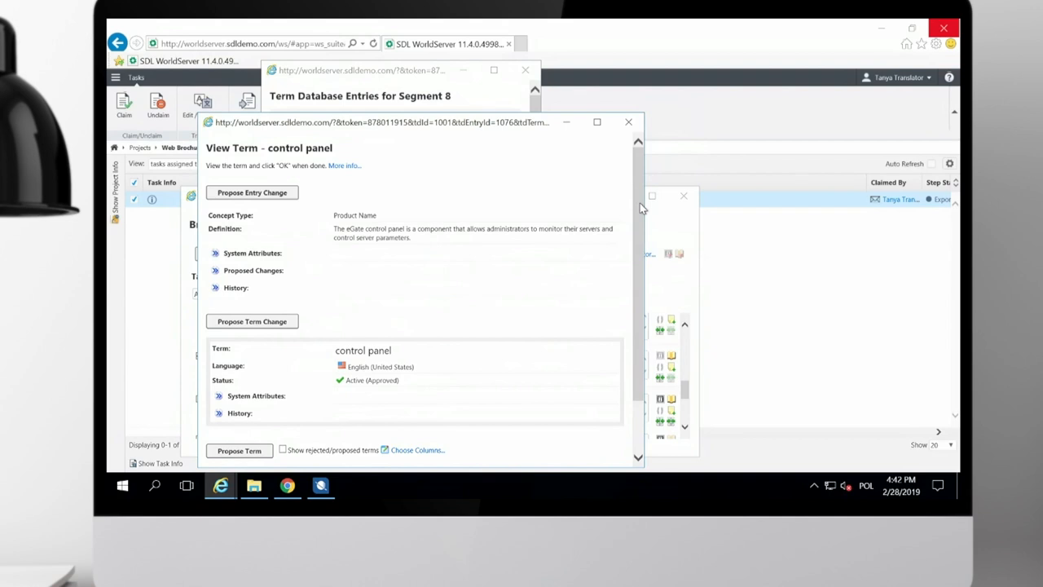
pyautogui.scroll(-3)
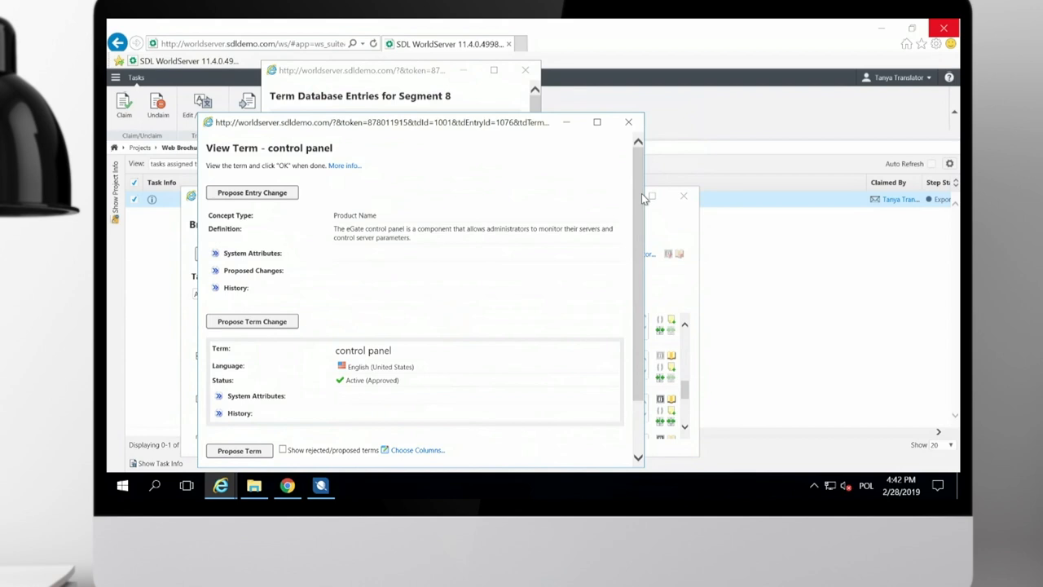
pyautogui.moveTo(629, 120)
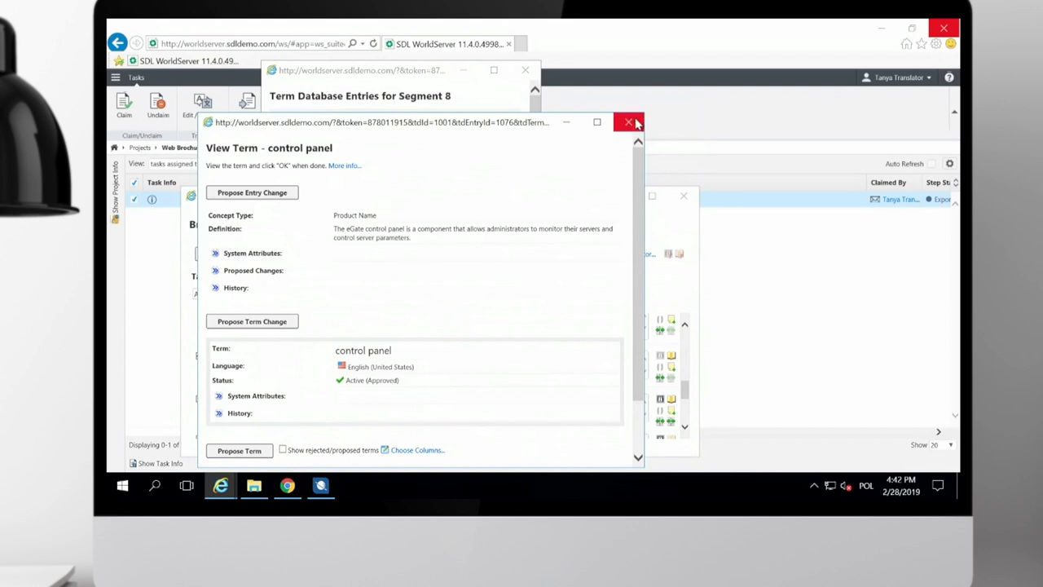
pyautogui.click(629, 122)
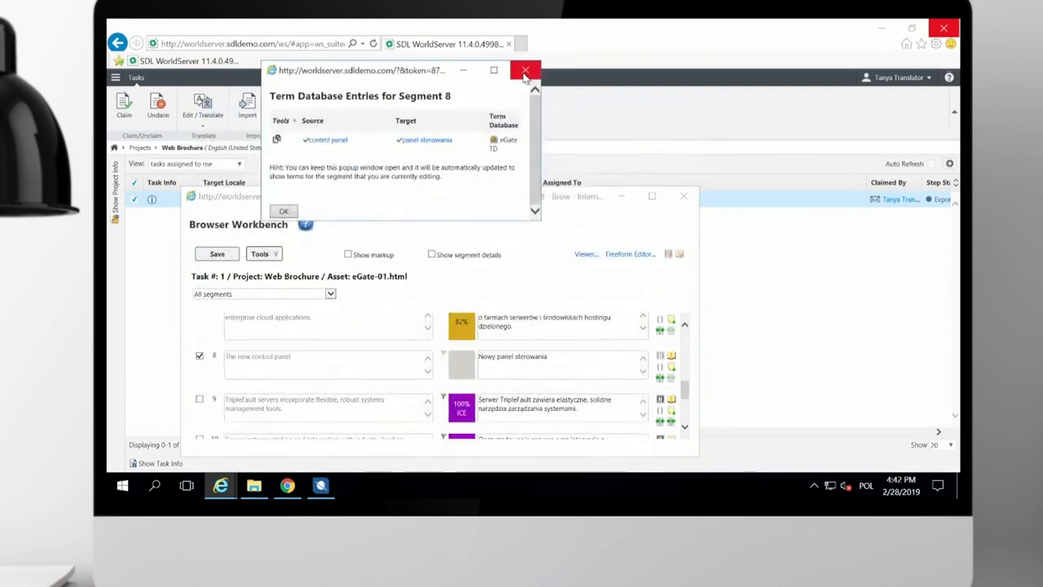
pyautogui.click(524, 70)
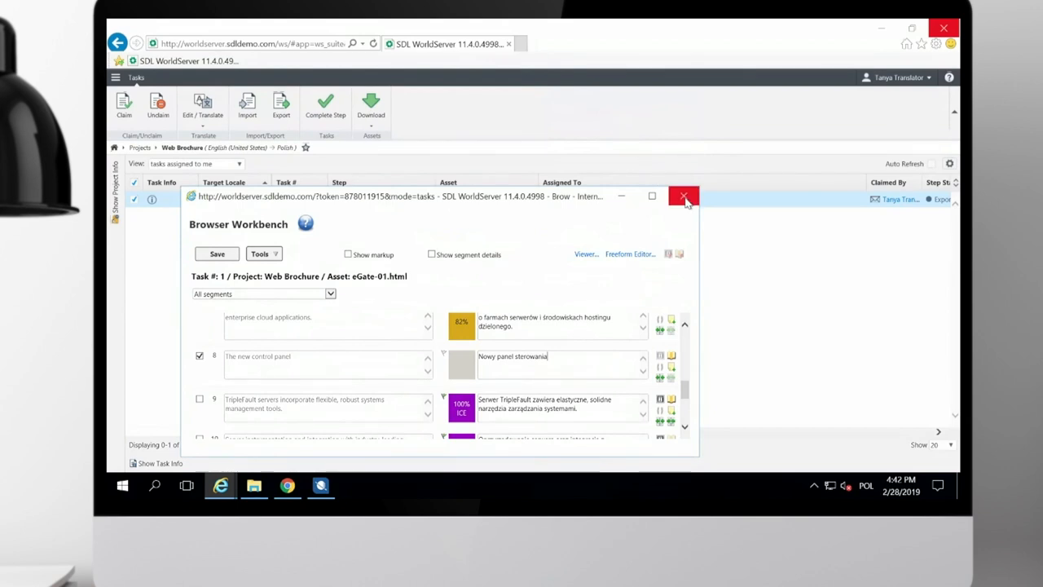
# Close the Browser Workbench window, returning to the Web Brochure task list.
pyautogui.click(685, 196)
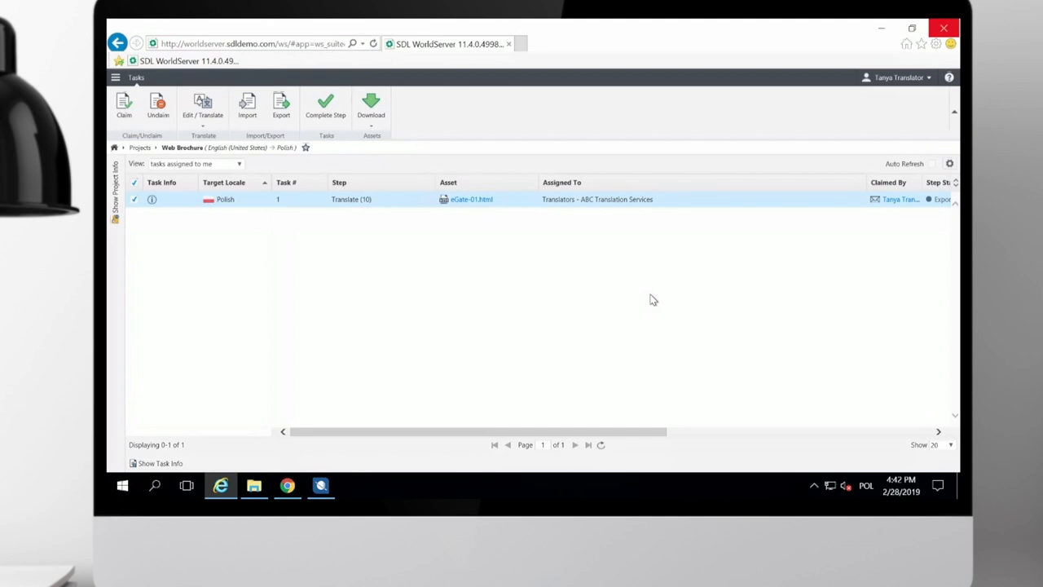
pyautogui.moveTo(326, 479)
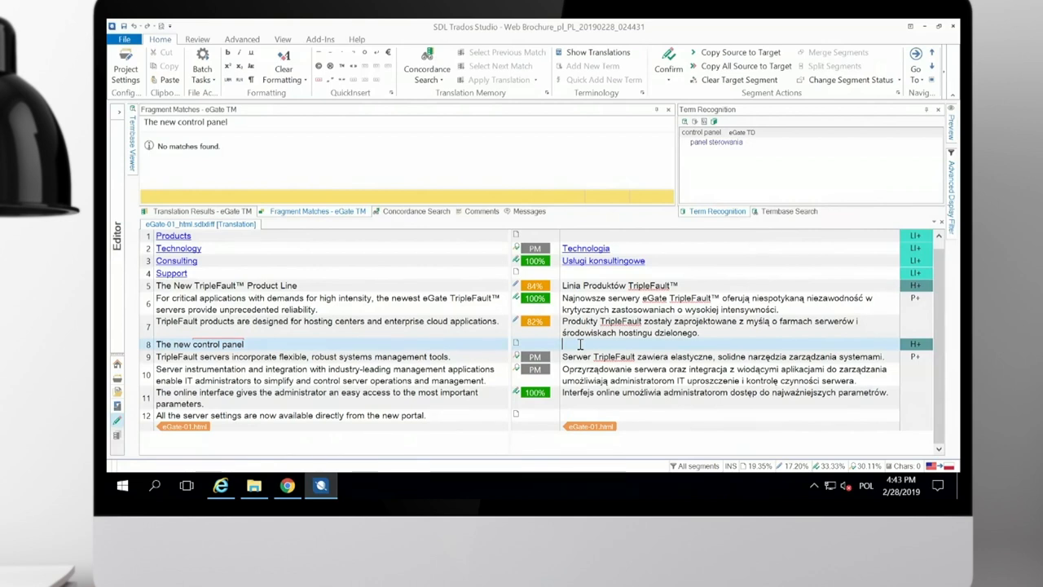
pyautogui.moveTo(709, 153)
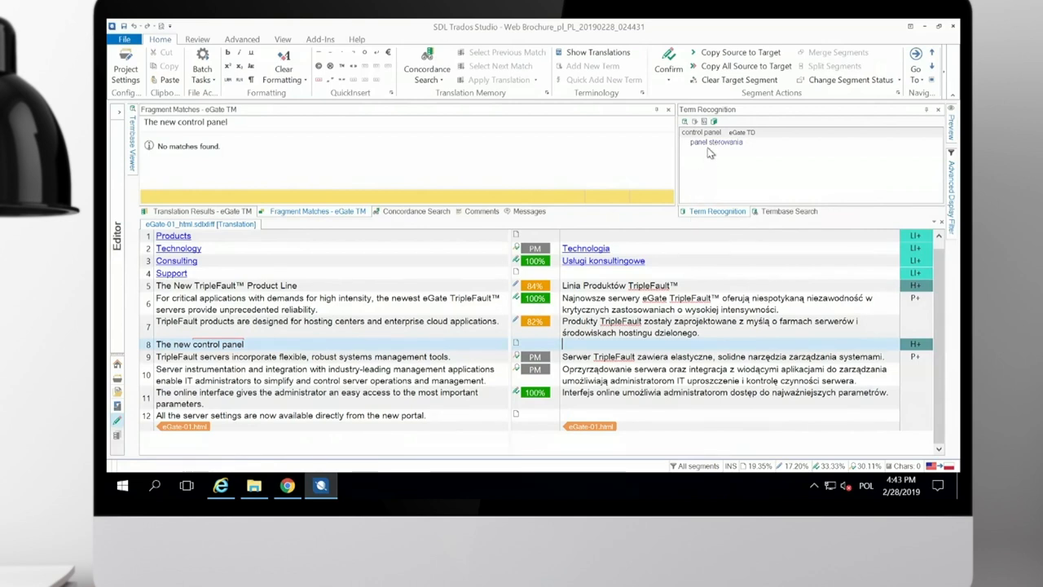
pyautogui.moveTo(766, 138)
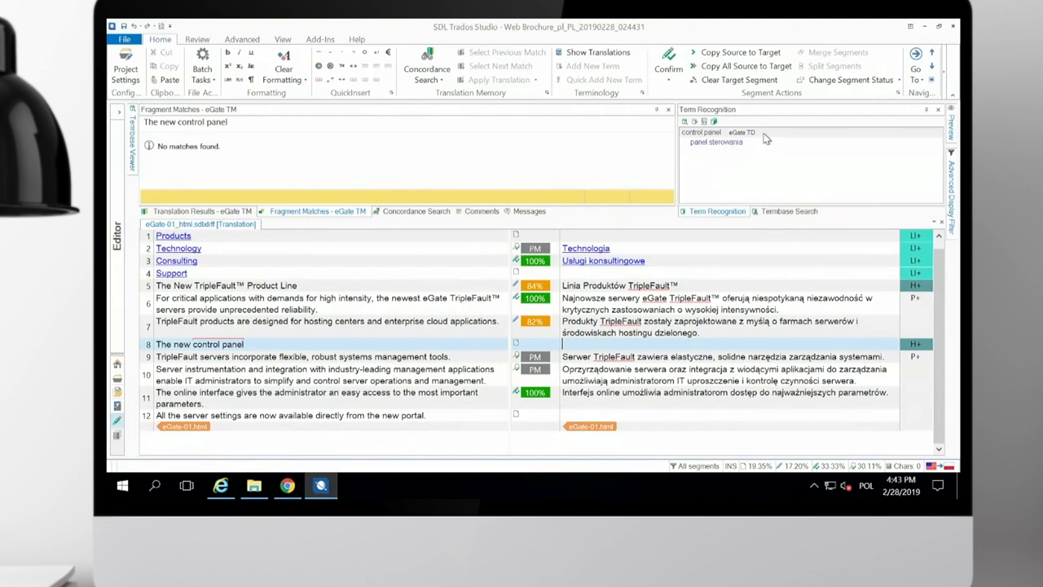
pyautogui.moveTo(766, 158)
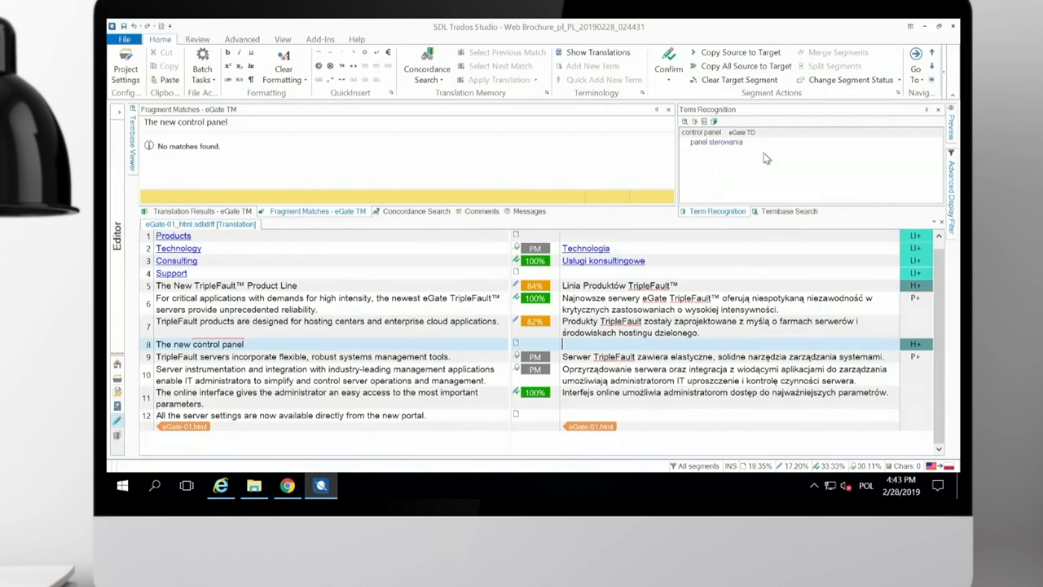
# Type 'No' and insert 'panel sterowania' from AutoSuggest so segment 8 reads Nowy panel sterowania.
pyautogui.write('Nowy panel sterowania')
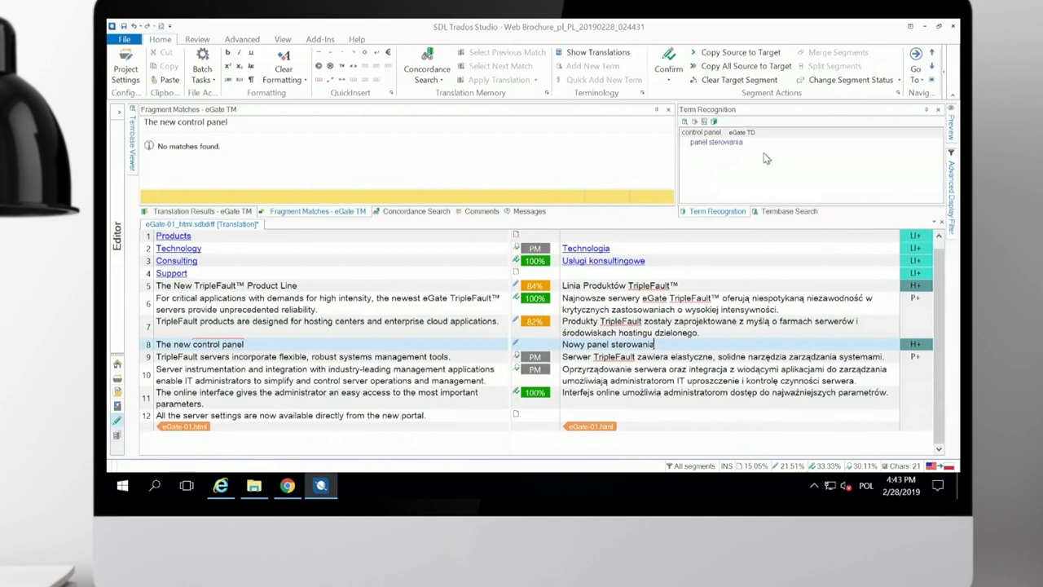
pyautogui.moveTo(313, 143)
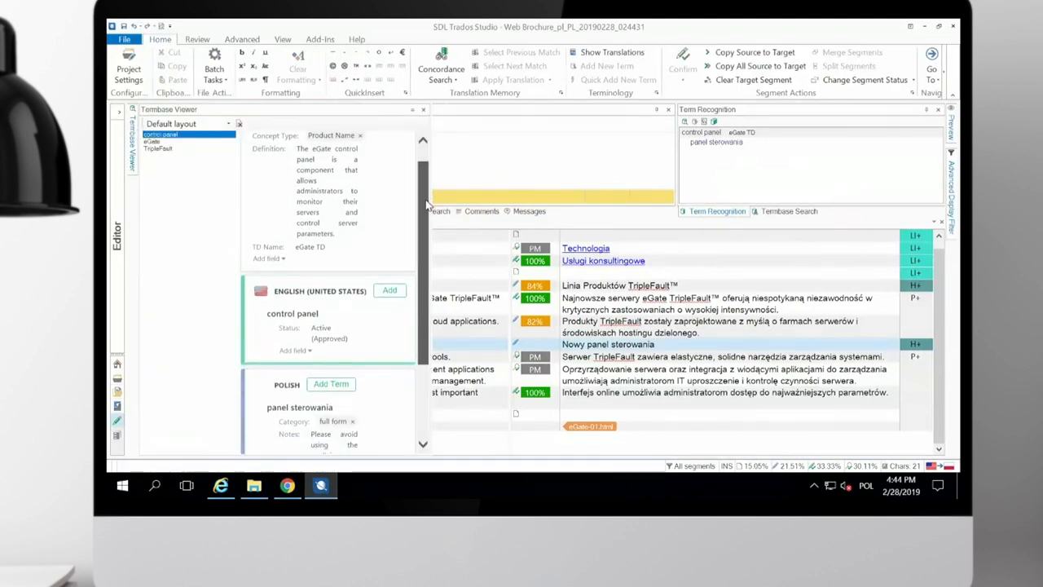
# Scroll through the eGate TD 'control panel' entry: definition, approved English term, Polish panel sterowania.
pyautogui.scroll(3)
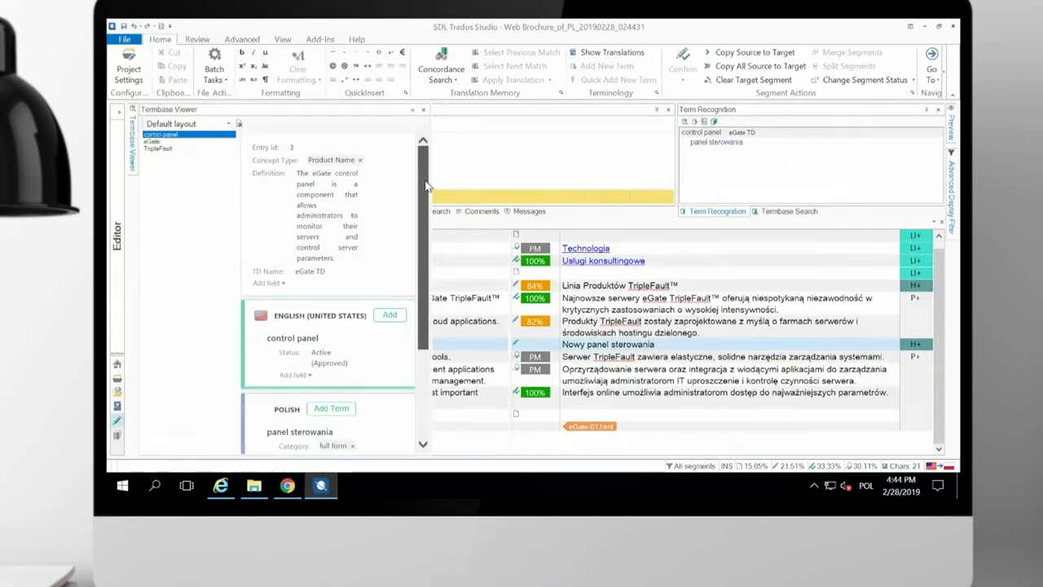
pyautogui.scroll(-3)
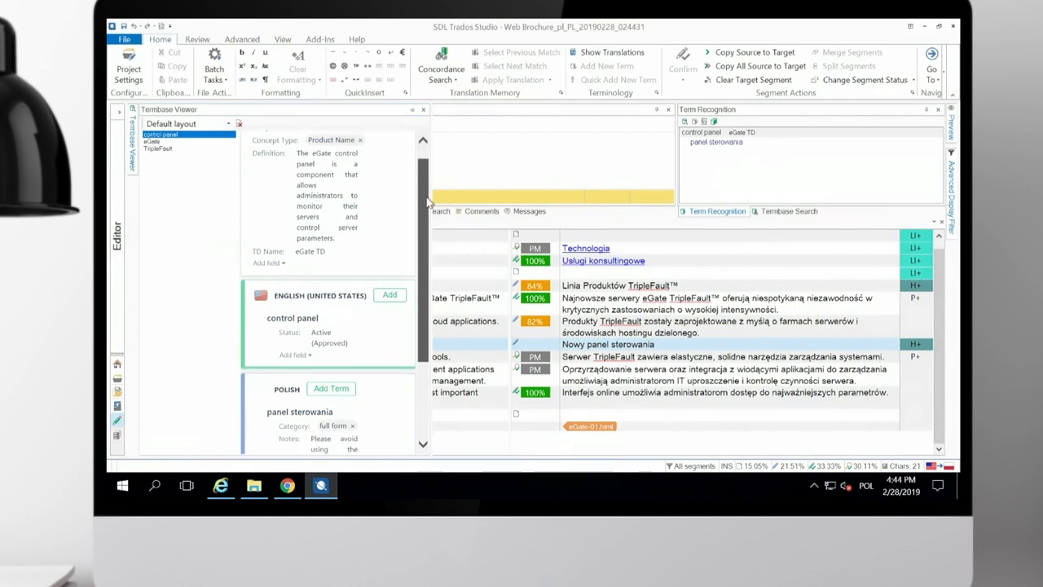
pyautogui.scroll(-3)
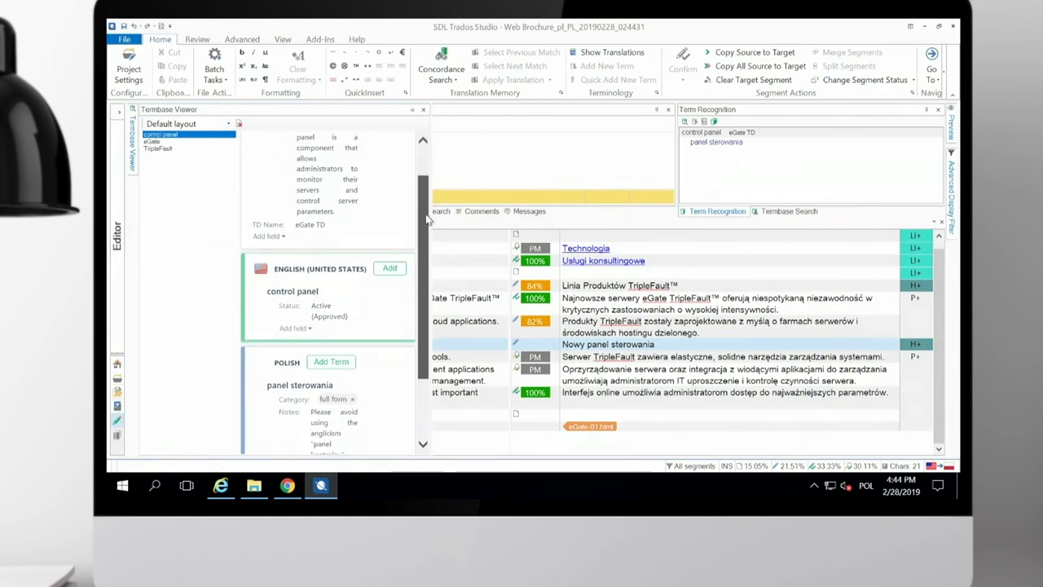
pyautogui.scroll(-3)
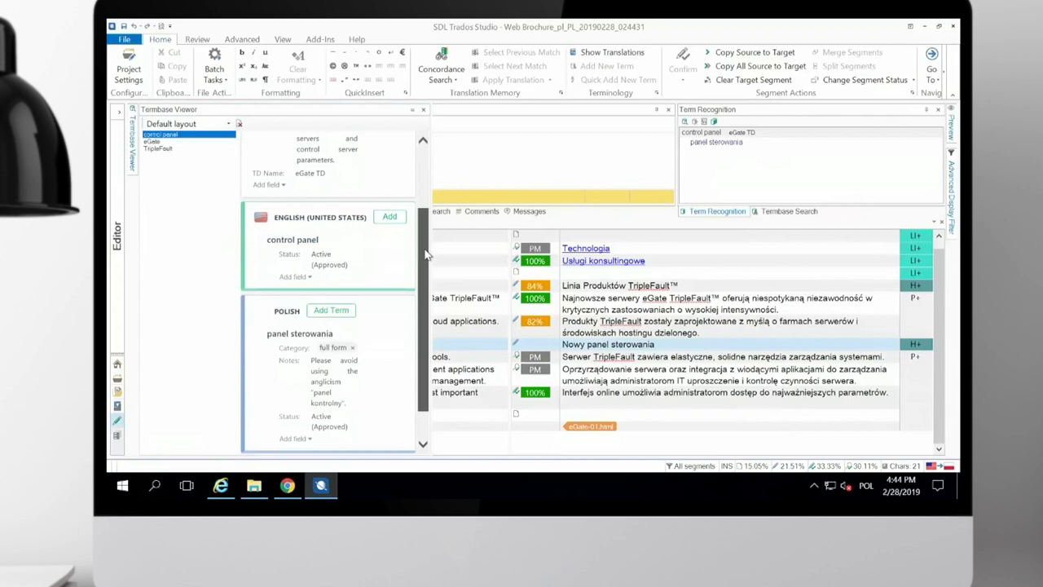
pyautogui.scroll(3)
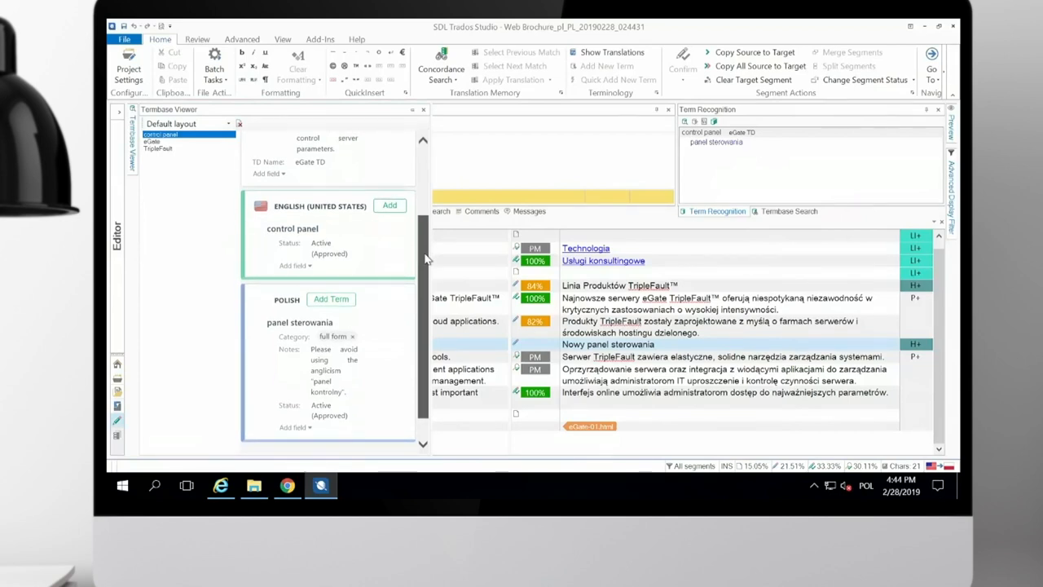
pyautogui.scroll(3)
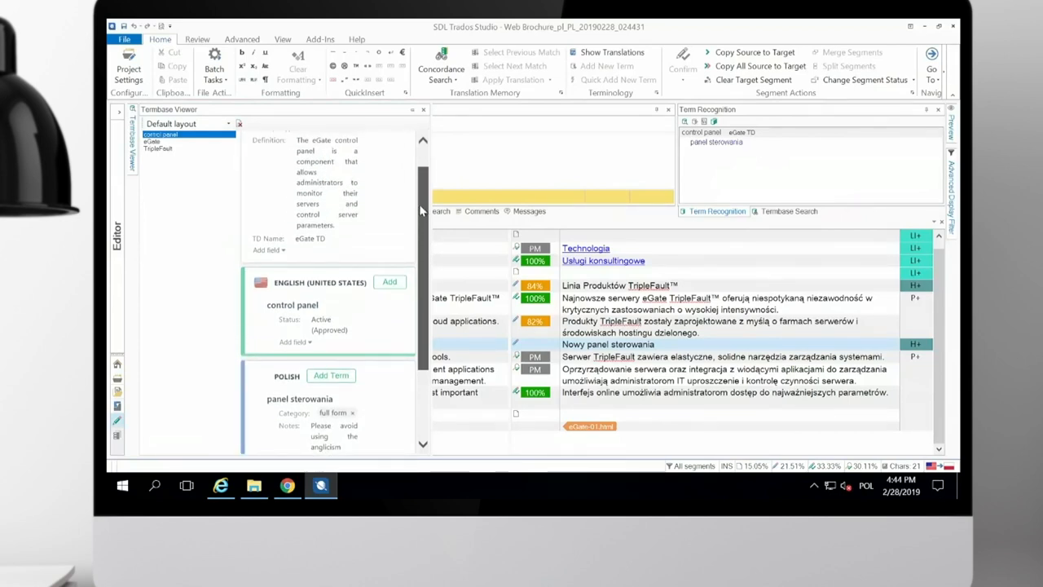
pyautogui.scroll(3)
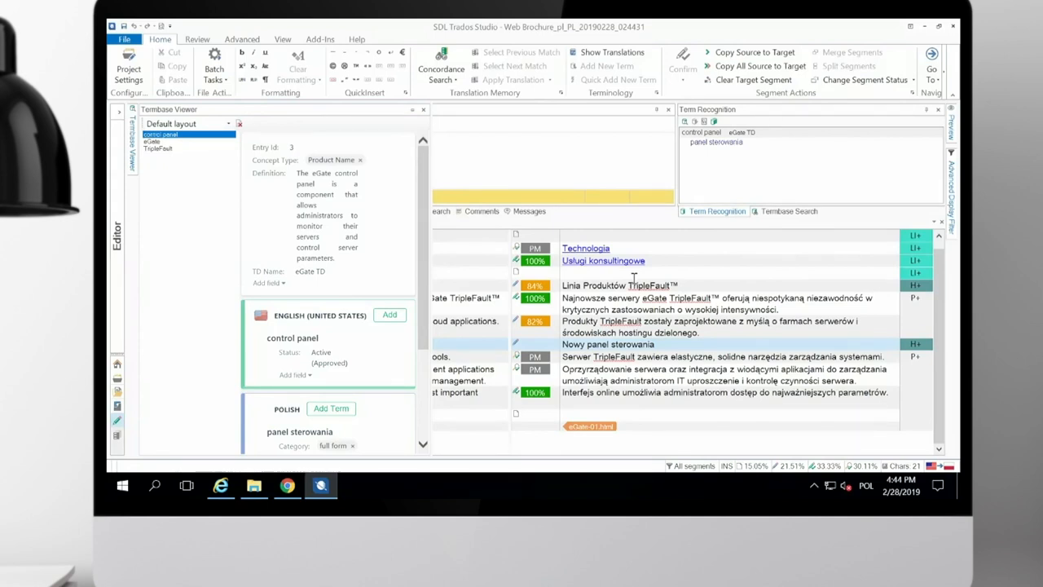
# Click into the Editor grid to hide the Termbase Viewer and show segment 8's translation.
pyautogui.click(725, 272)
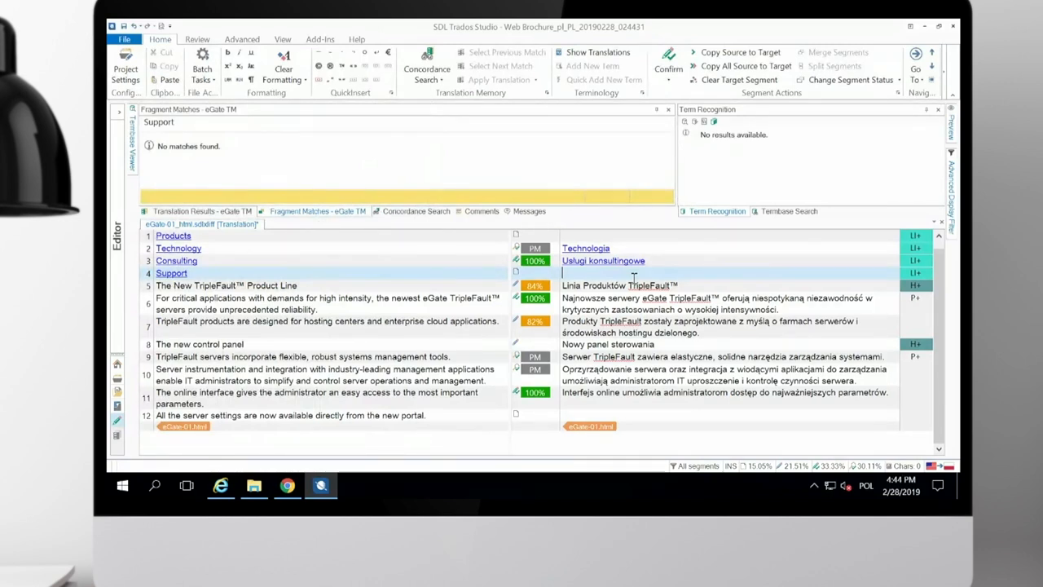
pyautogui.moveTo(583, 189)
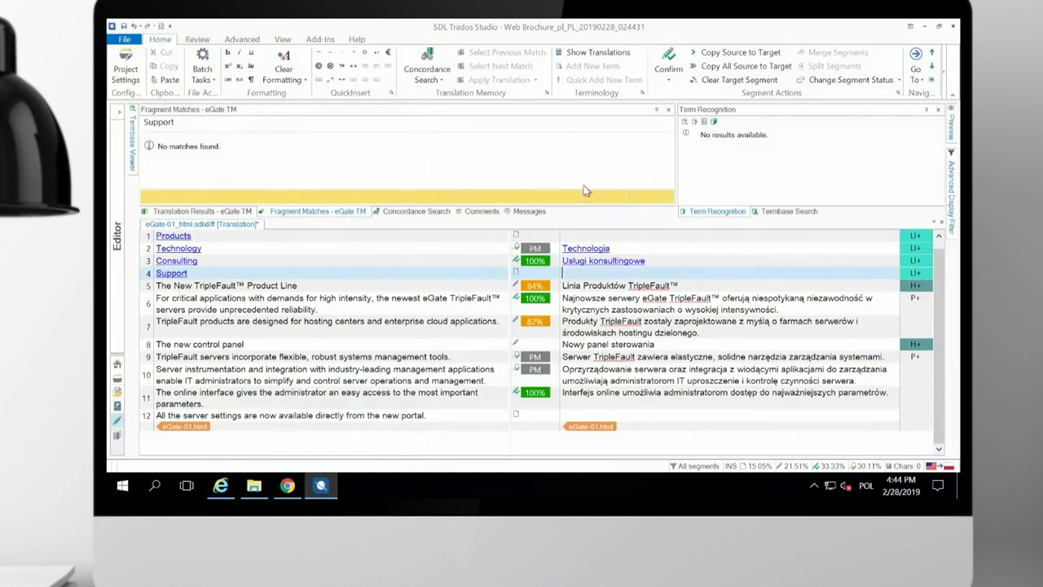